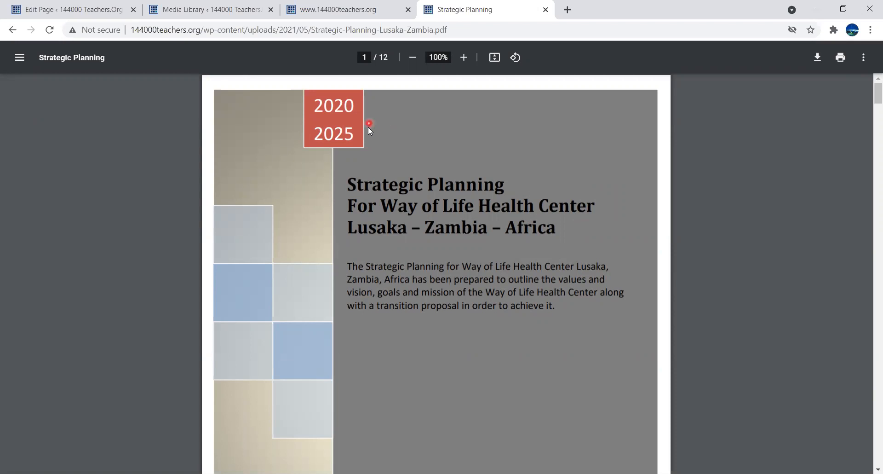
mouse_move(367, 140)
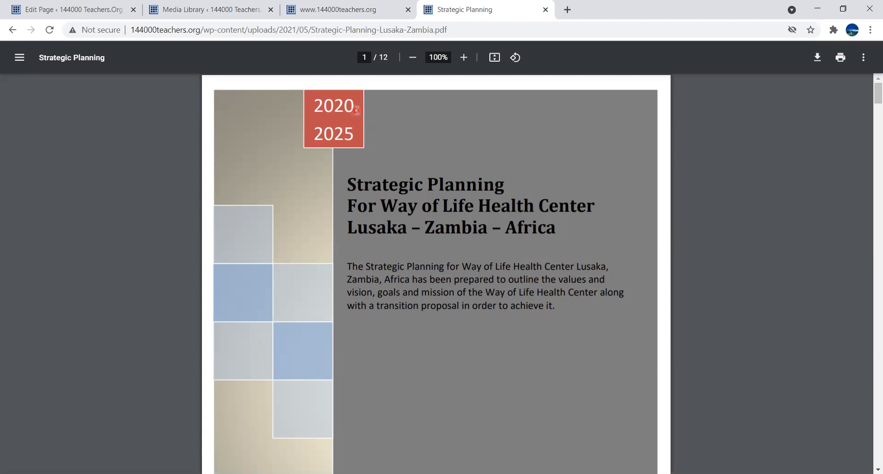
mouse_move(357, 136)
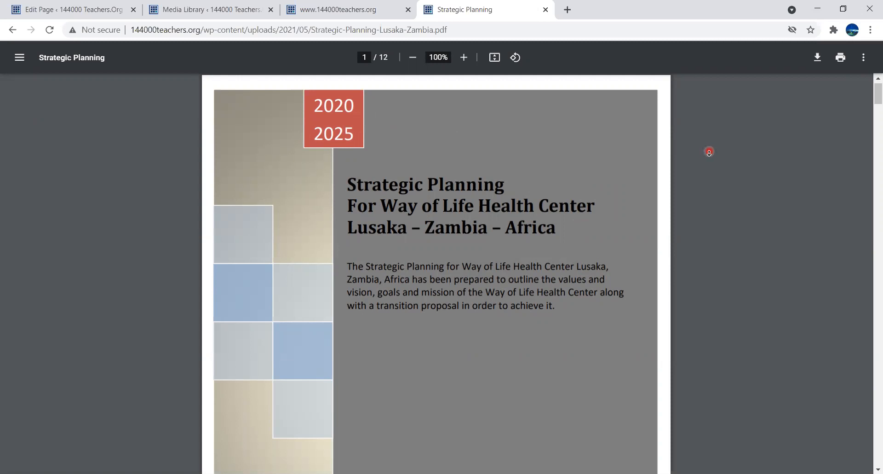
- Scroll down the cover page to read the description paragraph and preparer credit
scroll(down, 3)
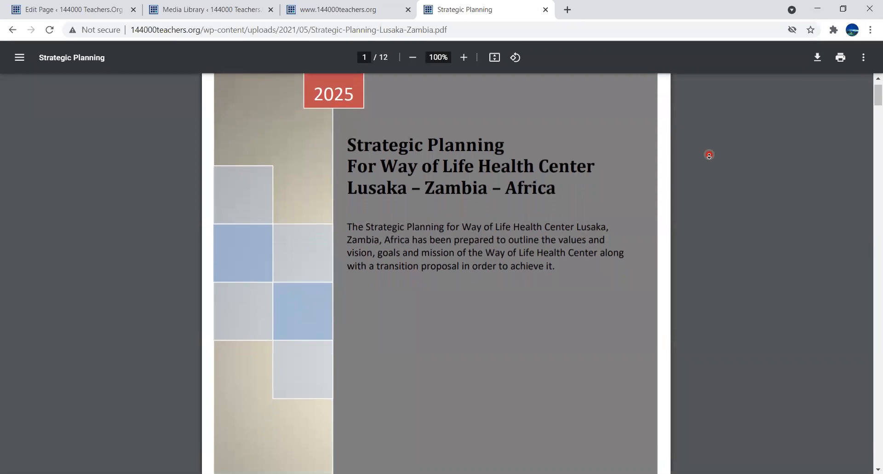
scroll(down, 3)
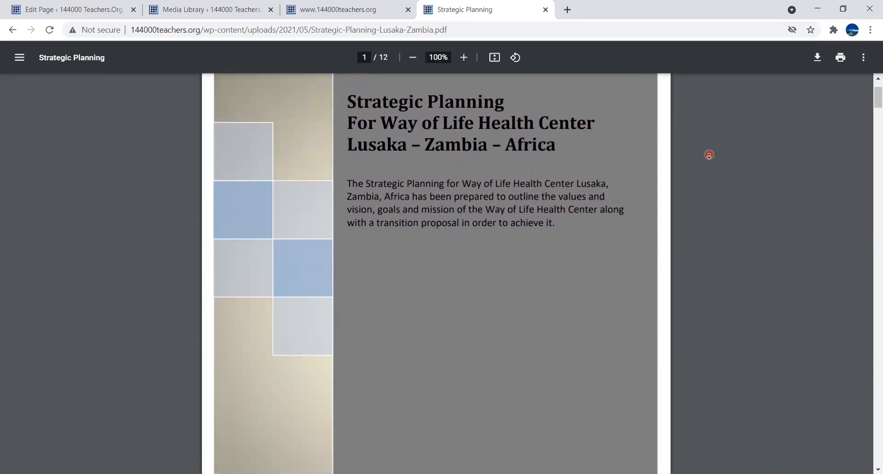
scroll(down, 3)
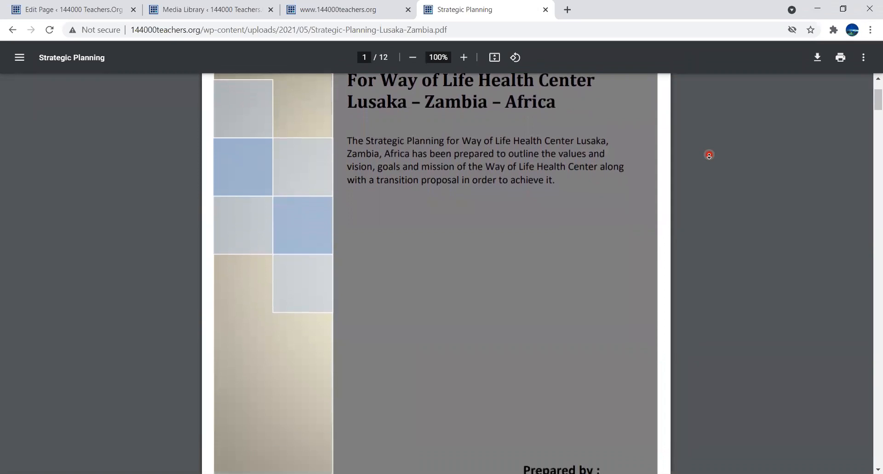
scroll(down, 3)
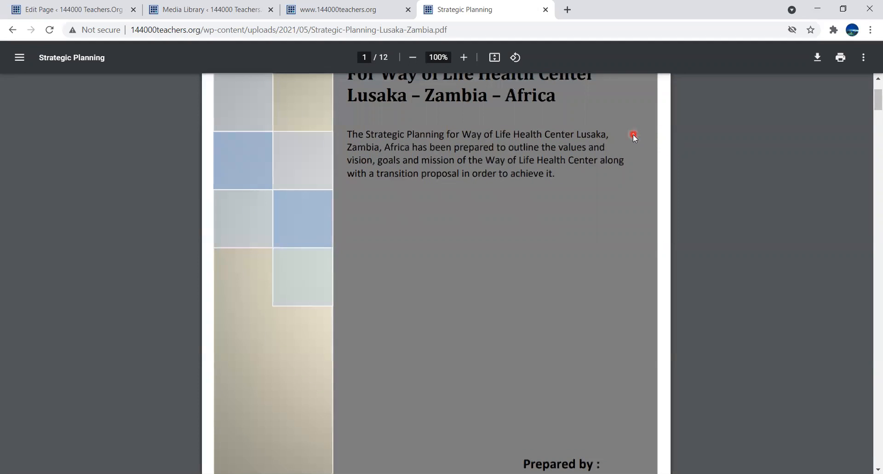
mouse_move(623, 139)
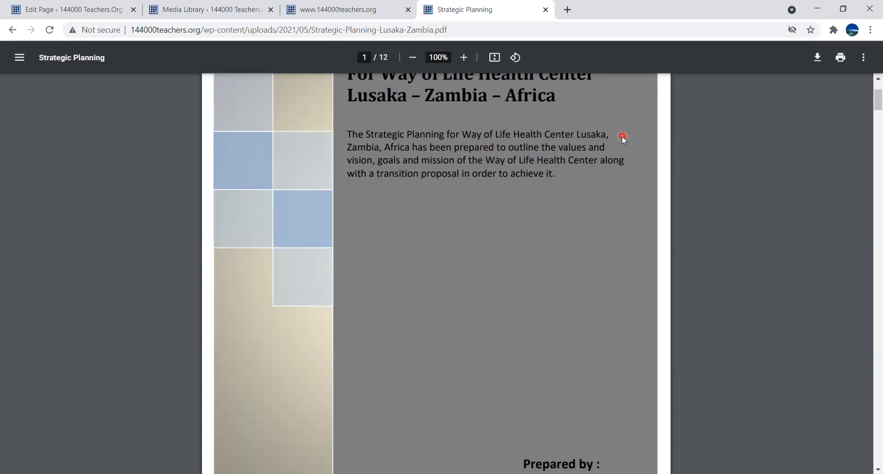
mouse_move(621, 143)
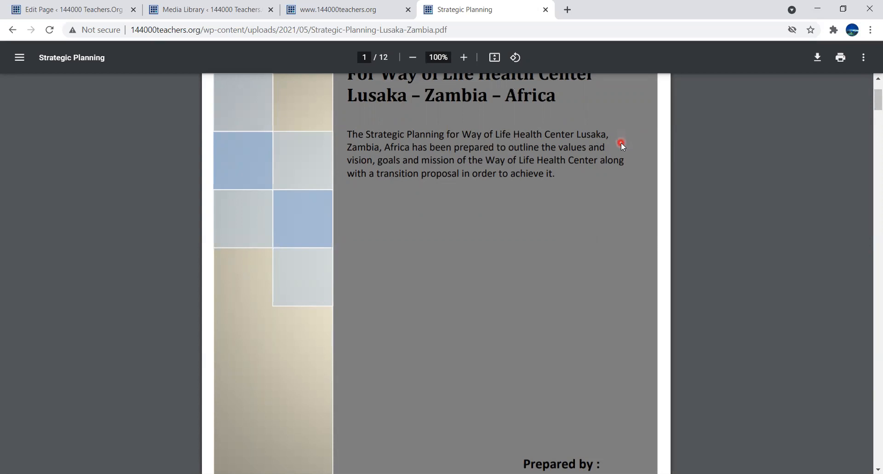
mouse_move(635, 147)
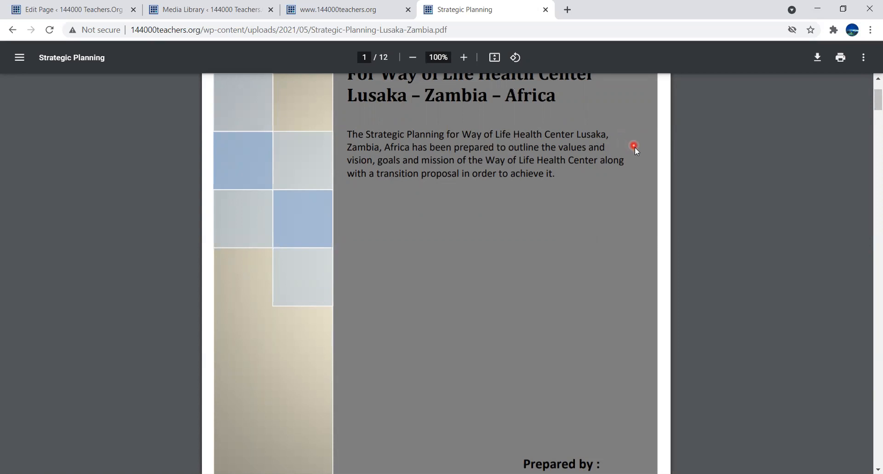
mouse_move(638, 159)
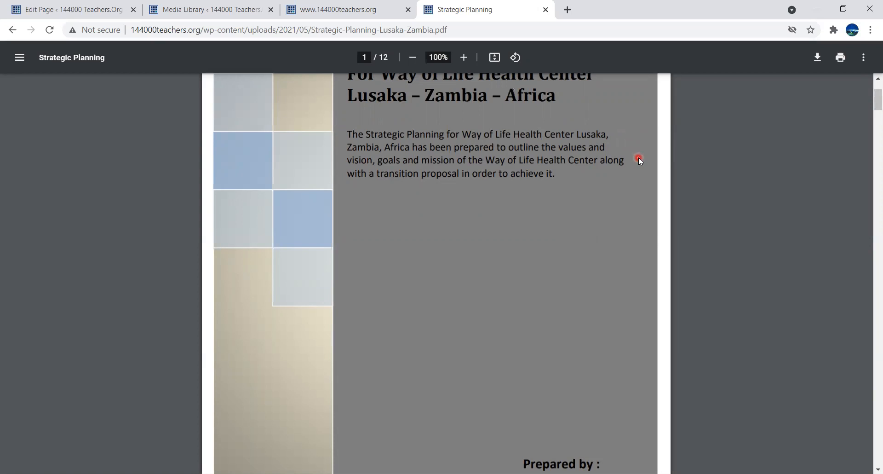
mouse_move(572, 172)
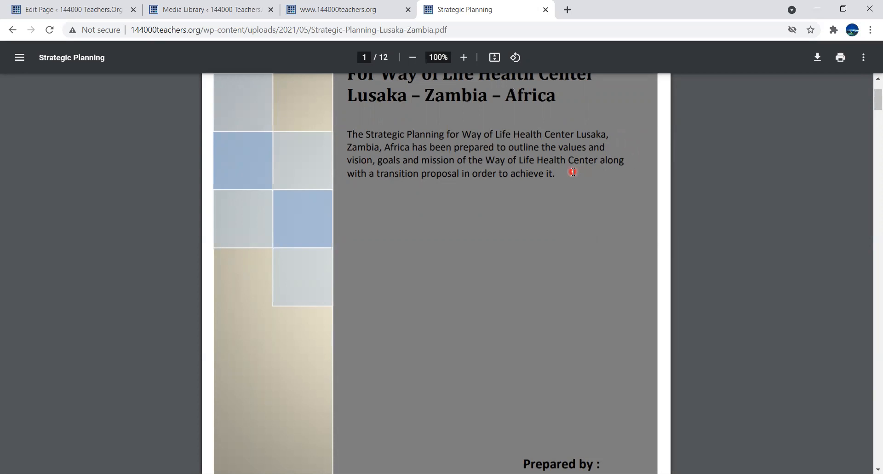
mouse_move(670, 183)
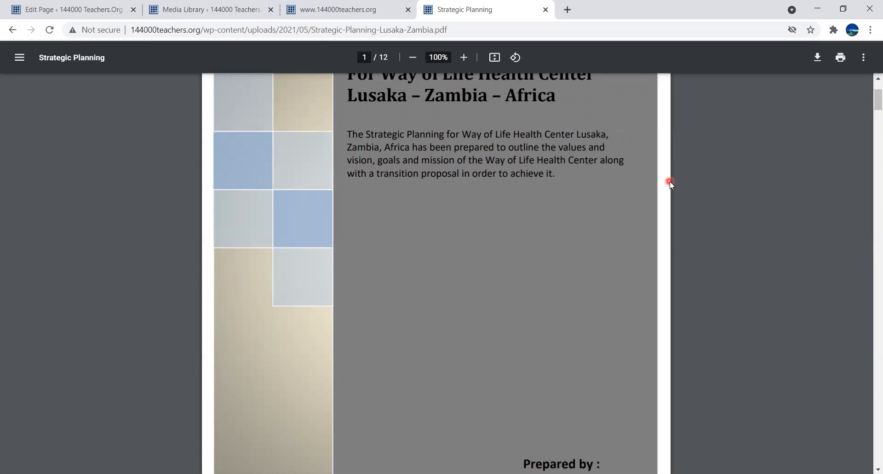
mouse_move(681, 192)
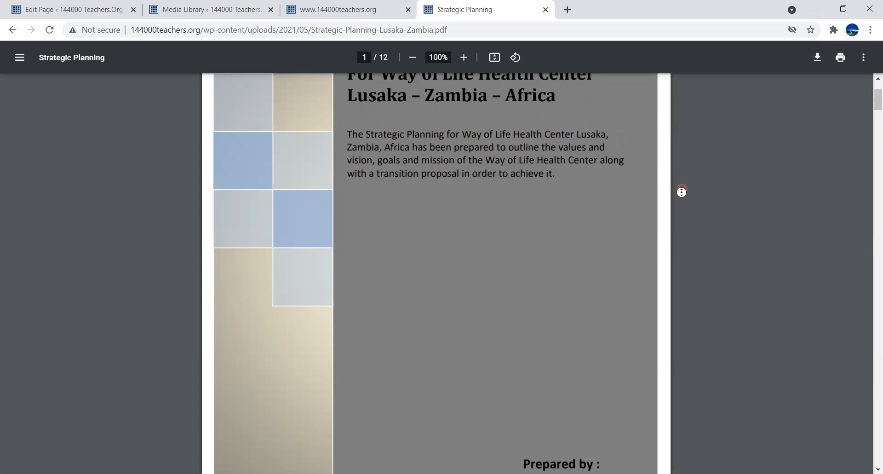
- Scroll past the cover to page 2's Table of Content, Introduction through Conclusion on page 14
scroll(down, 3)
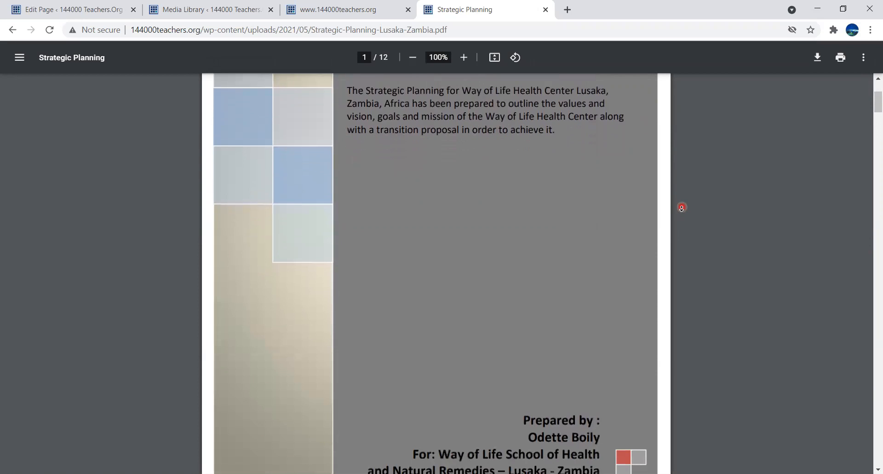
scroll(down, 3)
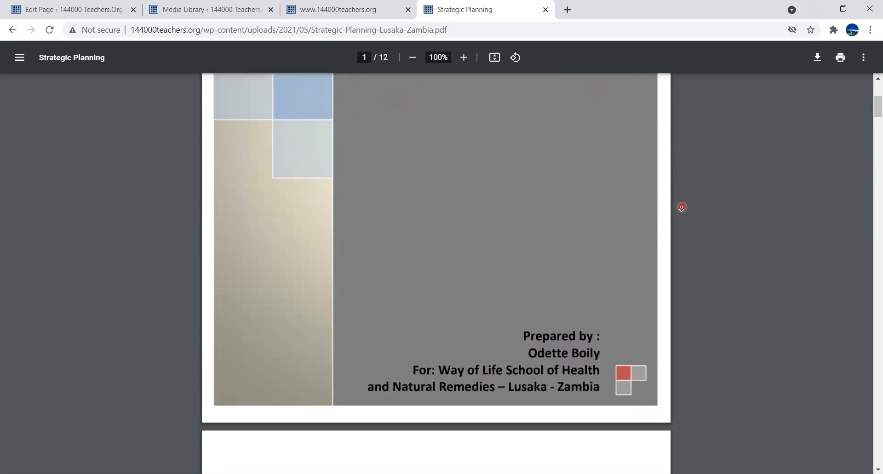
scroll(down, 3)
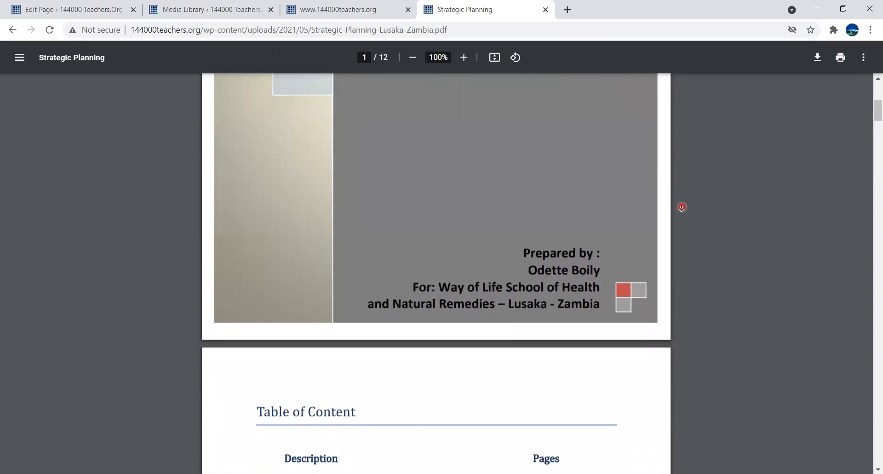
scroll(down, 3)
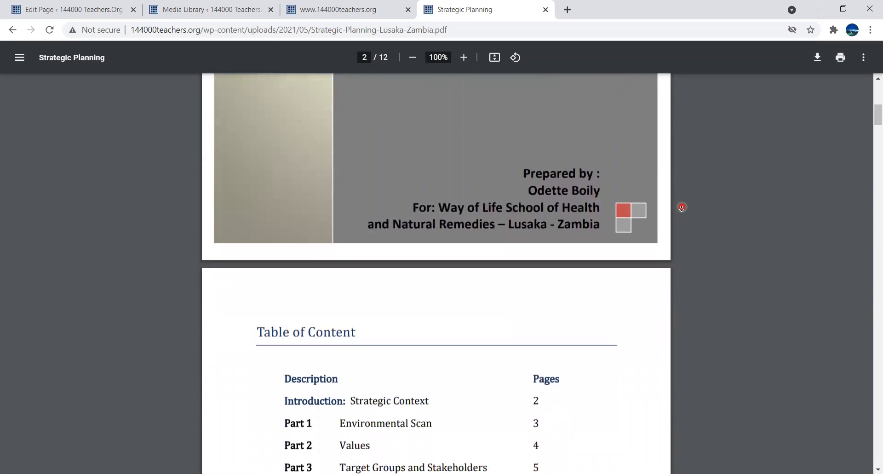
scroll(down, 3)
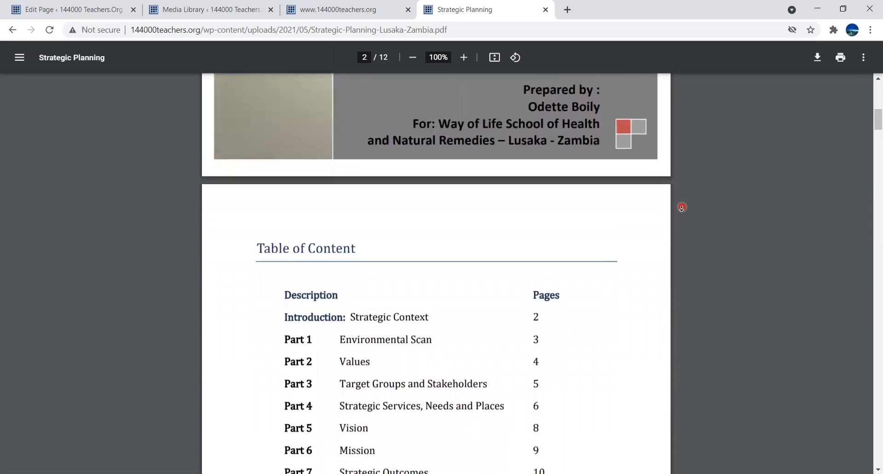
scroll(down, 3)
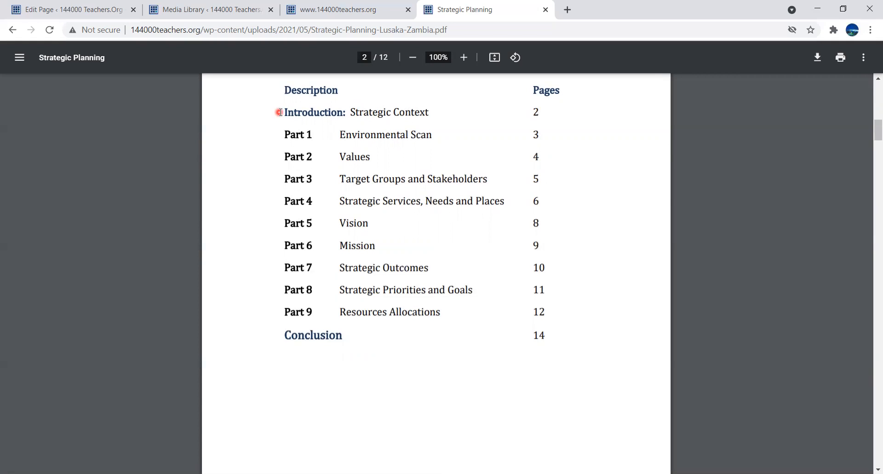
mouse_move(283, 134)
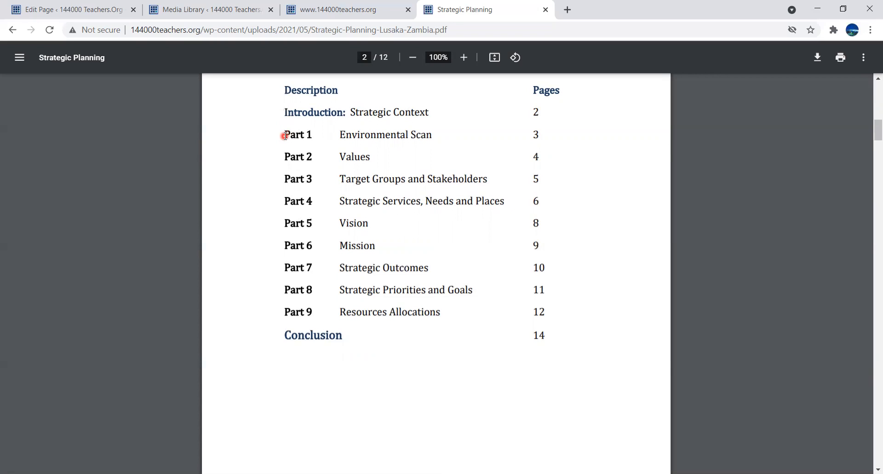
mouse_move(284, 140)
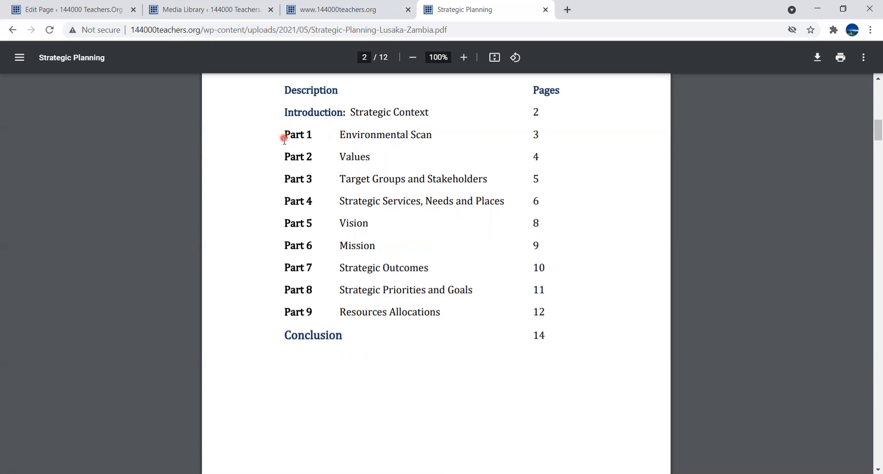
mouse_move(283, 162)
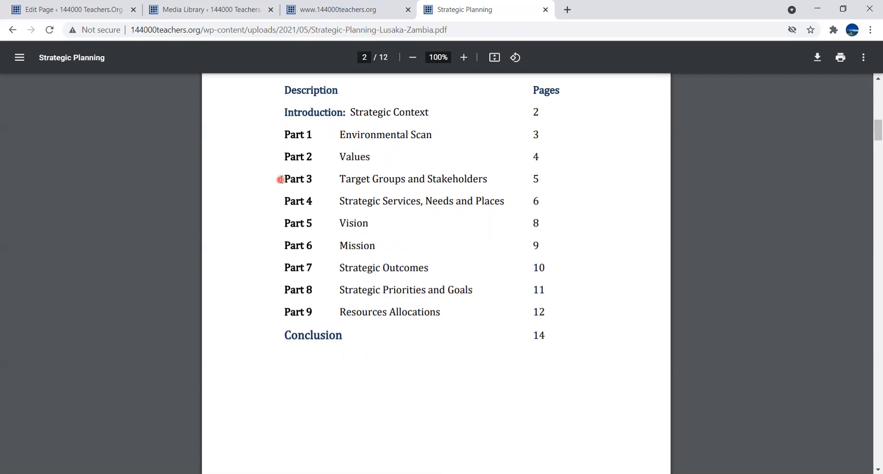
mouse_move(282, 200)
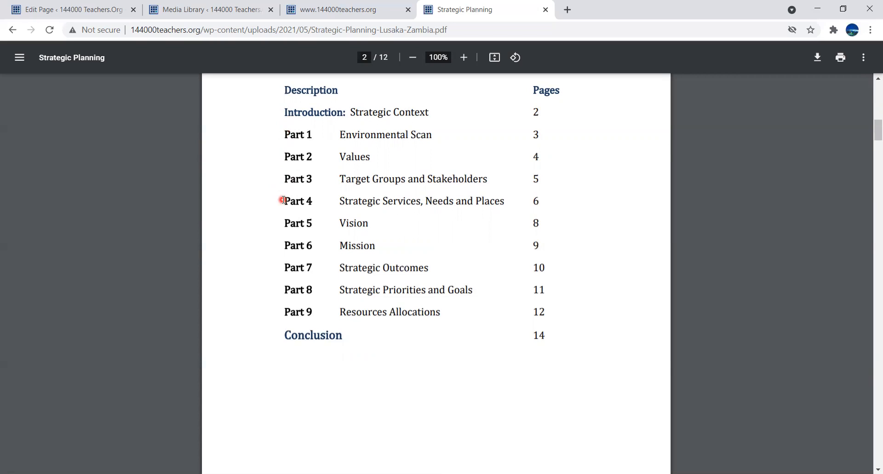
mouse_move(282, 219)
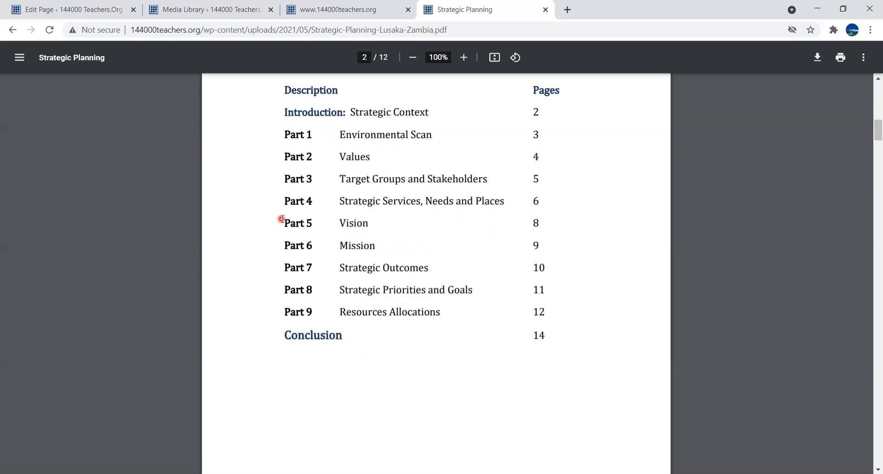
mouse_move(277, 245)
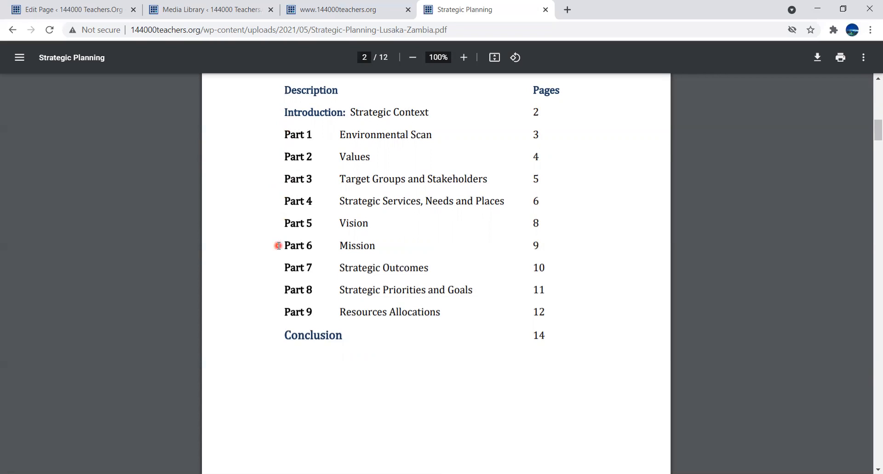
mouse_move(284, 266)
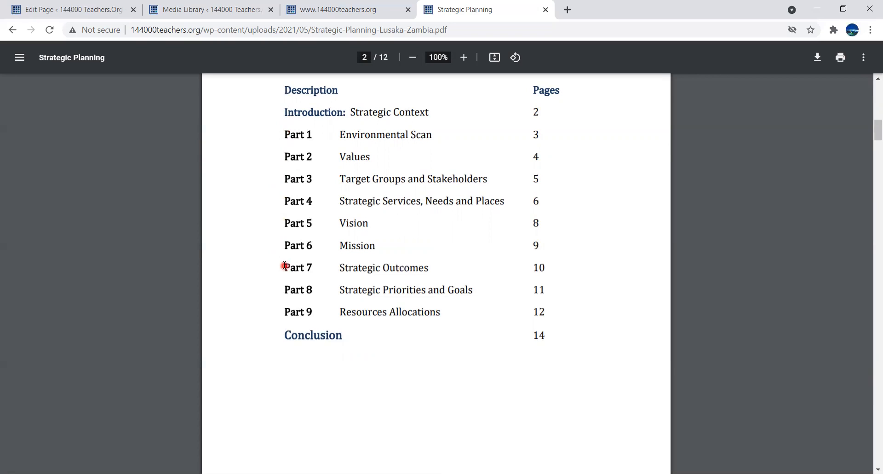
mouse_move(277, 289)
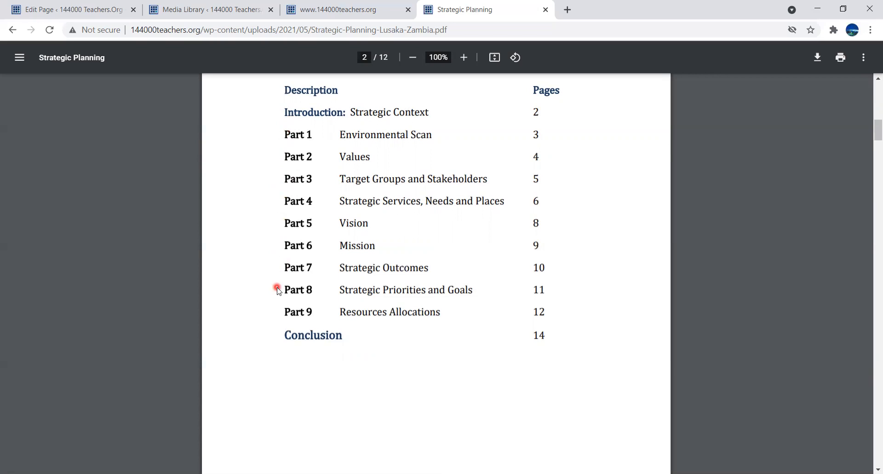
mouse_move(277, 303)
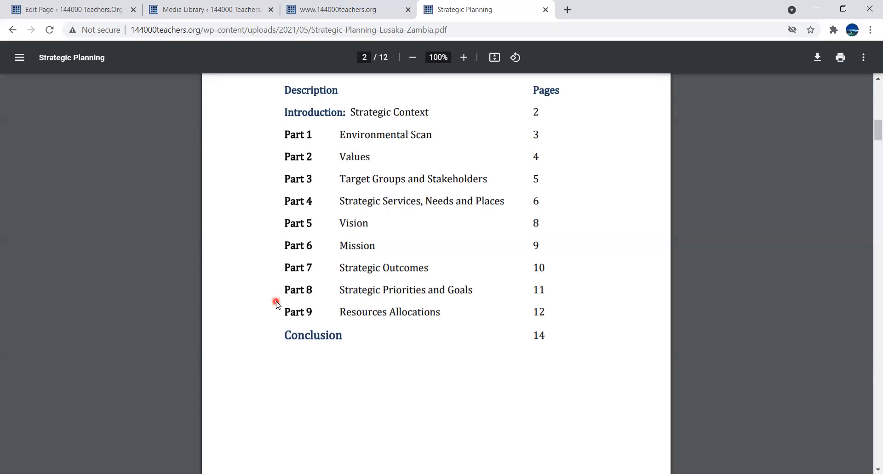
mouse_move(276, 332)
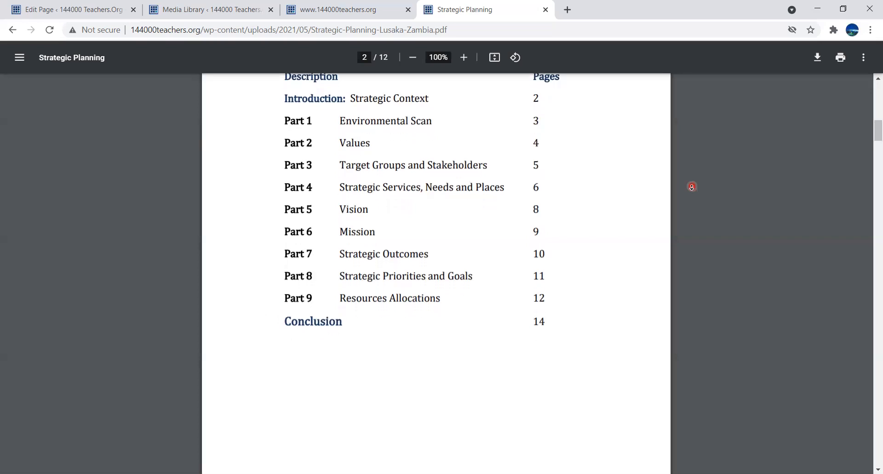
- Scroll down past the remaining table of contents entries toward page 3
scroll(down, 3)
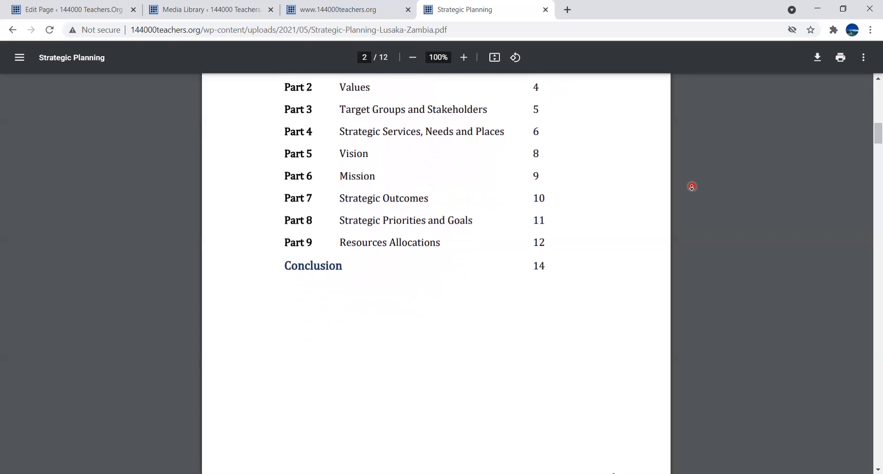
scroll(down, 3)
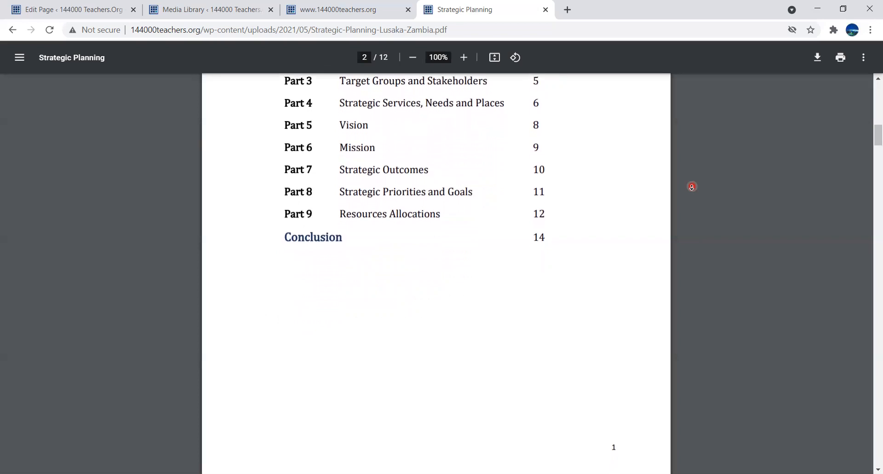
scroll(down, 3)
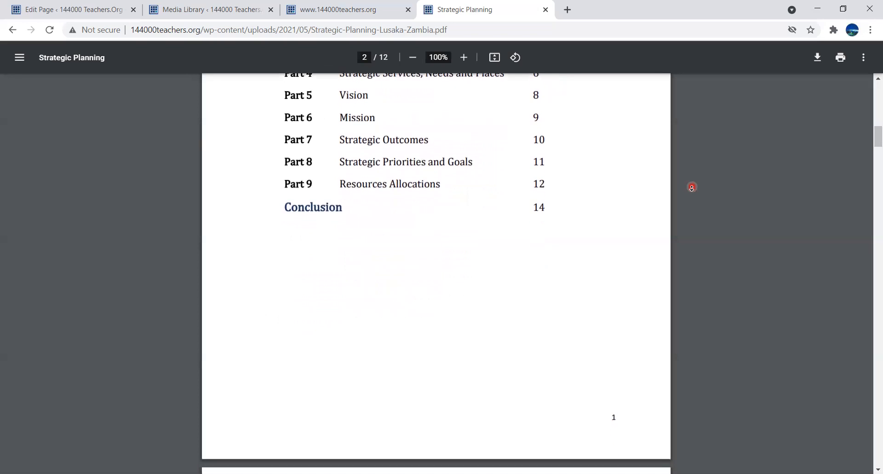
scroll(down, 3)
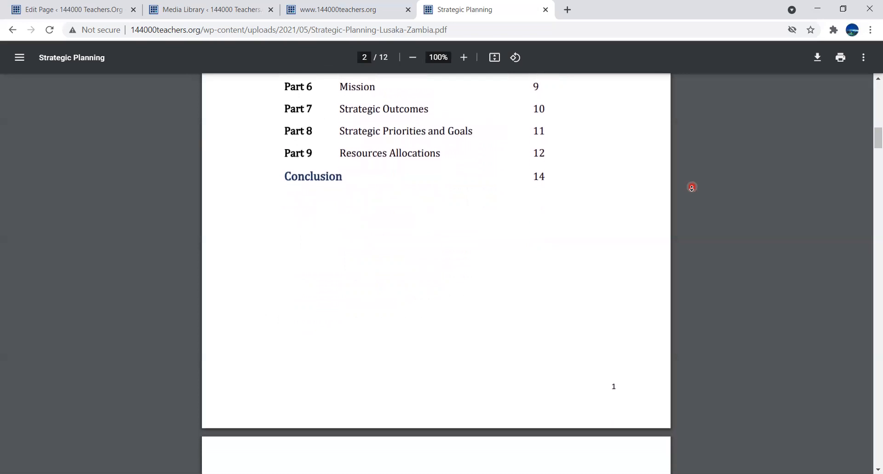
scroll(down, 3)
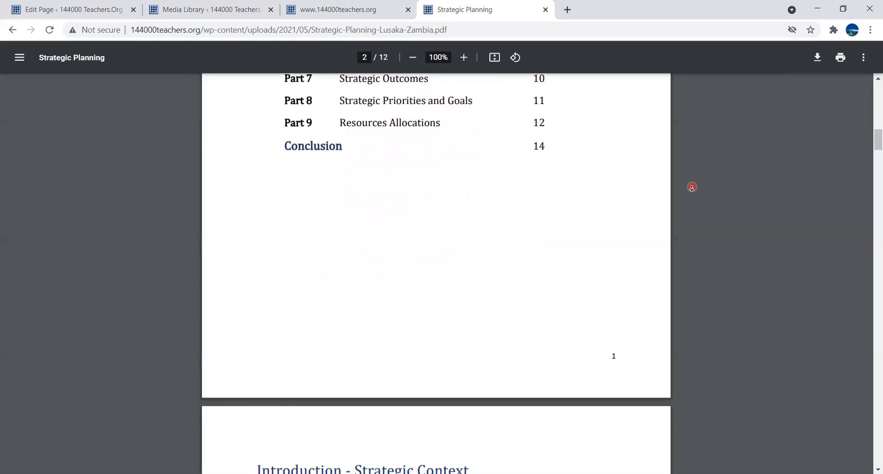
scroll(down, 3)
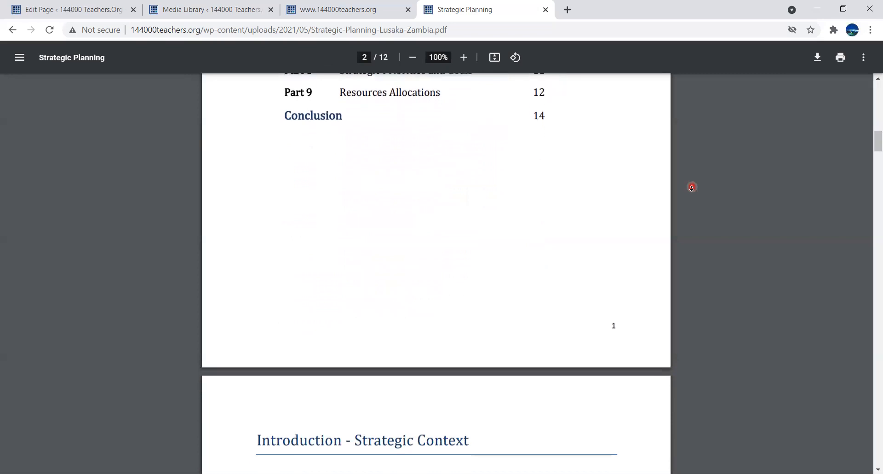
scroll(down, 3)
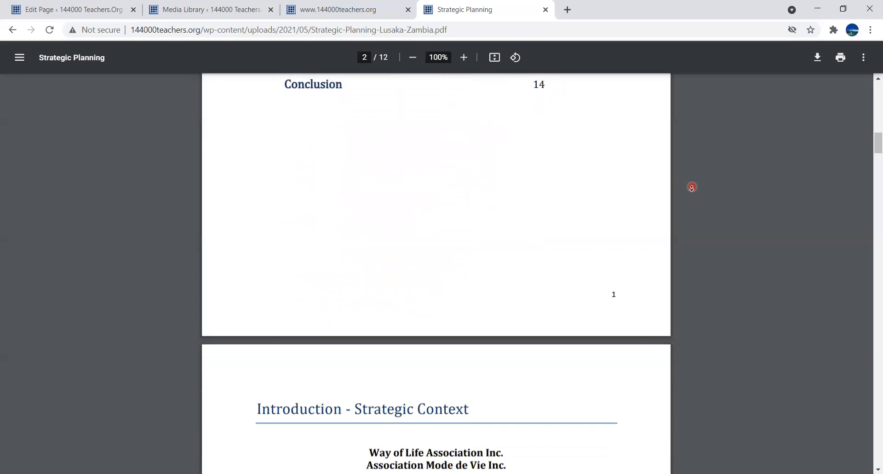
scroll(down, 3)
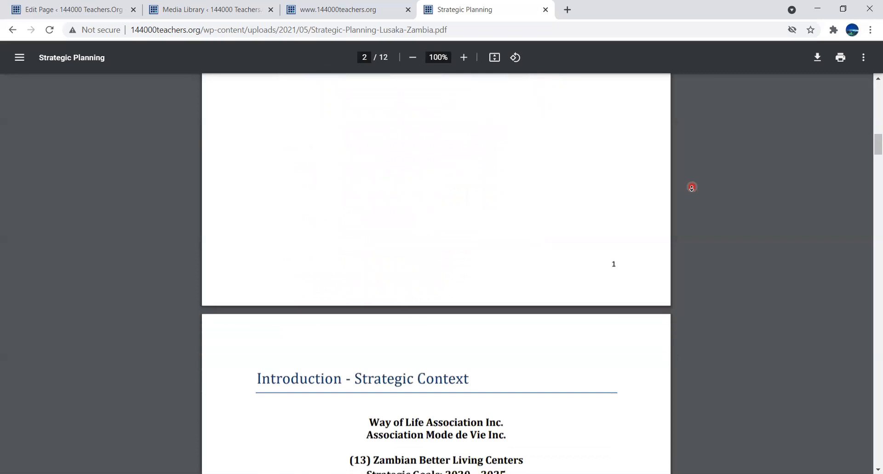
- Scroll into page 3's Introduction – Strategic Context through the S.M.A.R.T. goals and quotations
scroll(down, 3)
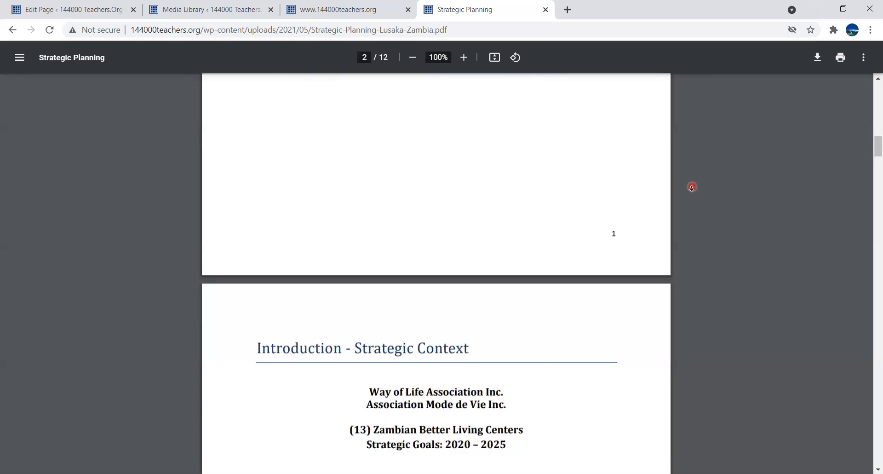
scroll(down, 3)
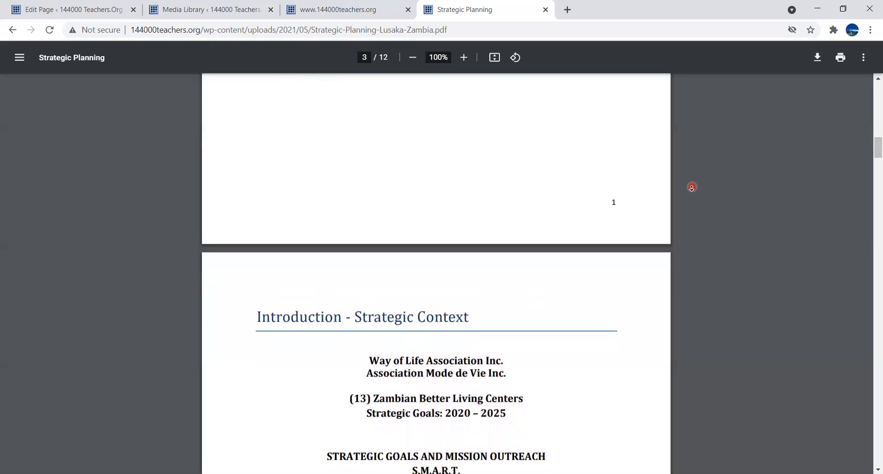
scroll(down, 3)
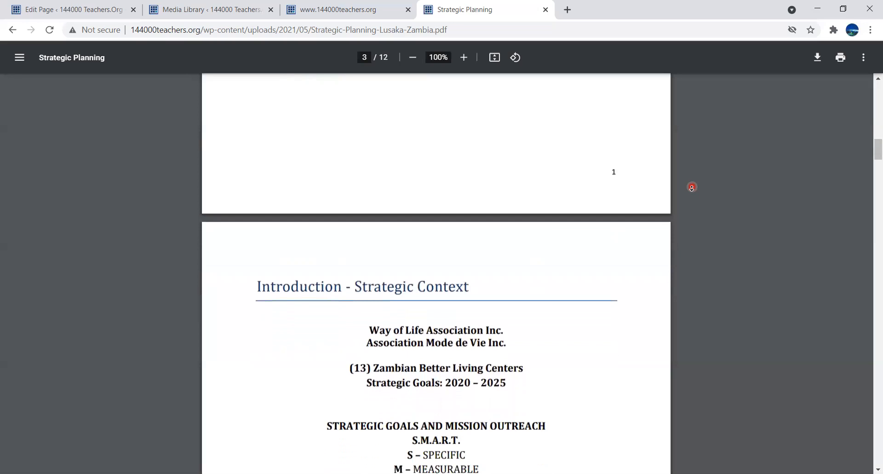
scroll(down, 3)
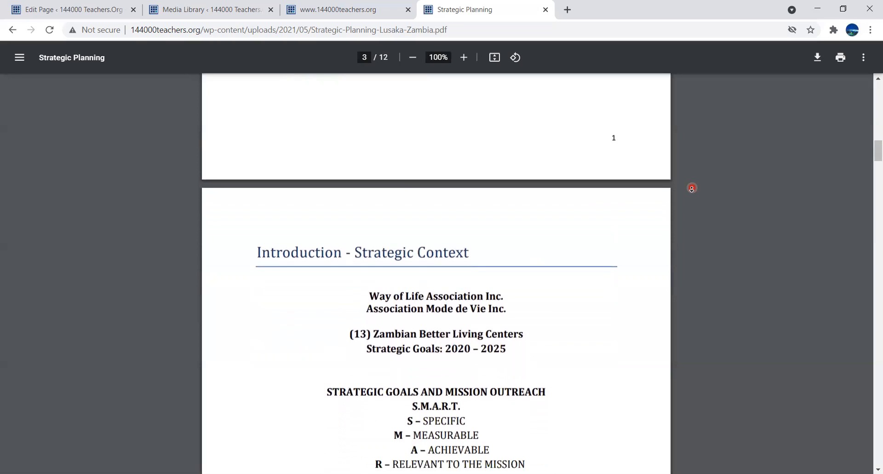
scroll(down, 3)
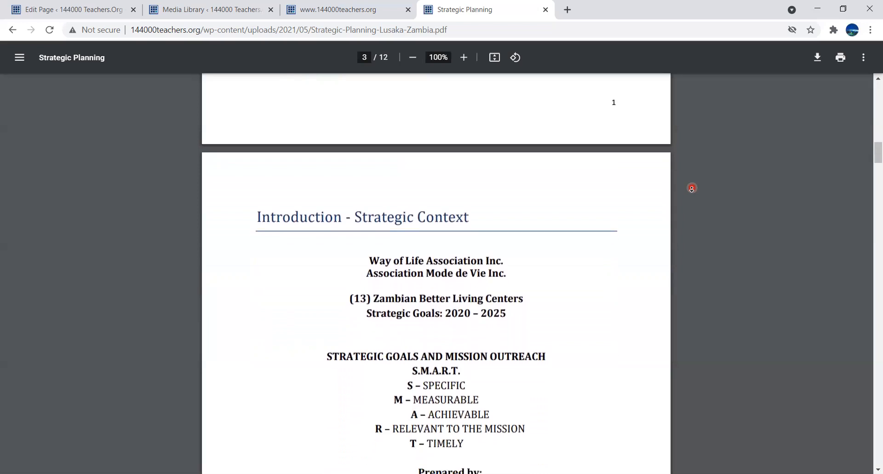
scroll(down, 3)
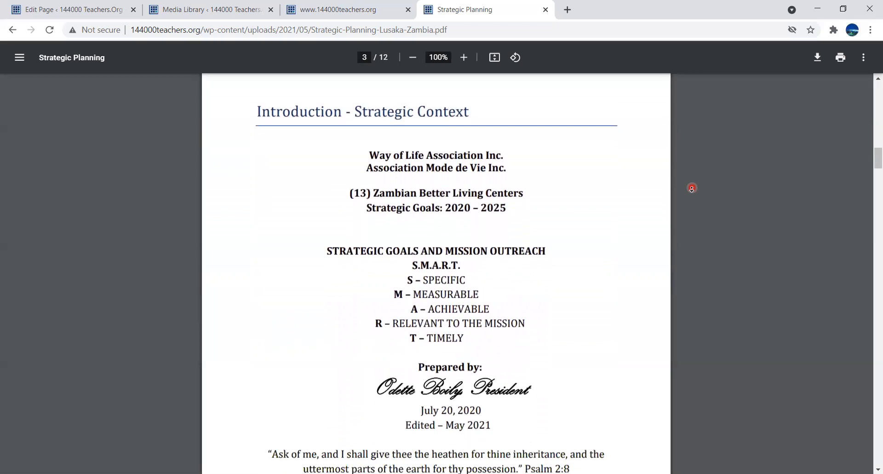
scroll(down, 3)
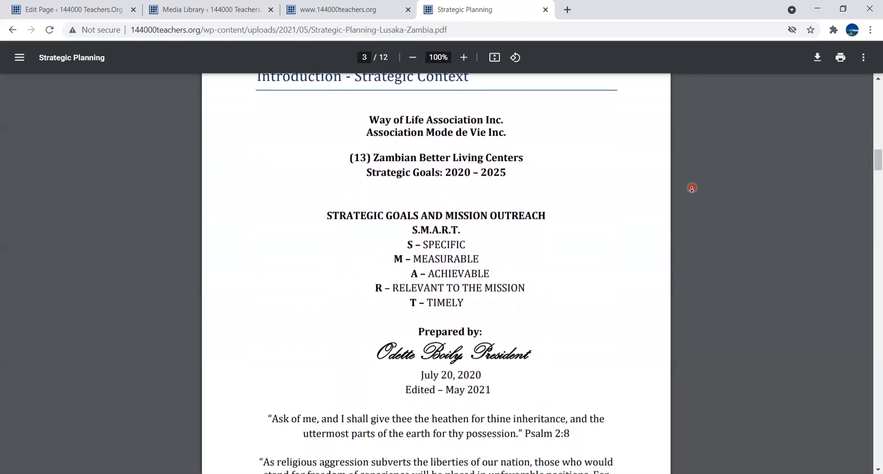
scroll(down, 3)
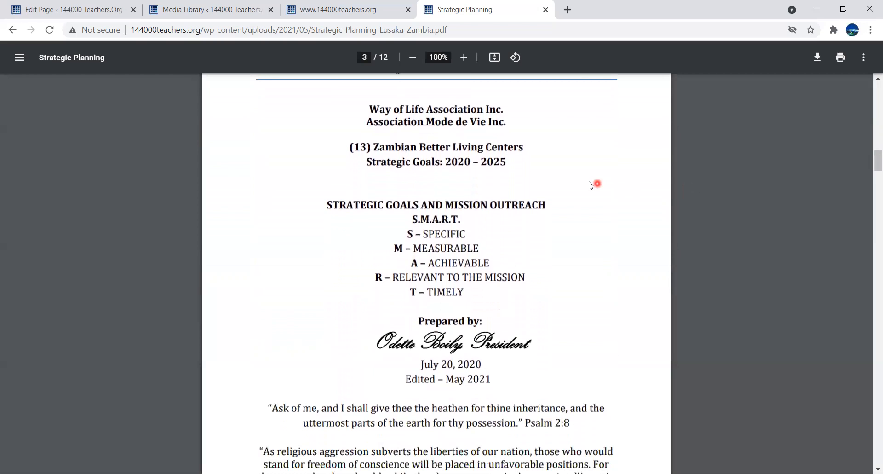
mouse_move(529, 149)
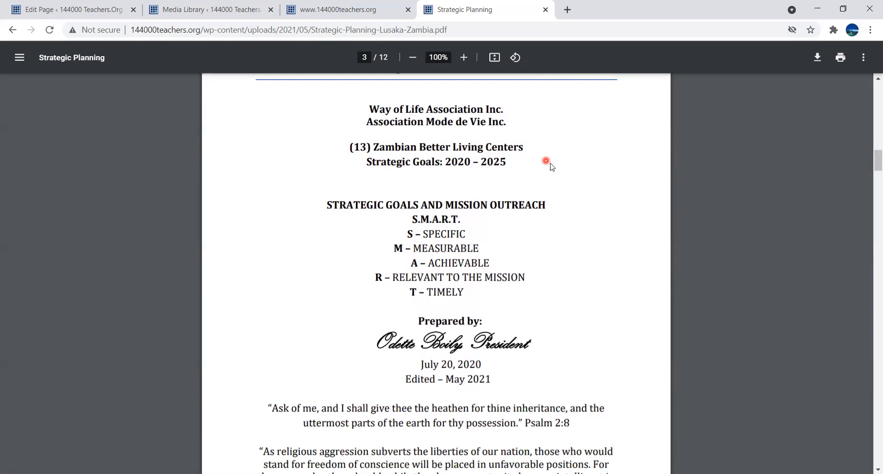
mouse_move(553, 204)
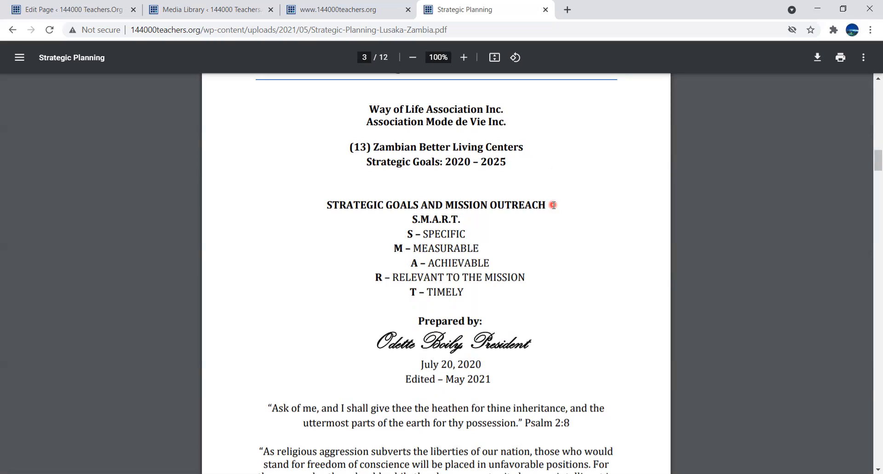
mouse_move(472, 221)
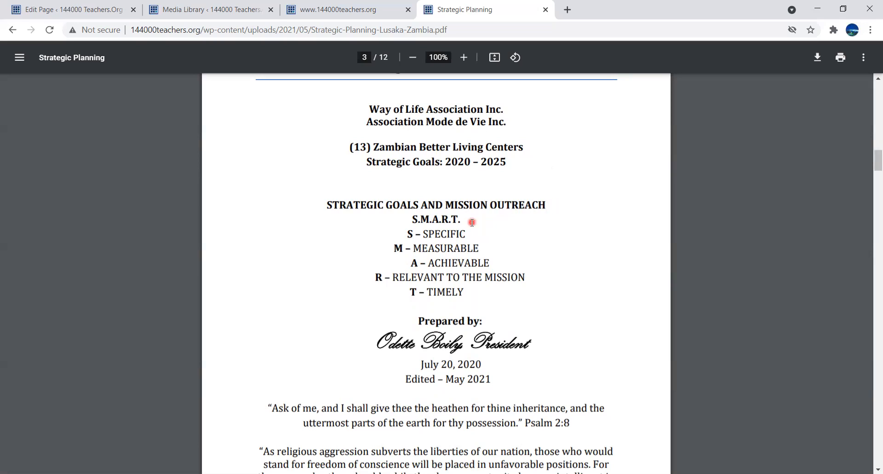
mouse_move(471, 231)
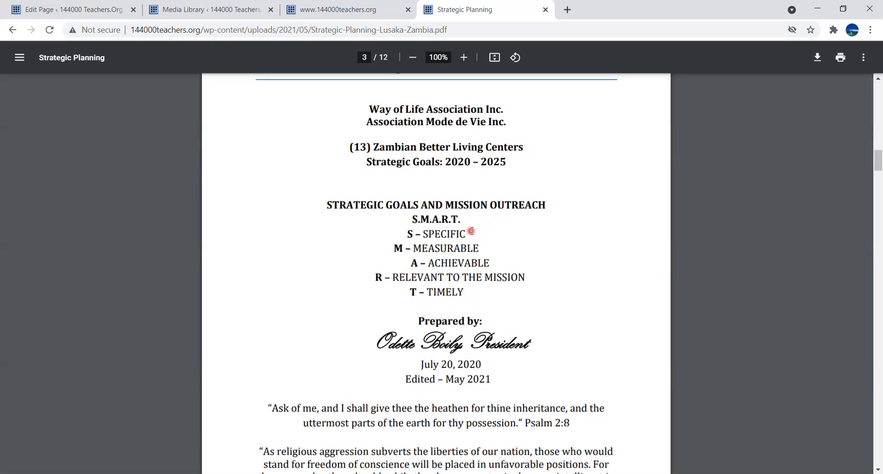
mouse_move(483, 244)
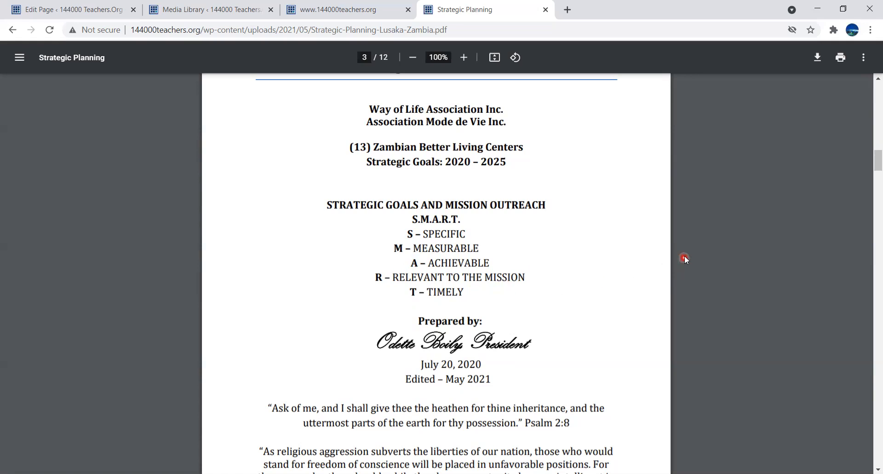
mouse_move(683, 265)
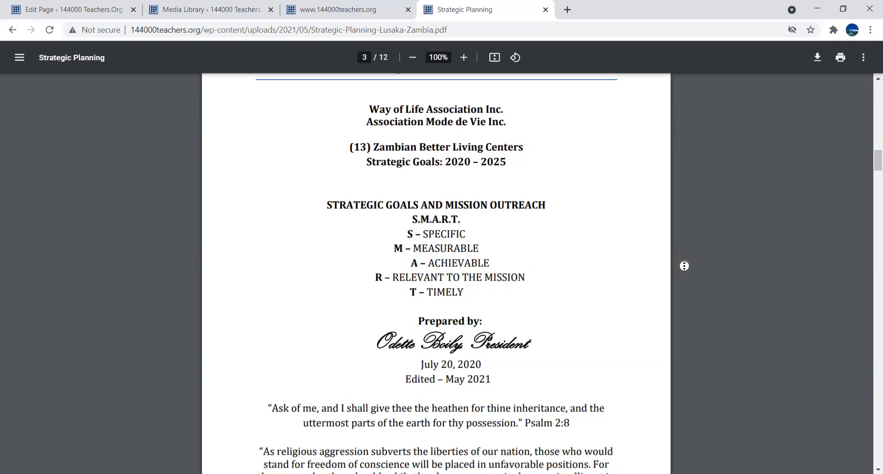
scroll(down, 3)
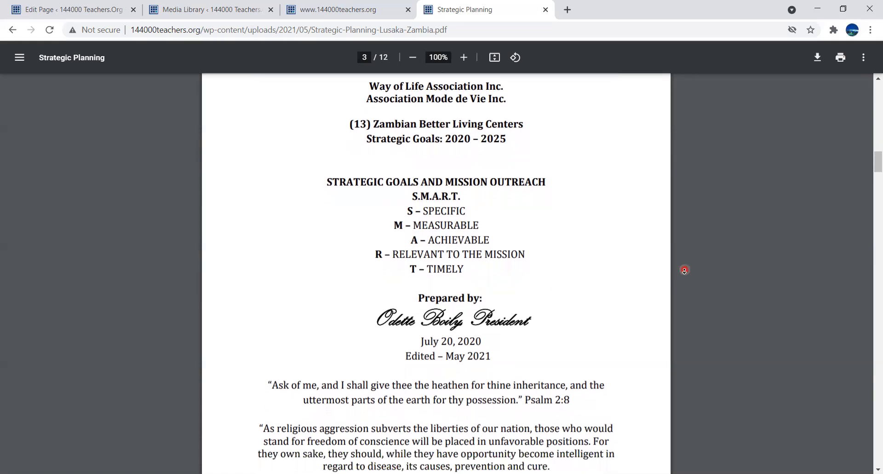
scroll(down, 3)
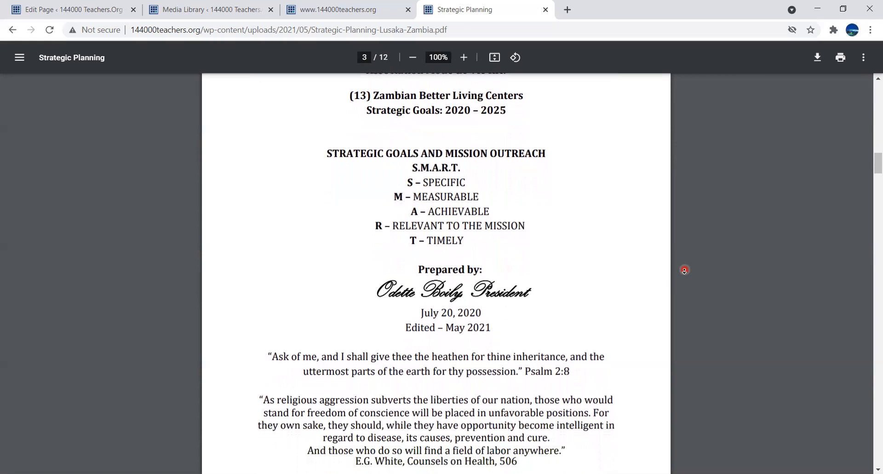
scroll(down, 3)
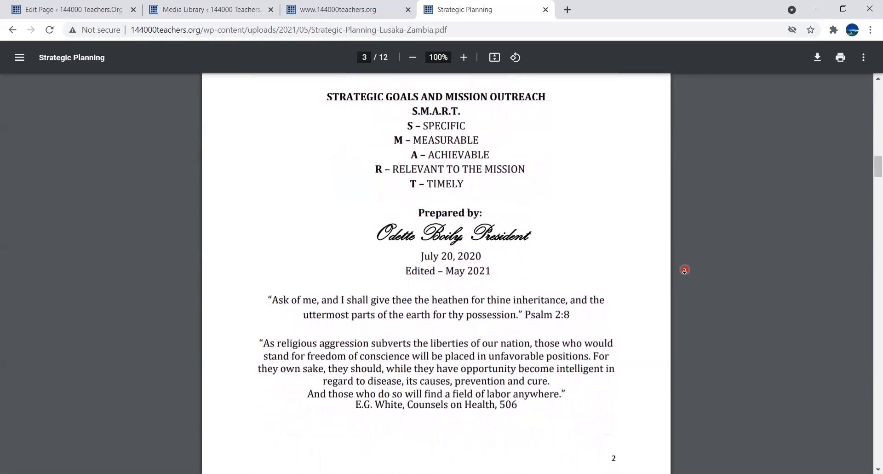
scroll(down, 3)
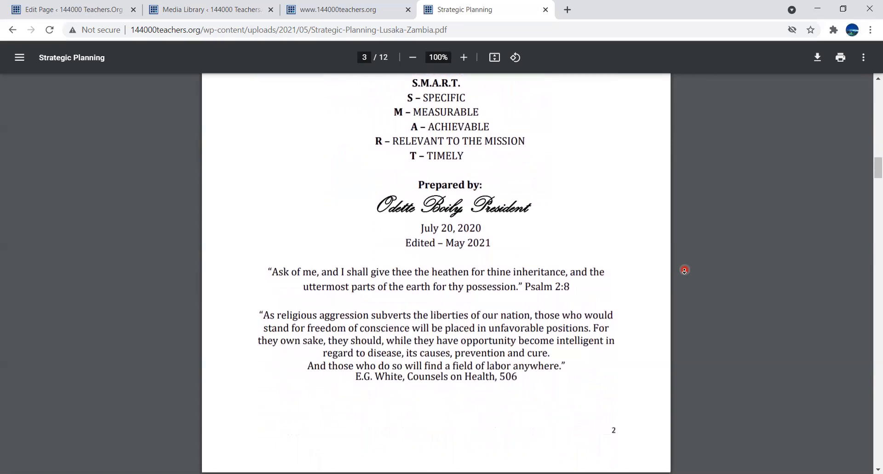
scroll(down, 3)
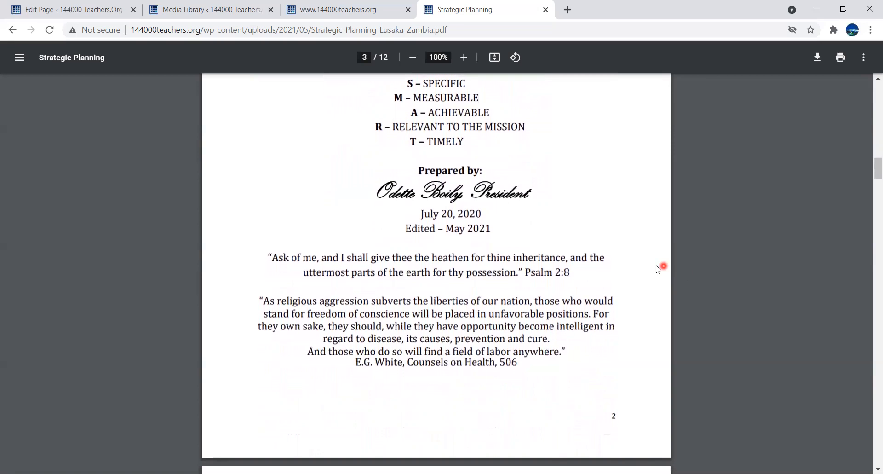
mouse_move(607, 263)
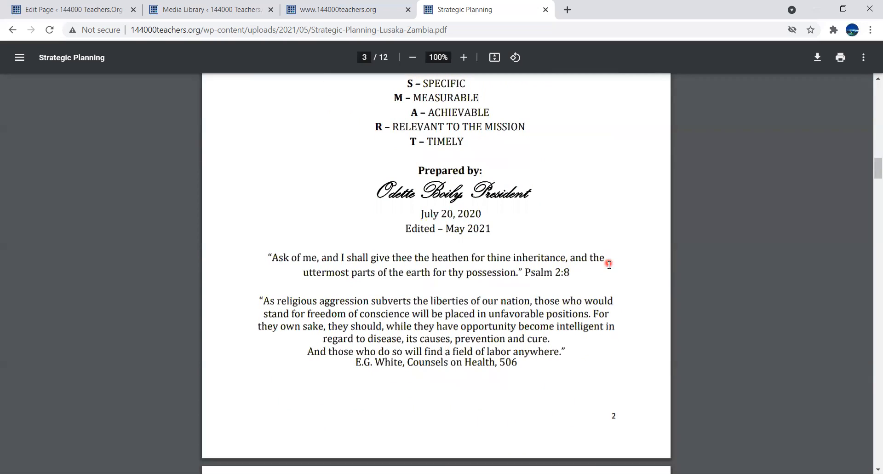
mouse_move(618, 299)
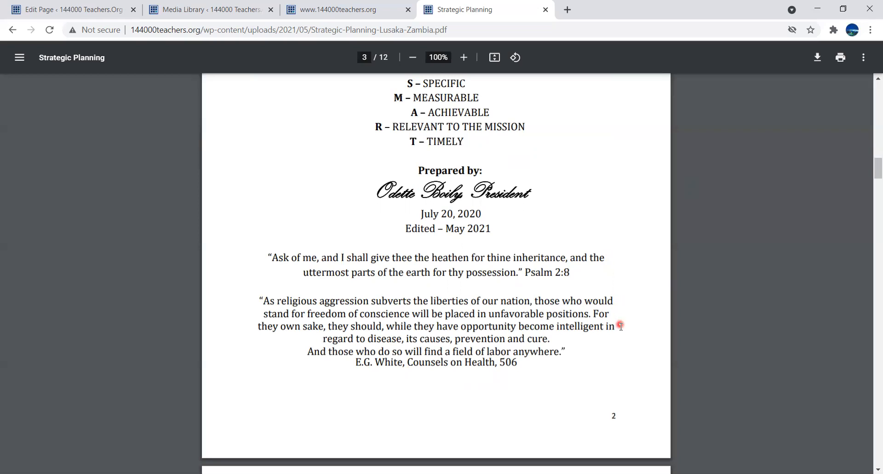
mouse_move(614, 330)
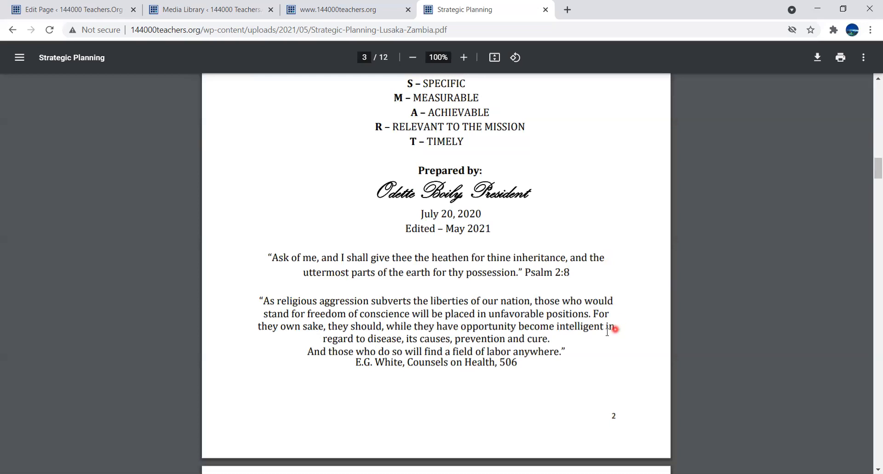
mouse_move(557, 340)
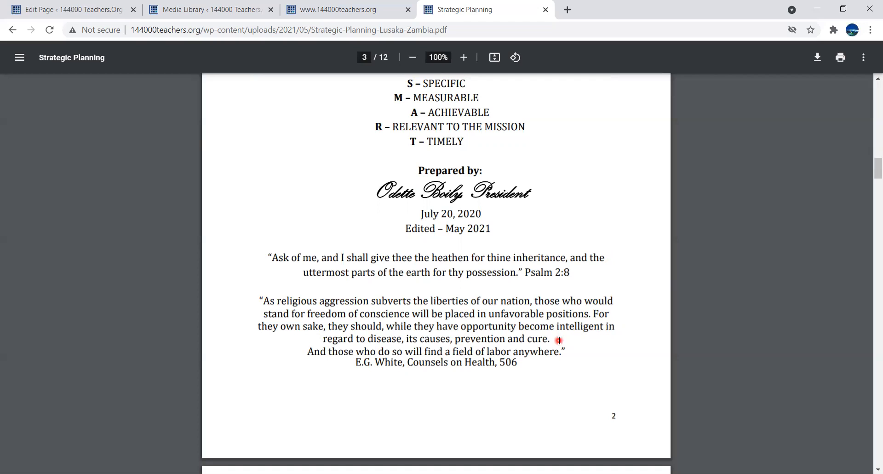
mouse_move(572, 349)
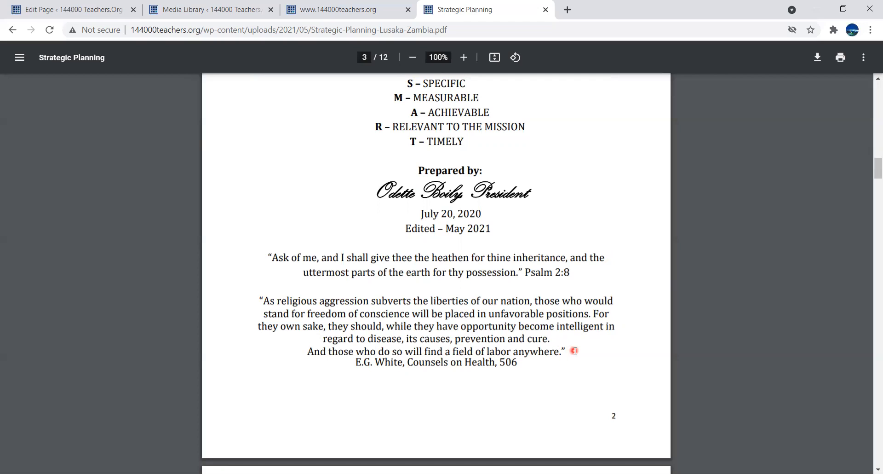
mouse_move(557, 342)
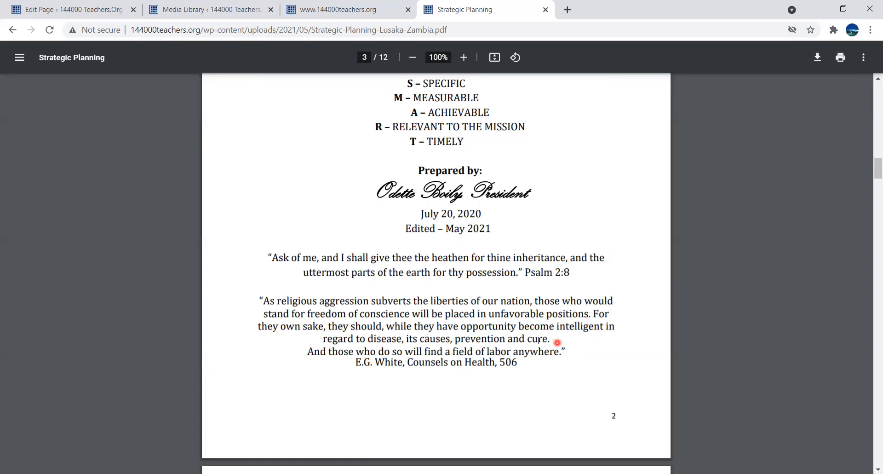
mouse_move(338, 305)
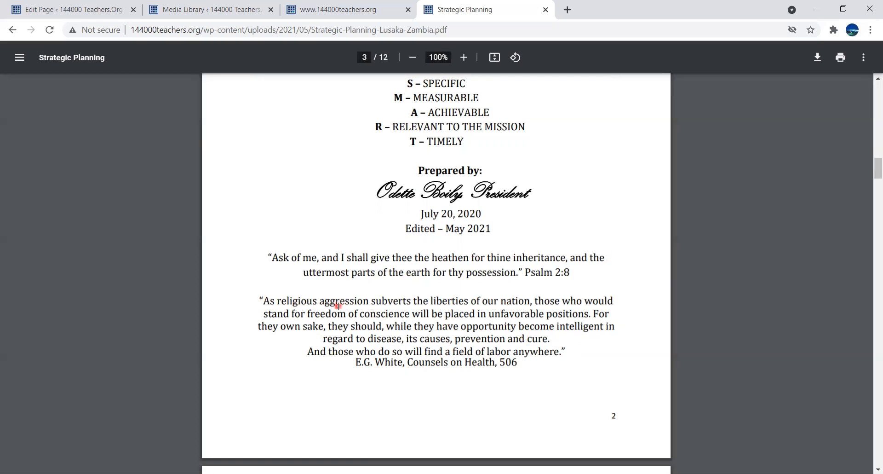
mouse_move(407, 306)
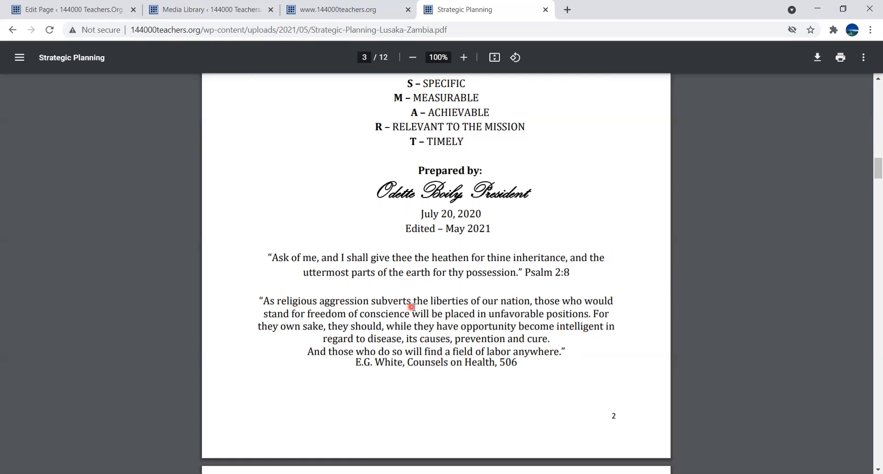
mouse_move(445, 322)
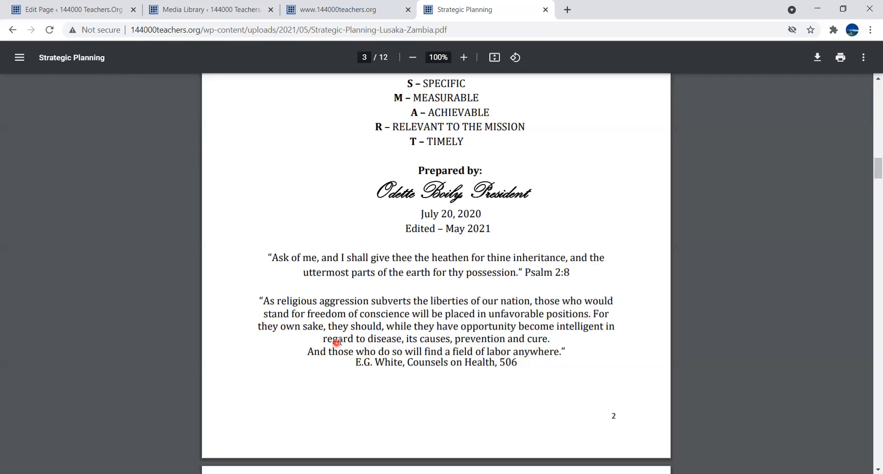
mouse_move(416, 210)
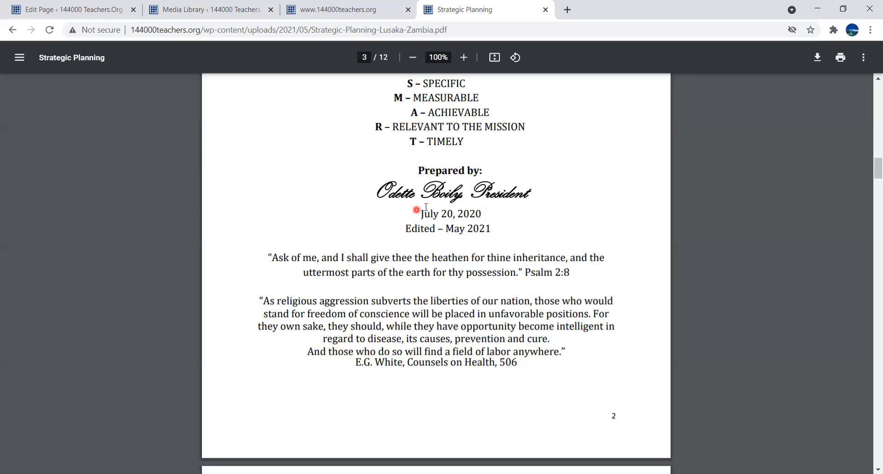
mouse_move(494, 231)
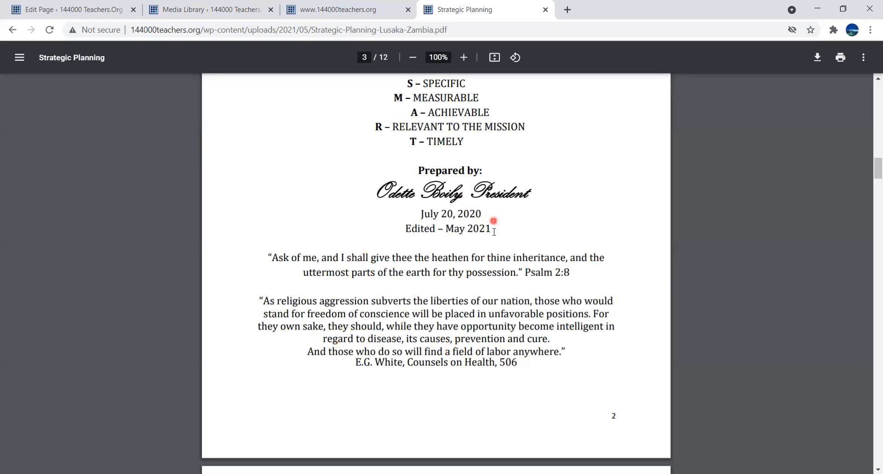
mouse_move(472, 241)
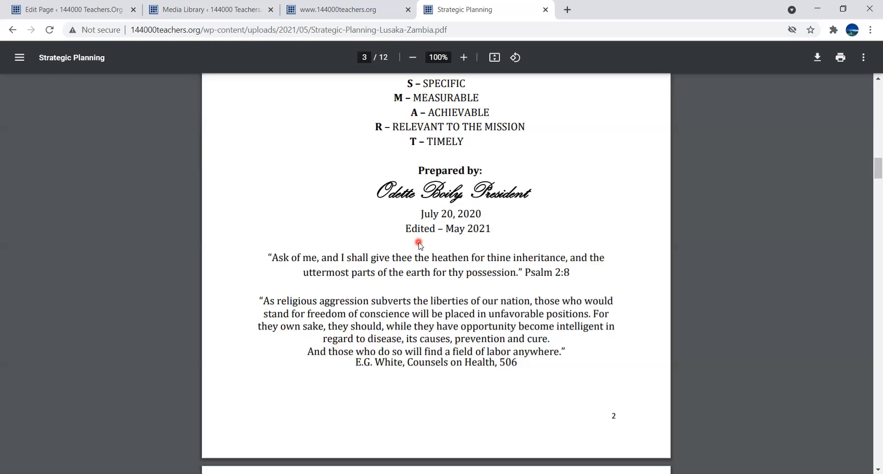
mouse_move(518, 289)
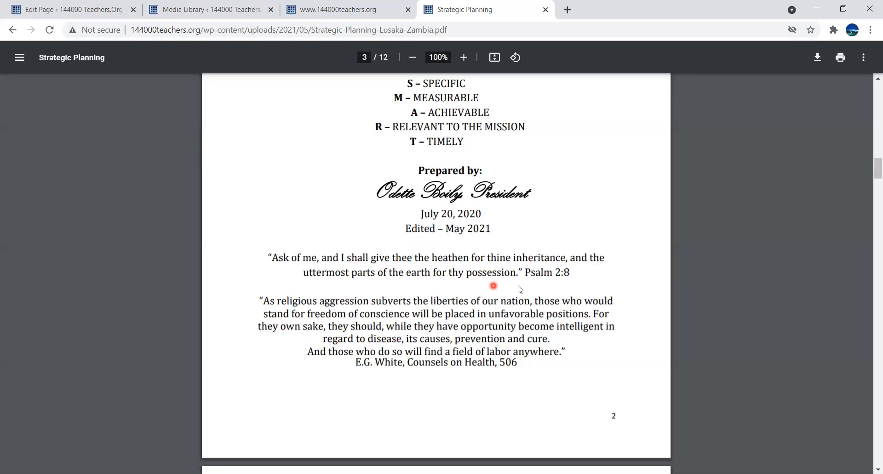
mouse_move(608, 352)
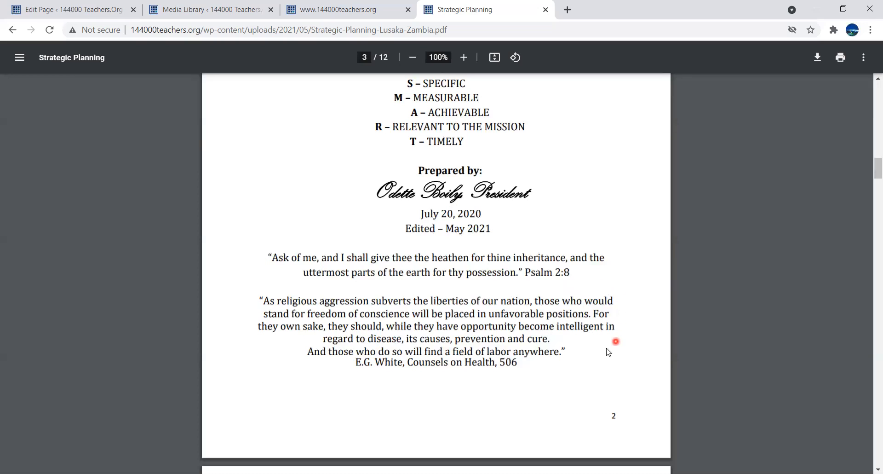
mouse_move(566, 293)
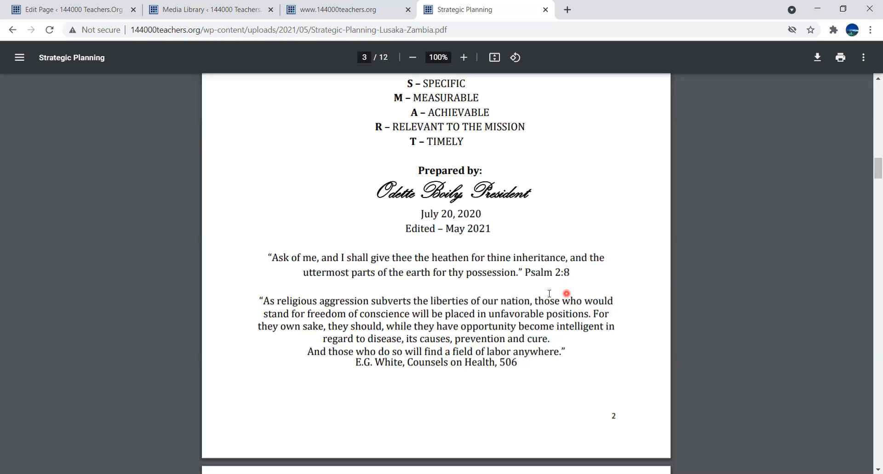
mouse_move(250, 307)
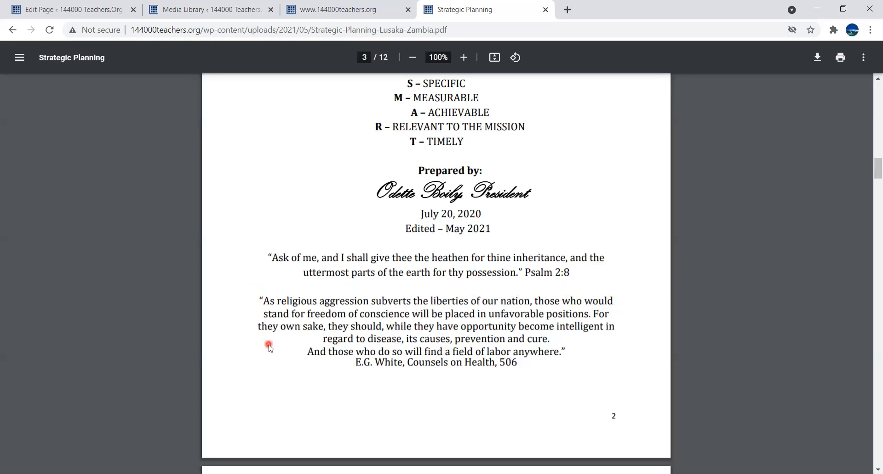
mouse_move(439, 375)
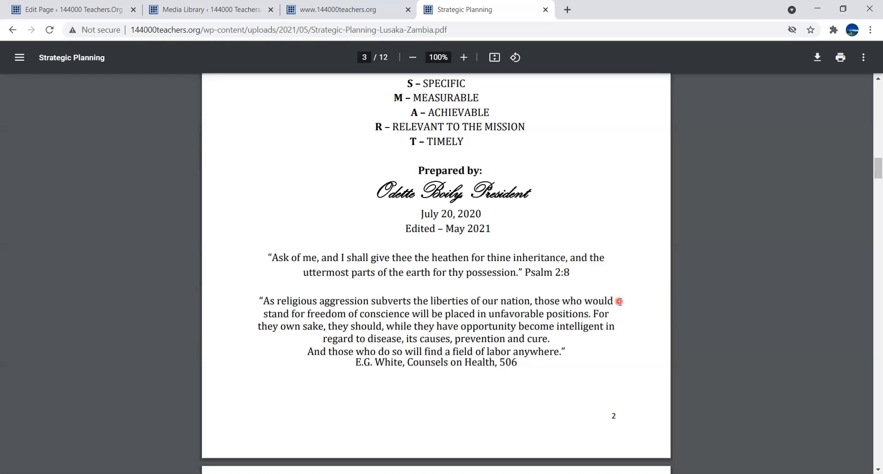
mouse_move(616, 307)
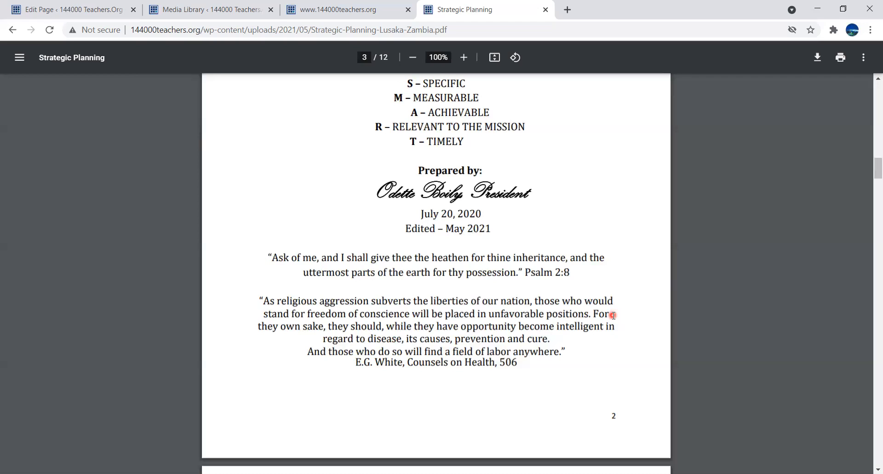
mouse_move(621, 328)
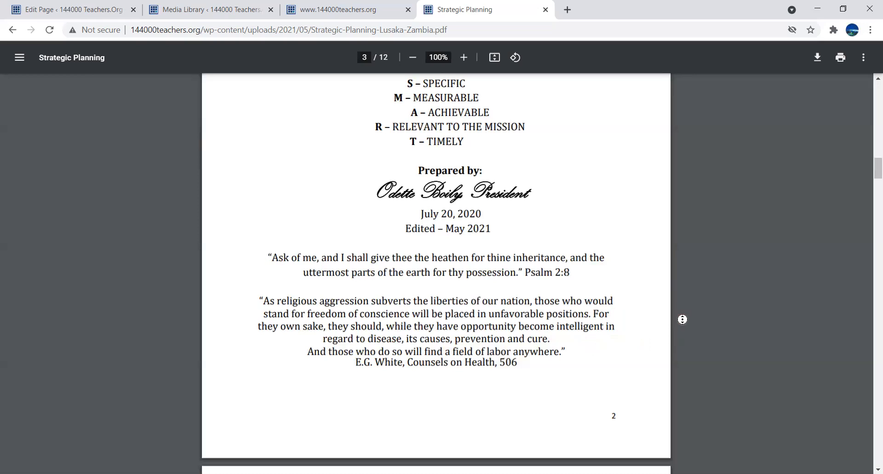
- Scroll down through the rest of the Introduction toward page 4
scroll(down, 3)
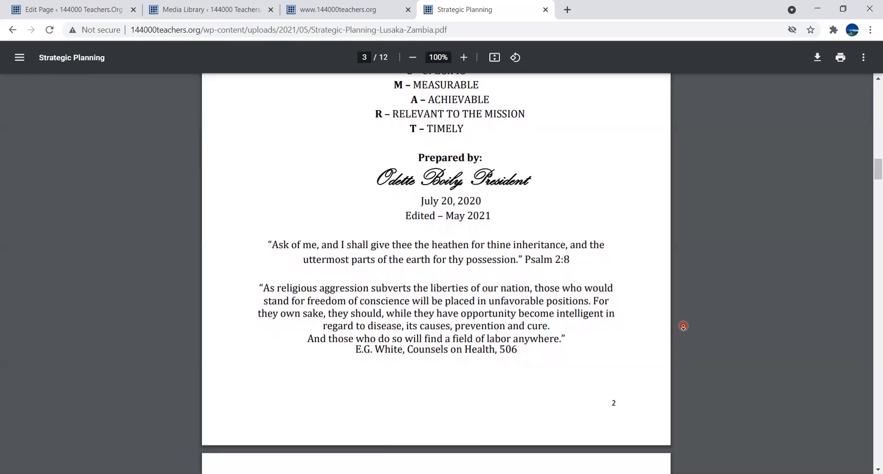
scroll(down, 3)
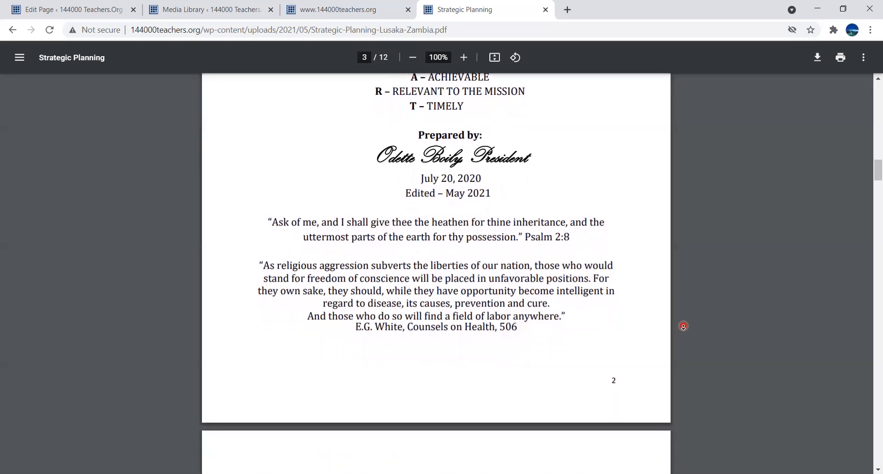
scroll(down, 3)
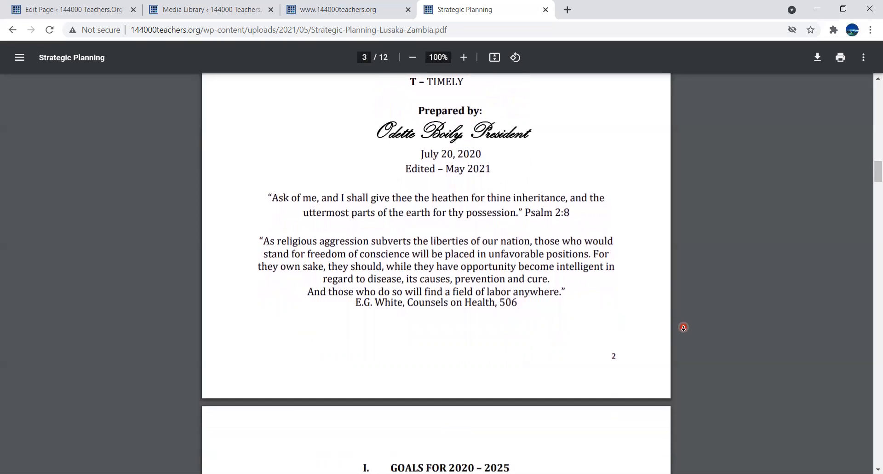
scroll(down, 3)
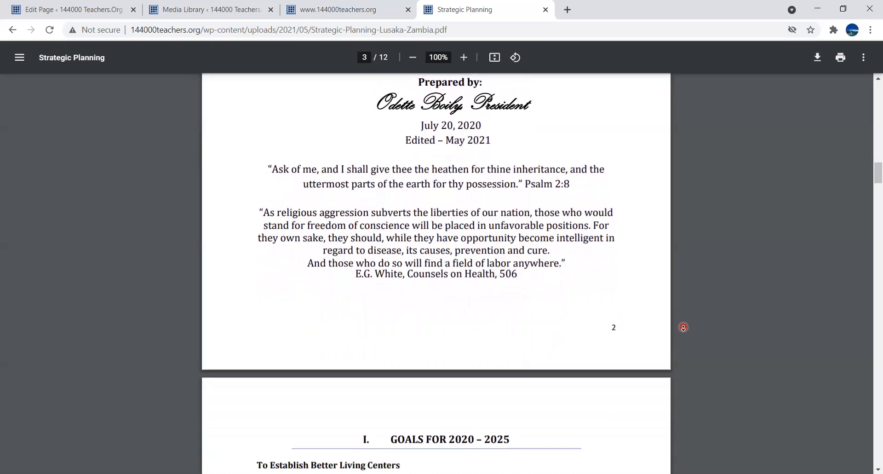
scroll(down, 3)
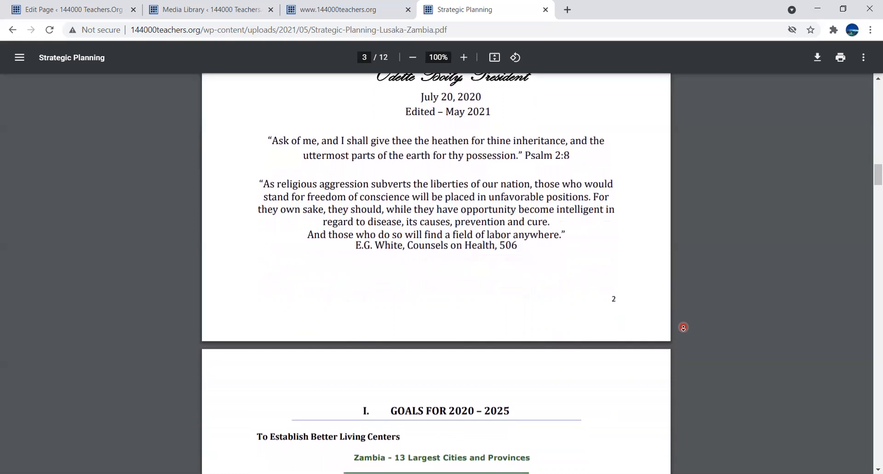
scroll(down, 3)
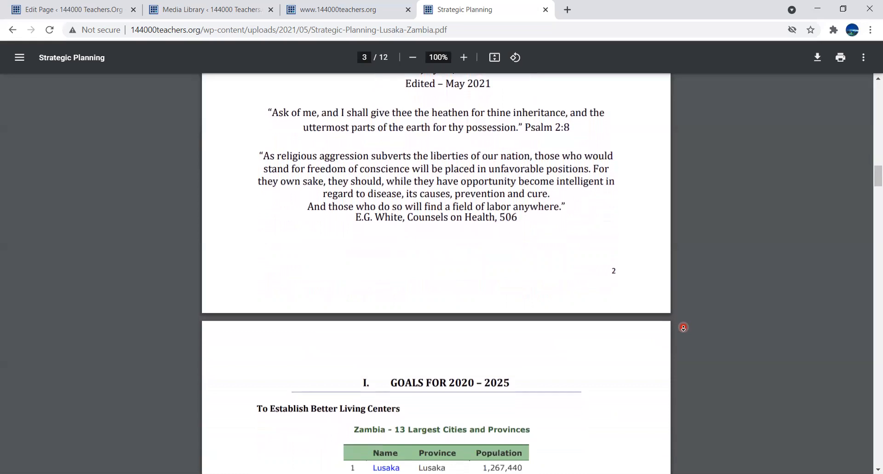
scroll(down, 3)
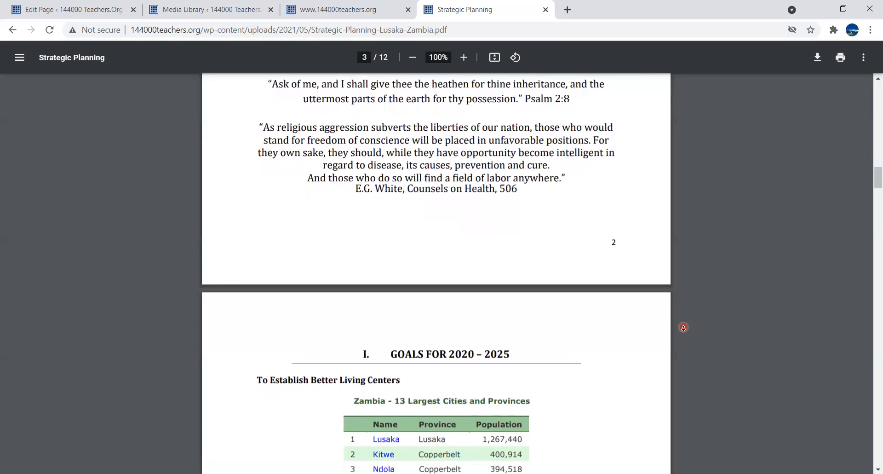
scroll(down, 3)
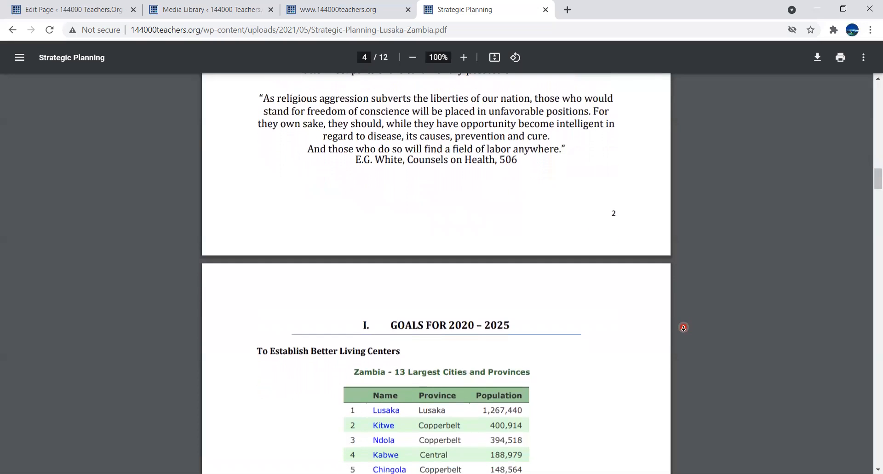
- Scroll to the Goals for 2020–2025 page with Zambia's 13 largest cities table
scroll(down, 3)
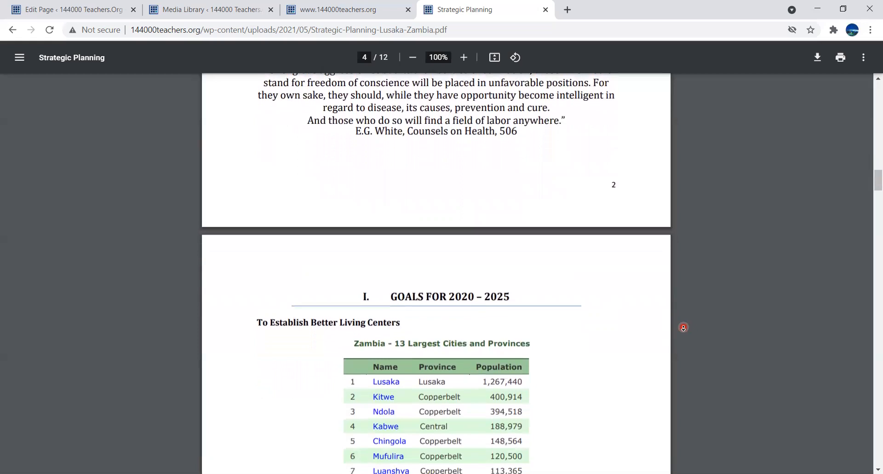
scroll(down, 3)
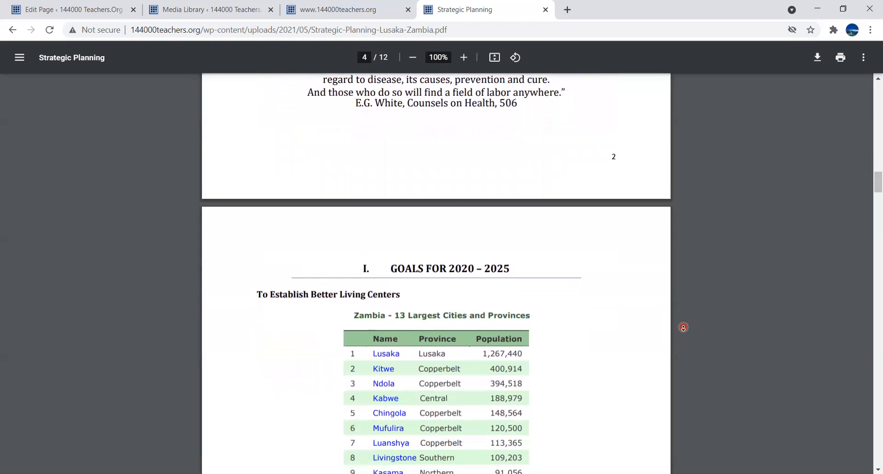
scroll(down, 3)
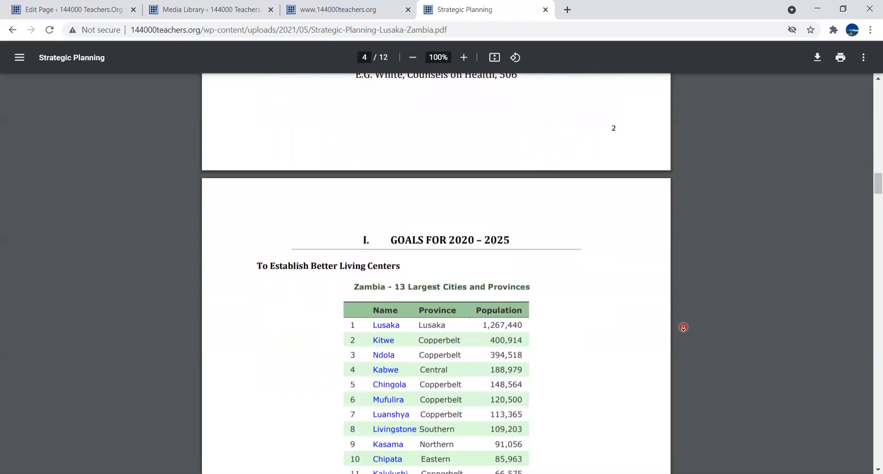
scroll(down, 3)
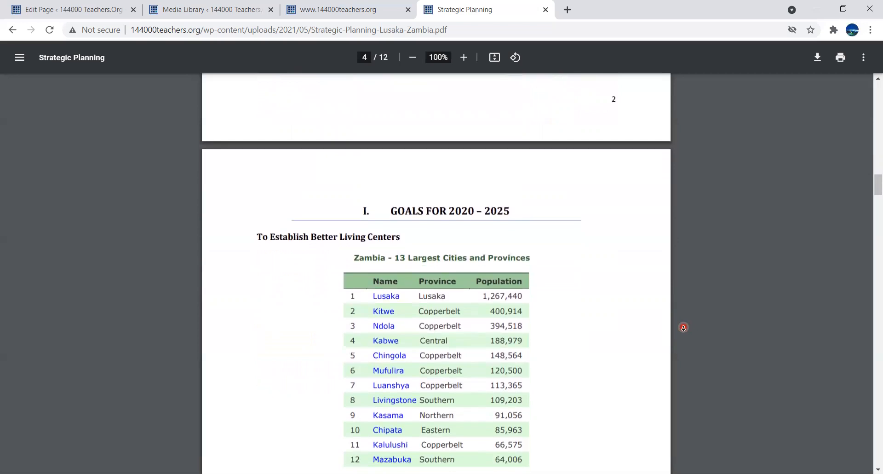
scroll(down, 3)
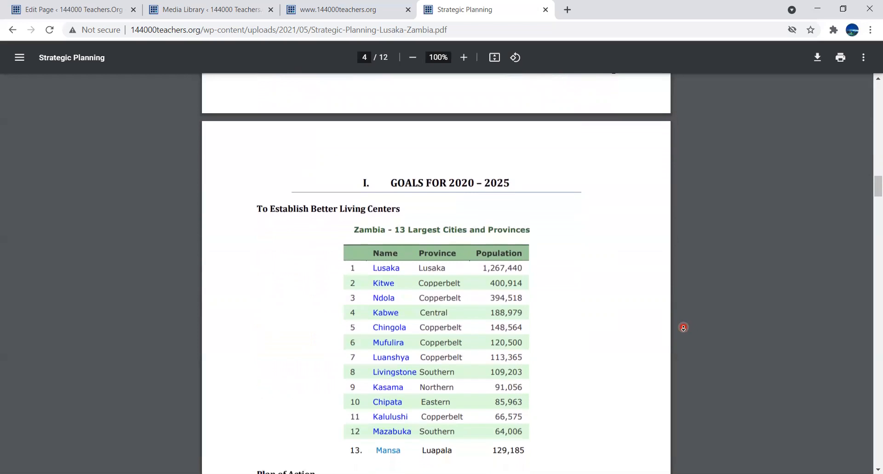
scroll(down, 3)
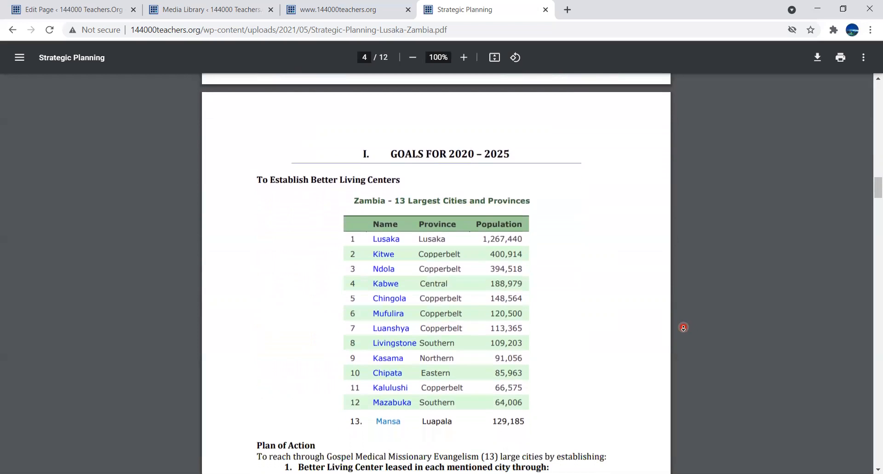
scroll(down, 3)
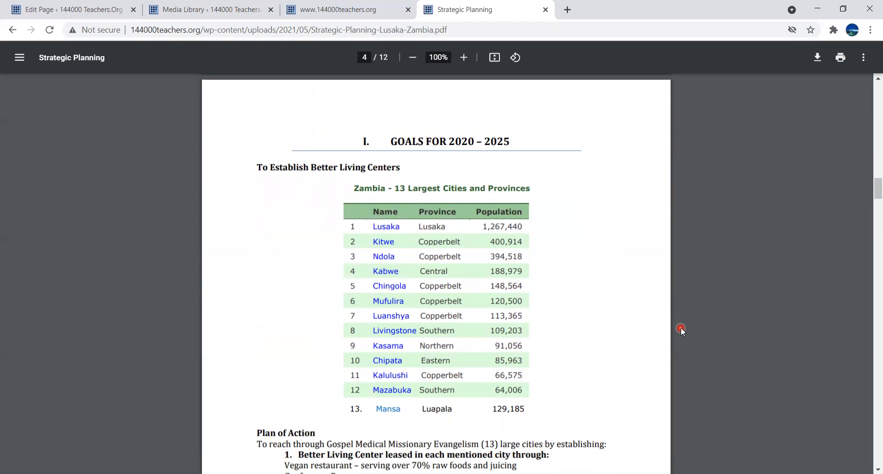
mouse_move(543, 189)
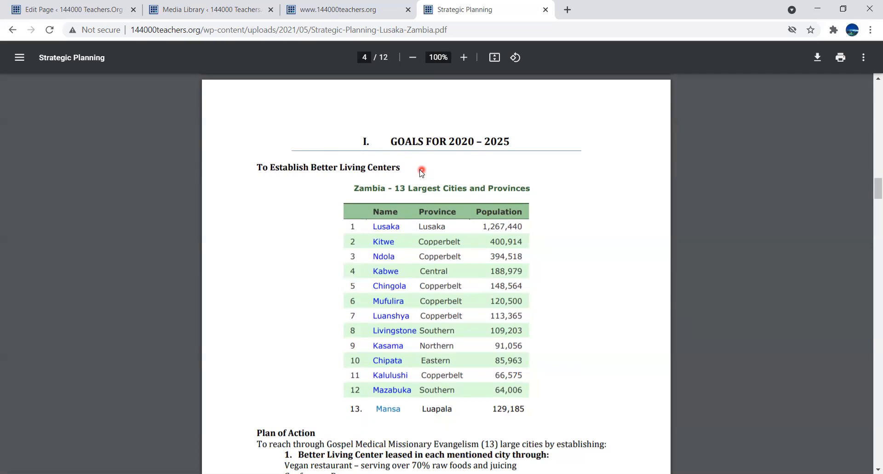
mouse_move(407, 169)
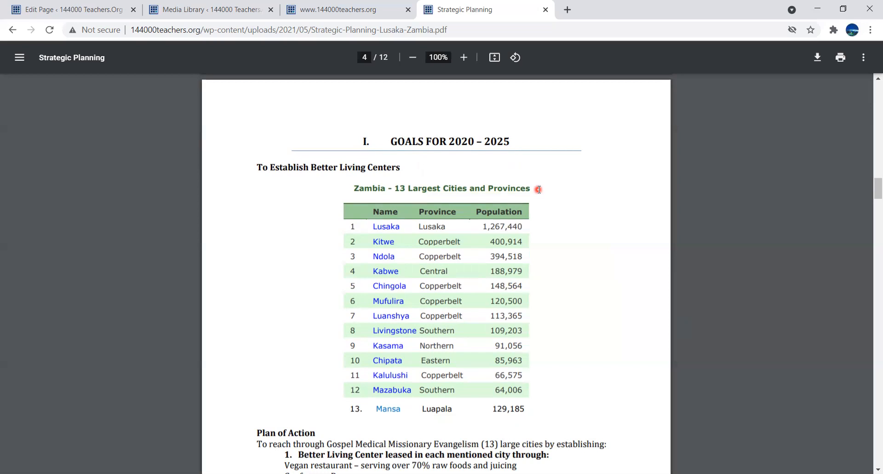
mouse_move(538, 210)
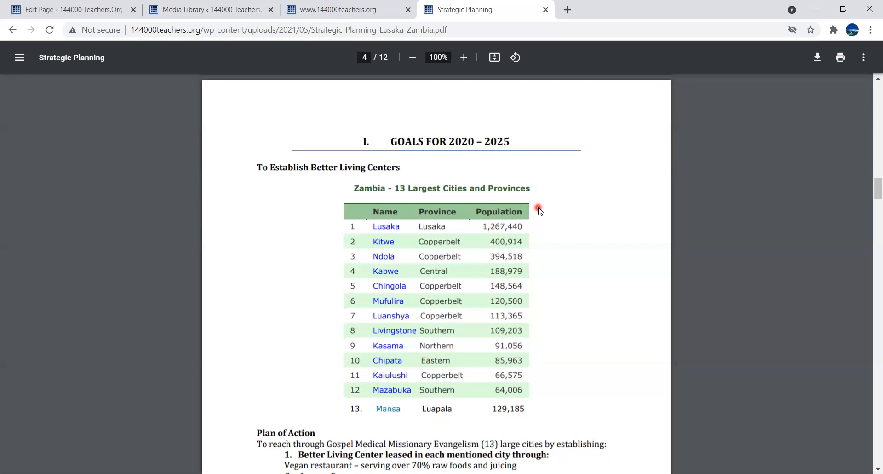
mouse_move(534, 209)
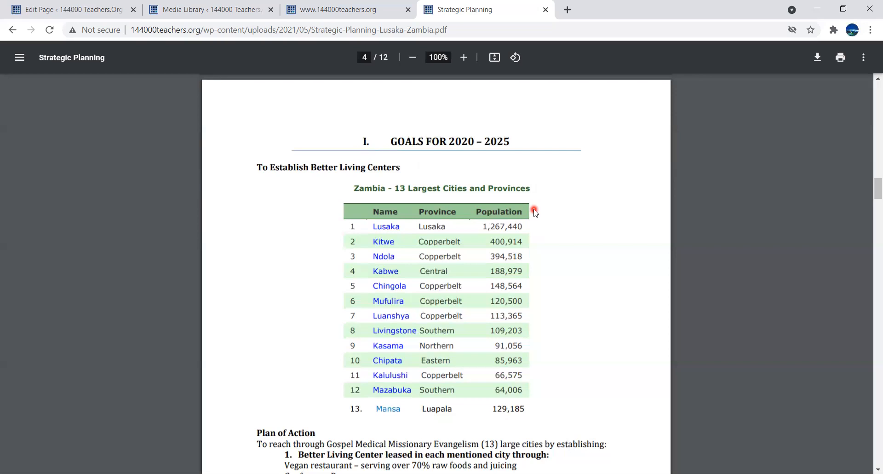
mouse_move(532, 228)
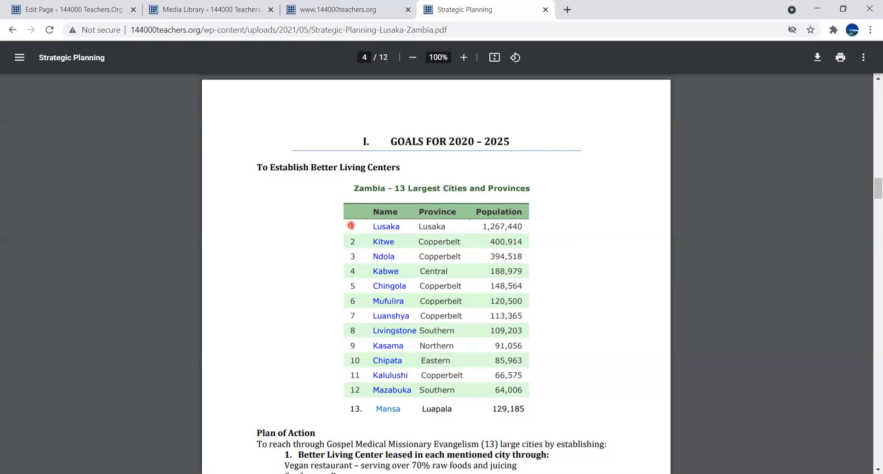
mouse_move(353, 242)
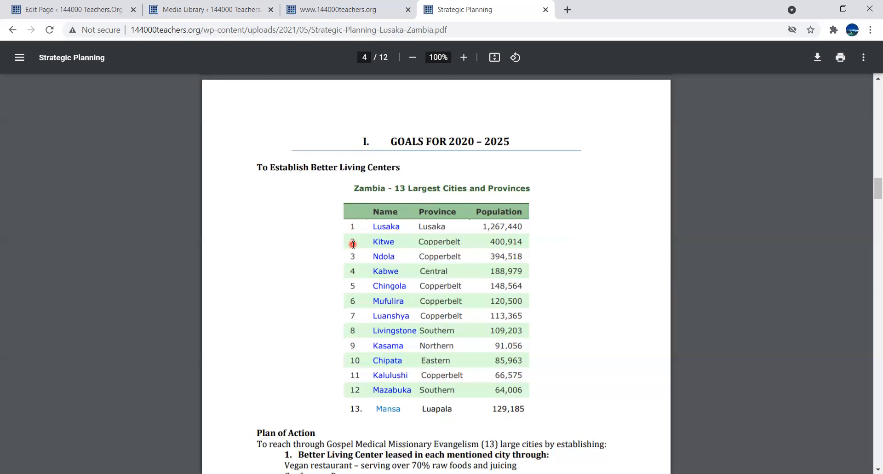
mouse_move(353, 256)
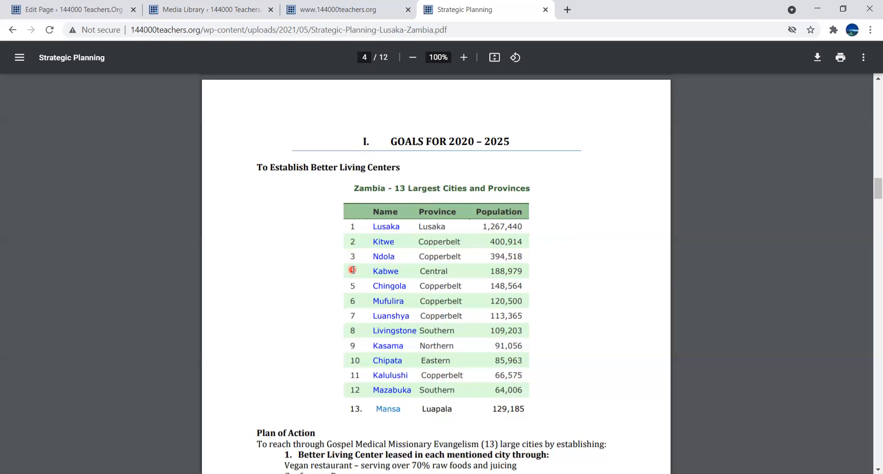
mouse_move(353, 285)
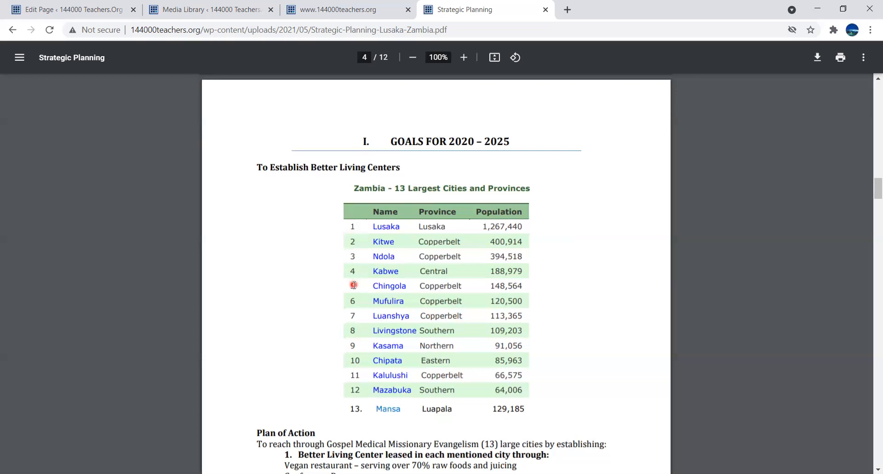
mouse_move(355, 302)
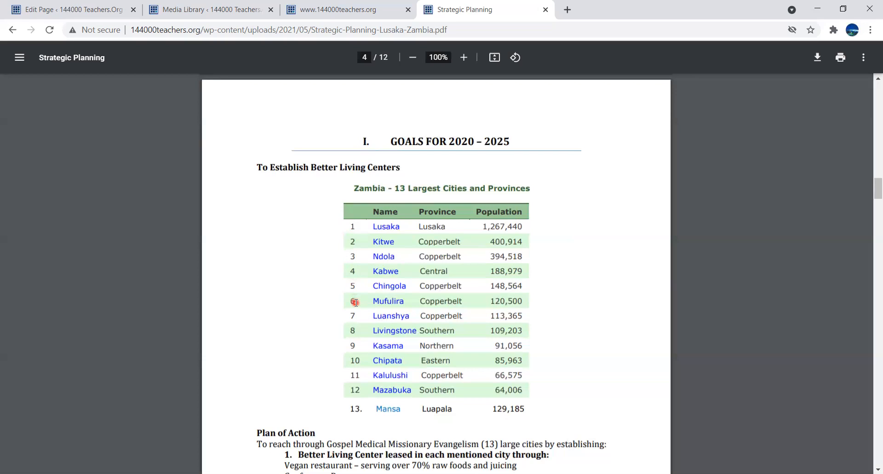
mouse_move(355, 315)
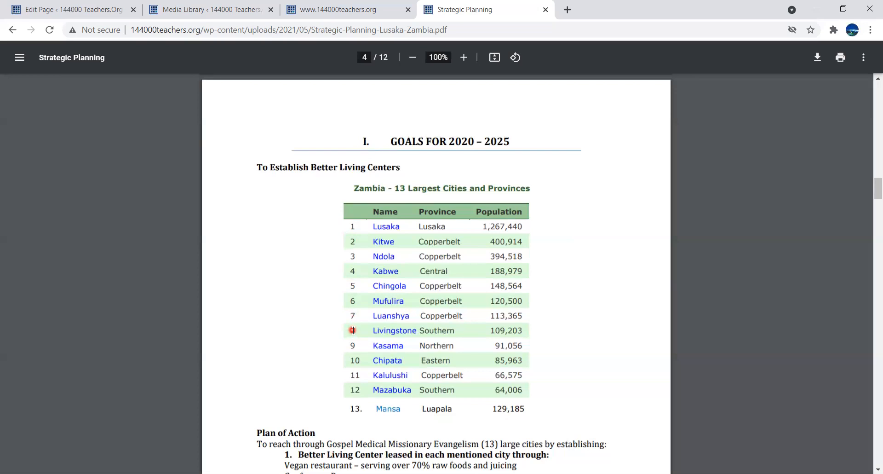
mouse_move(352, 347)
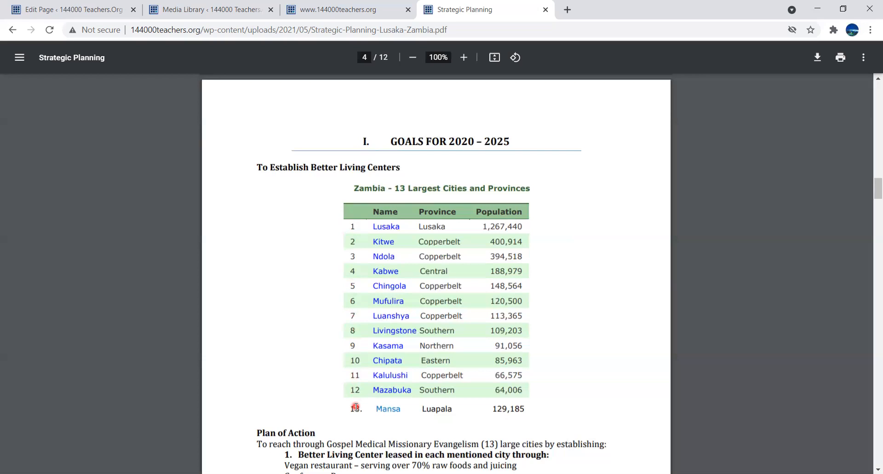
mouse_move(379, 412)
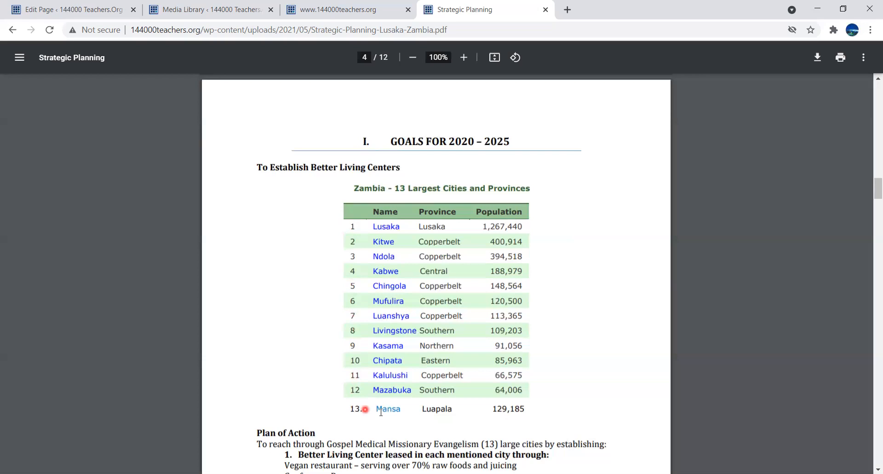
mouse_move(386, 401)
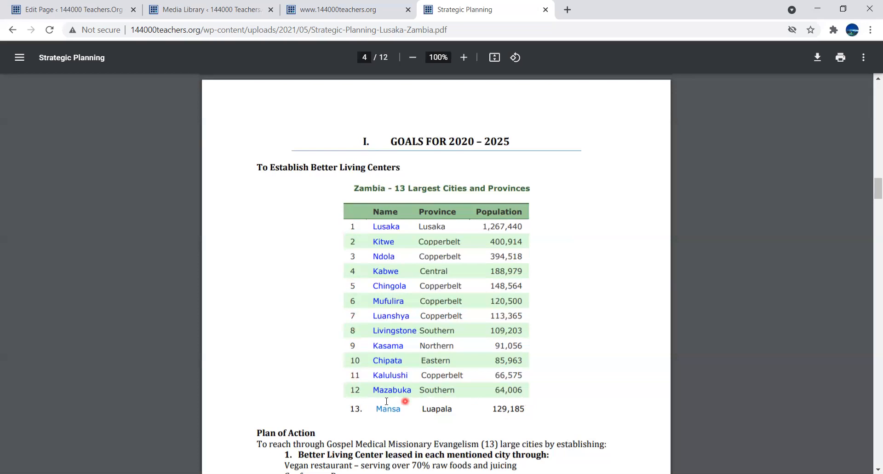
mouse_move(347, 337)
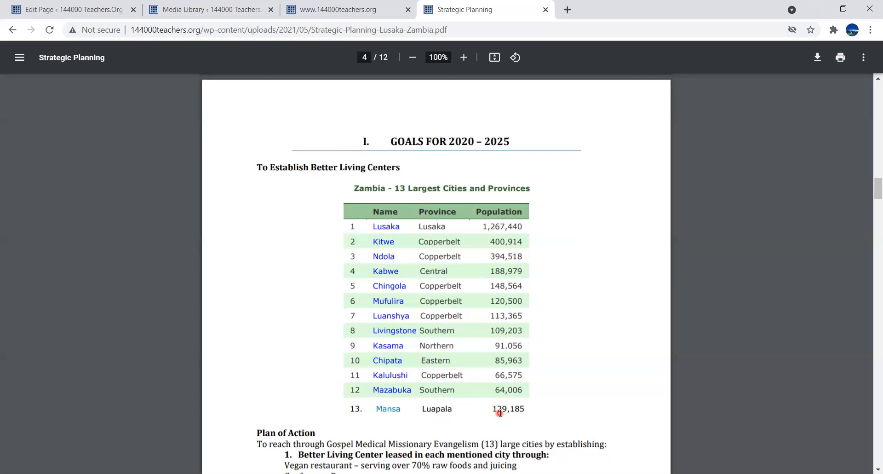
mouse_move(367, 419)
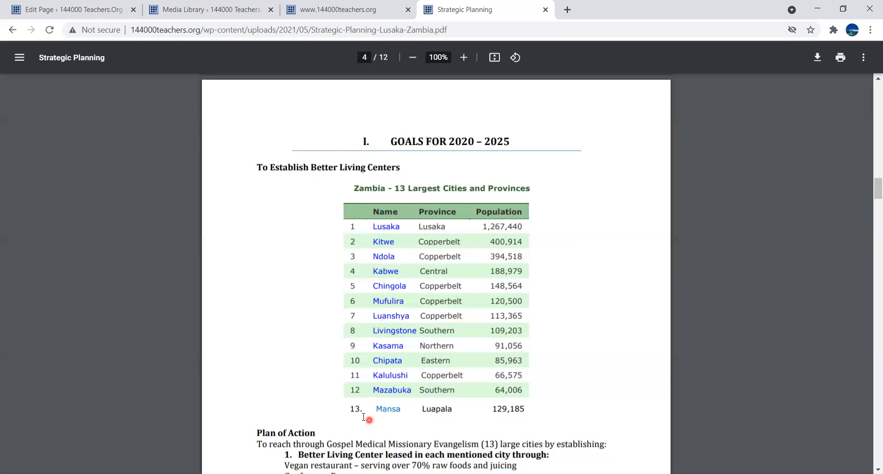
mouse_move(328, 332)
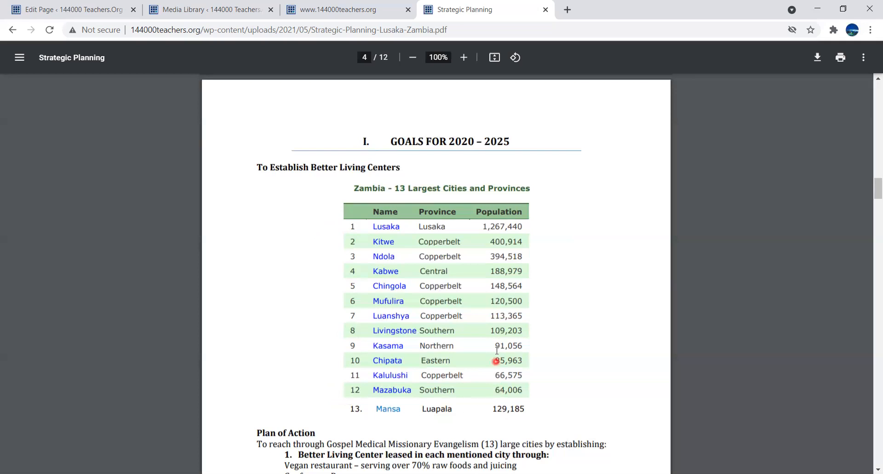
mouse_move(495, 291)
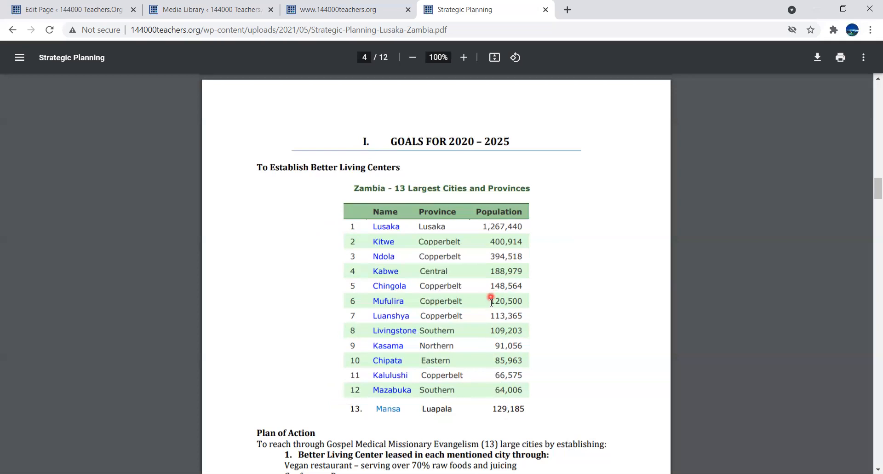
mouse_move(513, 415)
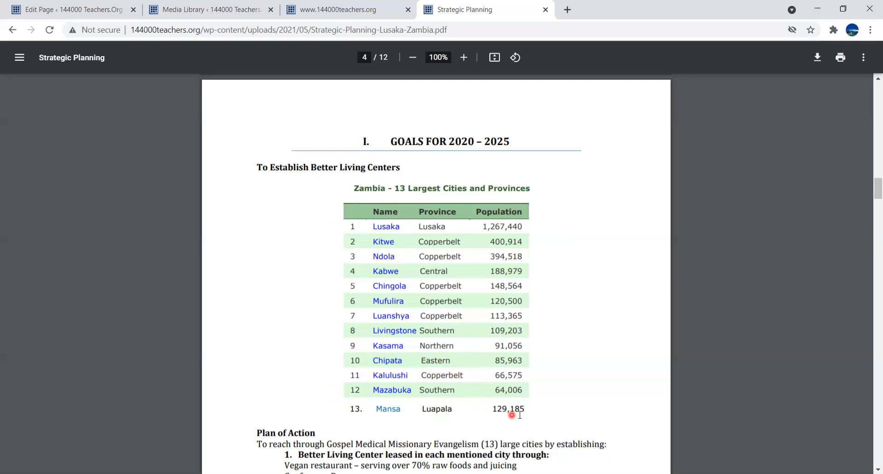
mouse_move(678, 323)
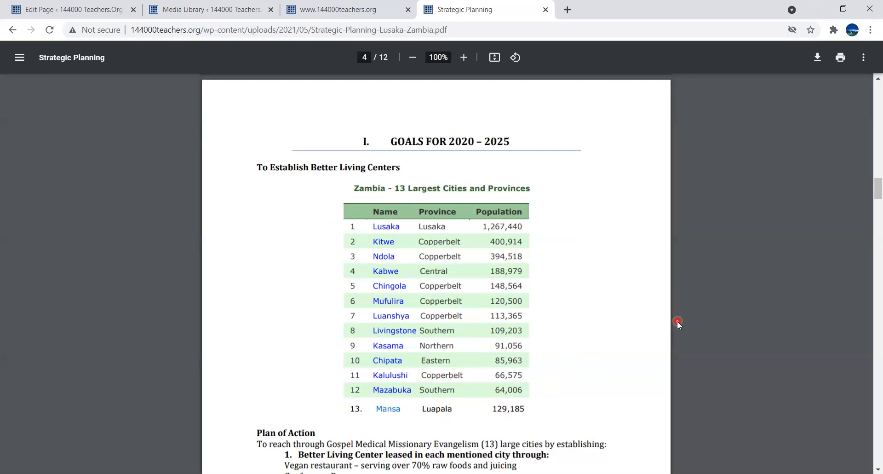
mouse_move(684, 310)
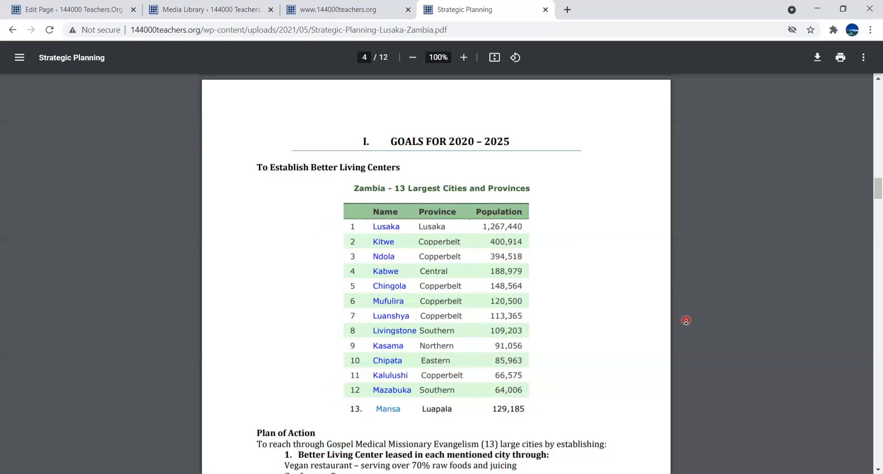
- Scroll to Plan of Action items 2 and 3, the Better Living Center and Teaching list
scroll(down, 3)
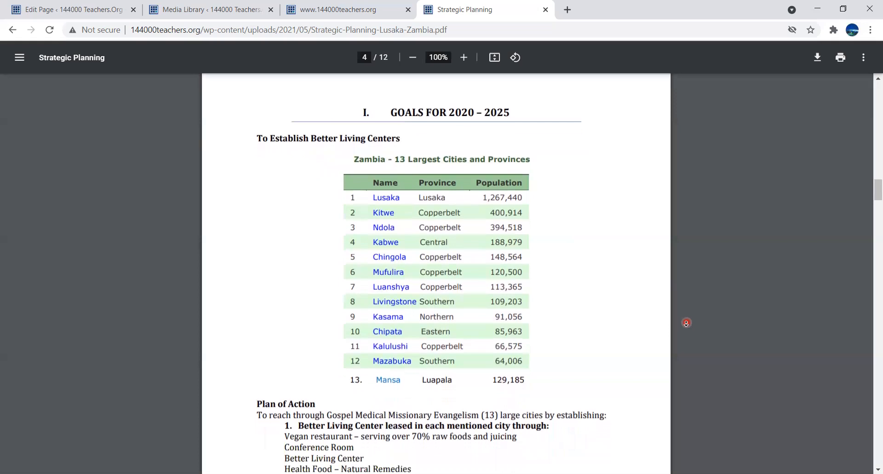
scroll(down, 3)
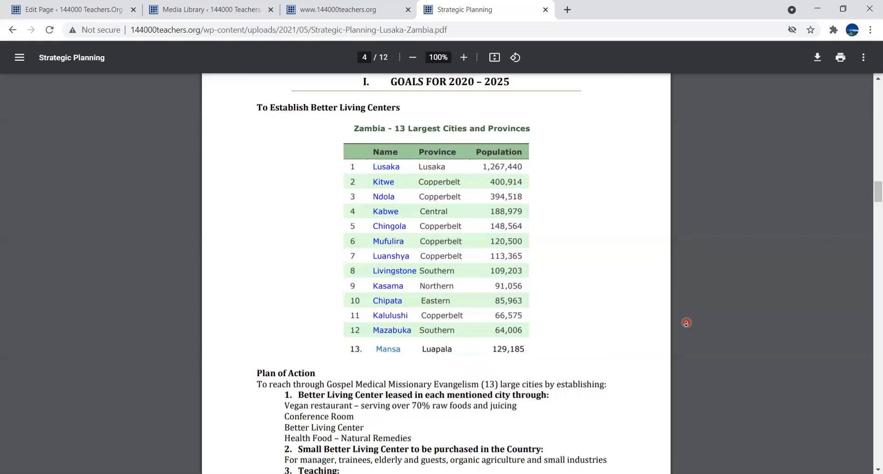
scroll(down, 3)
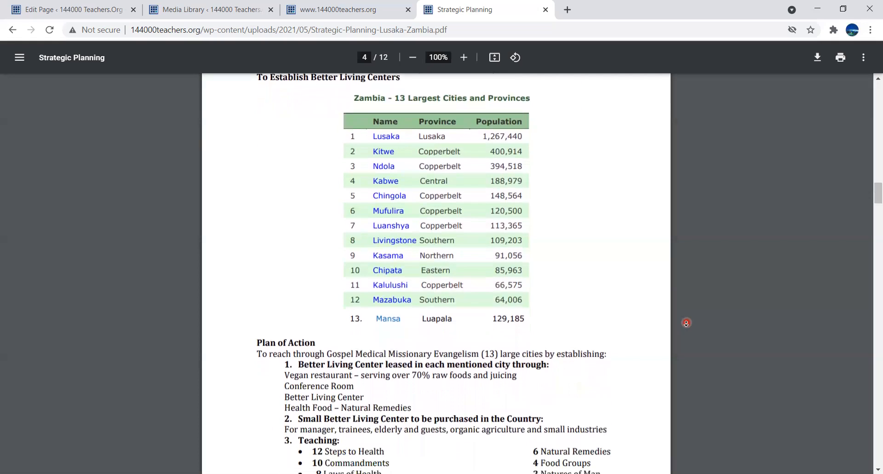
scroll(up, 3)
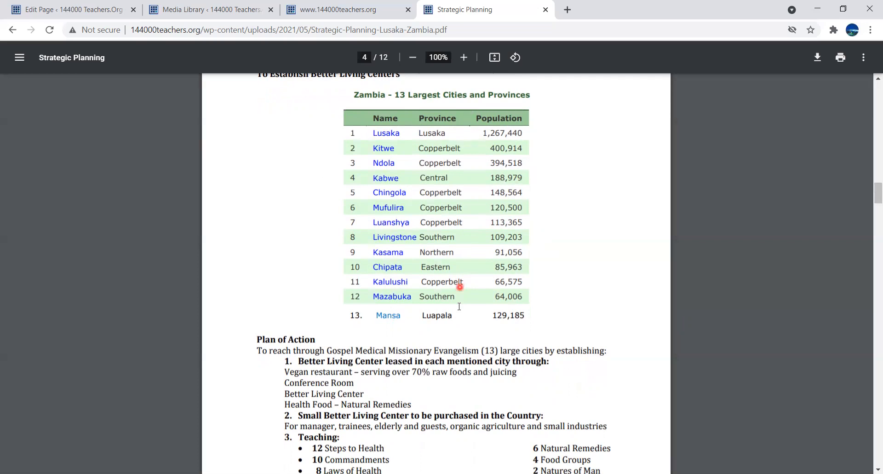
mouse_move(451, 313)
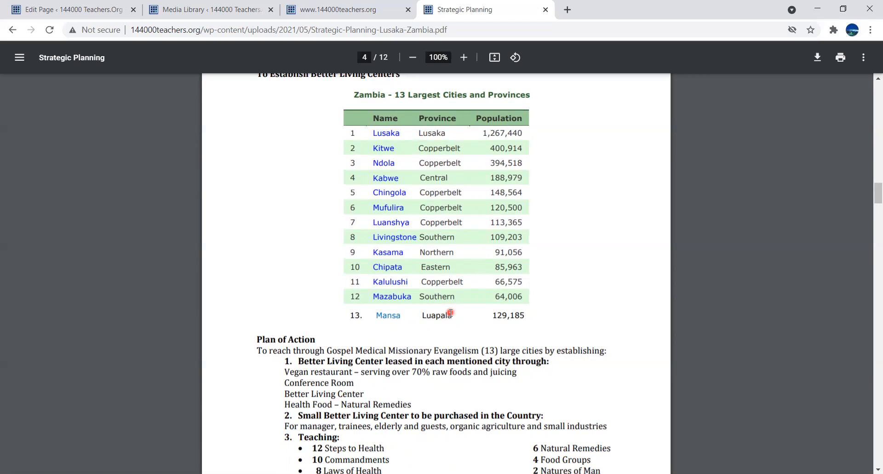
mouse_move(533, 310)
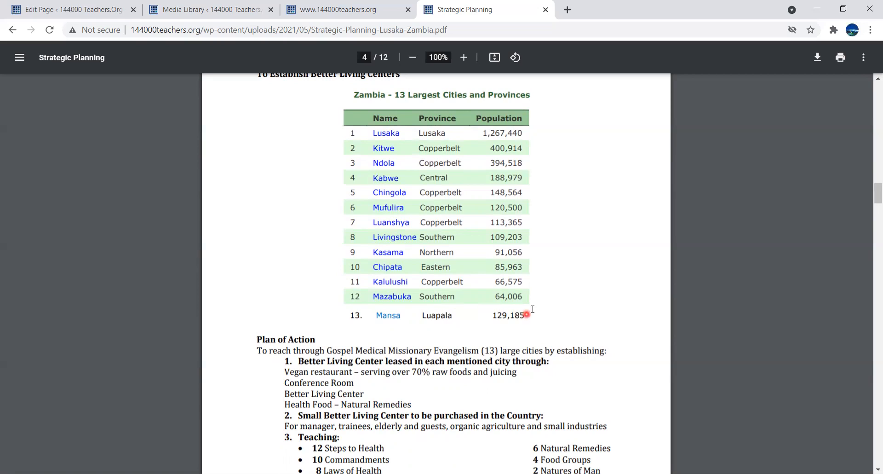
mouse_move(528, 133)
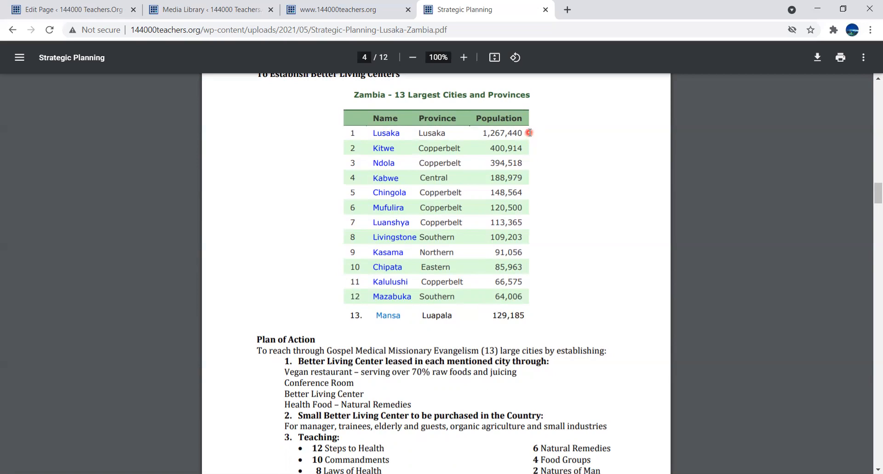
mouse_move(525, 303)
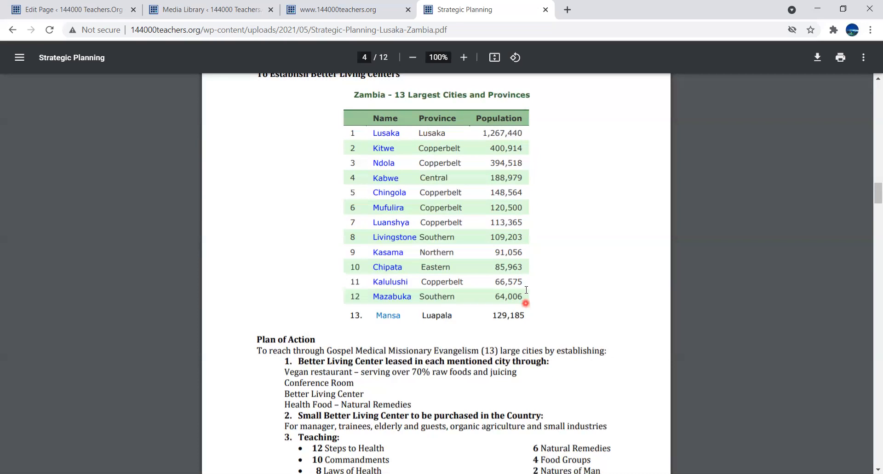
mouse_move(527, 134)
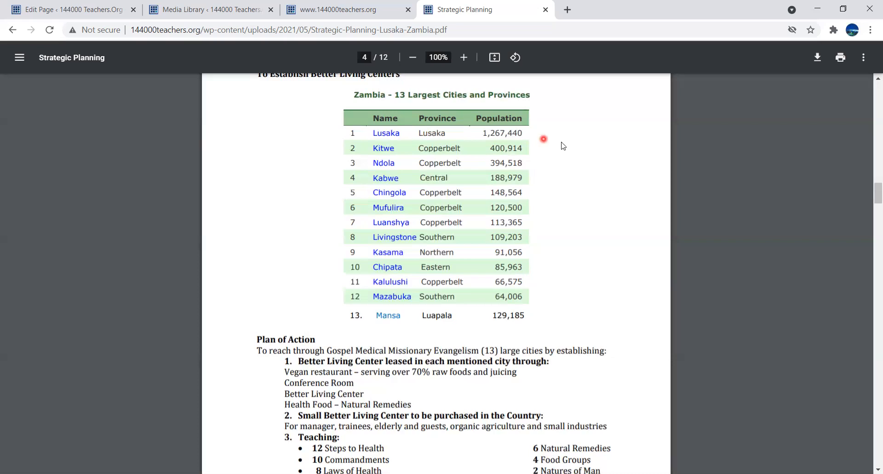
mouse_move(705, 179)
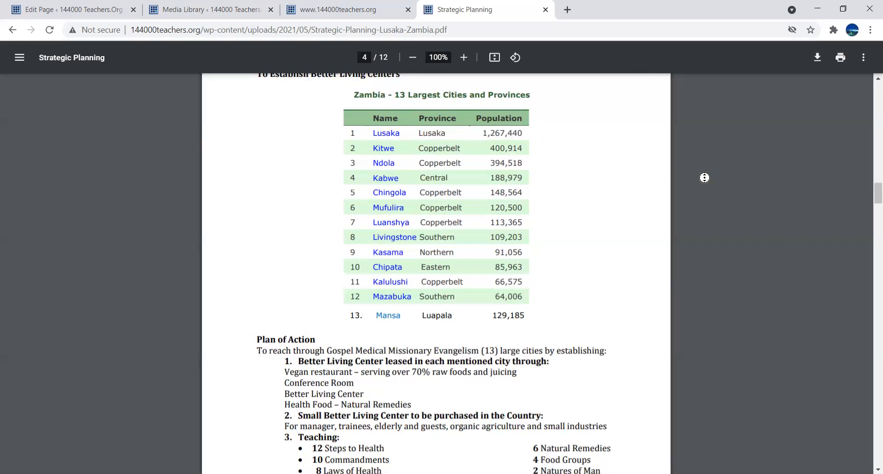
scroll(down, 3)
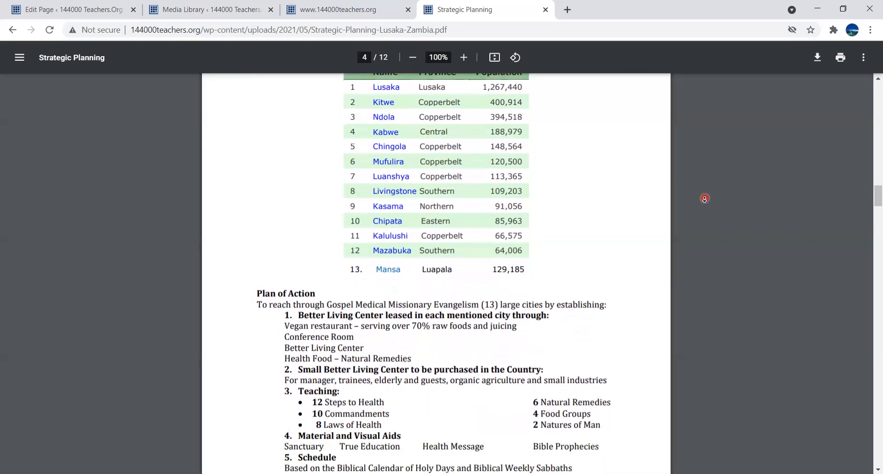
scroll(down, 3)
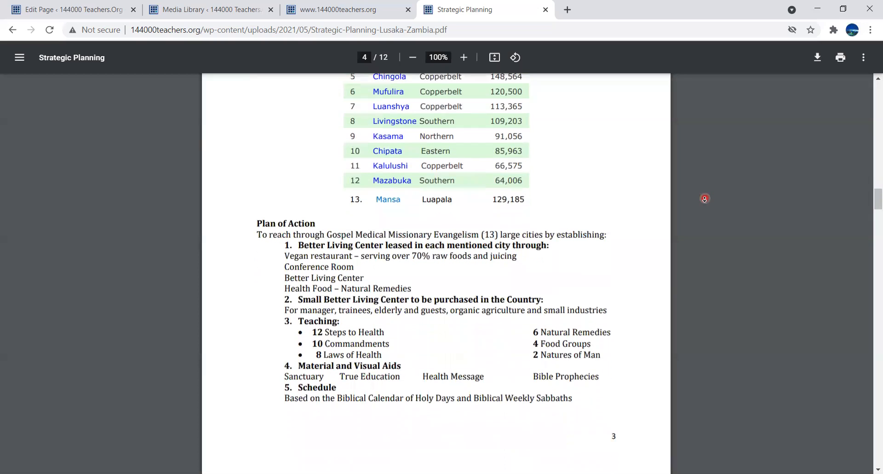
scroll(down, 3)
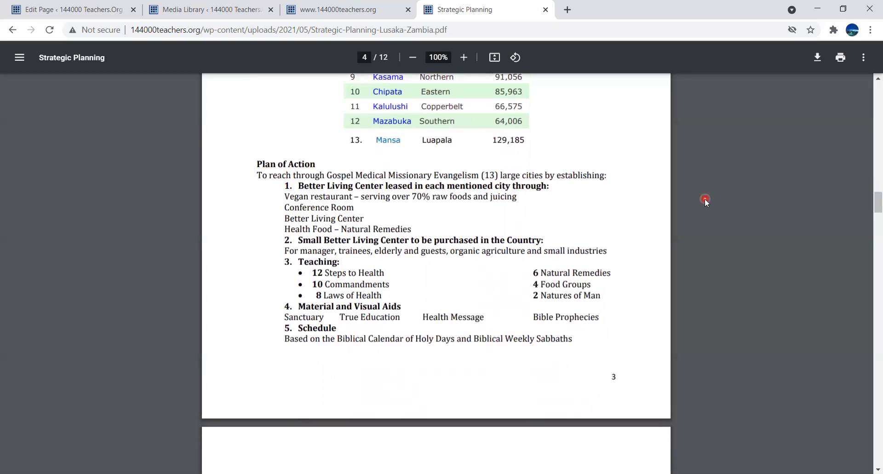
mouse_move(633, 189)
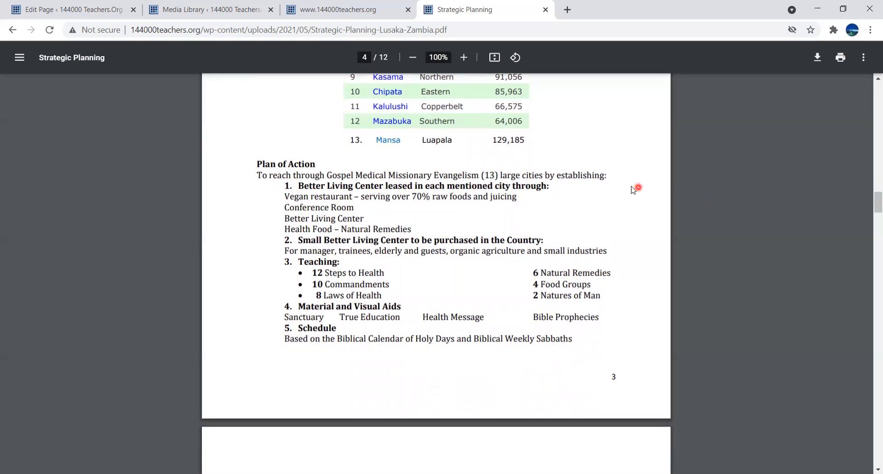
mouse_move(611, 177)
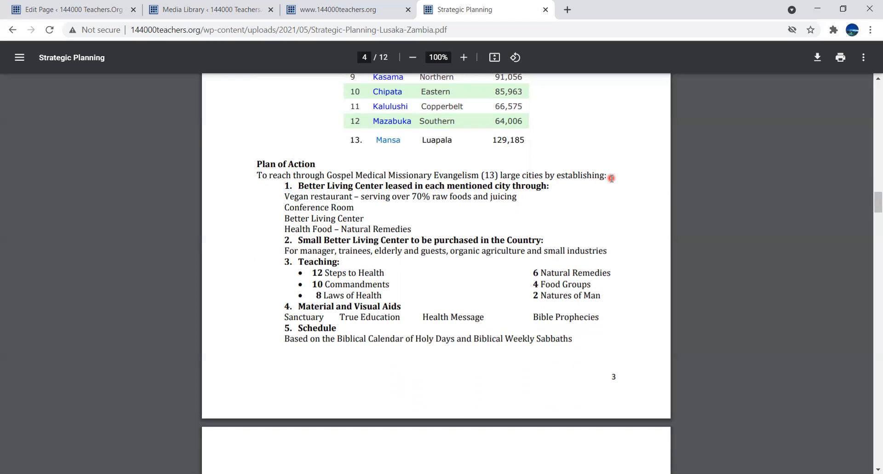
mouse_move(562, 191)
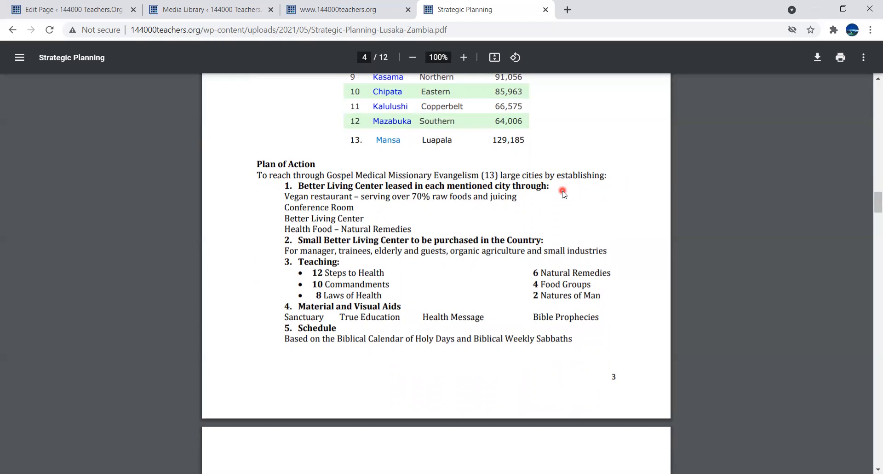
mouse_move(525, 200)
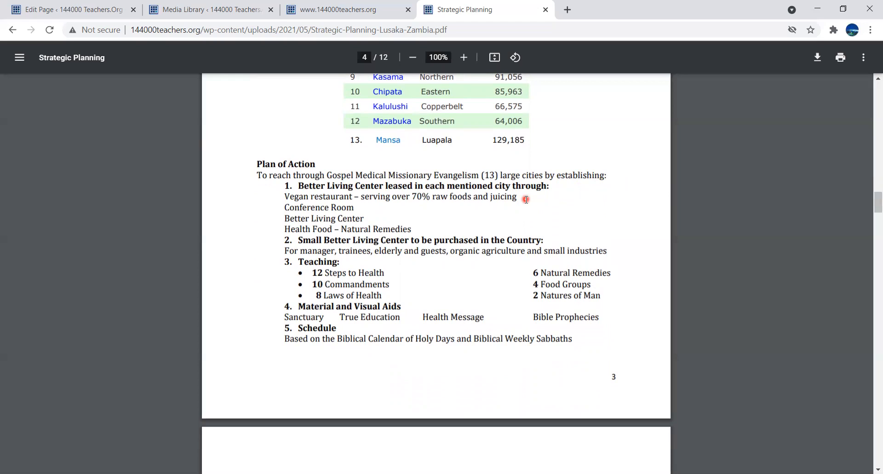
mouse_move(367, 207)
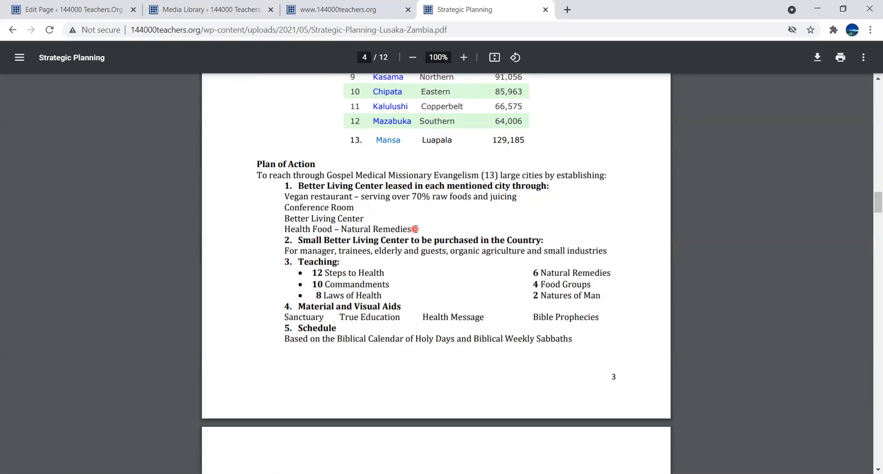
mouse_move(331, 194)
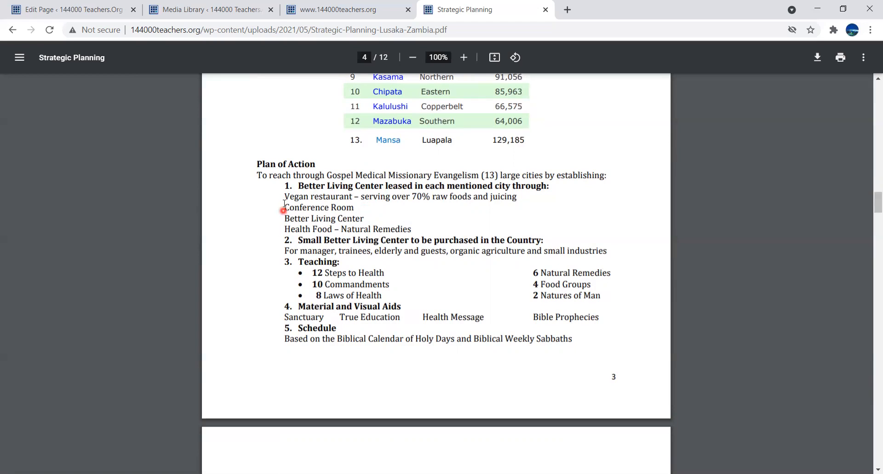
mouse_move(284, 200)
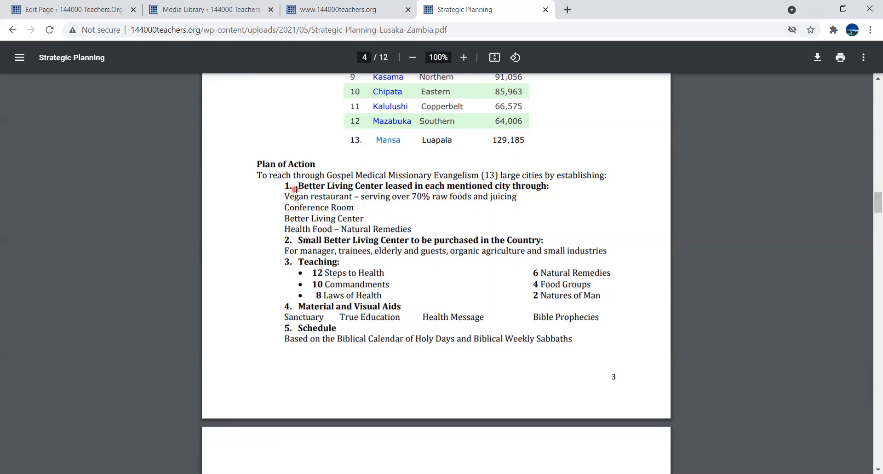
mouse_move(284, 201)
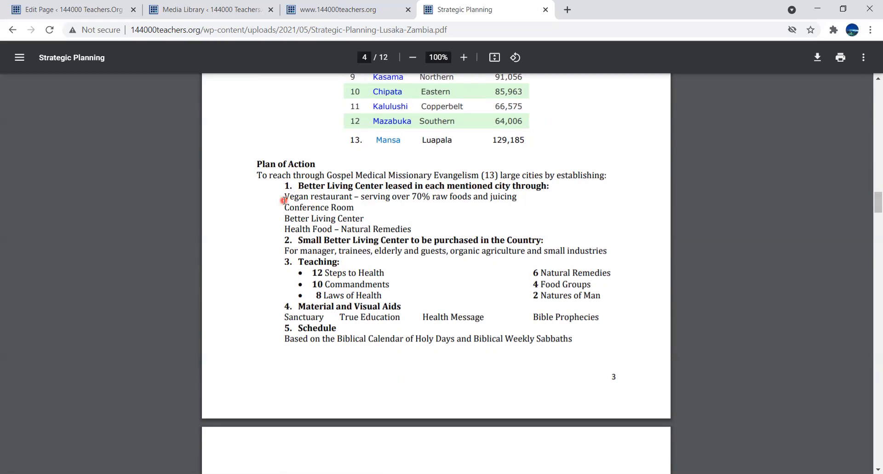
mouse_move(276, 196)
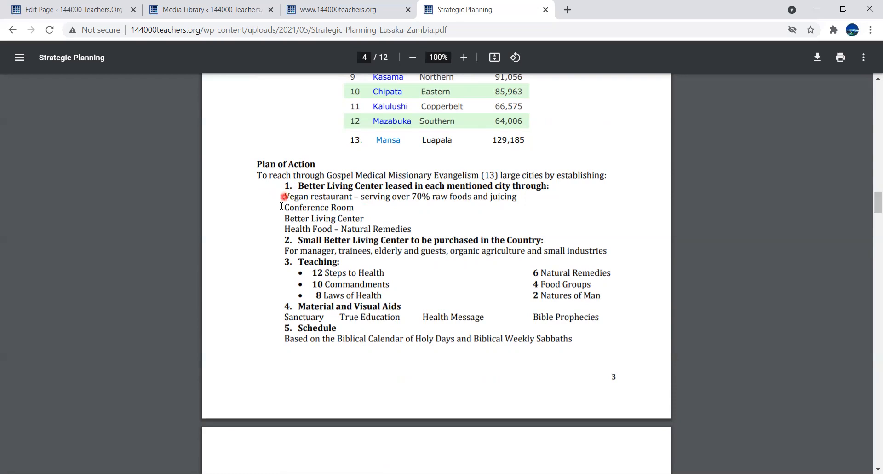
mouse_move(278, 207)
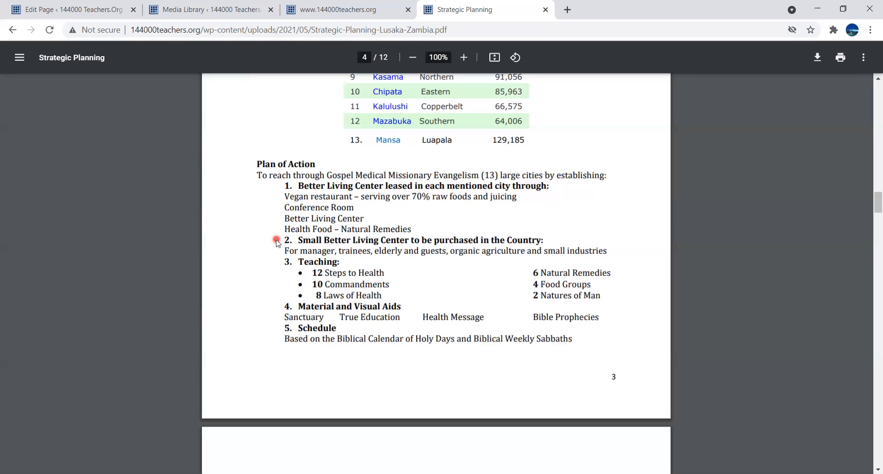
mouse_move(277, 254)
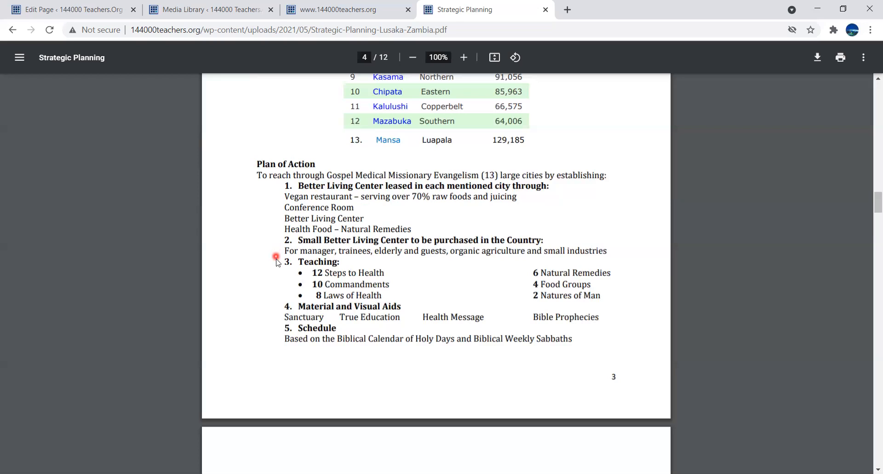
mouse_move(278, 265)
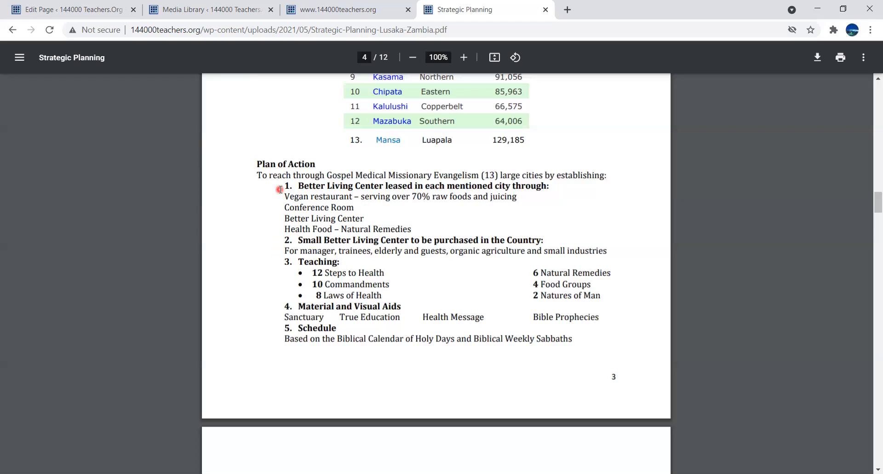
mouse_move(285, 263)
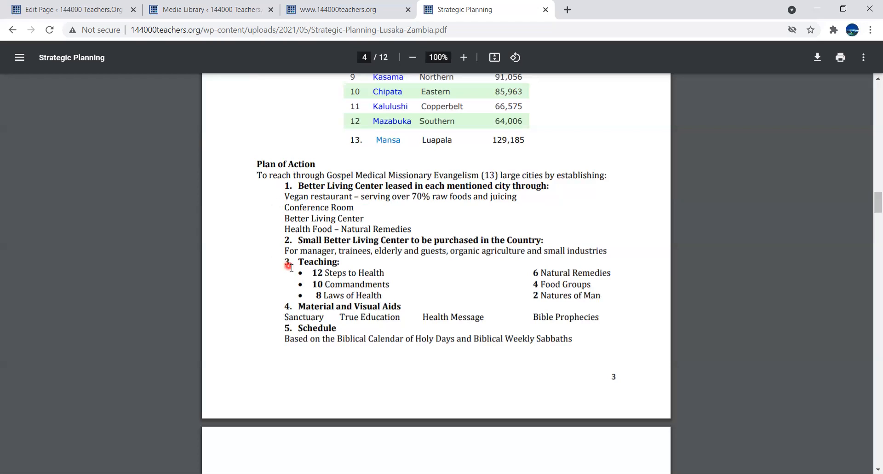
mouse_move(299, 284)
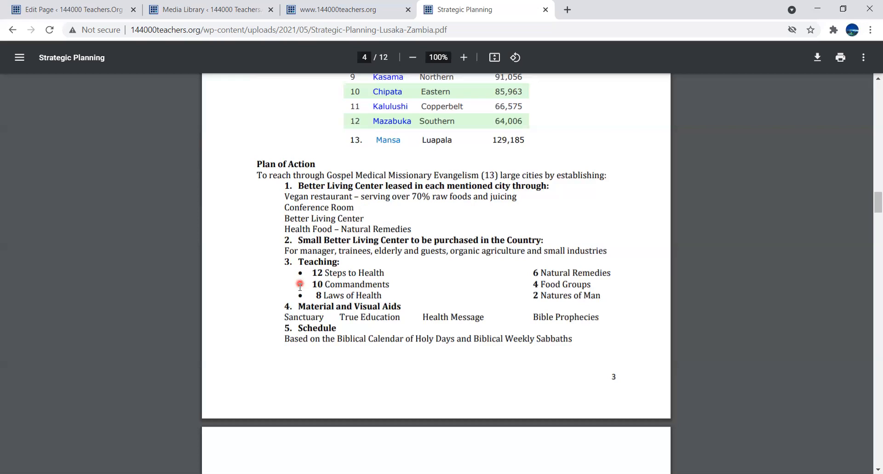
mouse_move(522, 281)
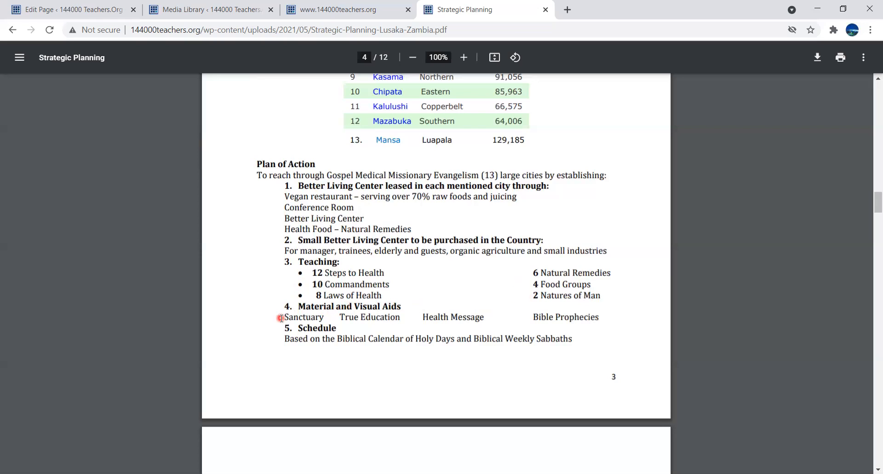
mouse_move(283, 327)
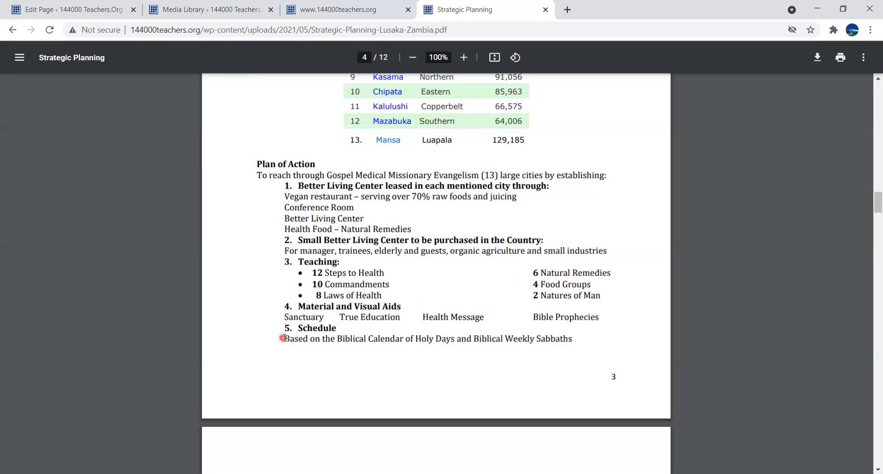
mouse_move(677, 341)
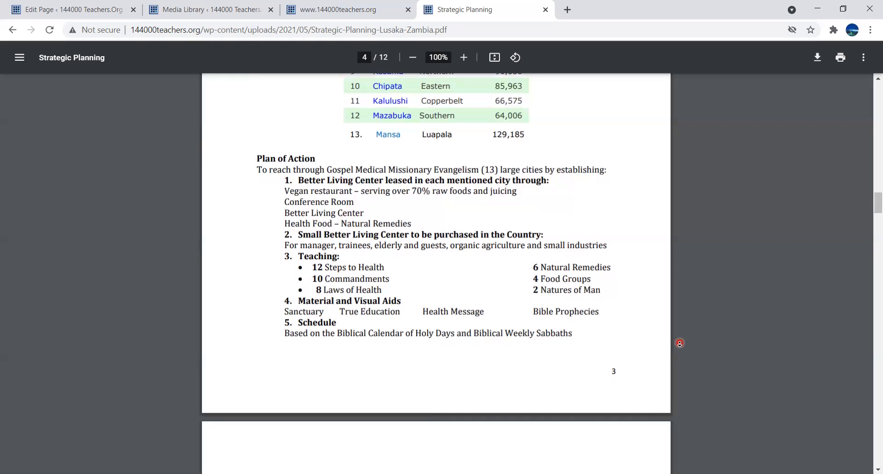
- Scroll down to page 5's Conducting an Environmental Scan section with its Factors +/− table
scroll(down, 3)
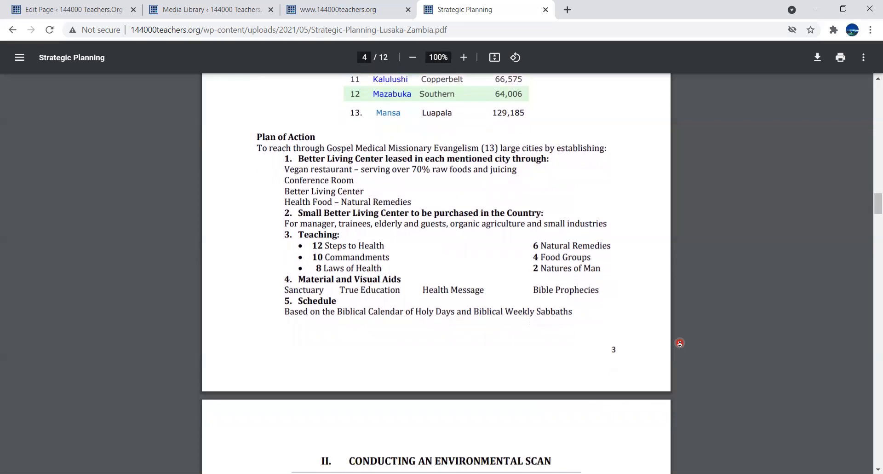
scroll(down, 3)
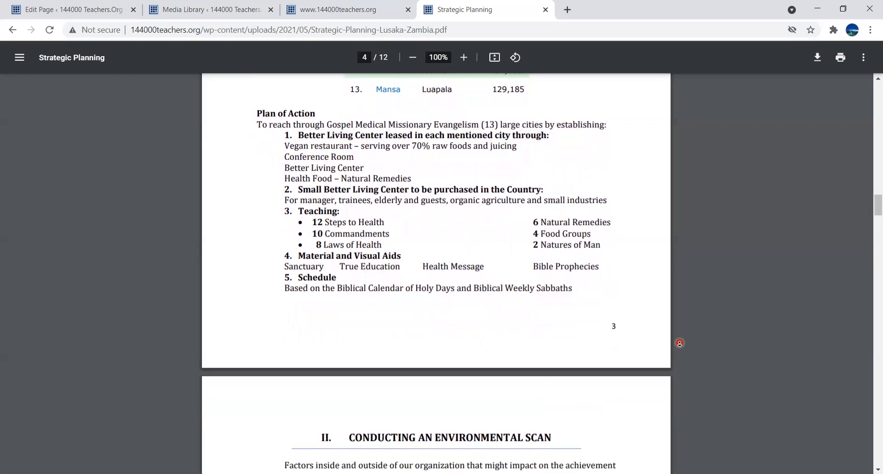
scroll(down, 3)
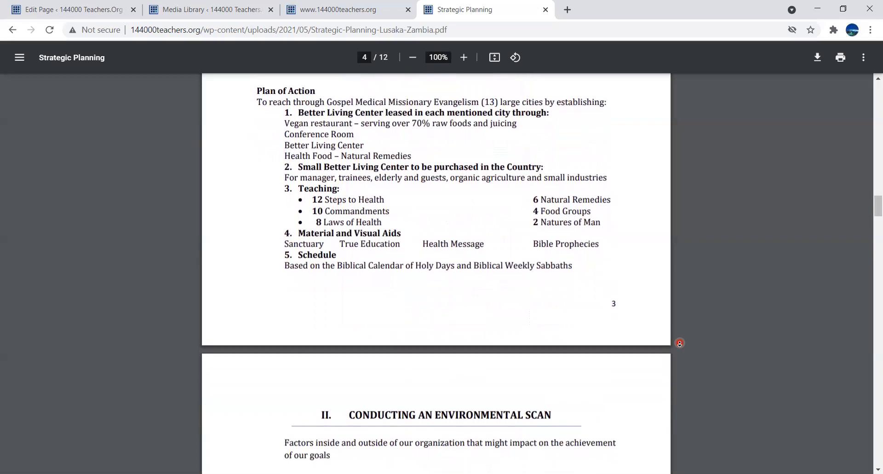
scroll(down, 3)
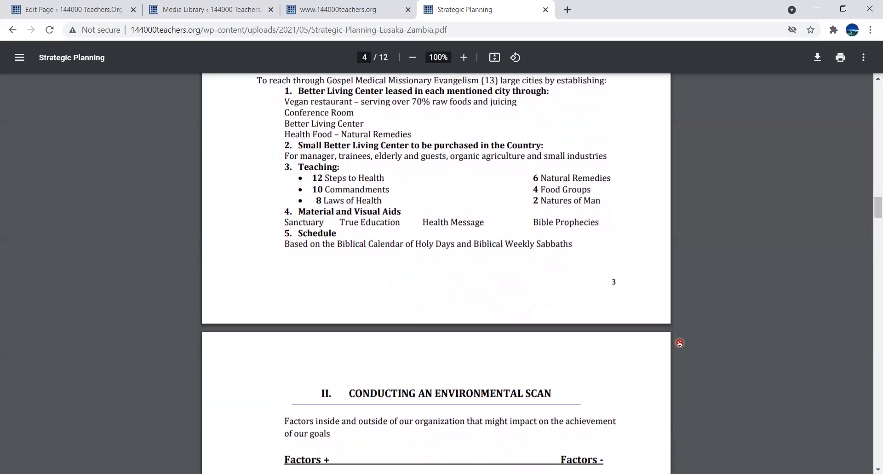
scroll(down, 3)
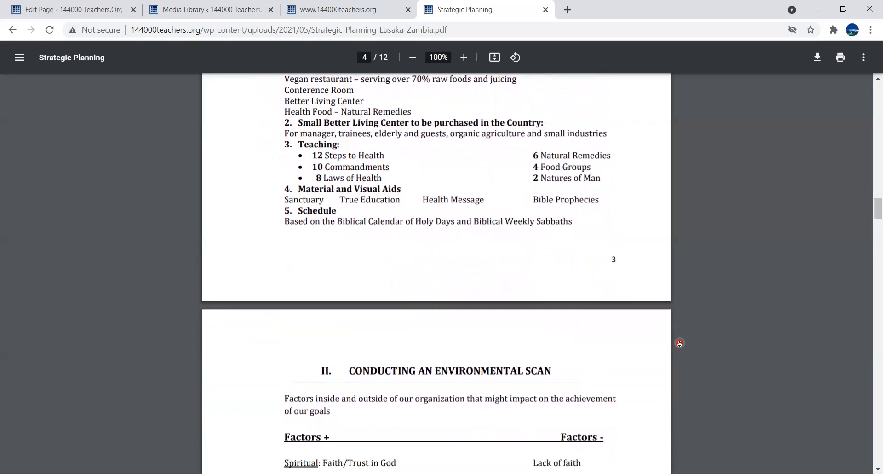
scroll(down, 3)
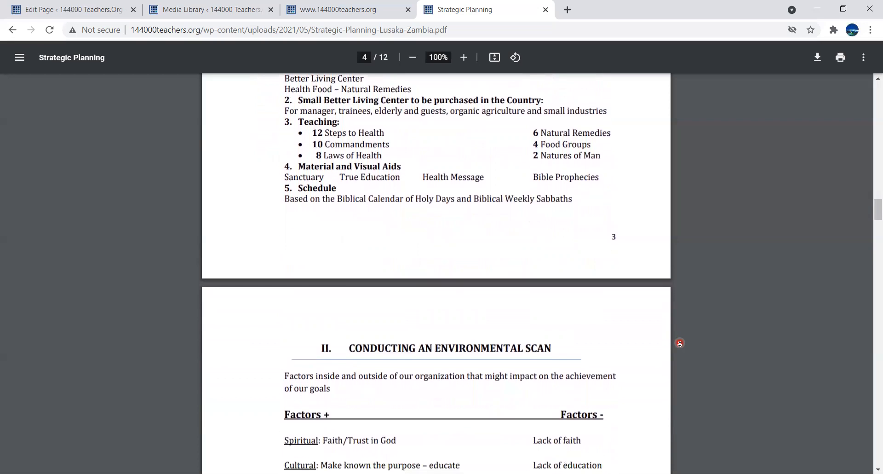
scroll(down, 3)
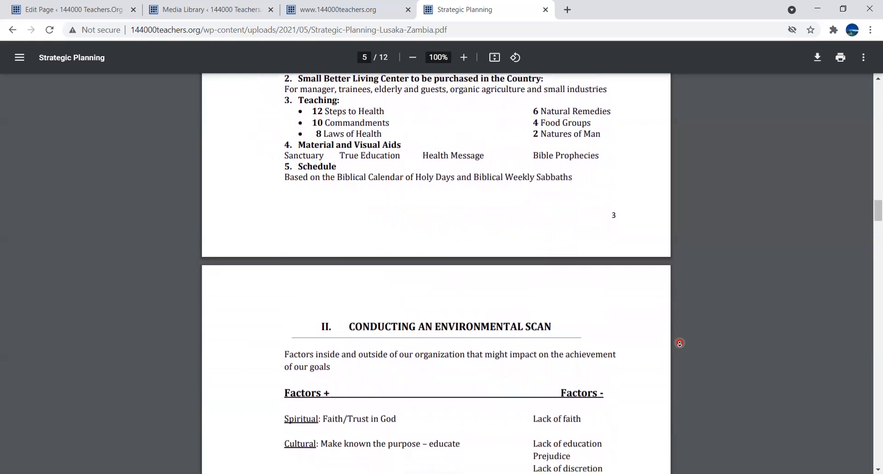
scroll(down, 3)
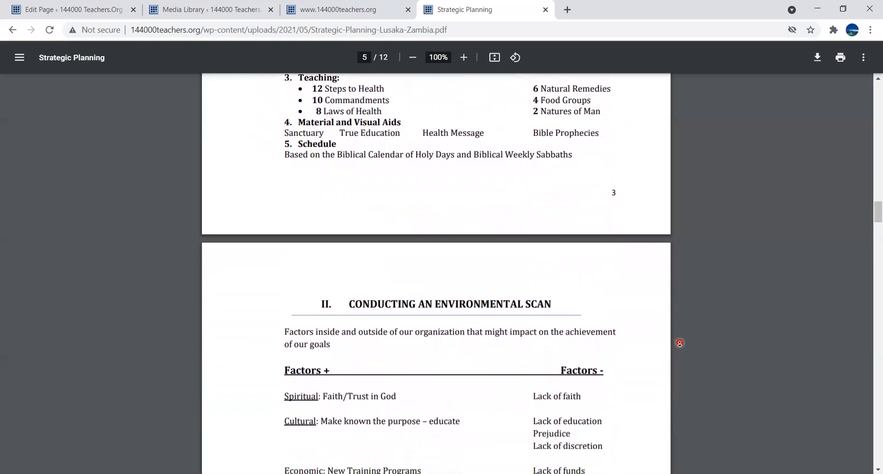
scroll(down, 3)
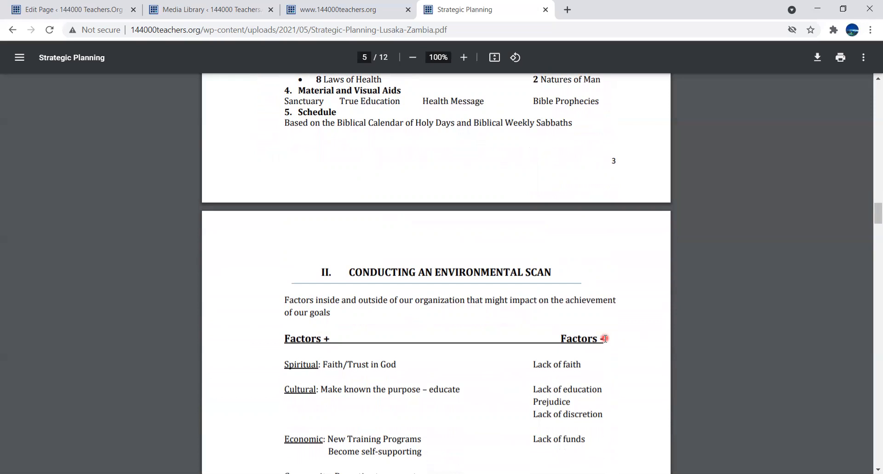
mouse_move(603, 337)
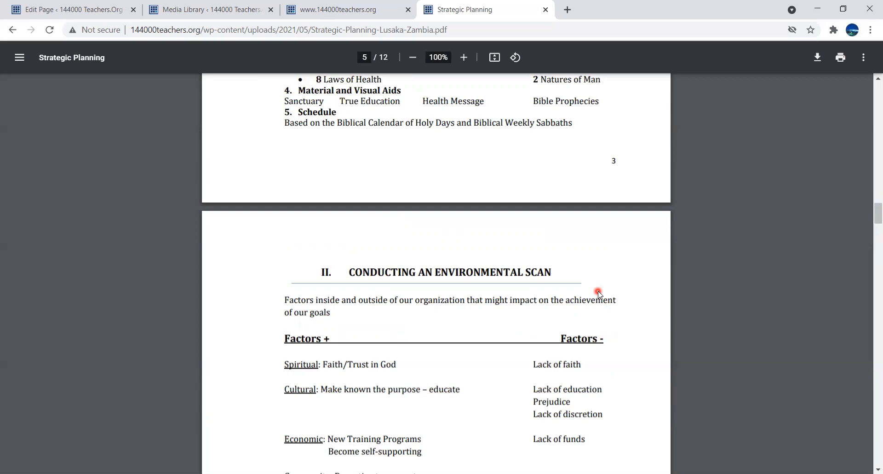
mouse_move(694, 307)
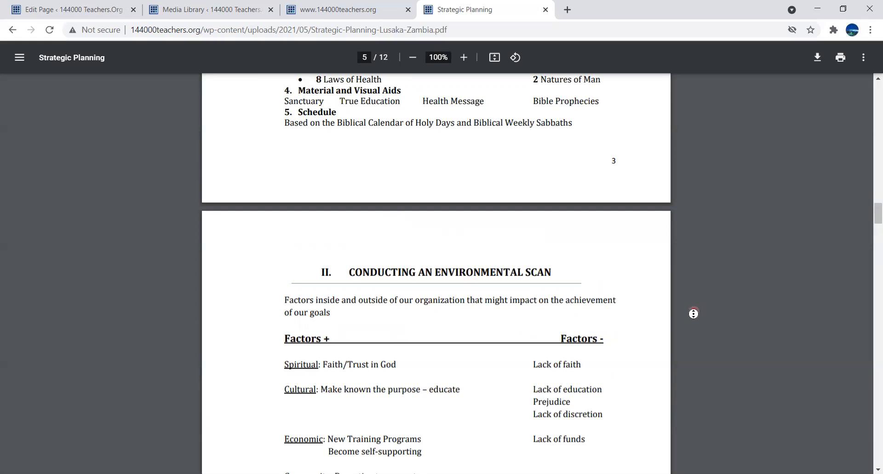
- Scroll the factors table to show community, political, resources and Areas of Strength entries
scroll(down, 3)
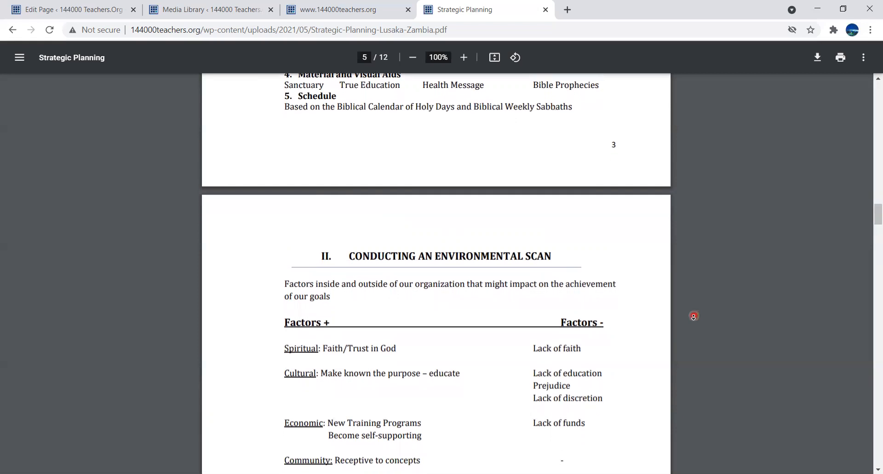
scroll(down, 3)
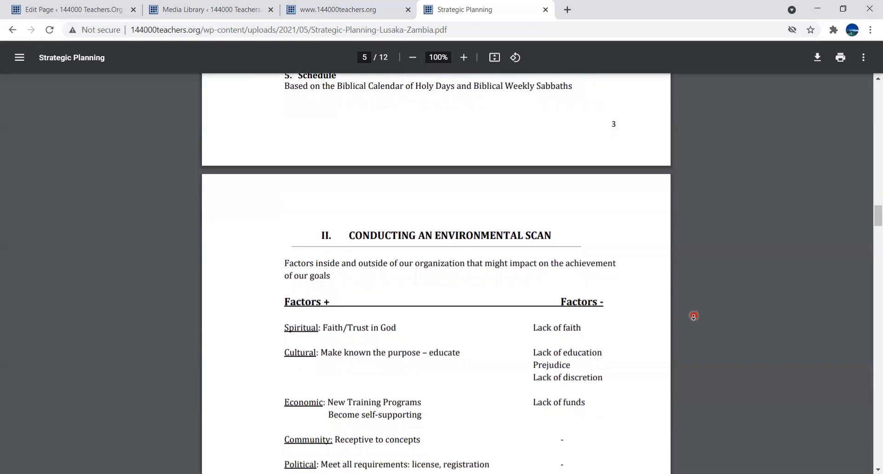
scroll(down, 3)
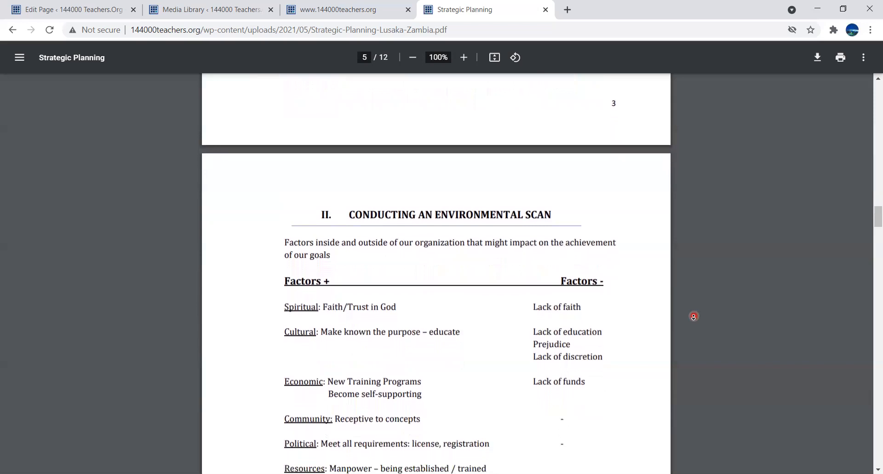
scroll(down, 3)
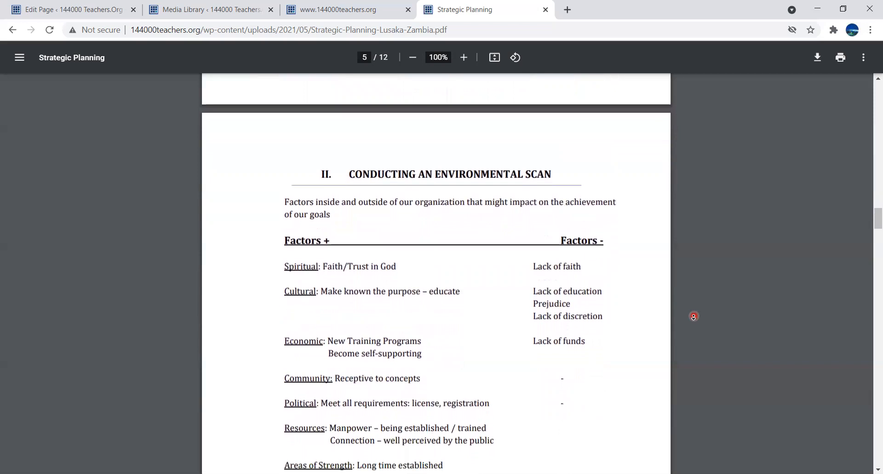
scroll(down, 3)
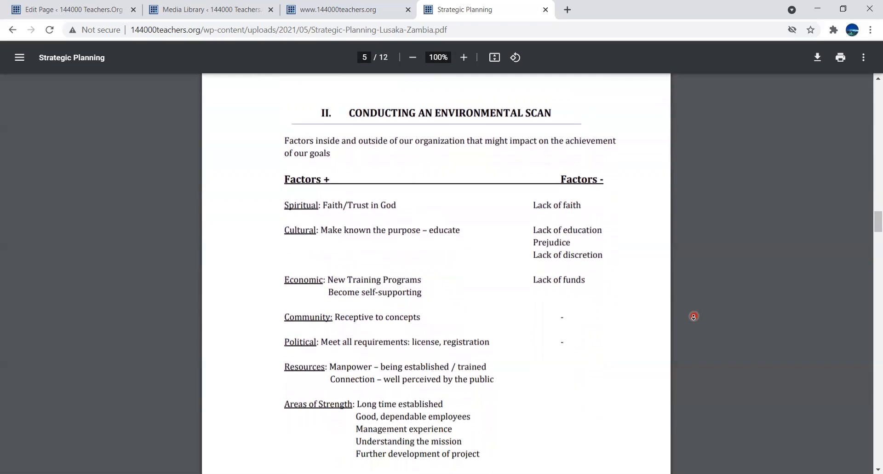
scroll(up, 3)
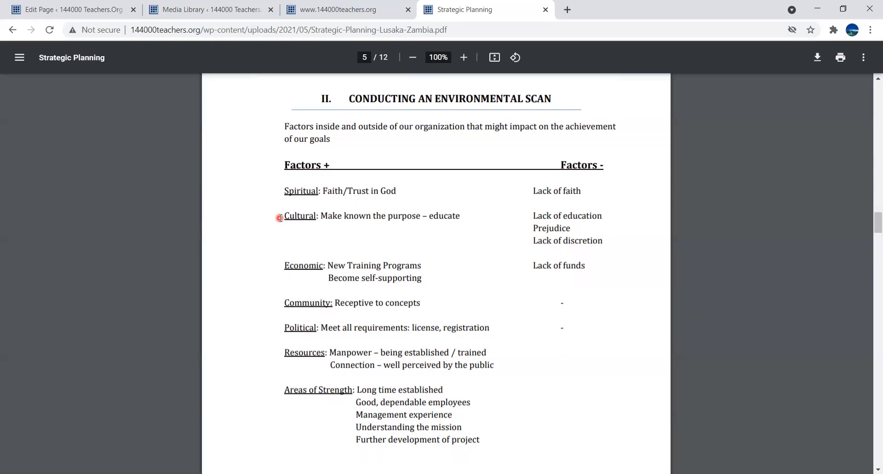
mouse_move(279, 198)
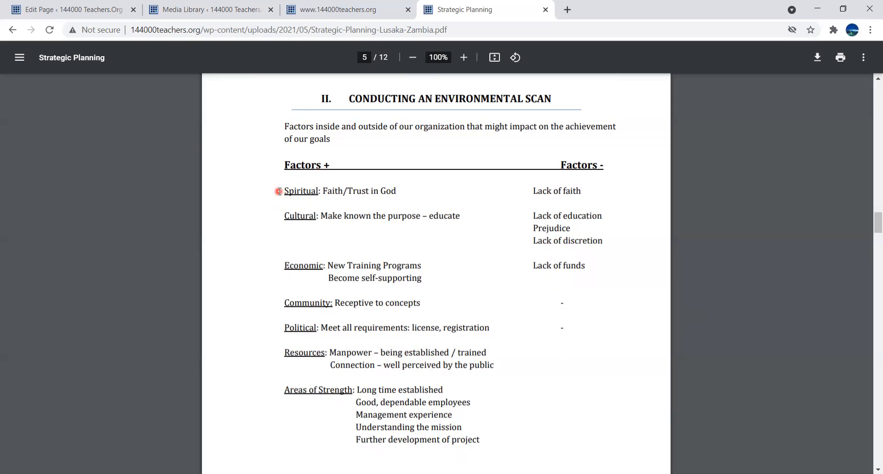
mouse_move(533, 168)
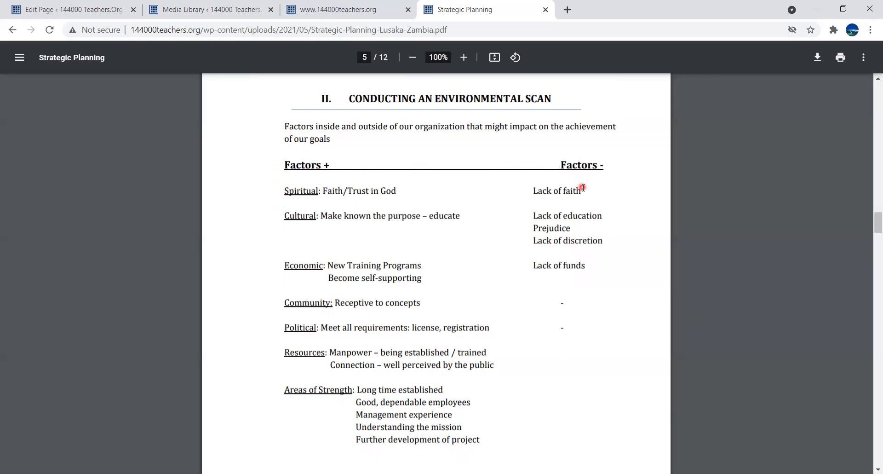
mouse_move(599, 216)
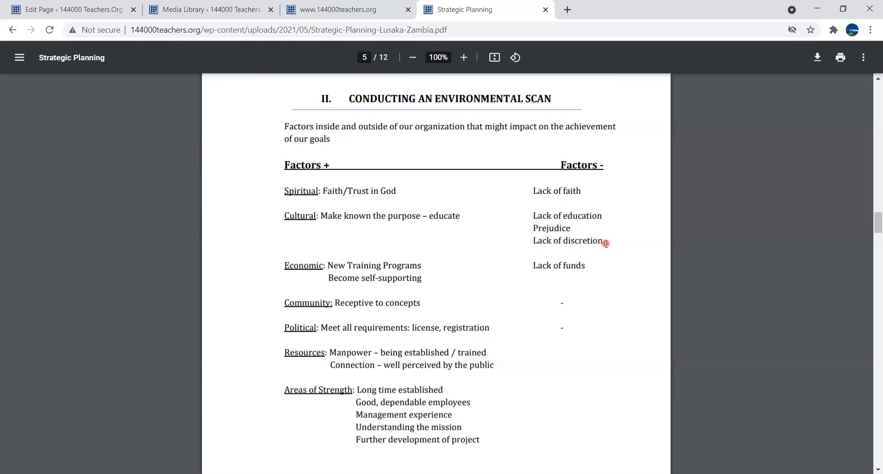
mouse_move(591, 265)
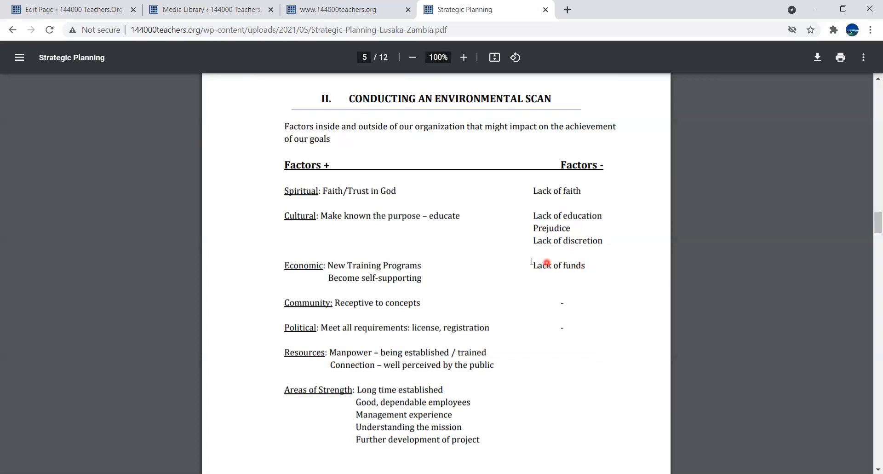
mouse_move(265, 197)
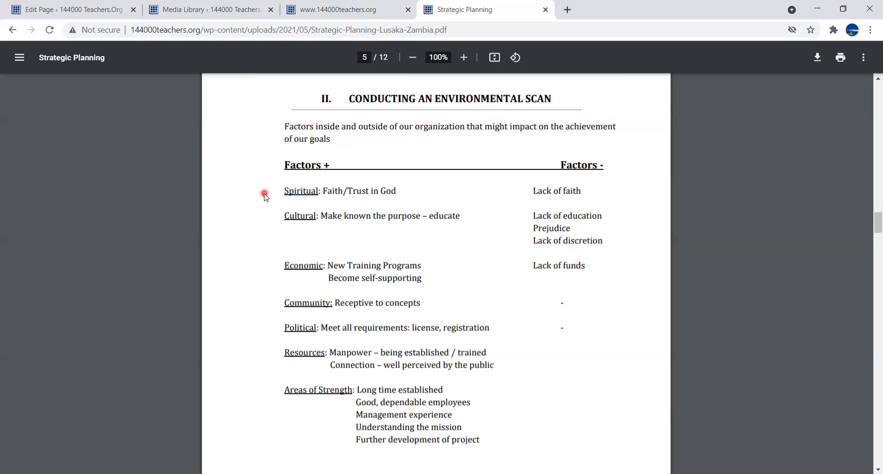
mouse_move(273, 198)
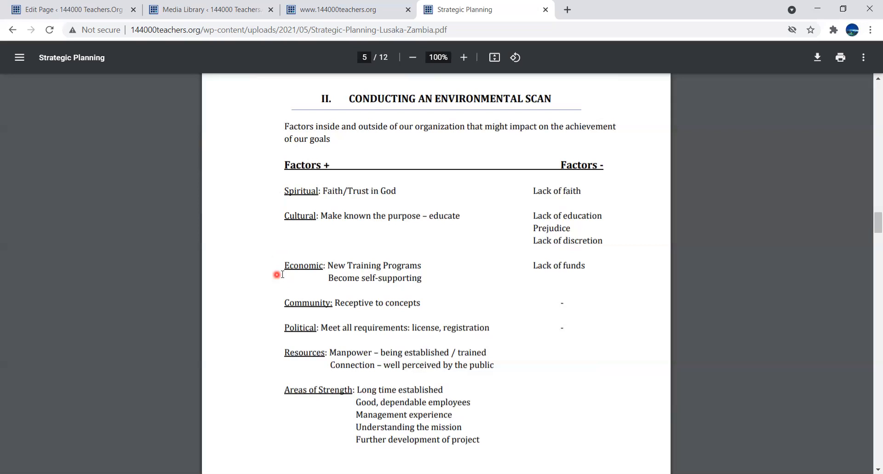
mouse_move(597, 270)
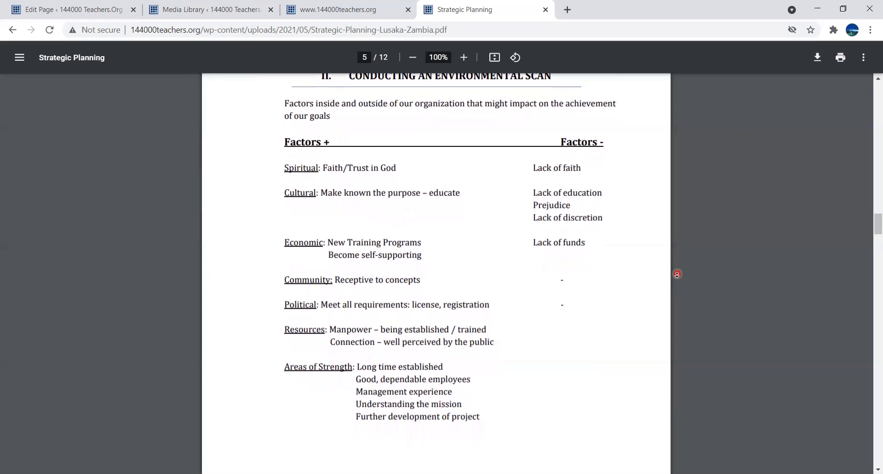
- Scroll so the table shows from the Spiritual row down to Areas of Strength
scroll(down, 3)
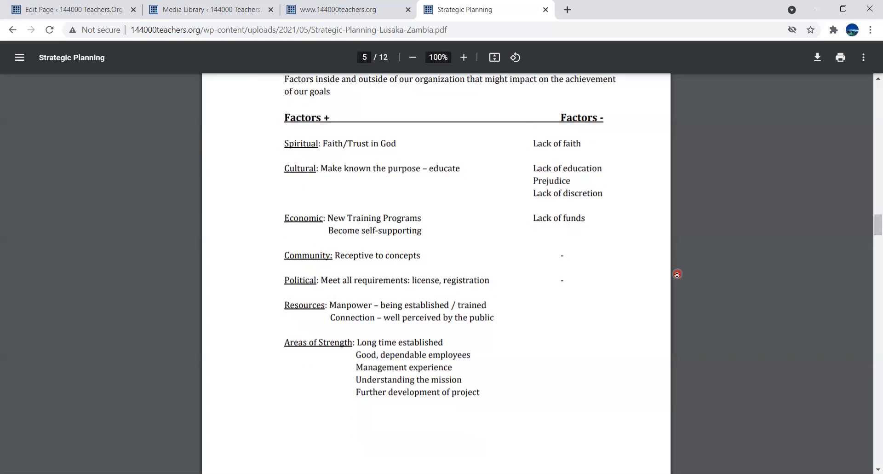
scroll(down, 3)
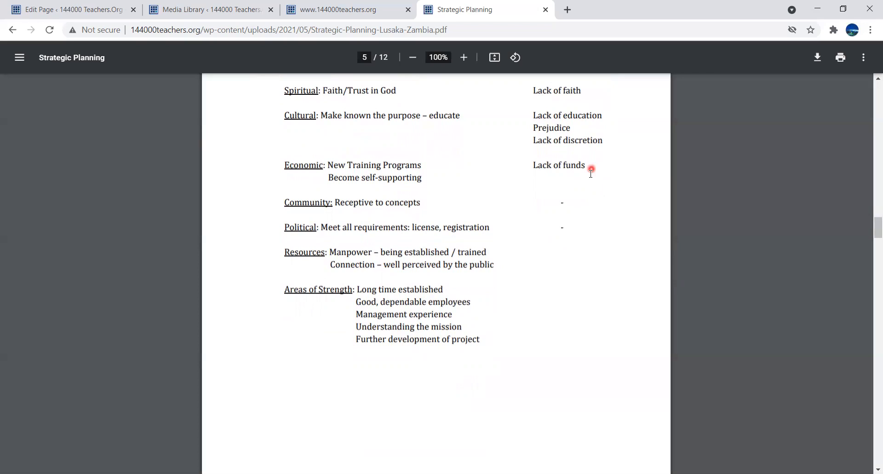
mouse_move(564, 175)
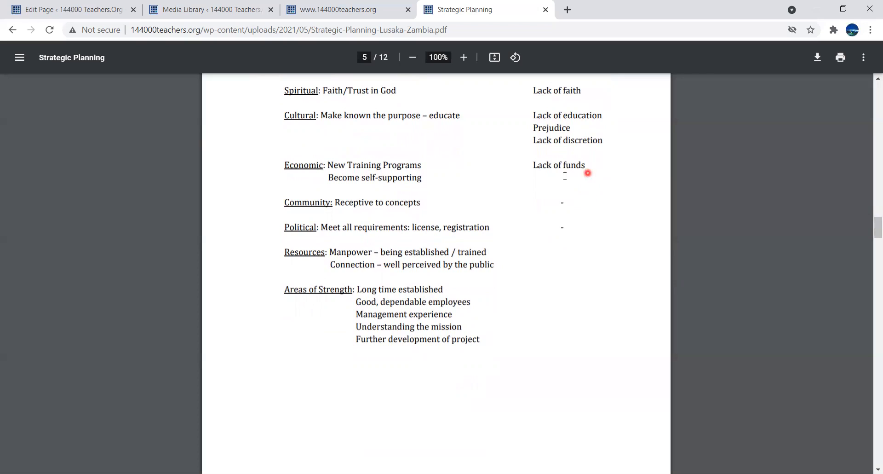
mouse_move(432, 180)
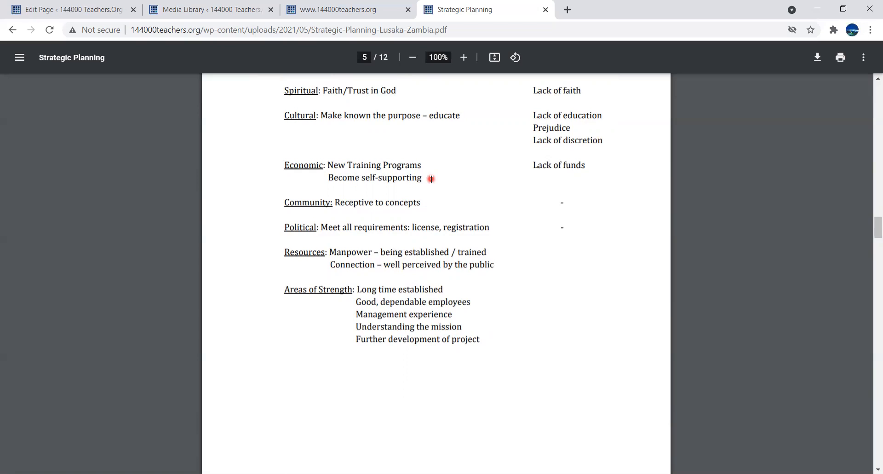
mouse_move(431, 201)
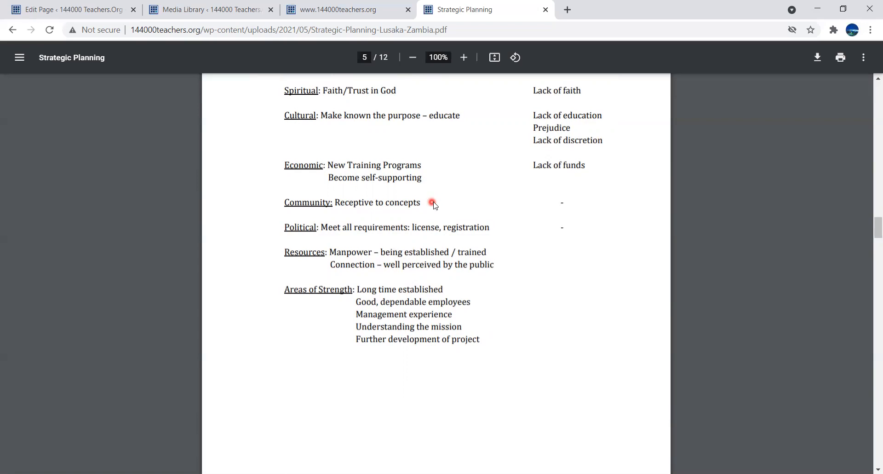
mouse_move(568, 202)
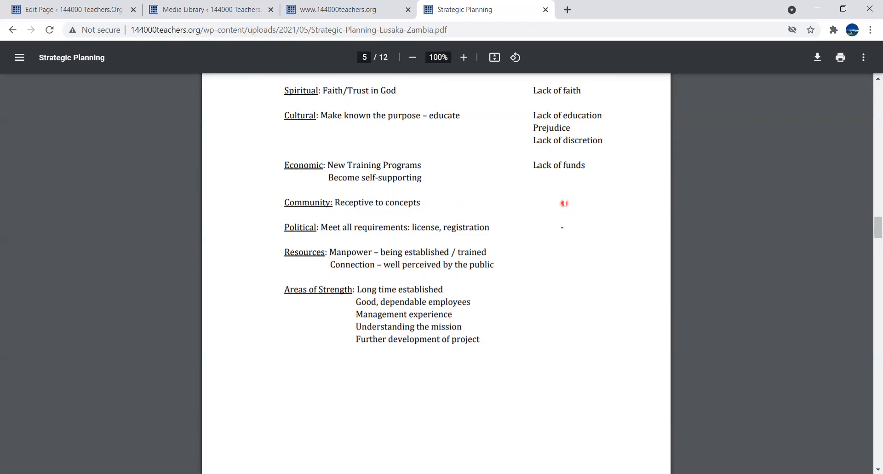
mouse_move(676, 201)
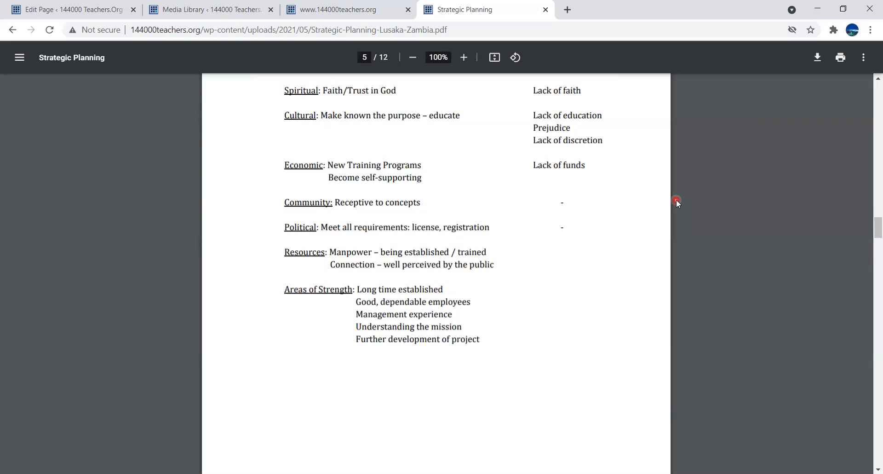
mouse_move(678, 202)
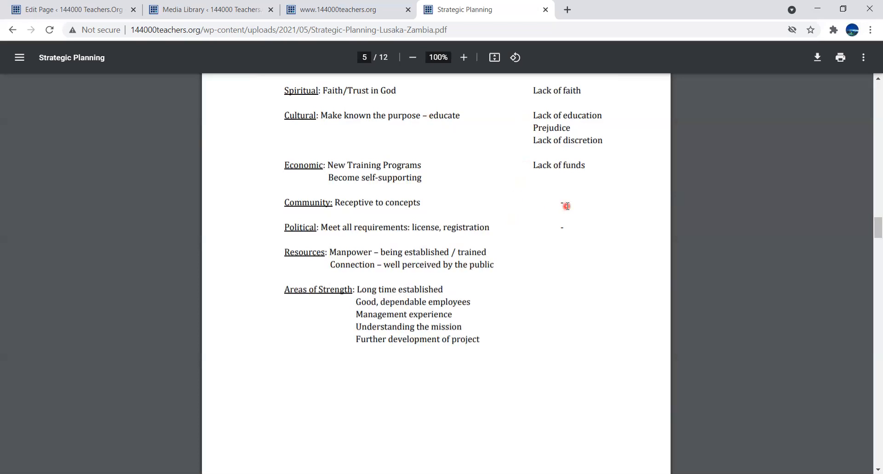
mouse_move(563, 202)
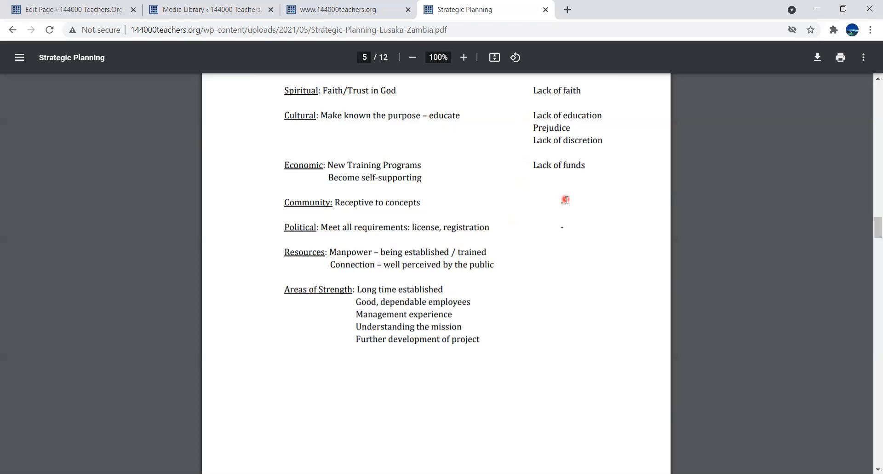
mouse_move(563, 227)
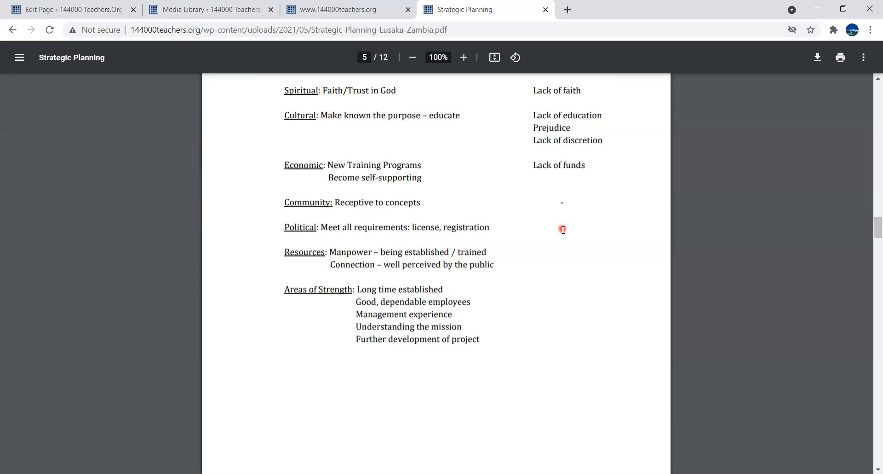
mouse_move(563, 251)
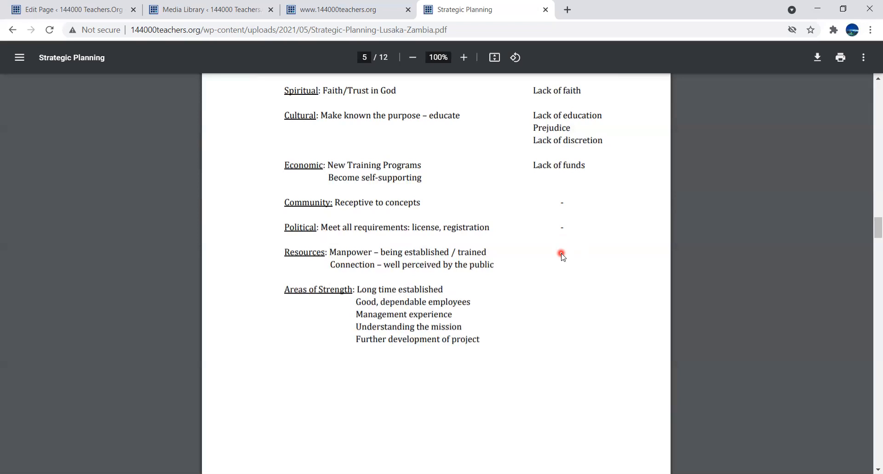
mouse_move(561, 259)
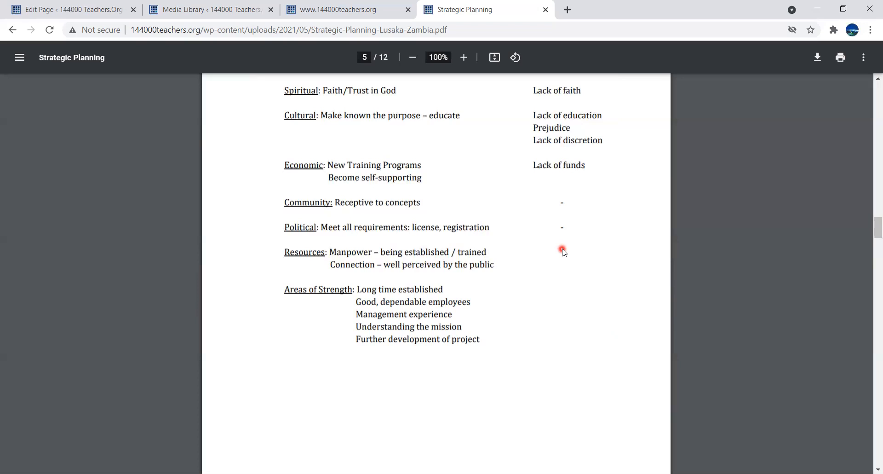
mouse_move(545, 266)
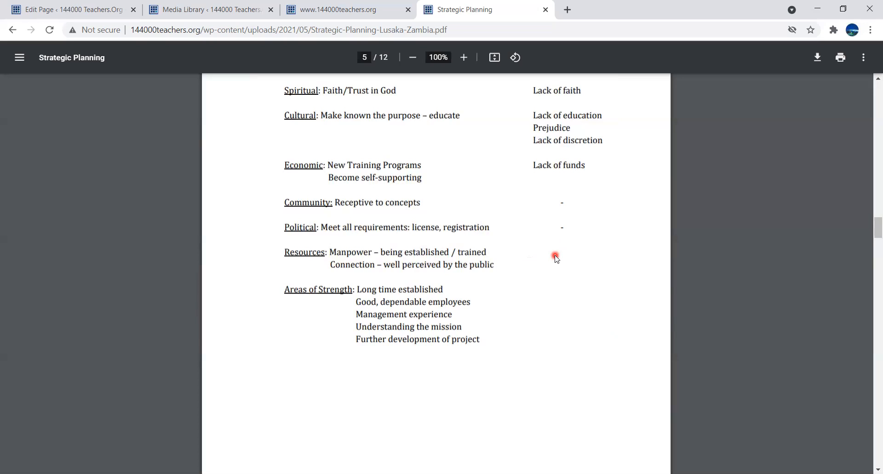
mouse_move(561, 260)
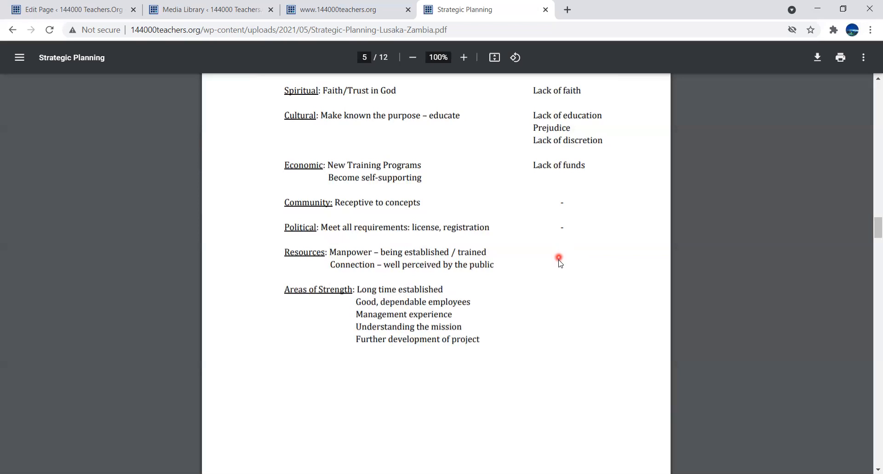
mouse_move(565, 285)
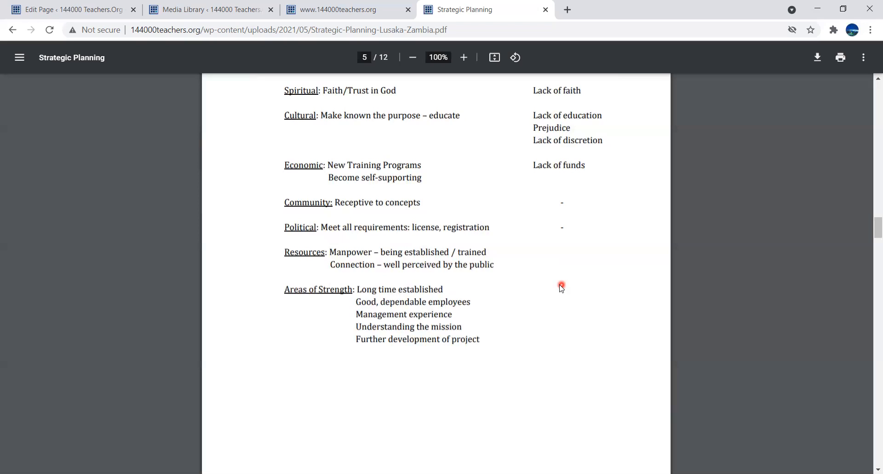
mouse_move(558, 282)
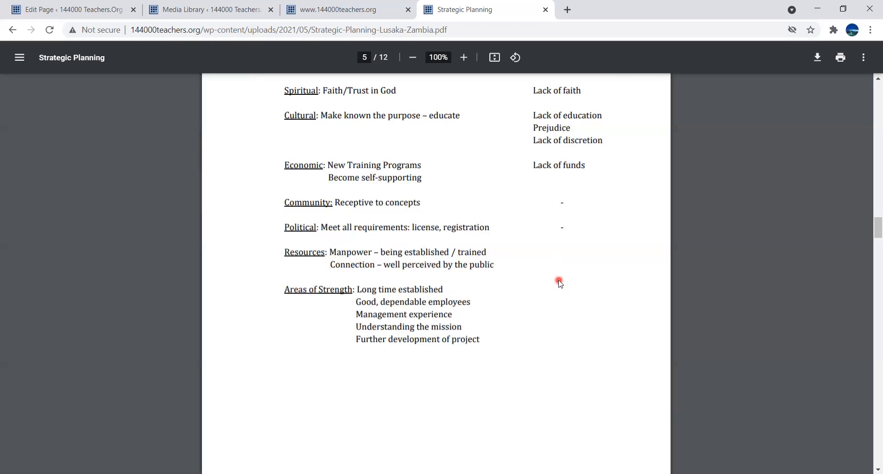
mouse_move(557, 283)
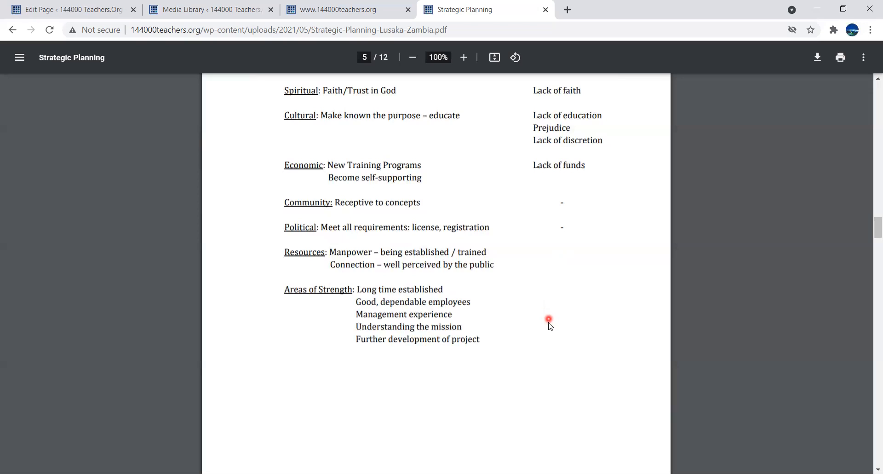
mouse_move(536, 314)
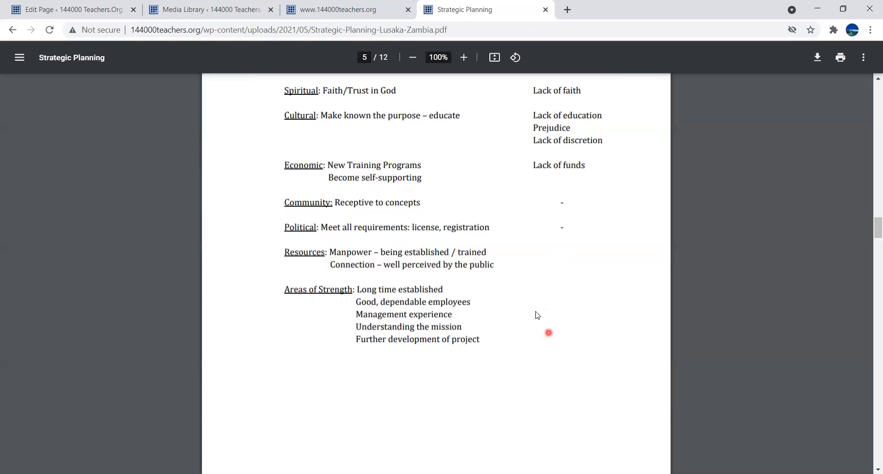
mouse_move(433, 313)
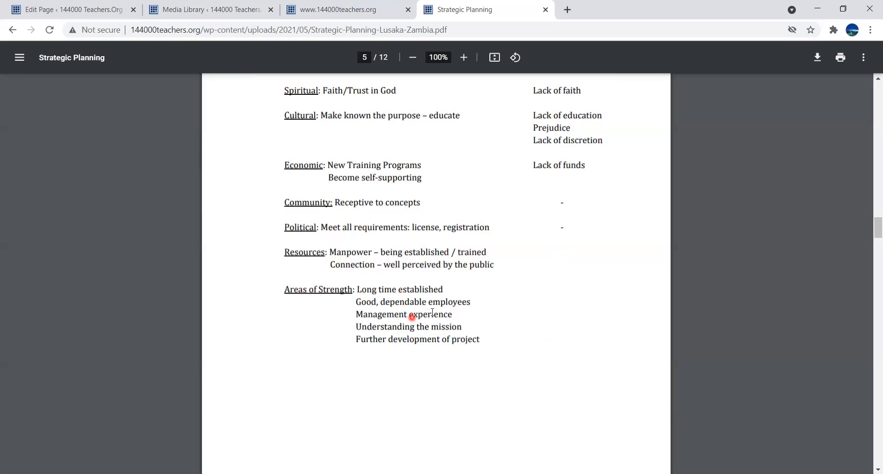
mouse_move(477, 294)
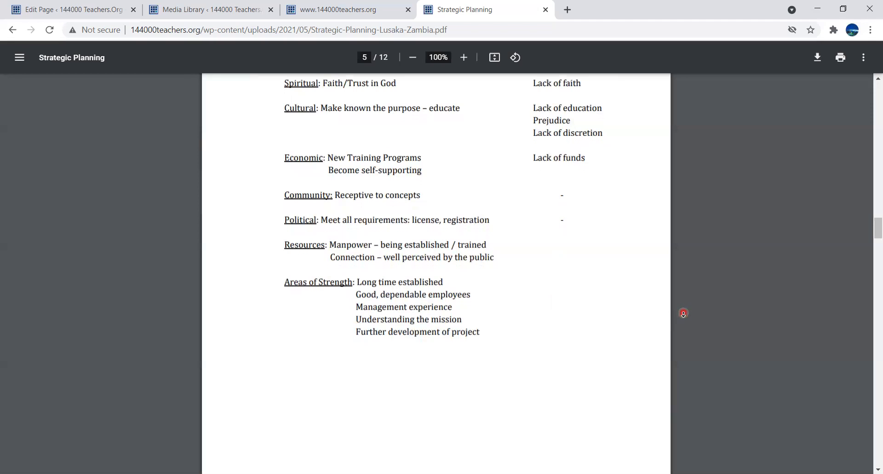
- Scroll past the blank lower page to section III Values with its Personal and Relational statements
scroll(down, 3)
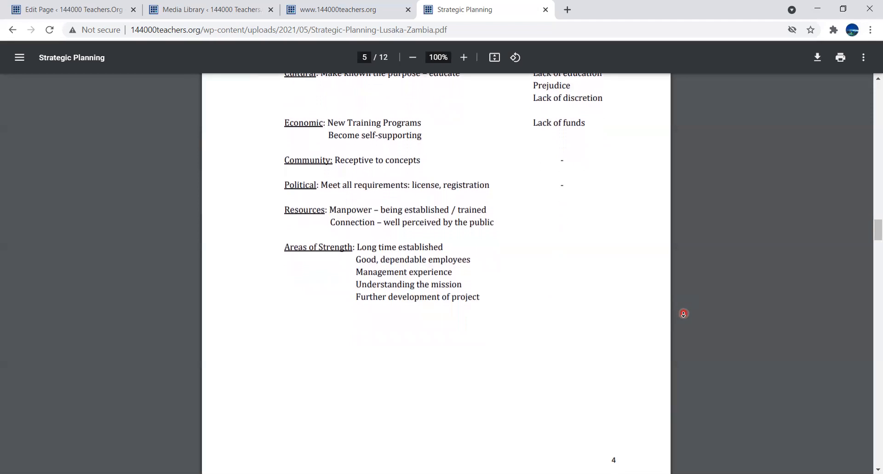
scroll(down, 3)
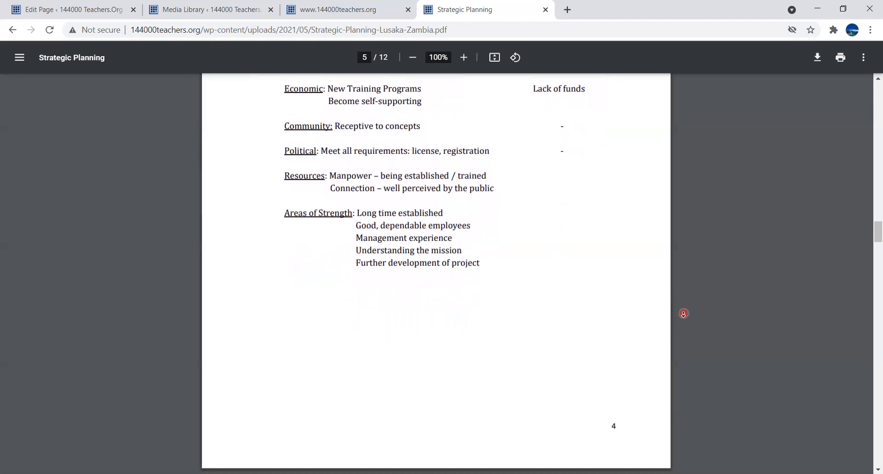
scroll(down, 3)
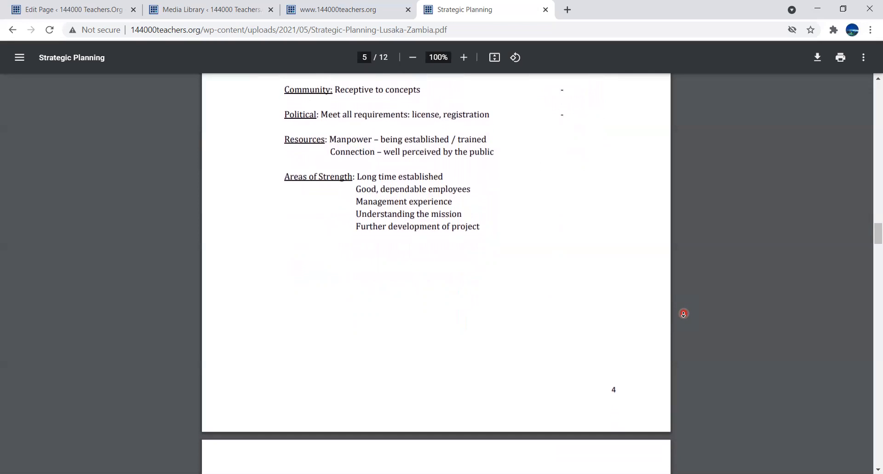
scroll(down, 3)
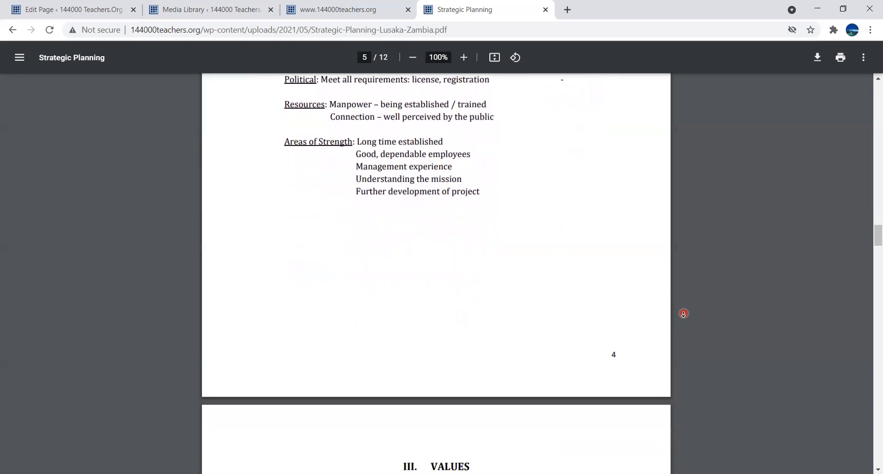
scroll(down, 3)
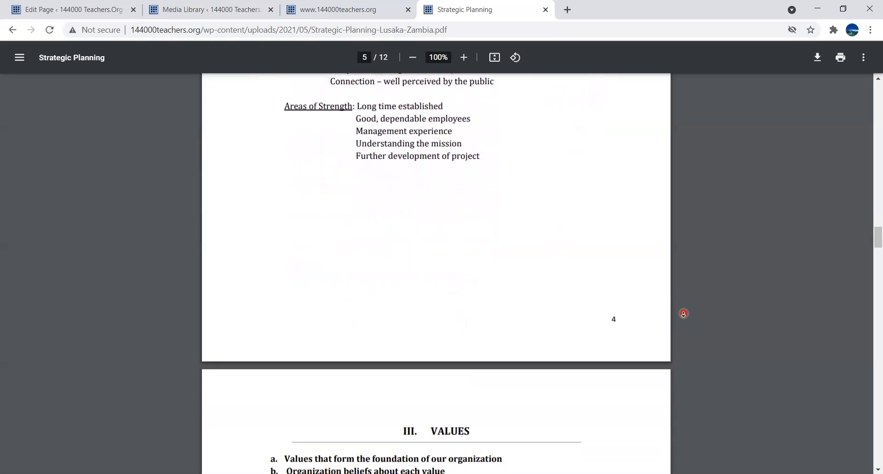
scroll(down, 3)
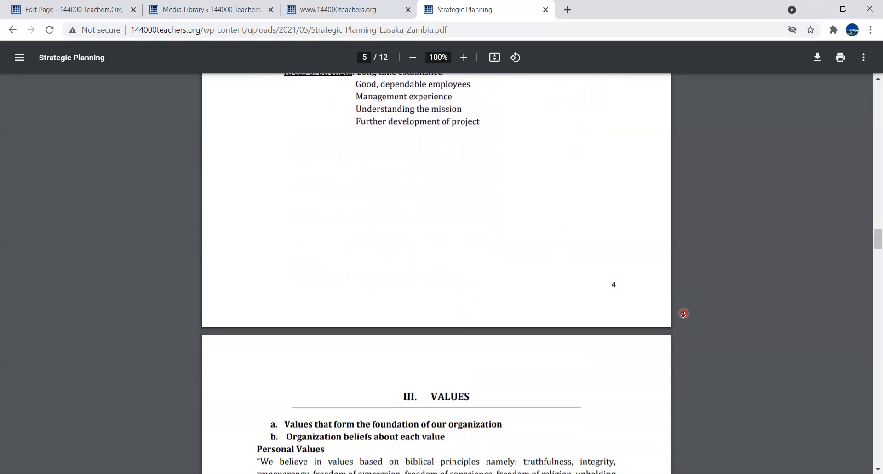
scroll(down, 3)
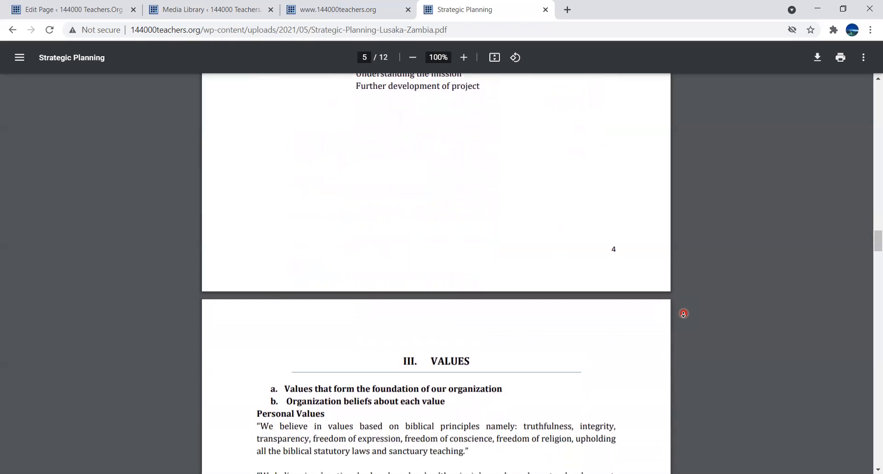
scroll(down, 3)
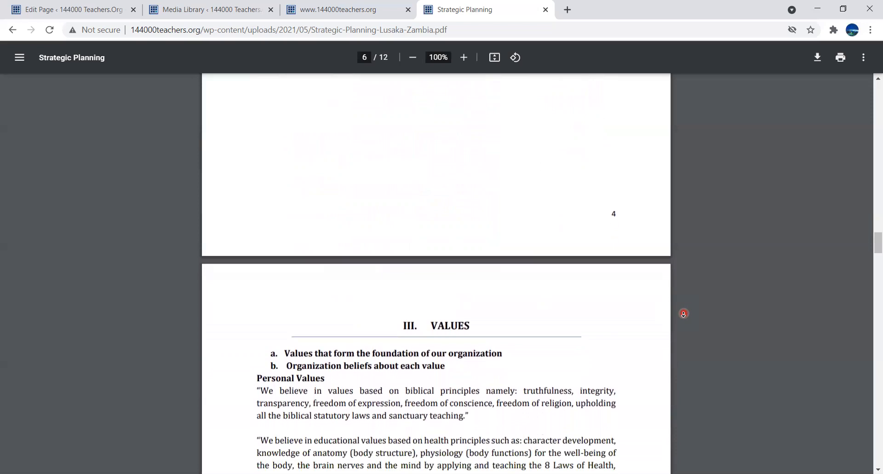
scroll(down, 3)
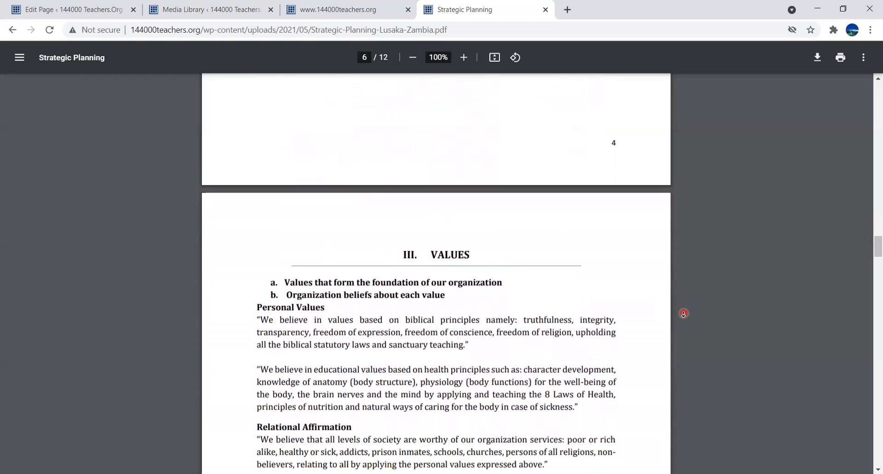
scroll(down, 3)
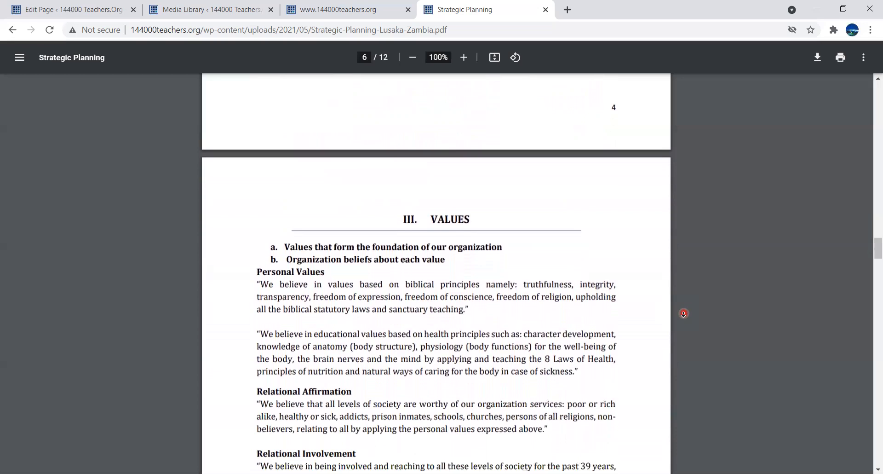
scroll(down, 3)
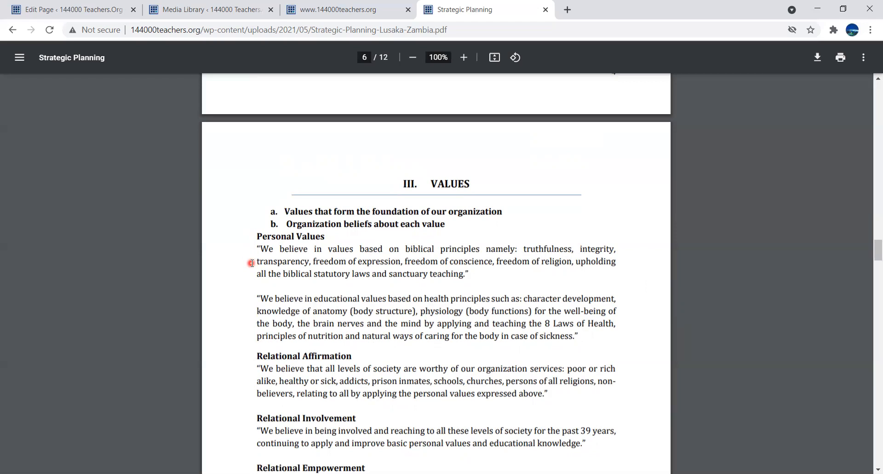
mouse_move(250, 280)
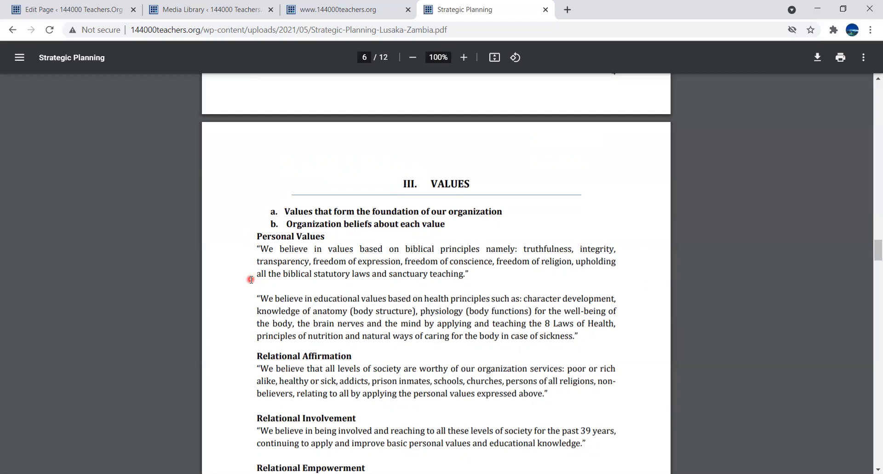
mouse_move(250, 297)
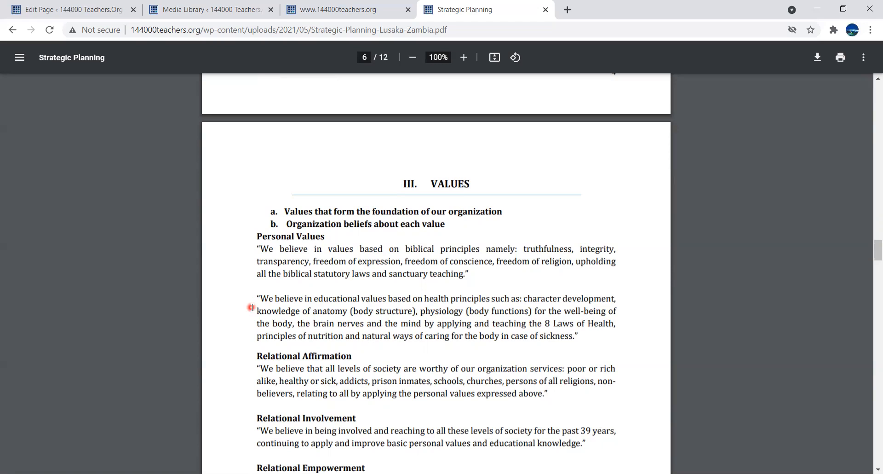
mouse_move(250, 313)
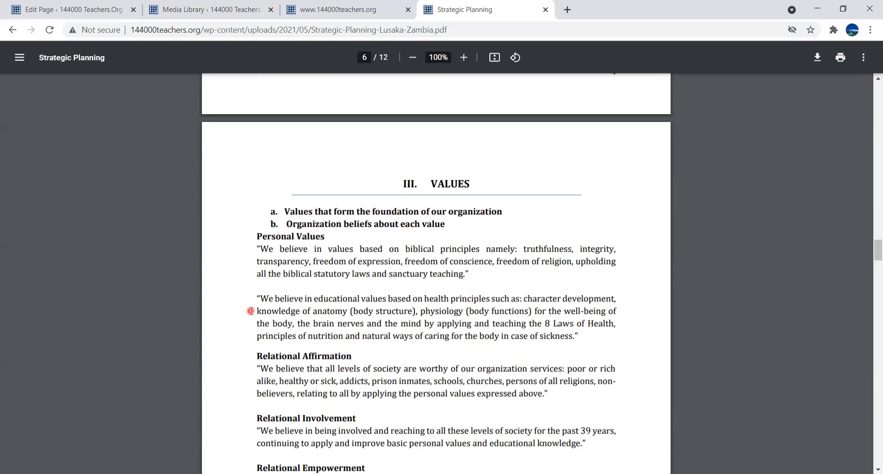
mouse_move(254, 311)
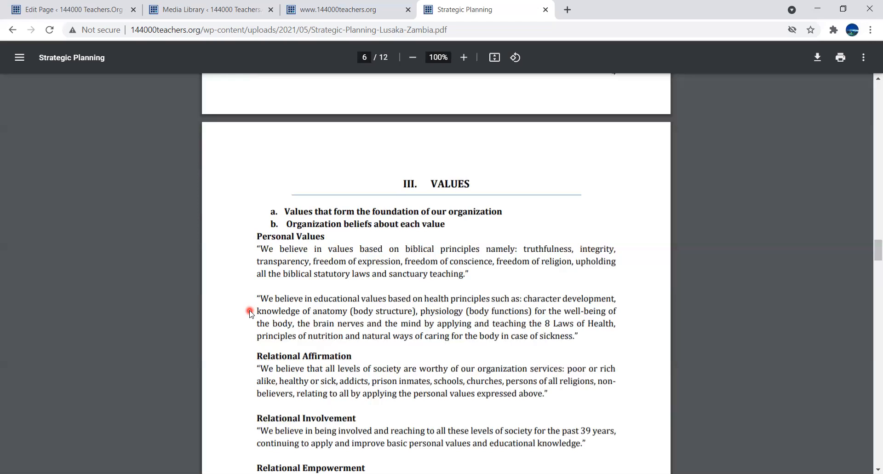
mouse_move(252, 317)
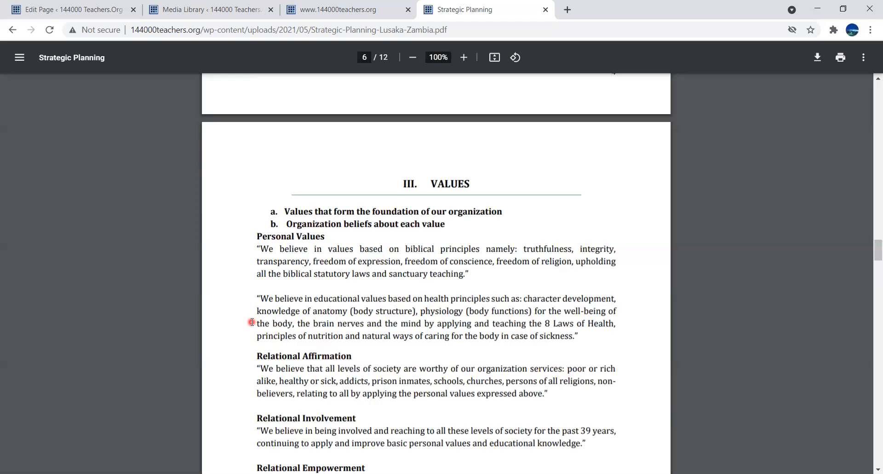
mouse_move(253, 330)
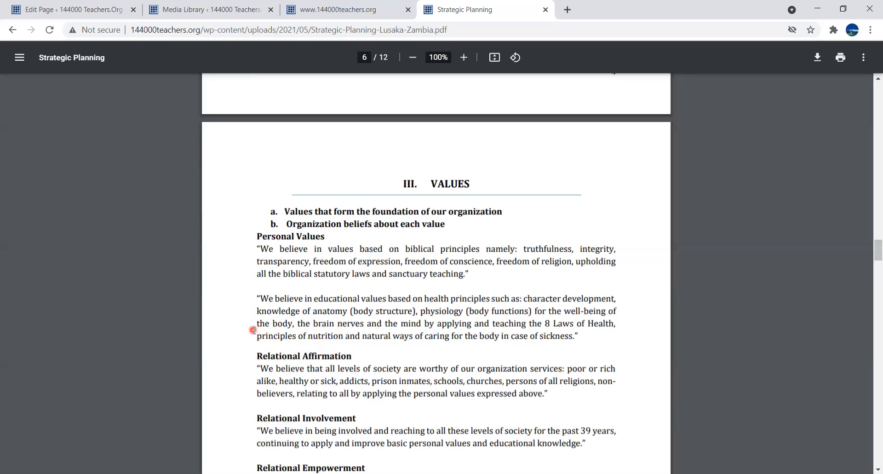
mouse_move(253, 323)
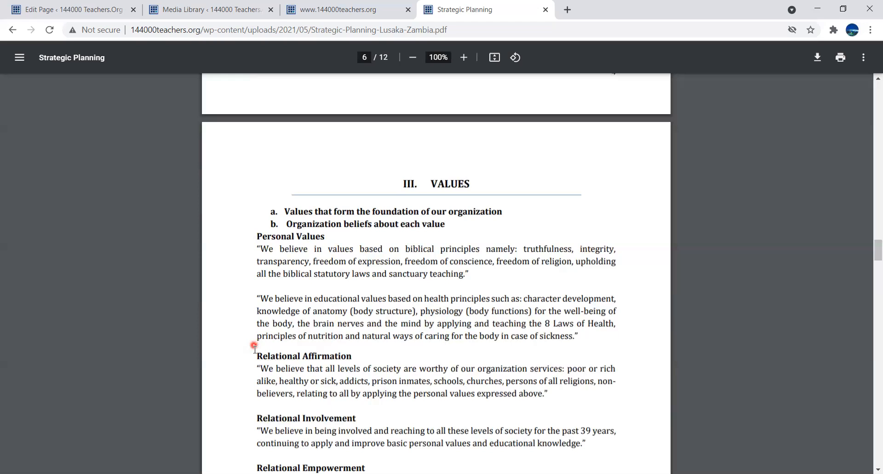
mouse_move(655, 365)
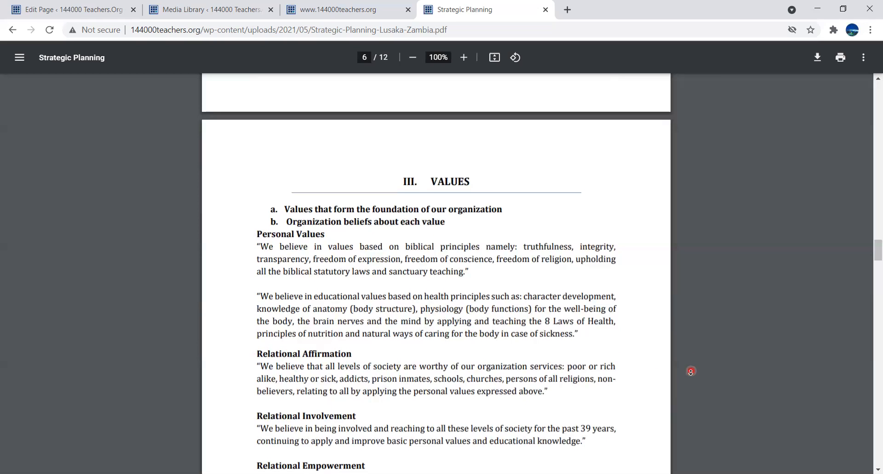
scroll(down, 3)
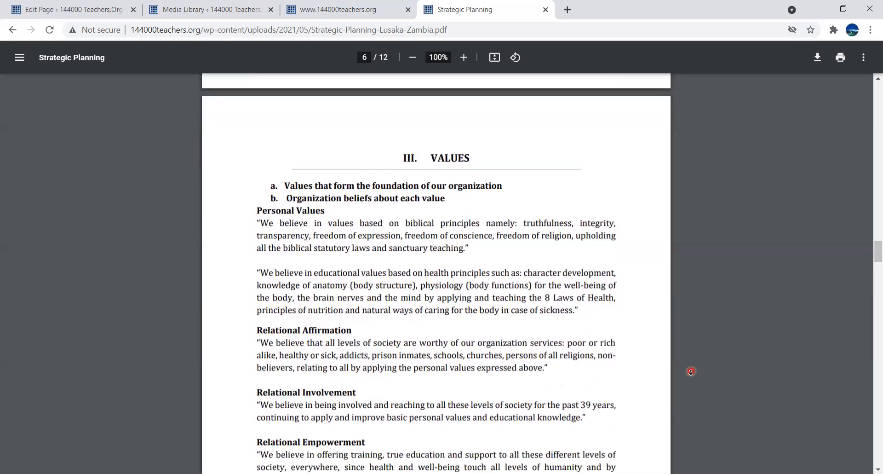
scroll(up, 3)
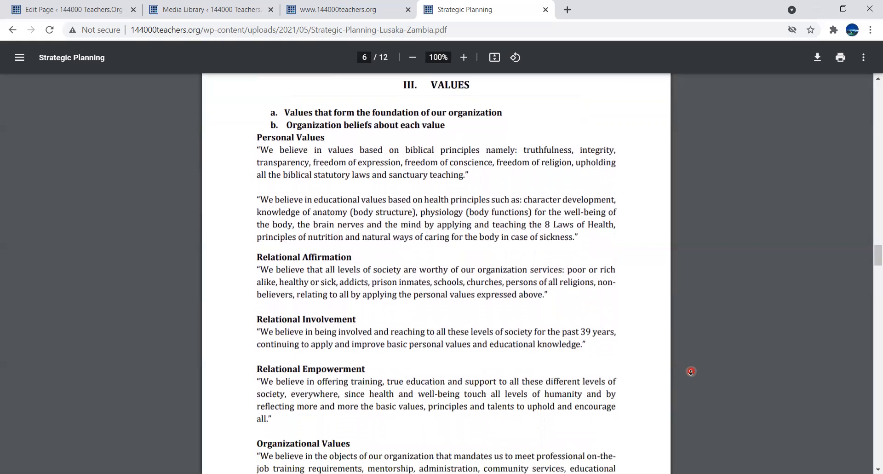
scroll(down, 3)
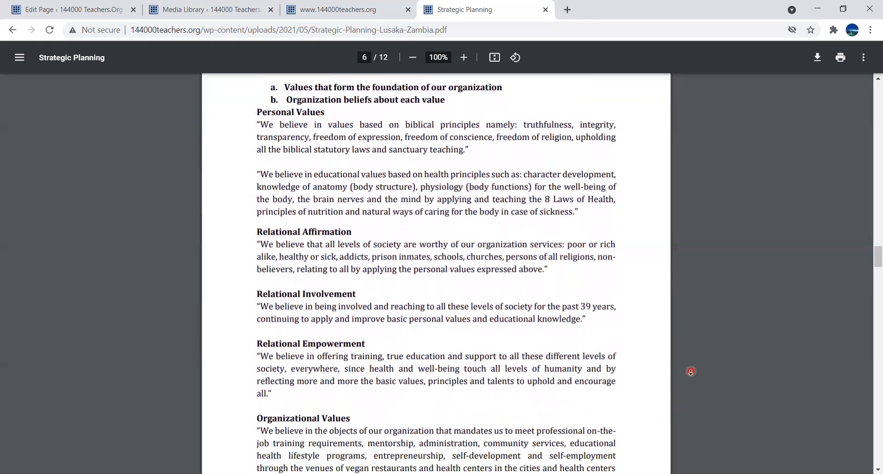
scroll(down, 3)
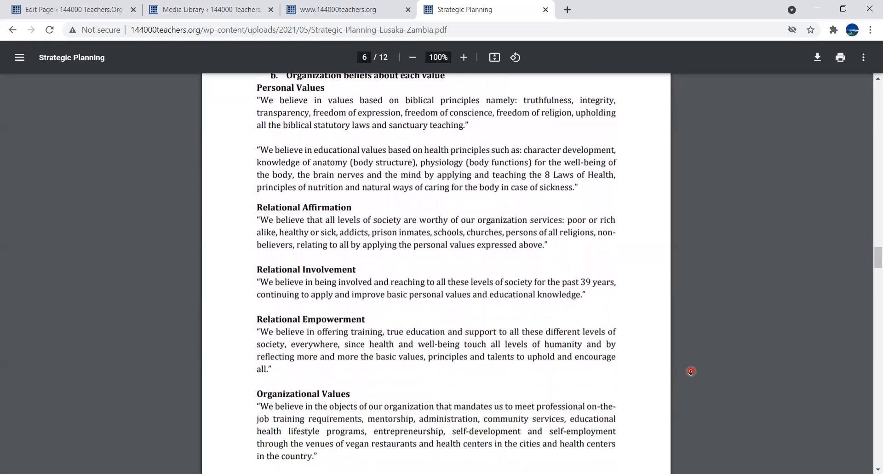
scroll(down, 3)
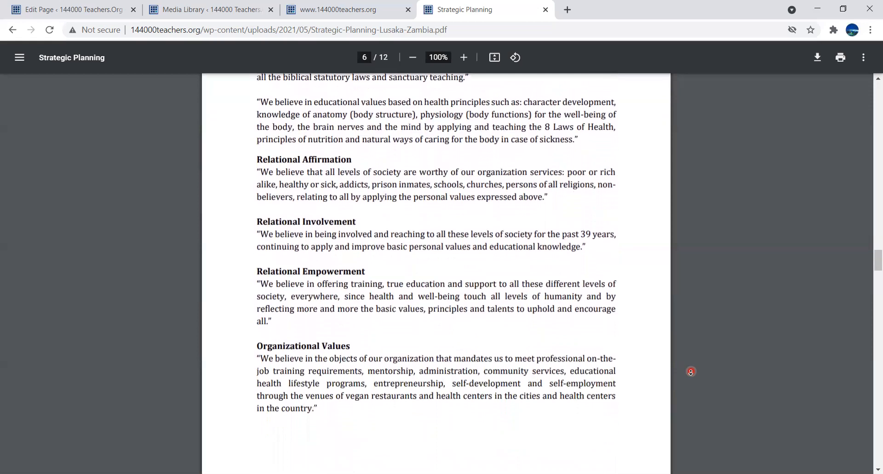
scroll(down, 3)
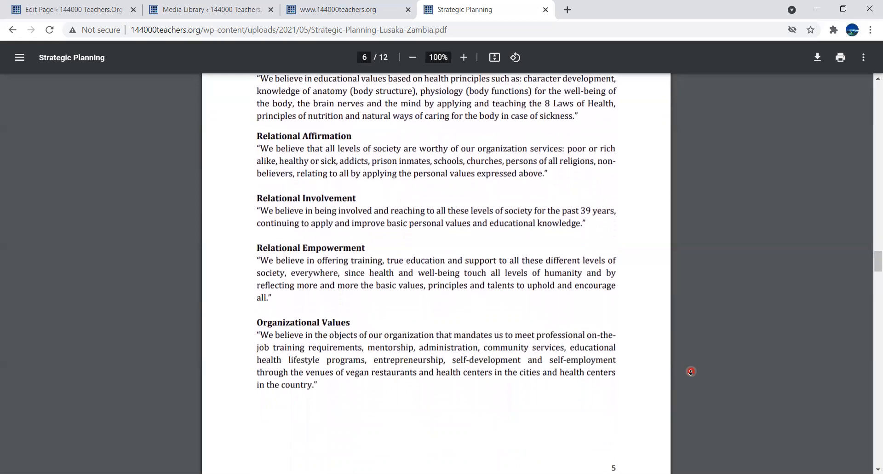
scroll(up, 3)
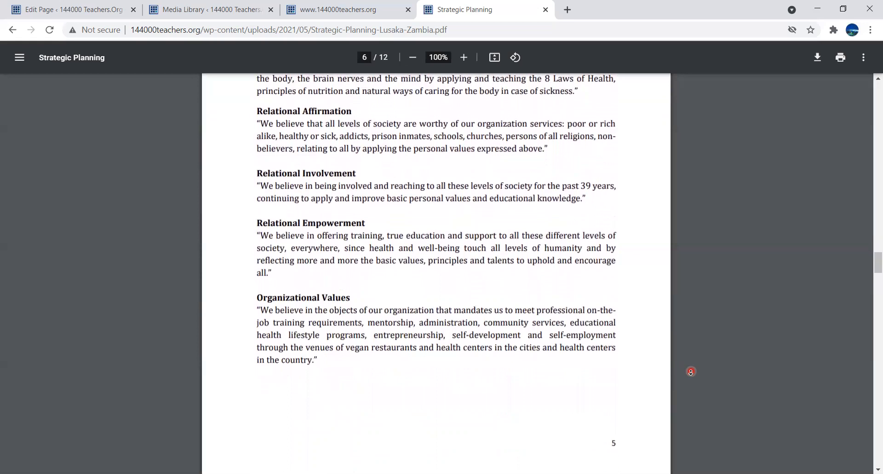
scroll(down, 3)
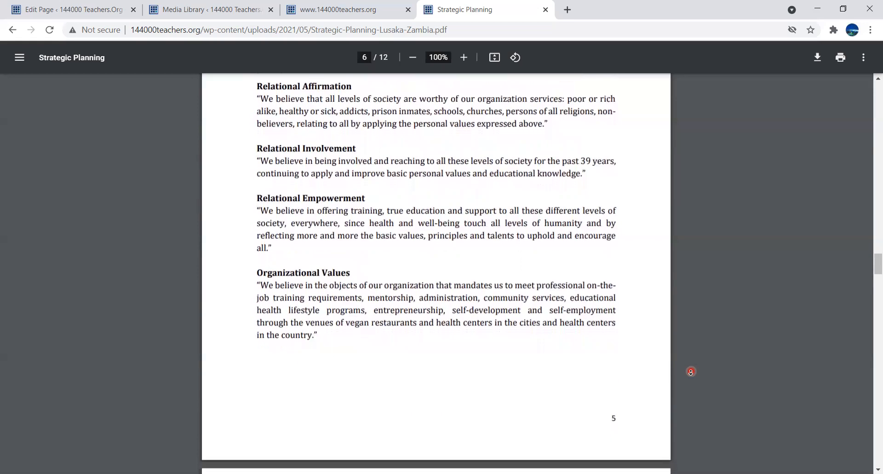
scroll(up, 3)
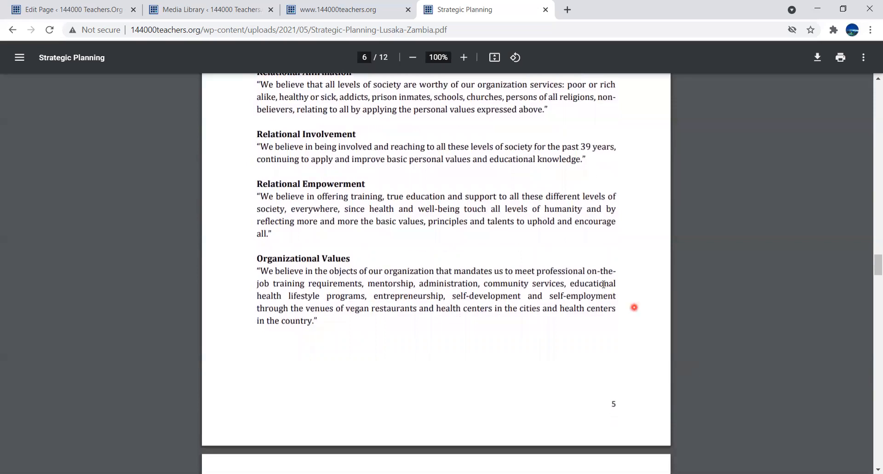
mouse_move(250, 188)
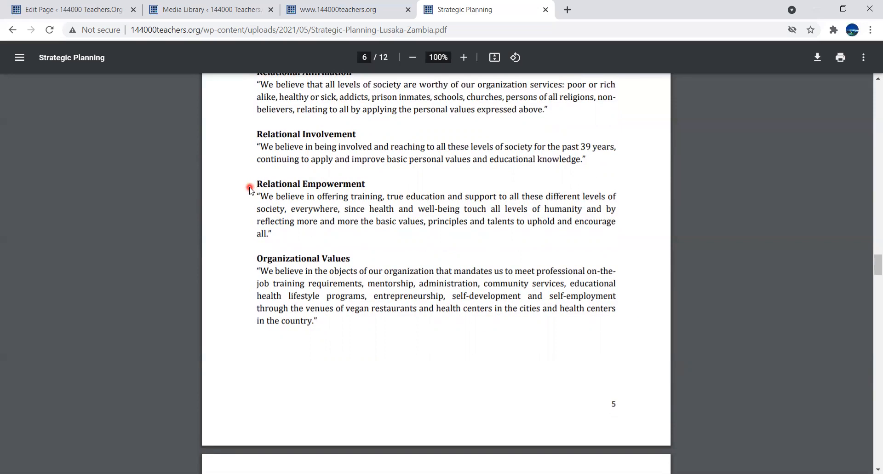
mouse_move(246, 196)
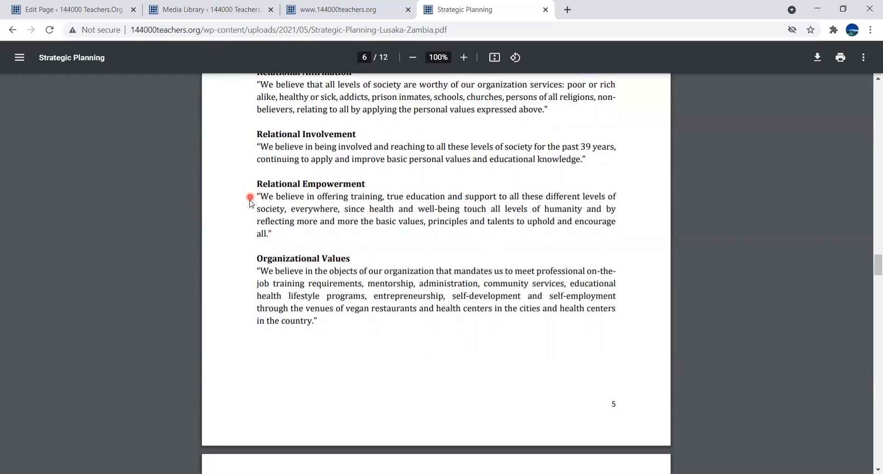
mouse_move(250, 210)
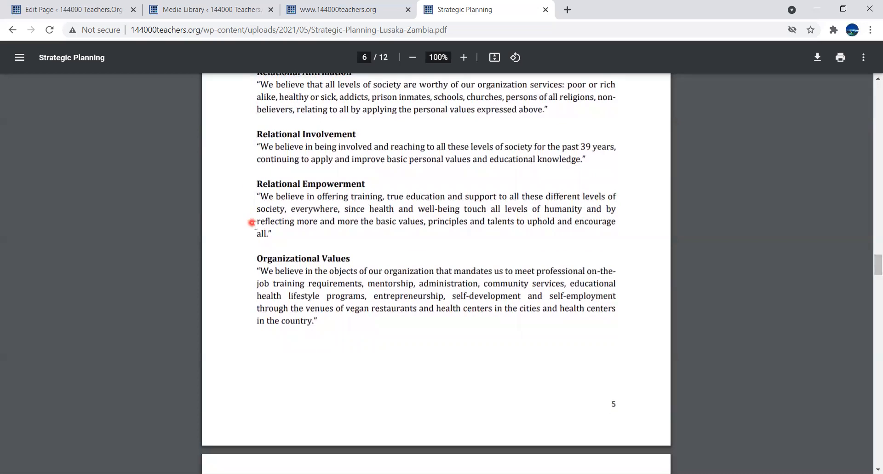
mouse_move(417, 237)
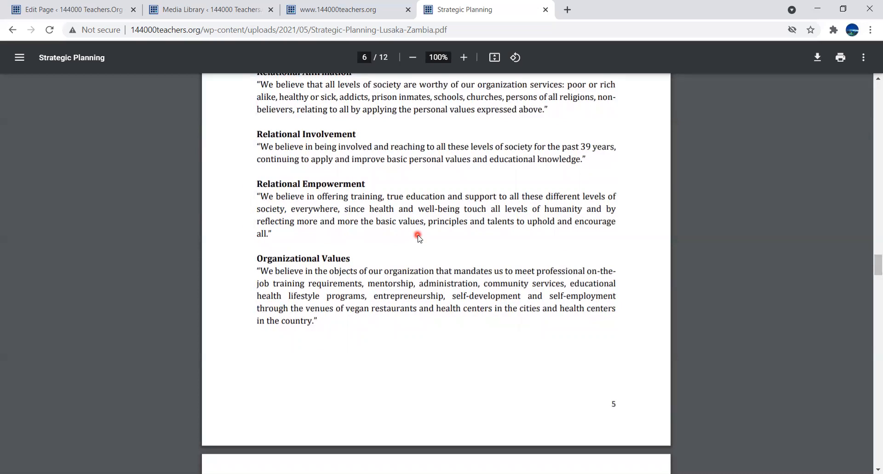
mouse_move(577, 230)
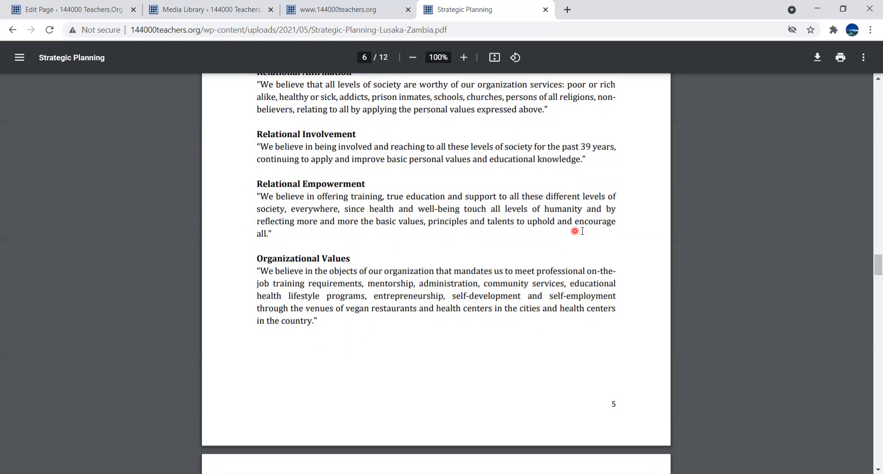
mouse_move(669, 222)
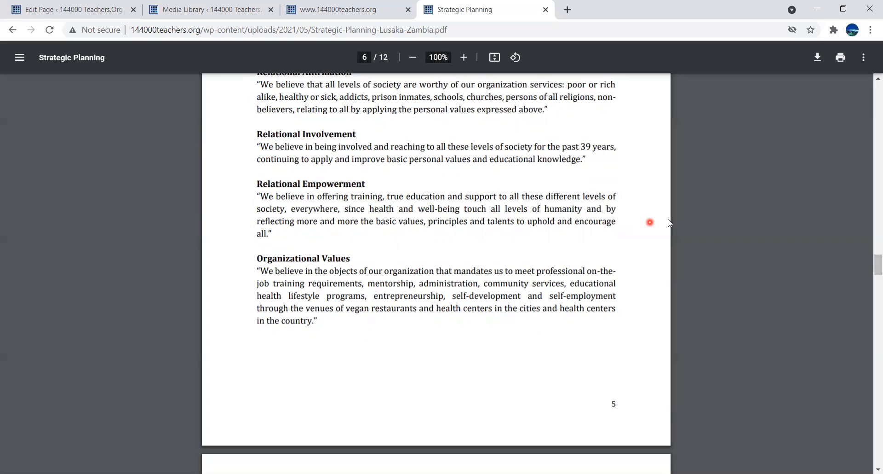
mouse_move(679, 212)
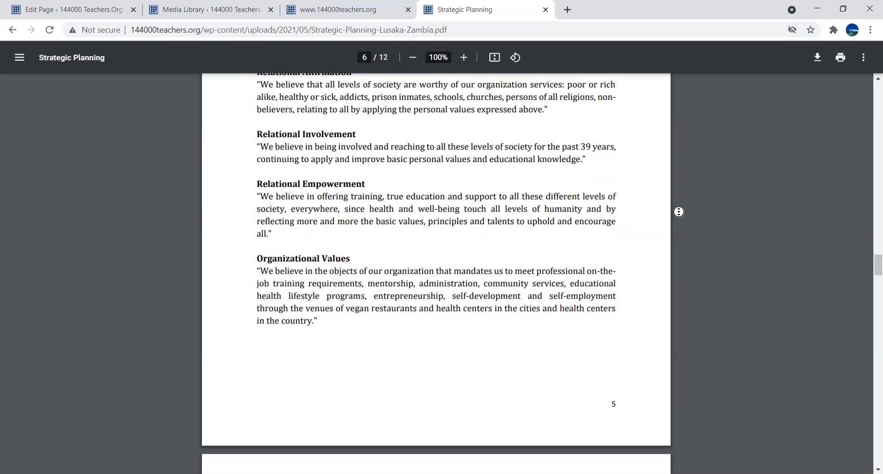
- Scroll to page 7's section IV Target Groups and Stakeholders, listing groups through Greenhouse Produces
scroll(down, 3)
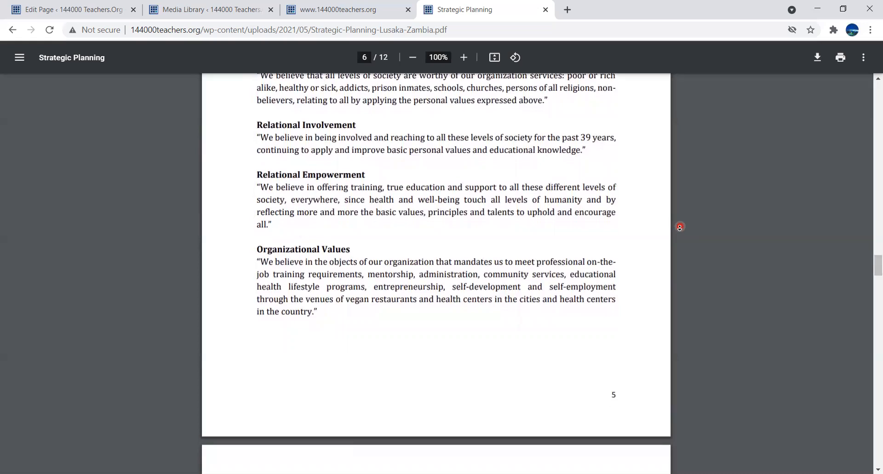
scroll(down, 3)
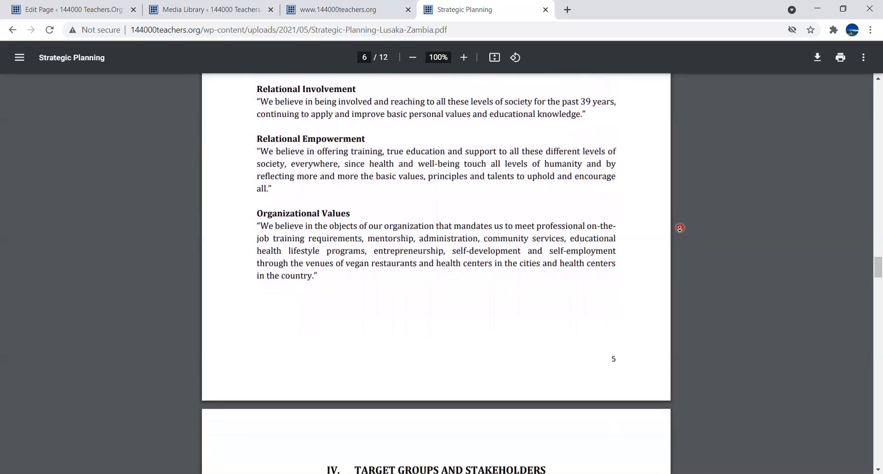
scroll(down, 3)
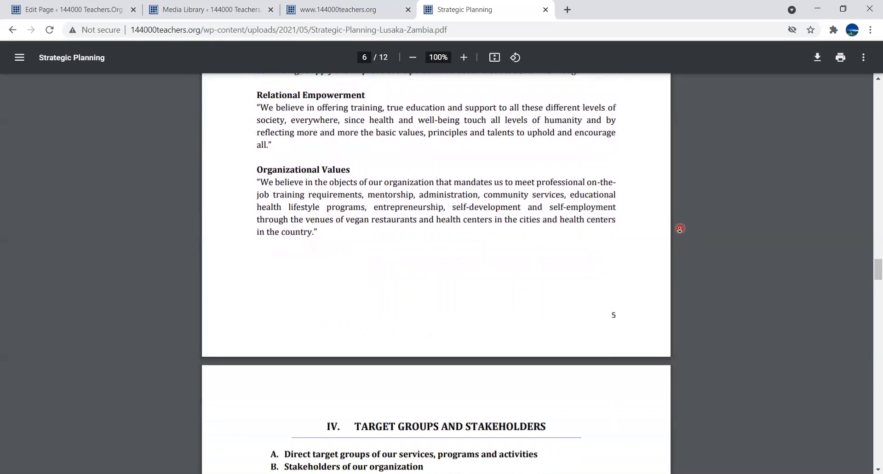
scroll(down, 3)
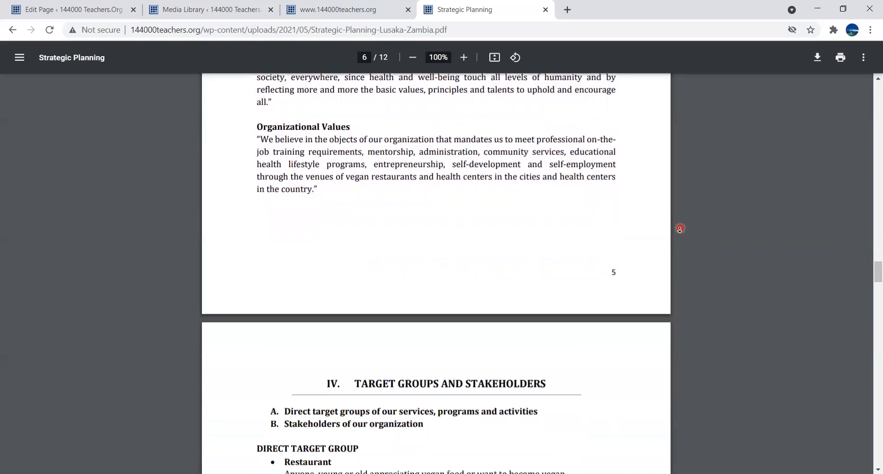
scroll(down, 3)
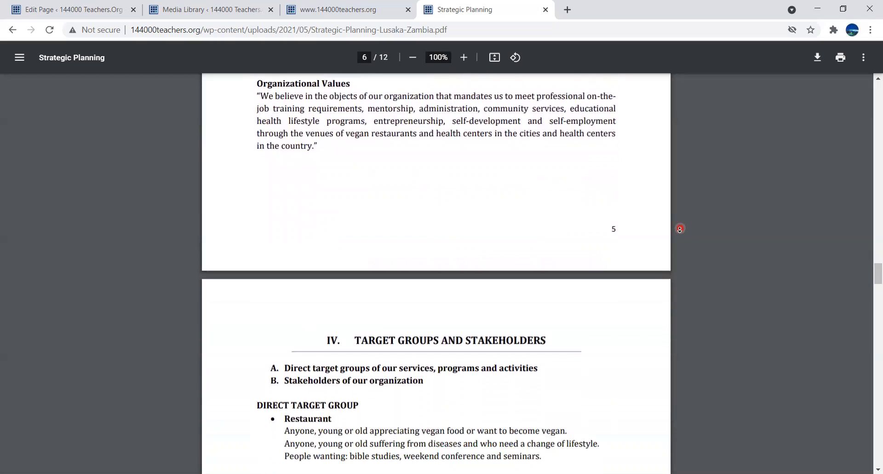
scroll(down, 3)
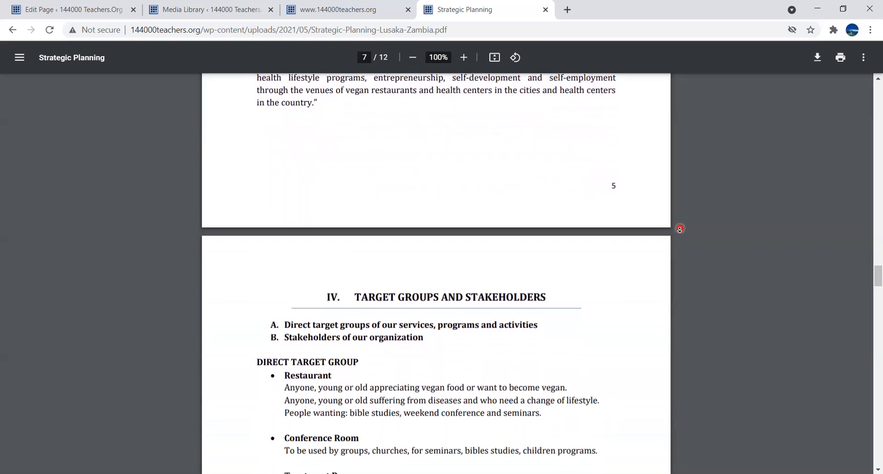
scroll(down, 3)
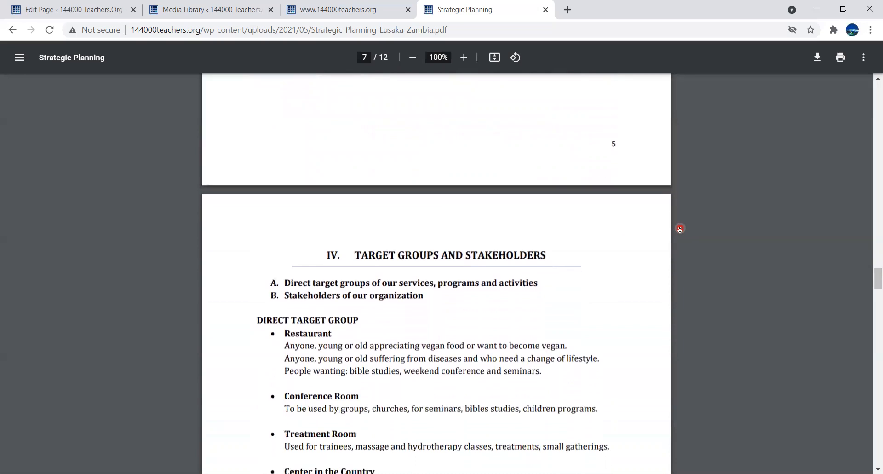
scroll(down, 3)
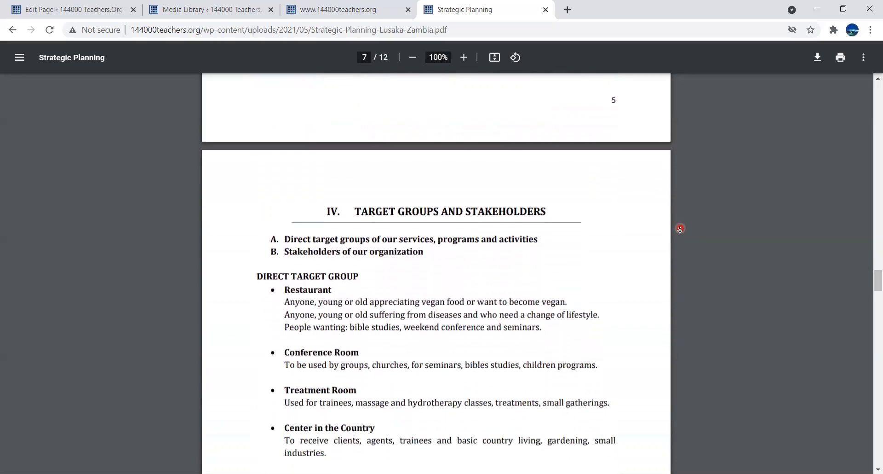
scroll(down, 3)
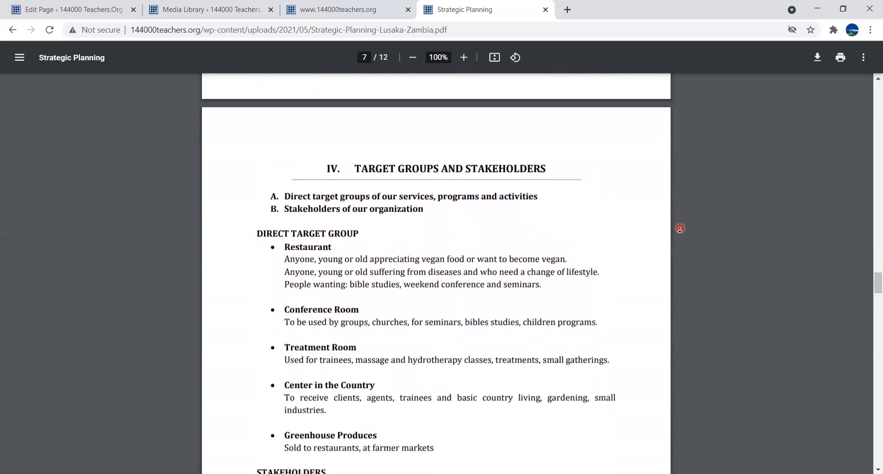
scroll(up, 3)
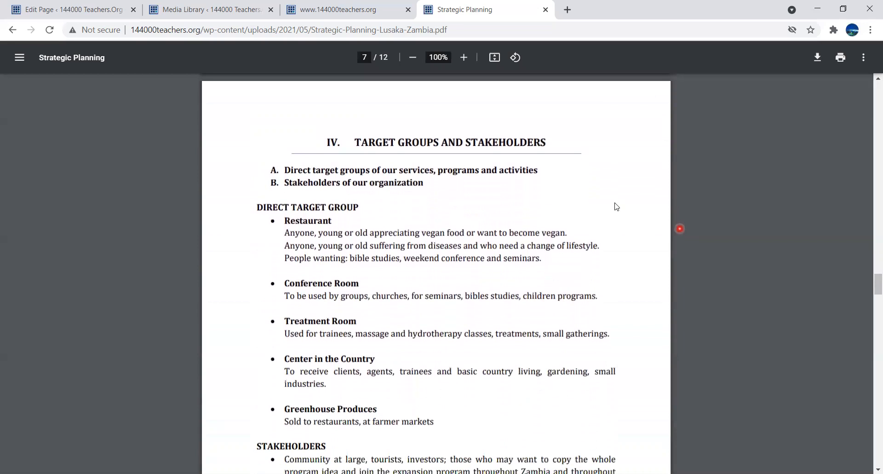
mouse_move(567, 143)
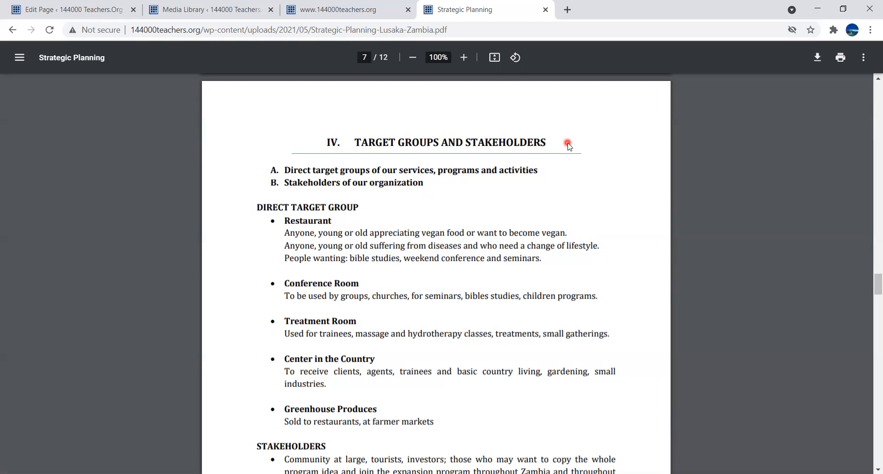
mouse_move(569, 157)
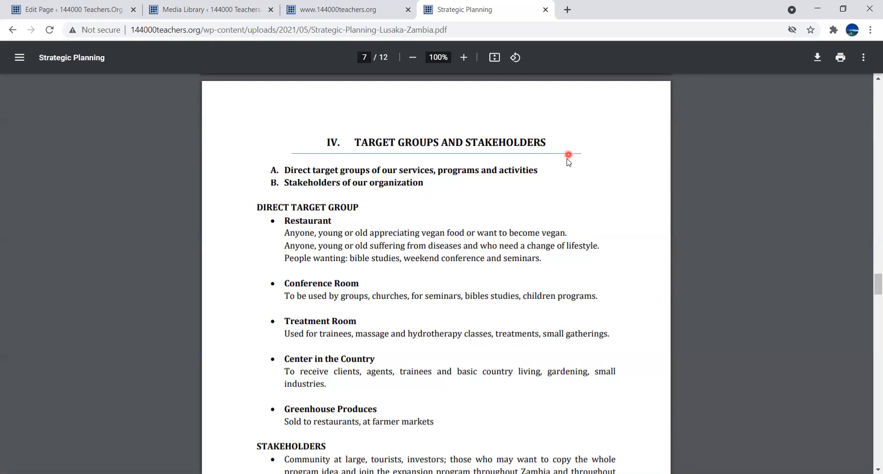
mouse_move(548, 172)
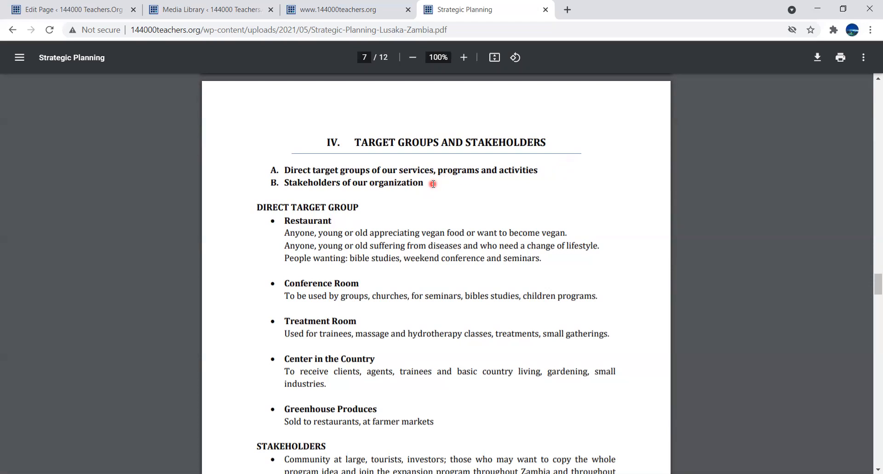
mouse_move(412, 214)
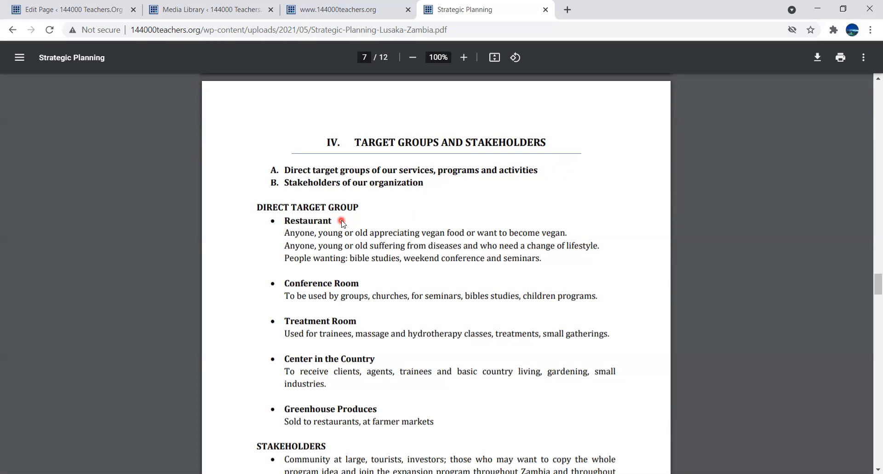
mouse_move(285, 268)
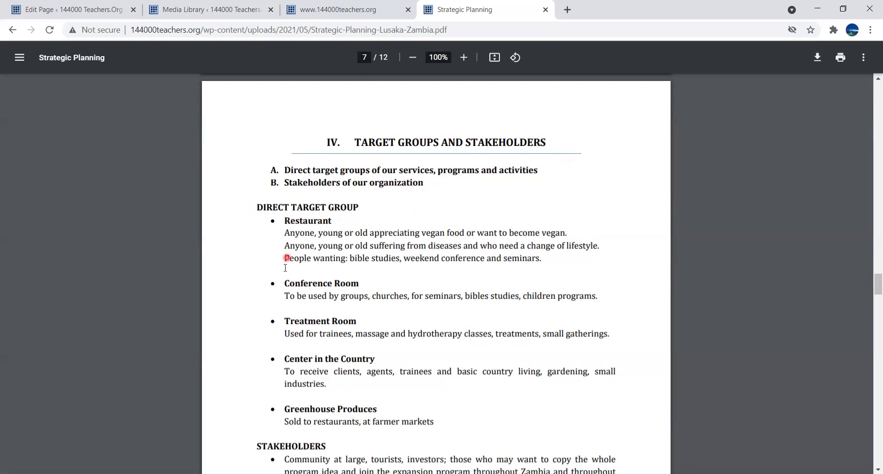
mouse_move(274, 313)
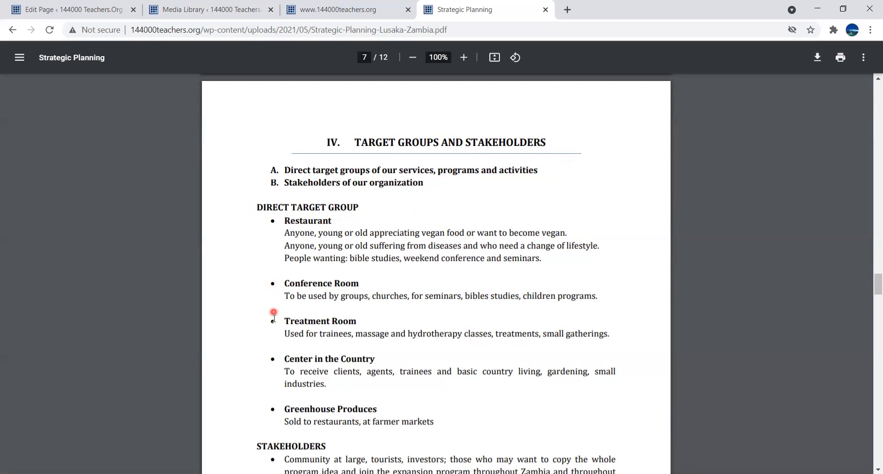
mouse_move(271, 355)
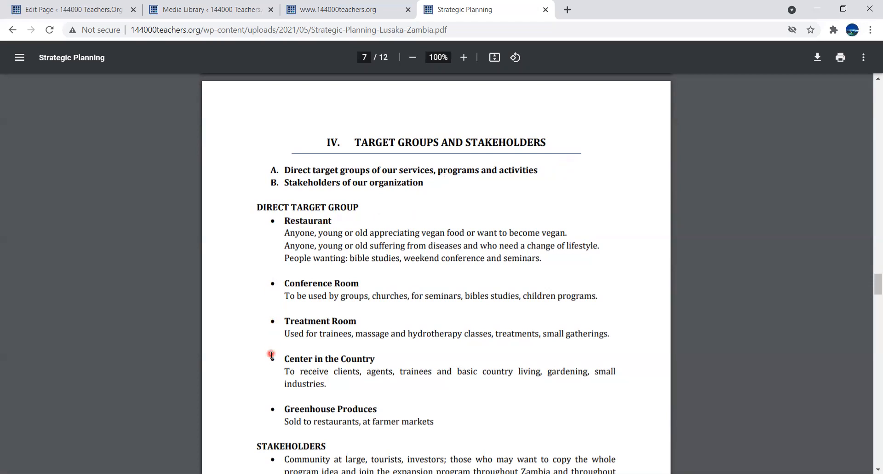
mouse_move(277, 407)
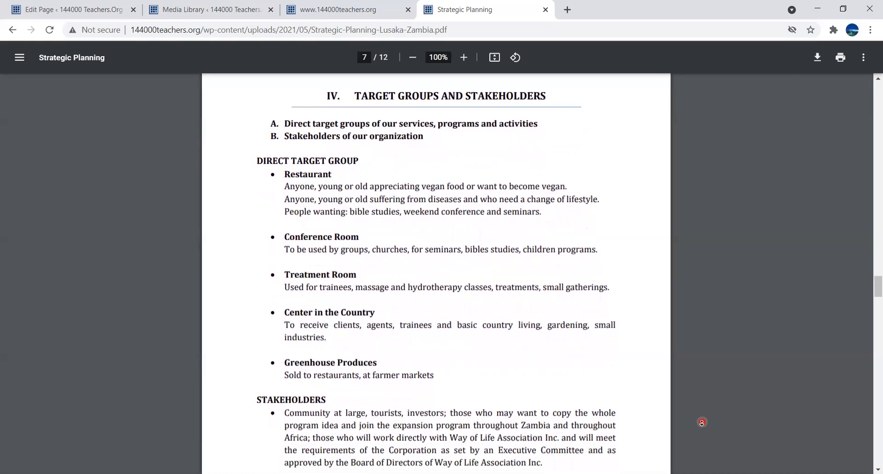
- Scroll past the end of the Stakeholders paragraph on page 6 to the 'V. Services and Needs' heading
scroll(up, 3)
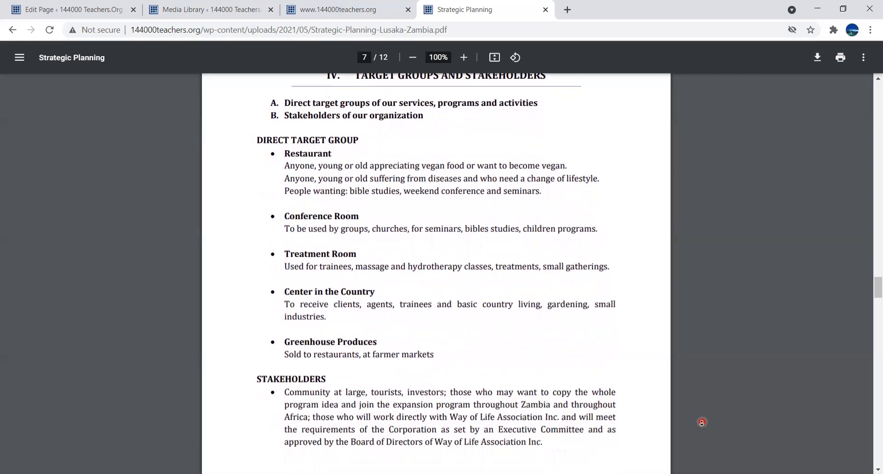
scroll(down, 3)
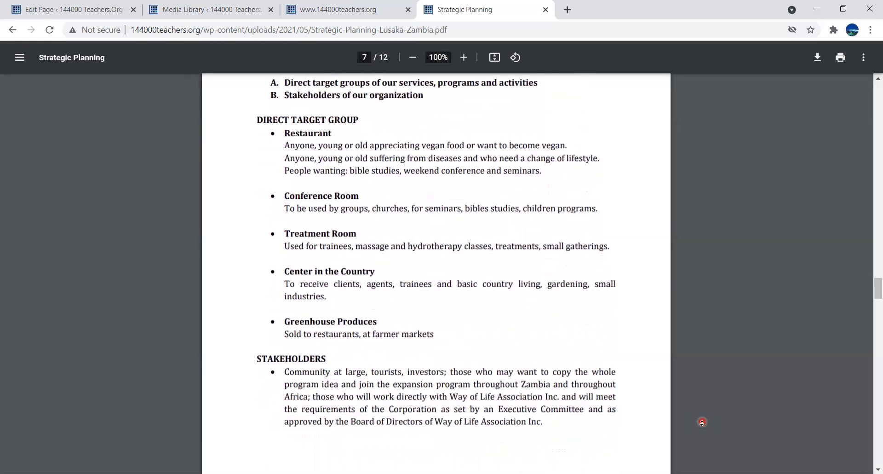
scroll(down, 3)
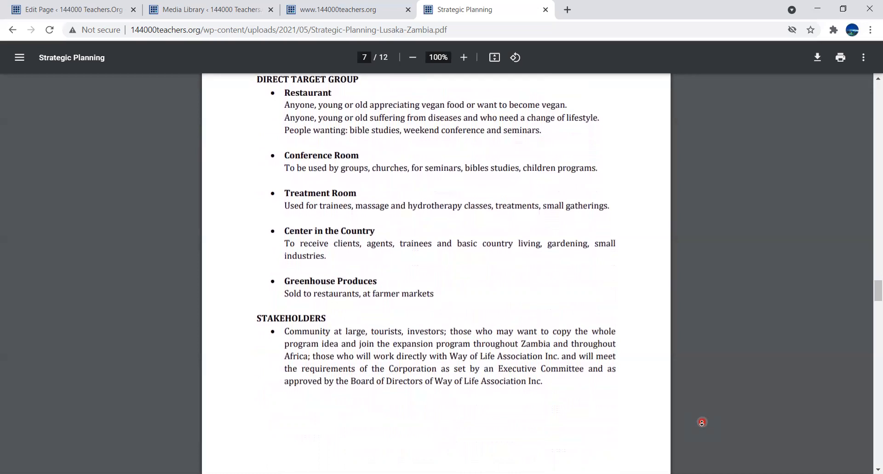
scroll(down, 3)
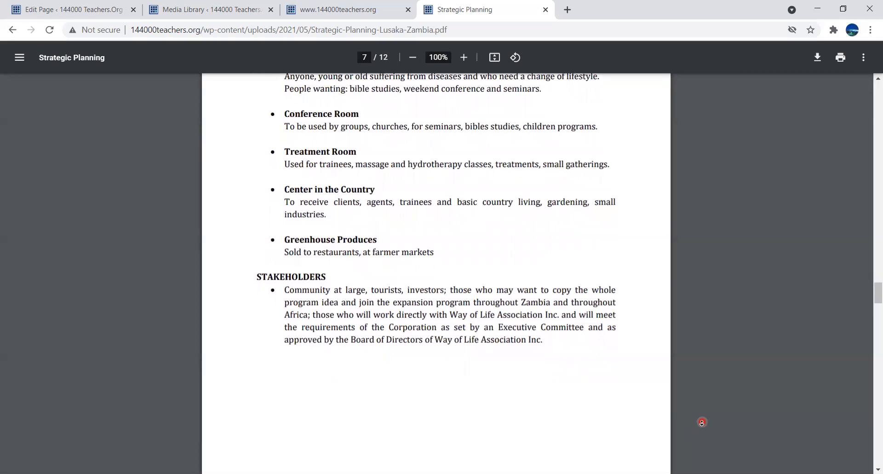
scroll(down, 3)
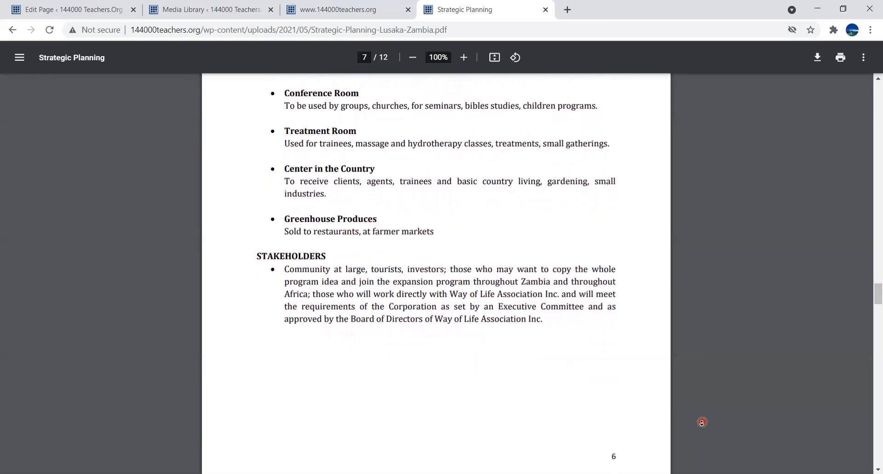
scroll(down, 3)
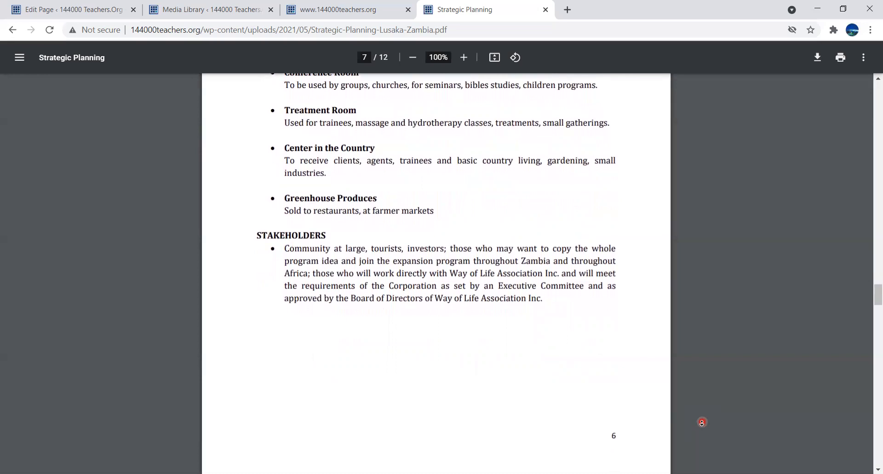
scroll(down, 3)
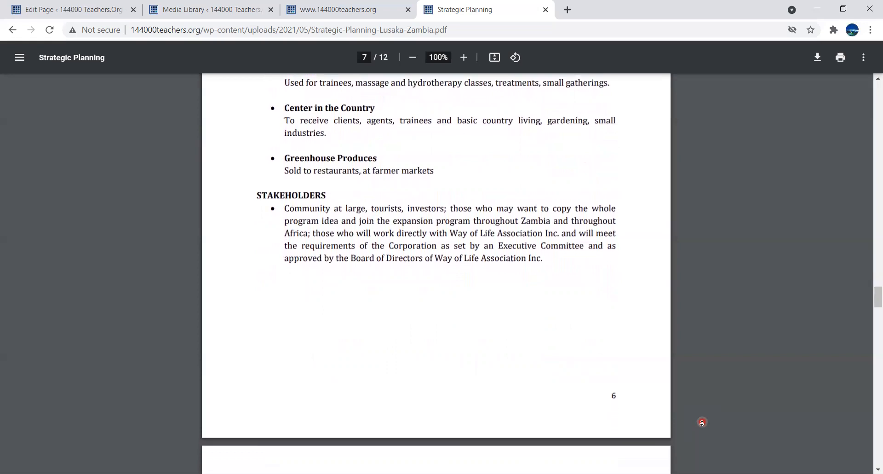
scroll(down, 3)
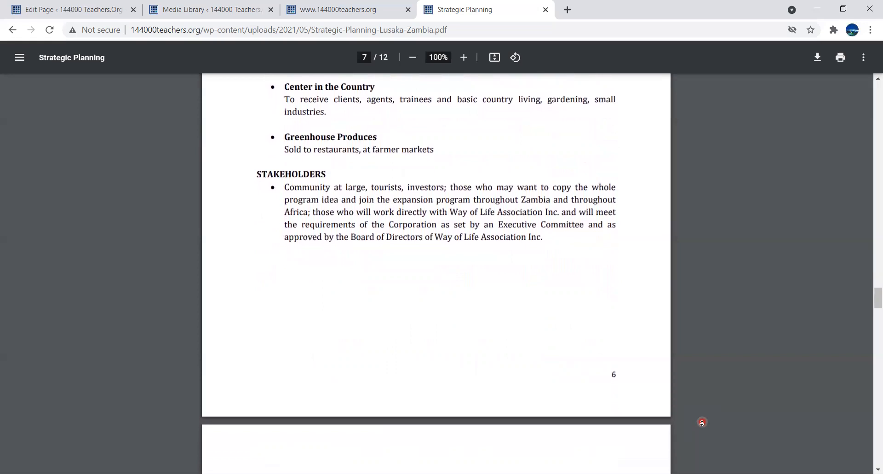
scroll(down, 3)
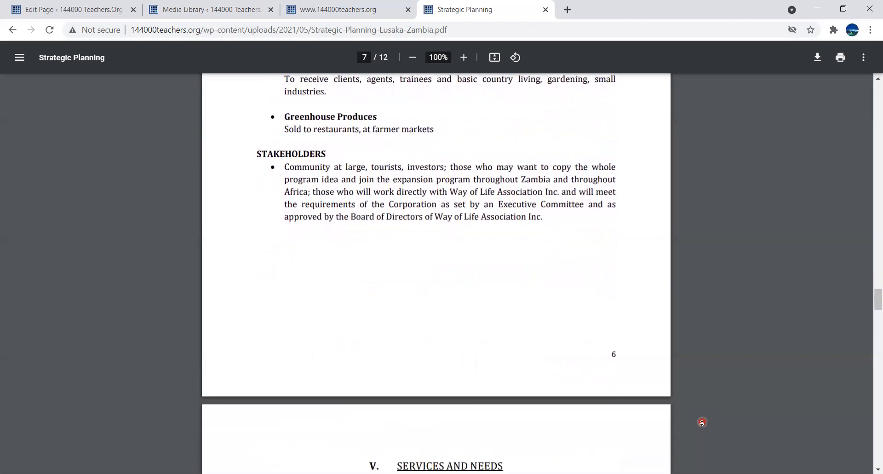
scroll(down, 3)
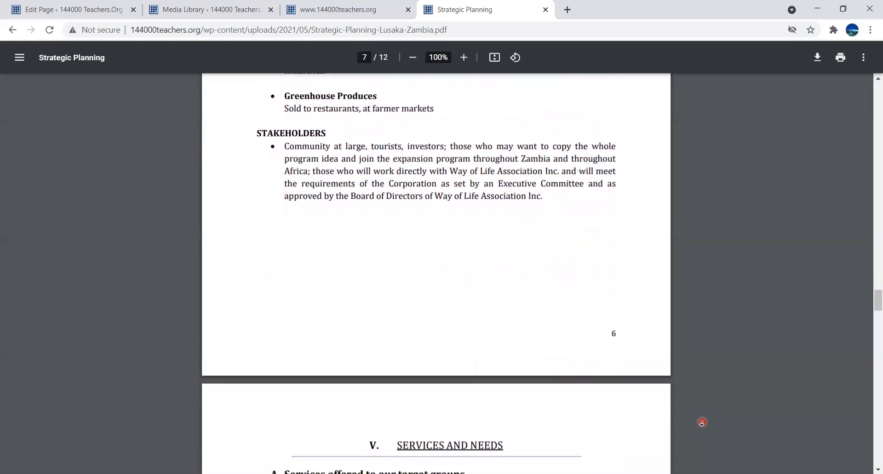
scroll(down, 3)
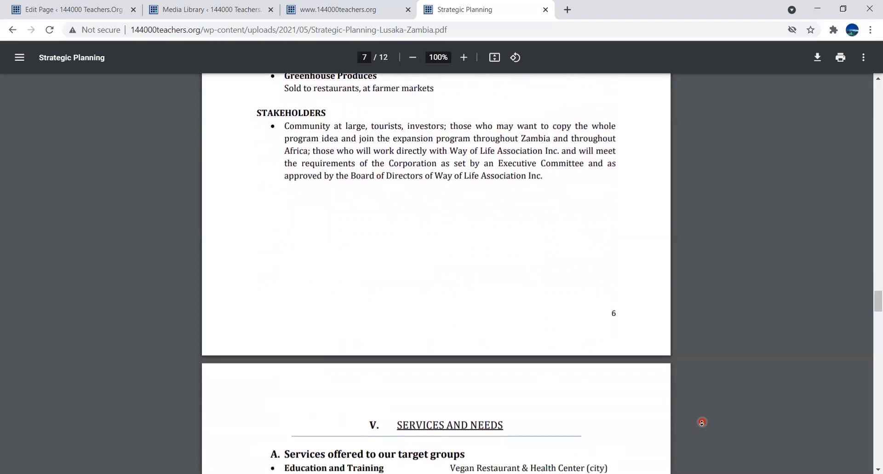
scroll(down, 3)
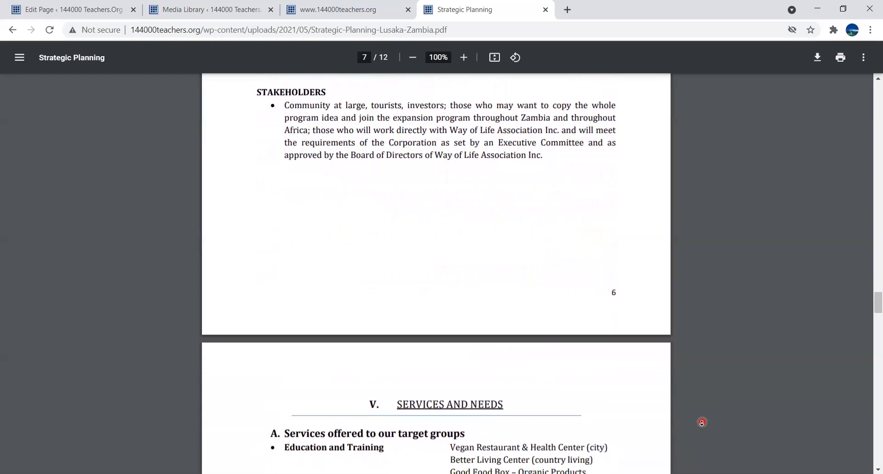
scroll(down, 3)
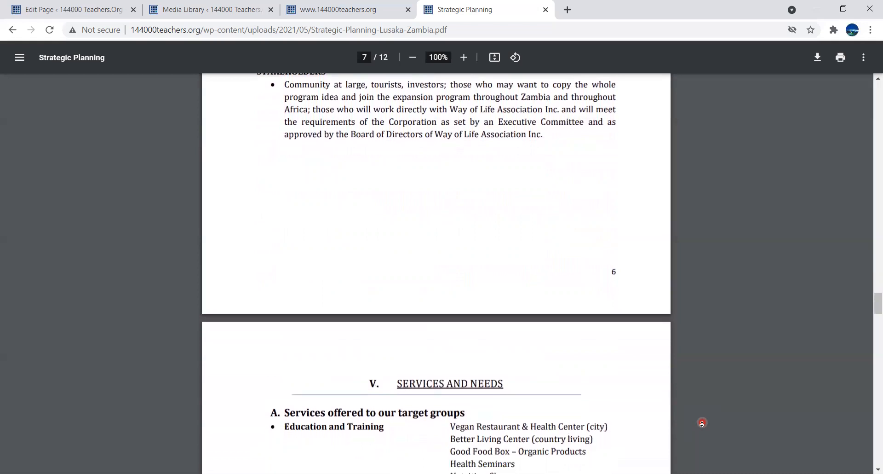
scroll(down, 3)
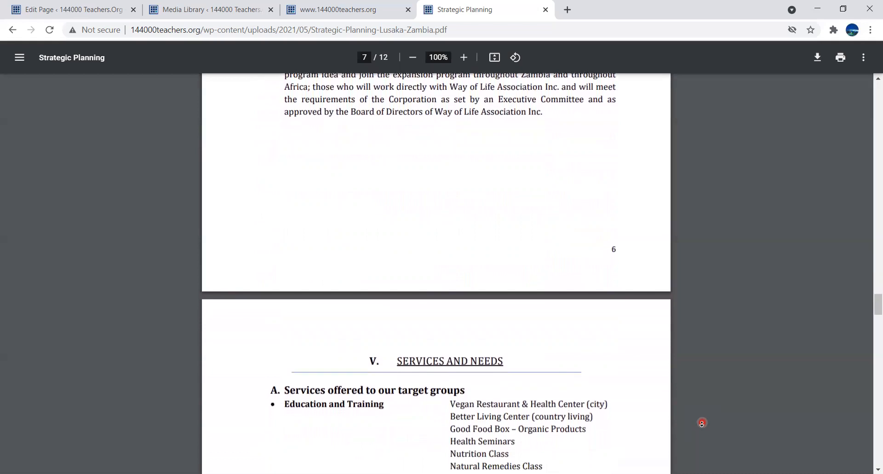
- Scroll to show the Education and Training and Professional Development lists with 'B. Unmet needs' below
scroll(down, 3)
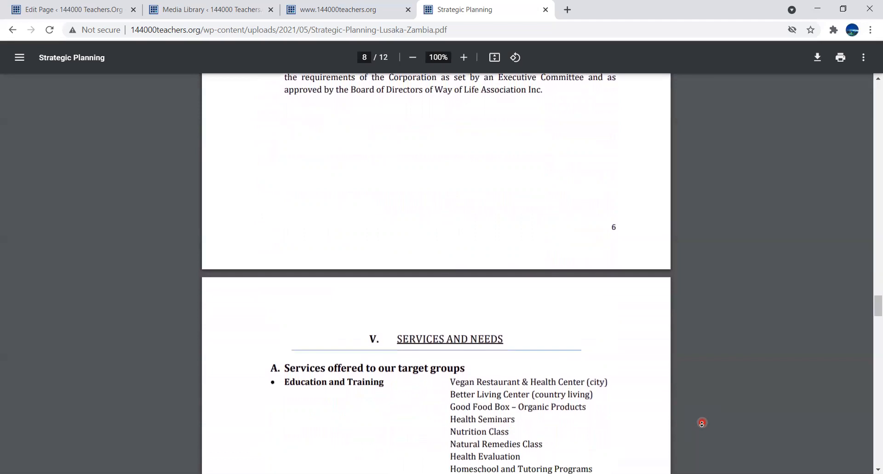
scroll(down, 3)
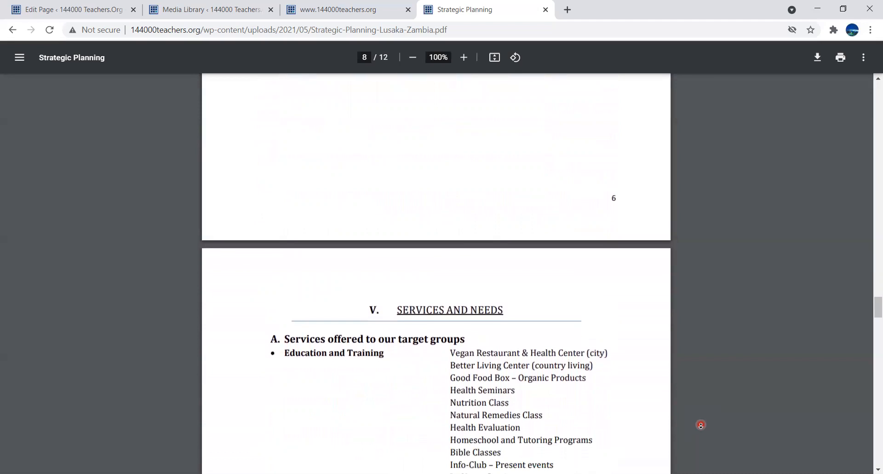
scroll(down, 3)
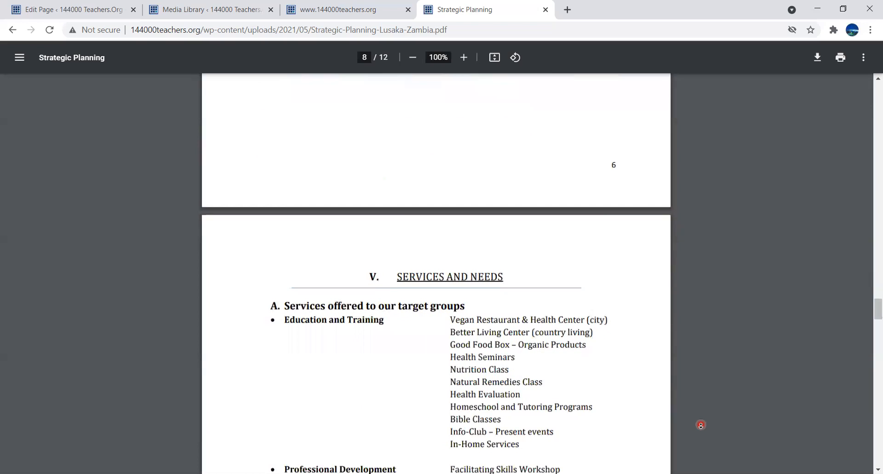
scroll(up, 3)
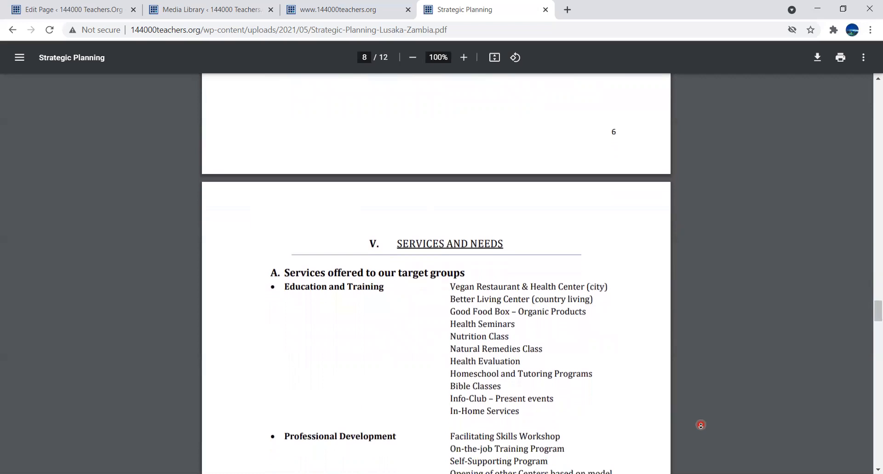
scroll(down, 3)
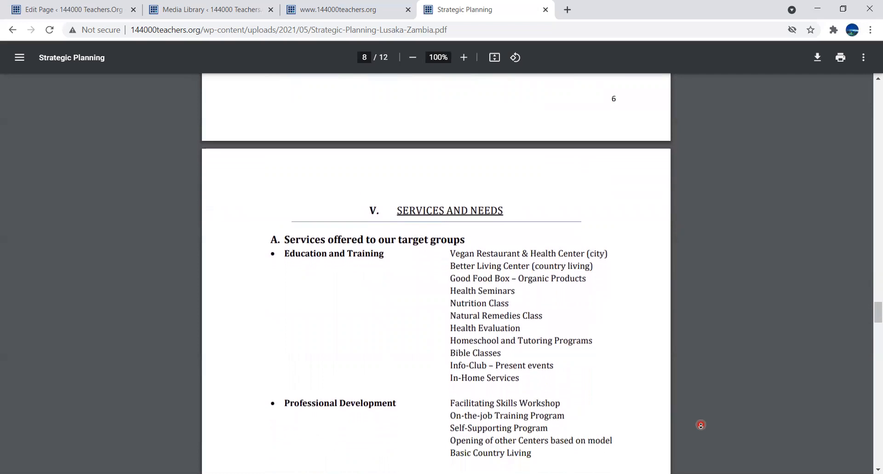
scroll(down, 3)
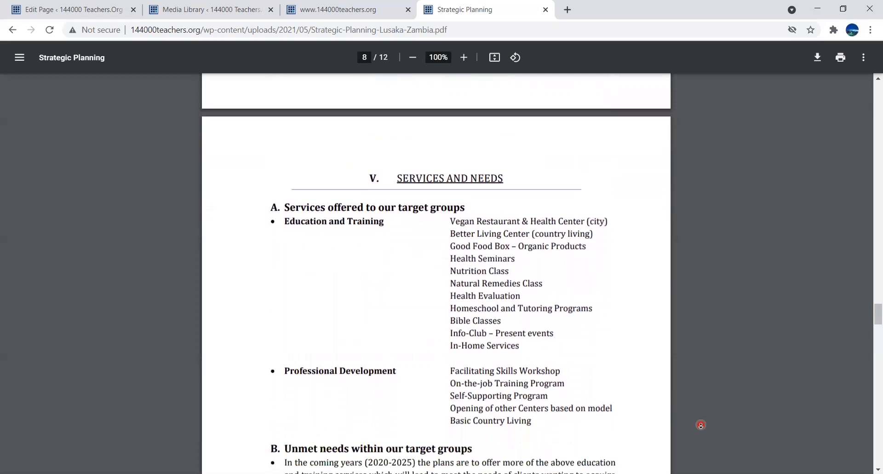
scroll(up, 3)
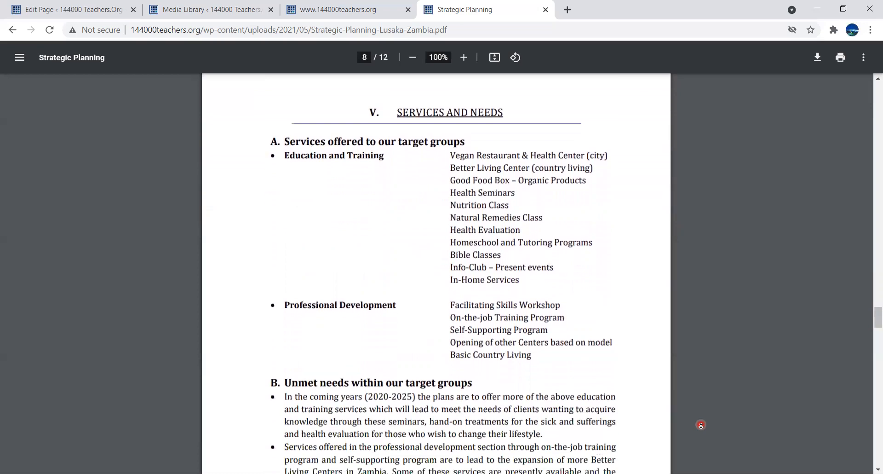
scroll(up, 3)
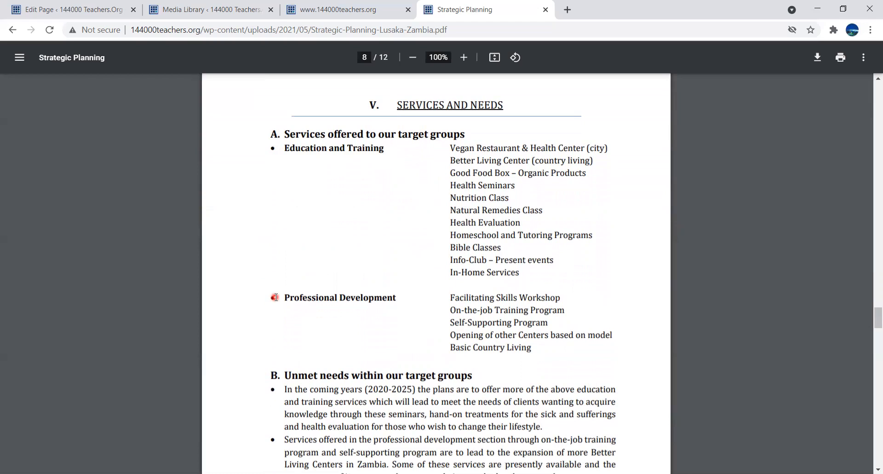
mouse_move(444, 147)
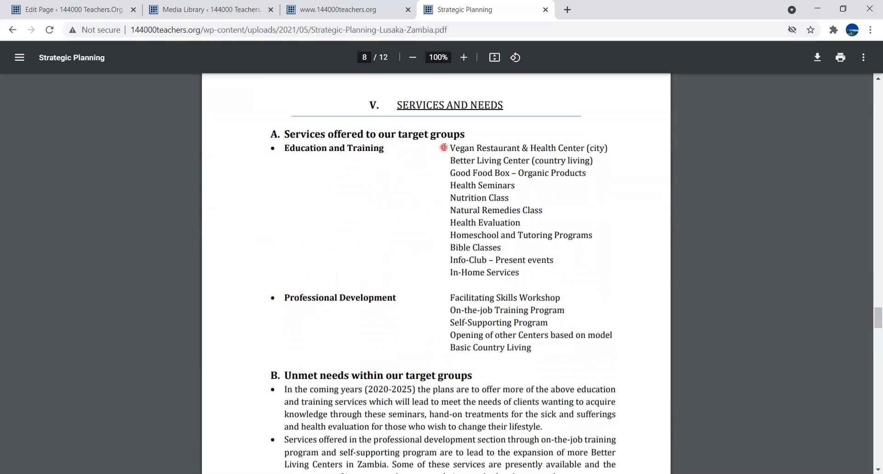
mouse_move(448, 151)
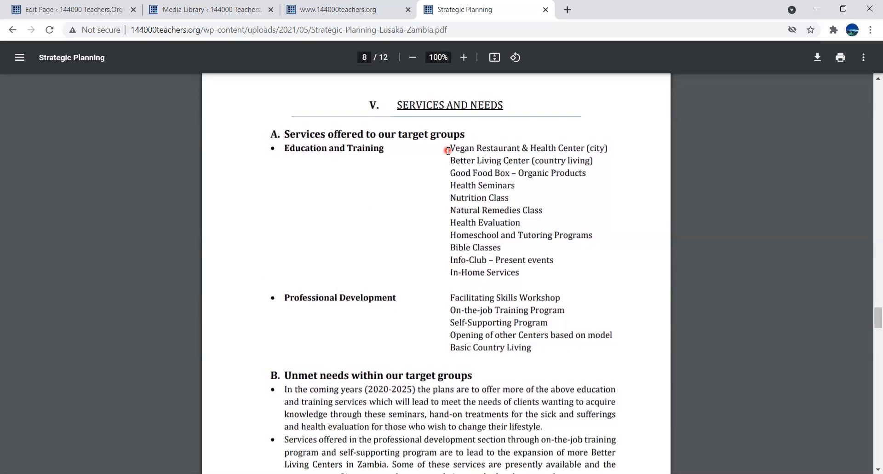
mouse_move(445, 161)
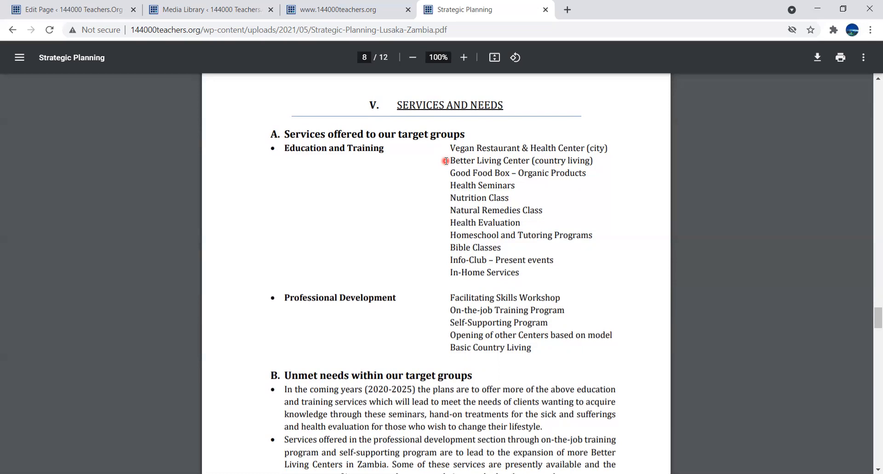
mouse_move(444, 174)
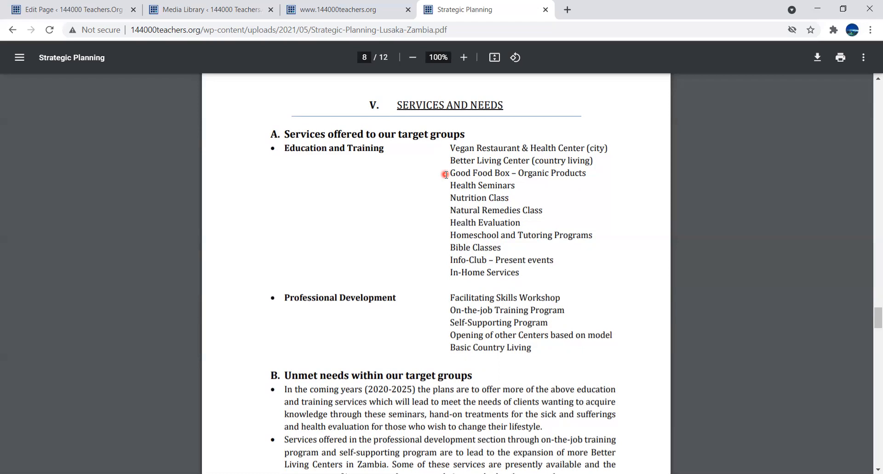
mouse_move(445, 186)
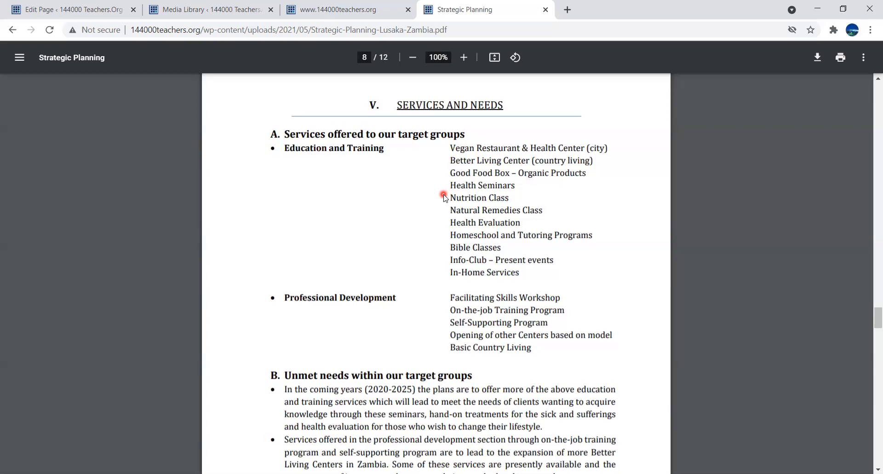
mouse_move(443, 197)
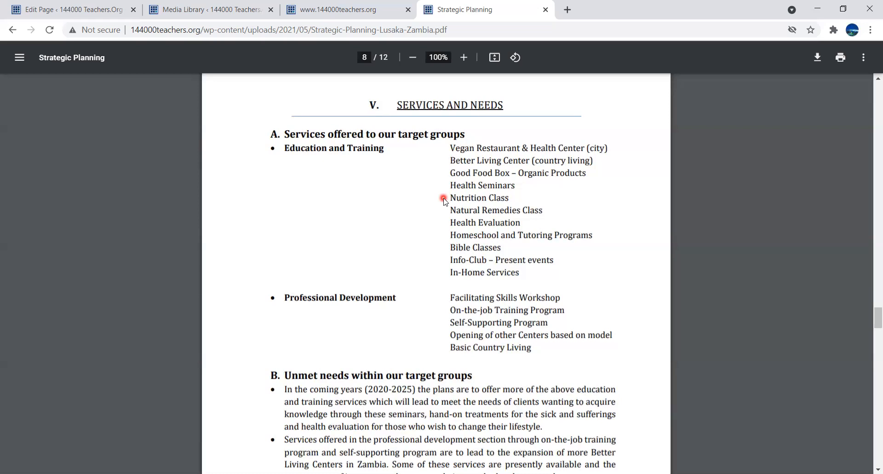
mouse_move(444, 212)
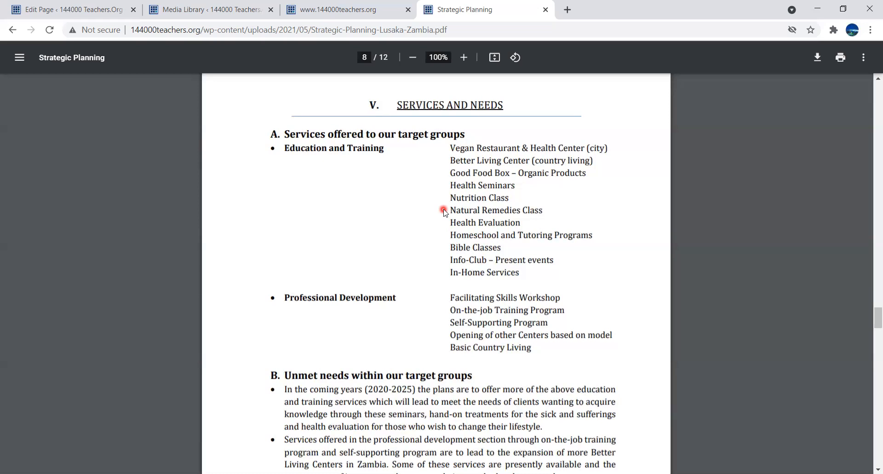
mouse_move(444, 222)
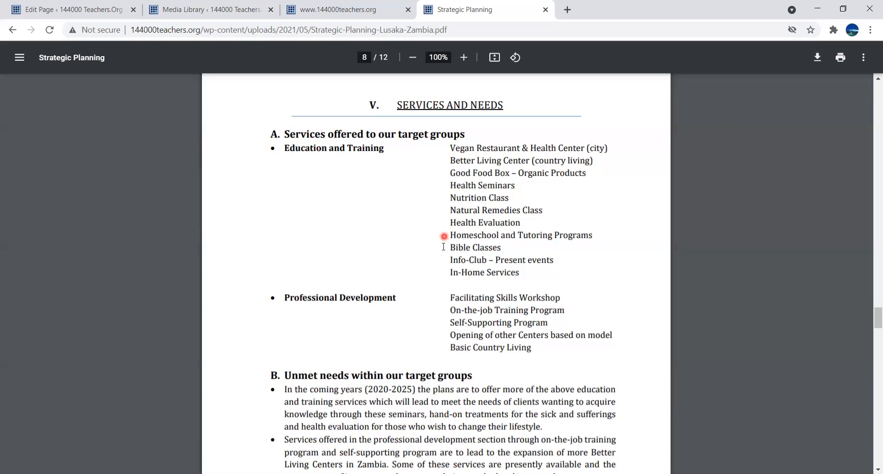
mouse_move(444, 265)
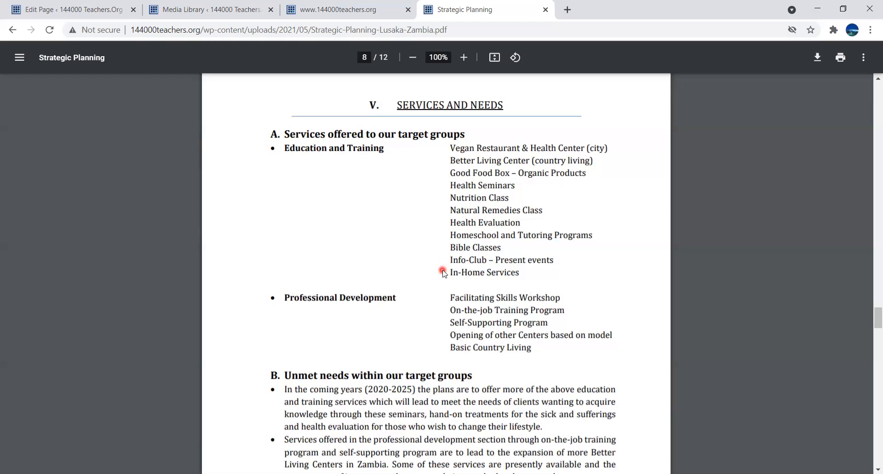
mouse_move(445, 293)
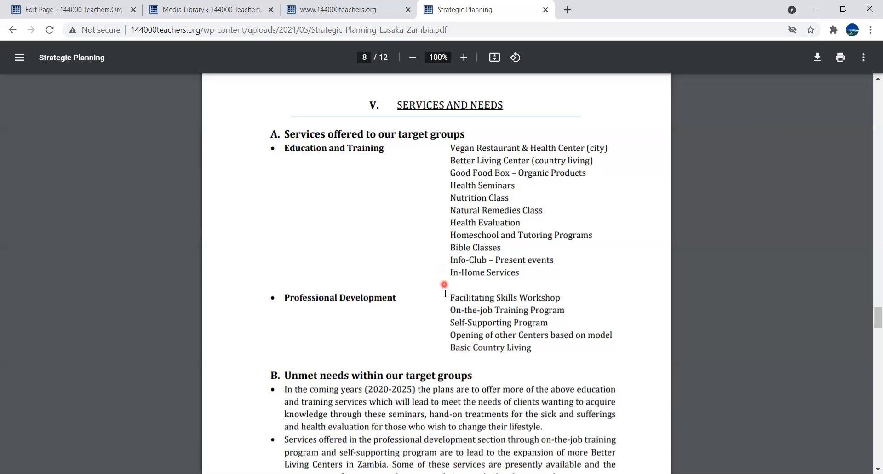
mouse_move(444, 295)
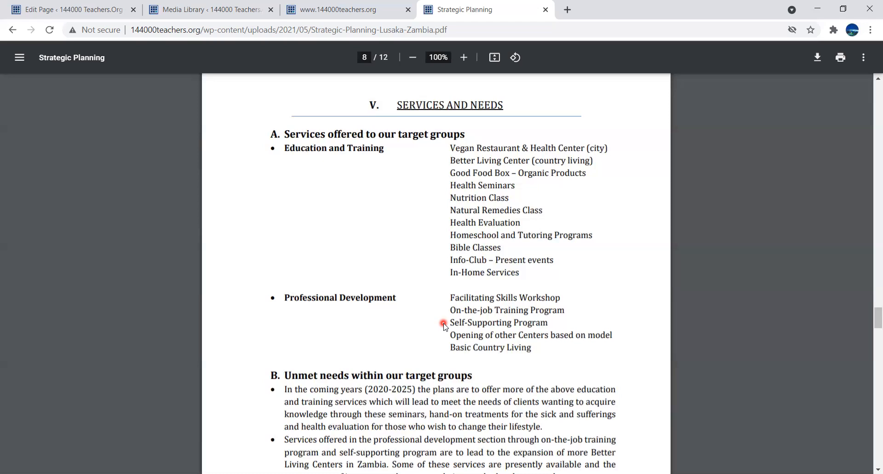
mouse_move(443, 330)
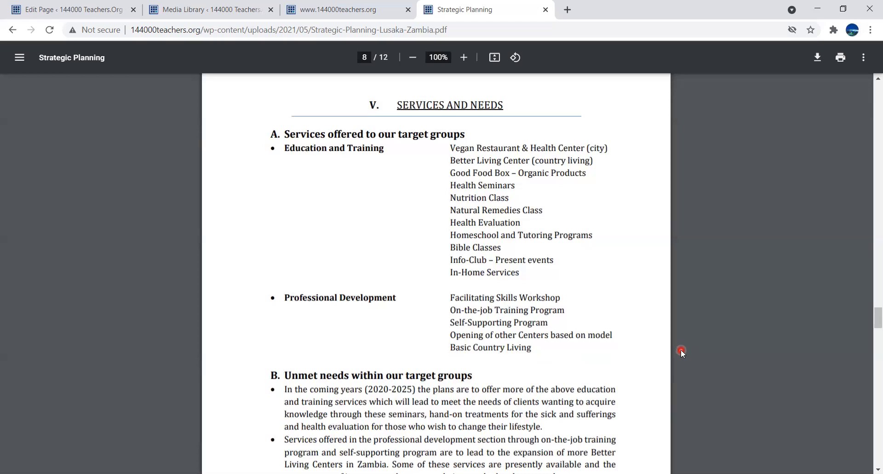
mouse_move(682, 356)
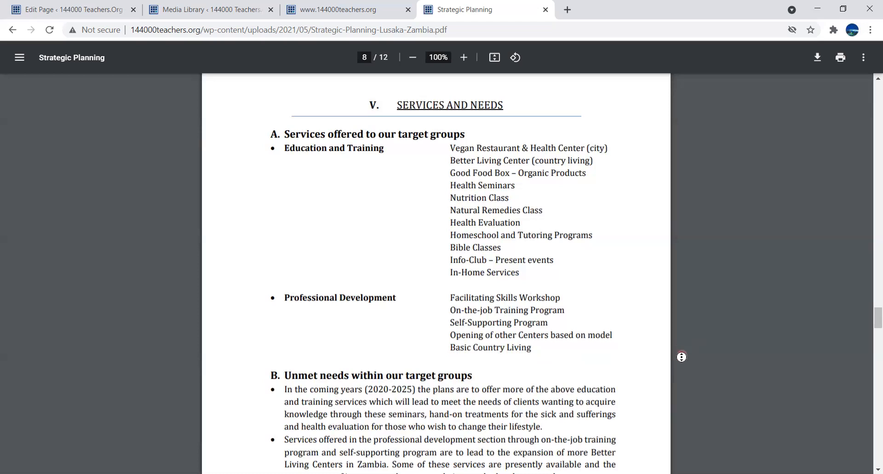
- Scroll down to page 9, the 'VI. VISION' section and its advanced health education services statement
scroll(up, 3)
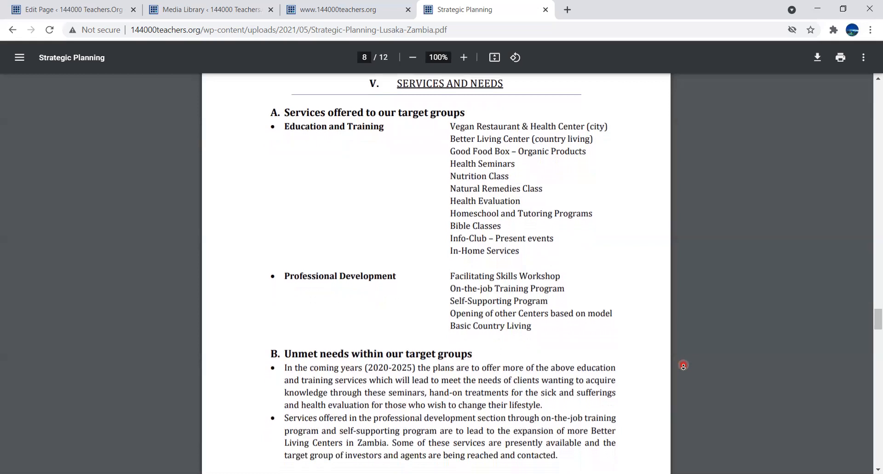
scroll(down, 3)
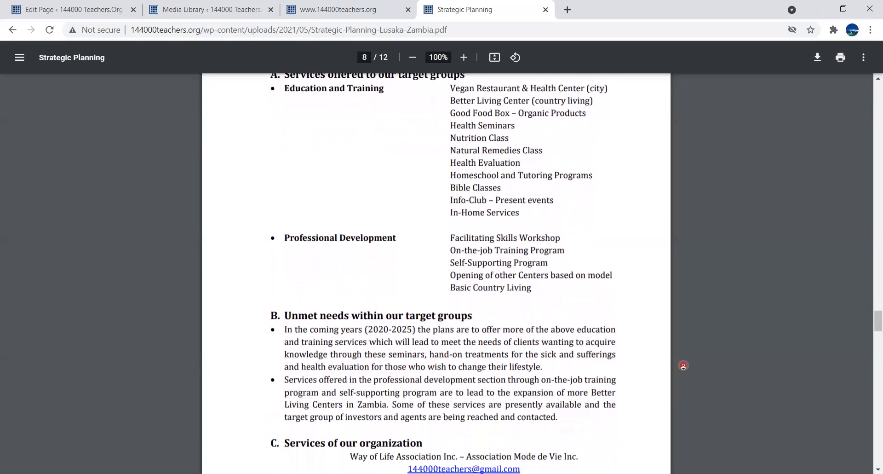
scroll(down, 3)
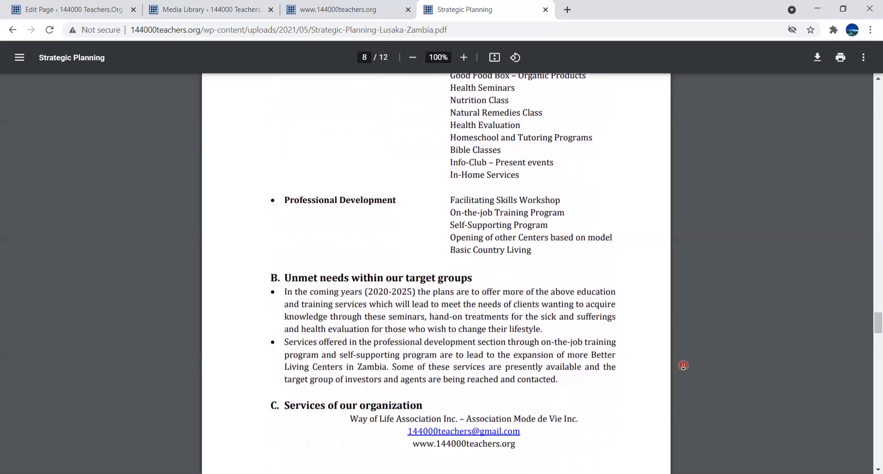
scroll(down, 3)
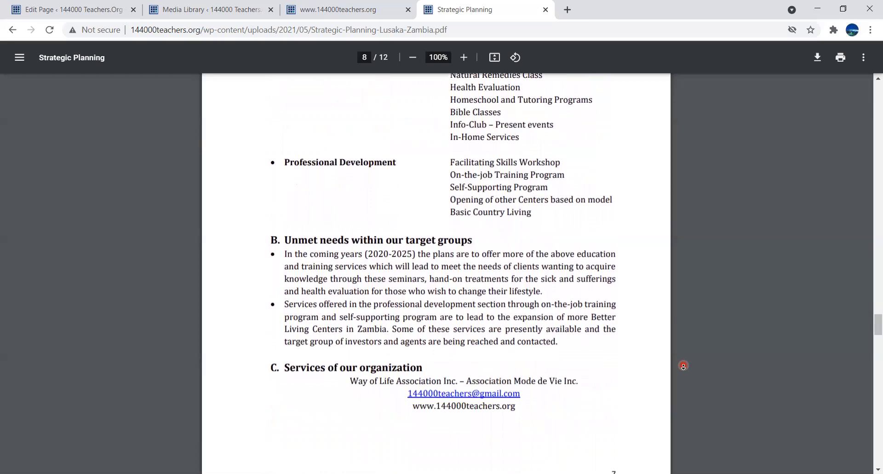
scroll(down, 3)
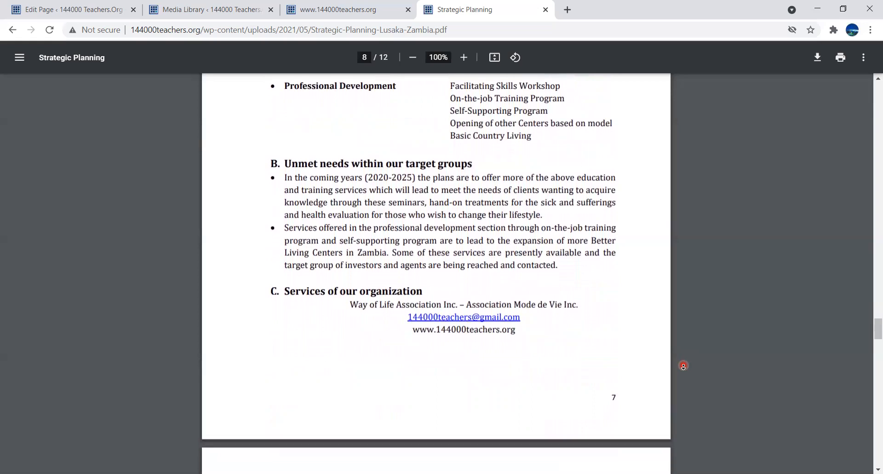
scroll(down, 3)
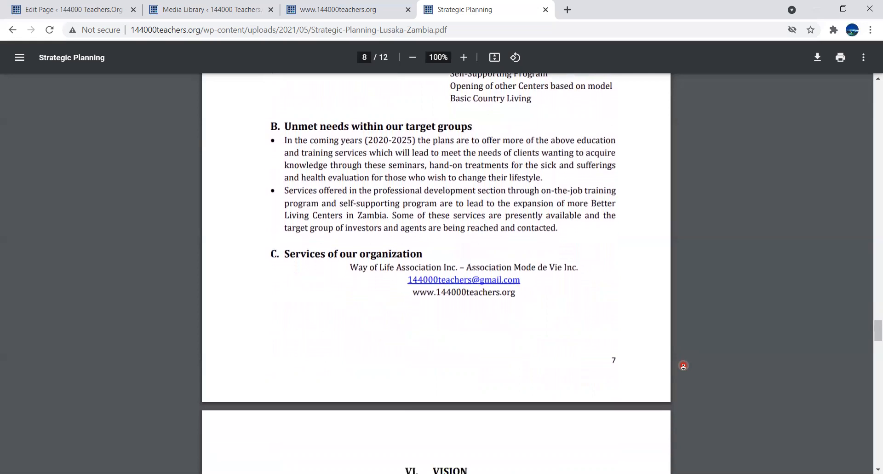
scroll(down, 3)
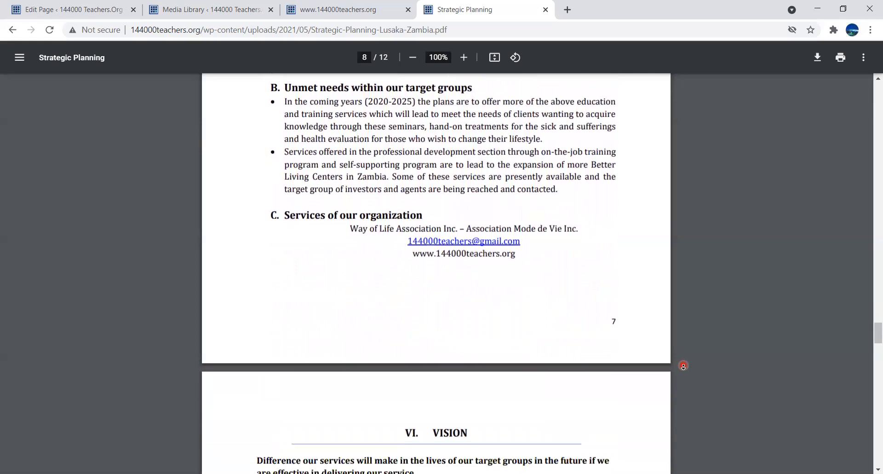
scroll(down, 3)
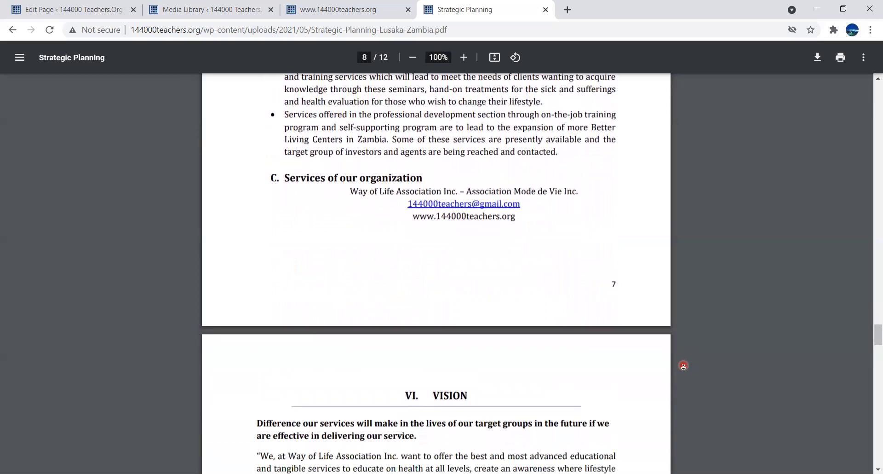
scroll(down, 3)
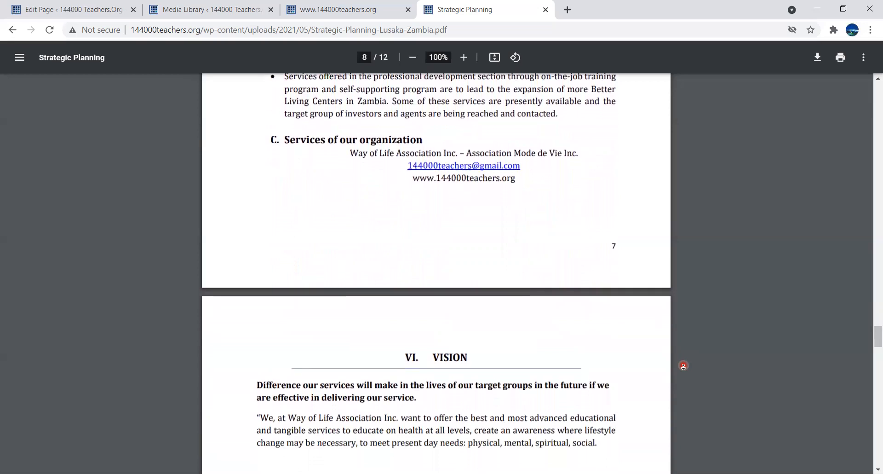
scroll(down, 3)
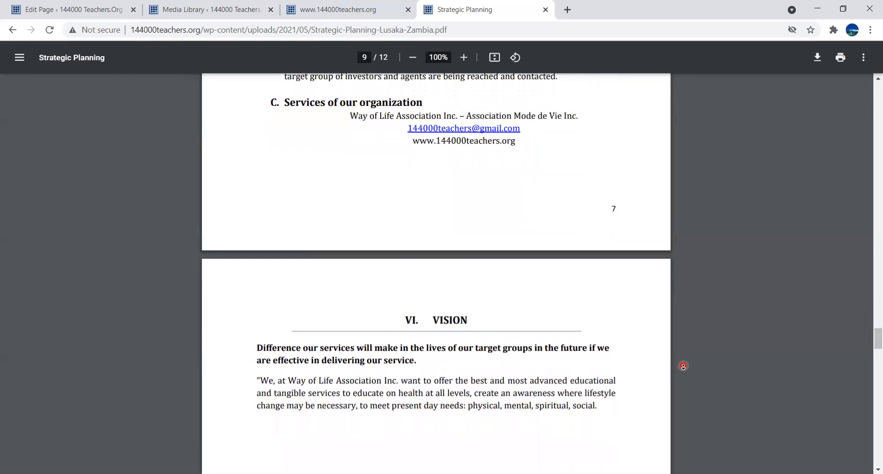
scroll(down, 3)
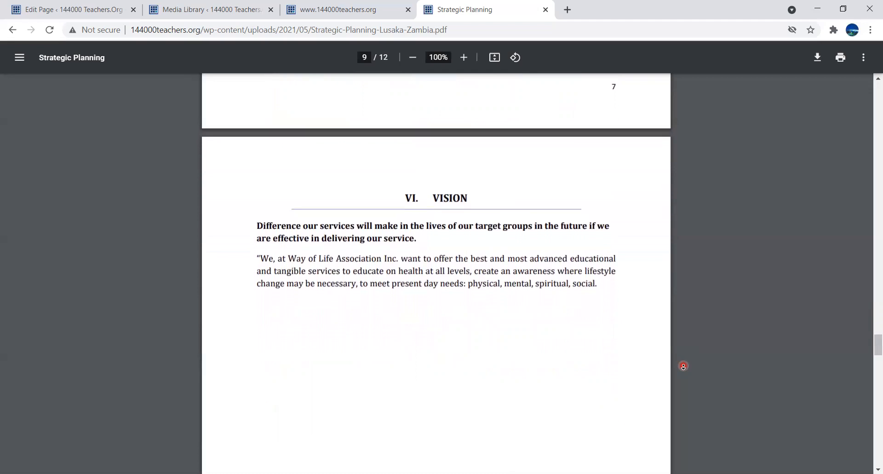
scroll(down, 3)
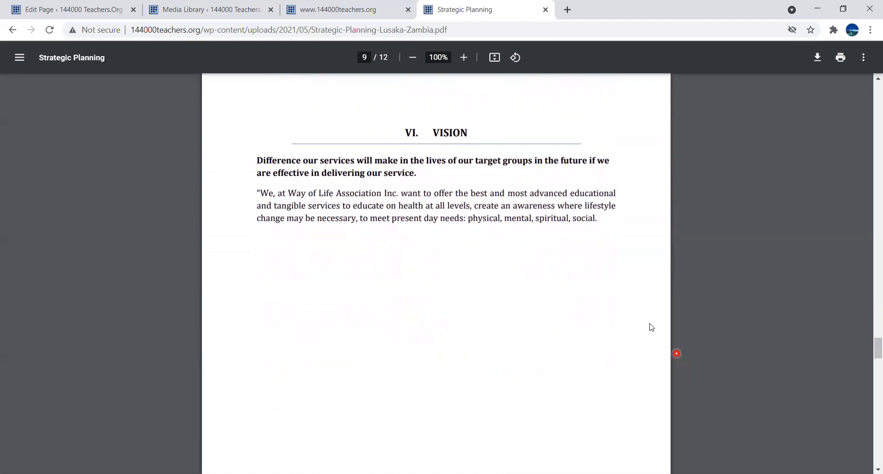
mouse_move(622, 224)
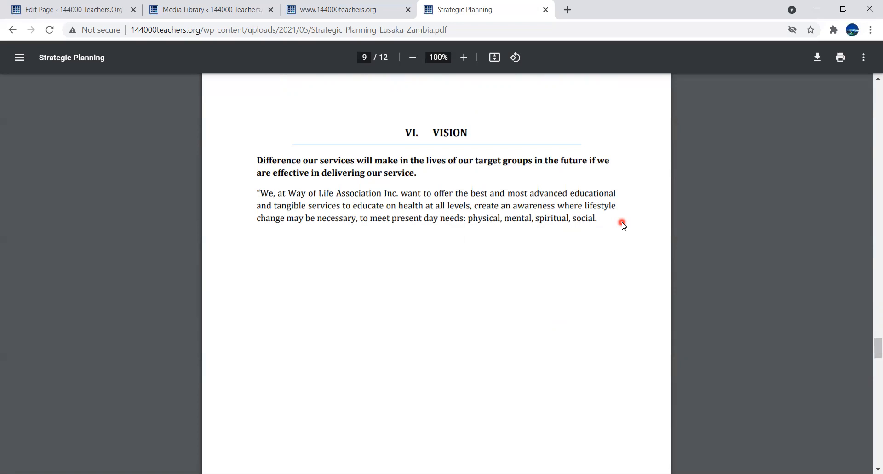
mouse_move(615, 167)
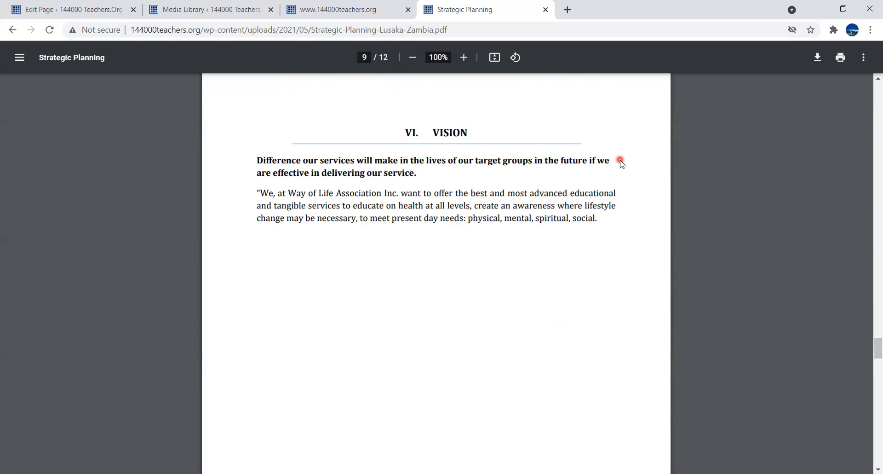
mouse_move(621, 169)
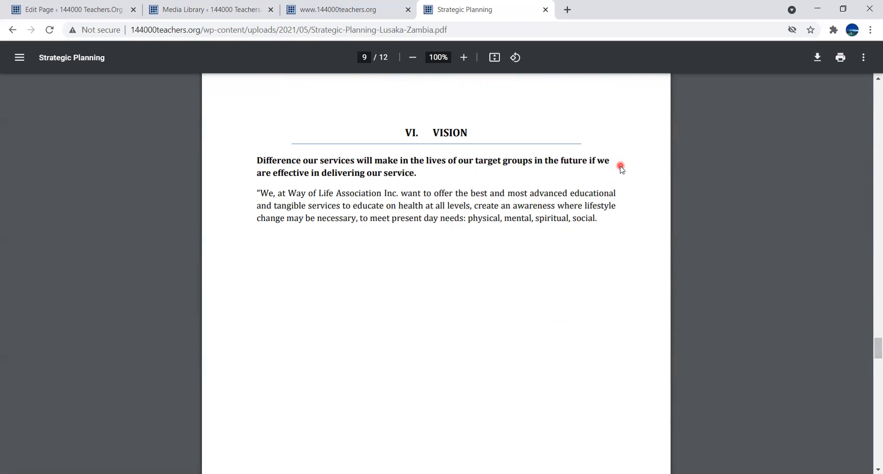
mouse_move(621, 180)
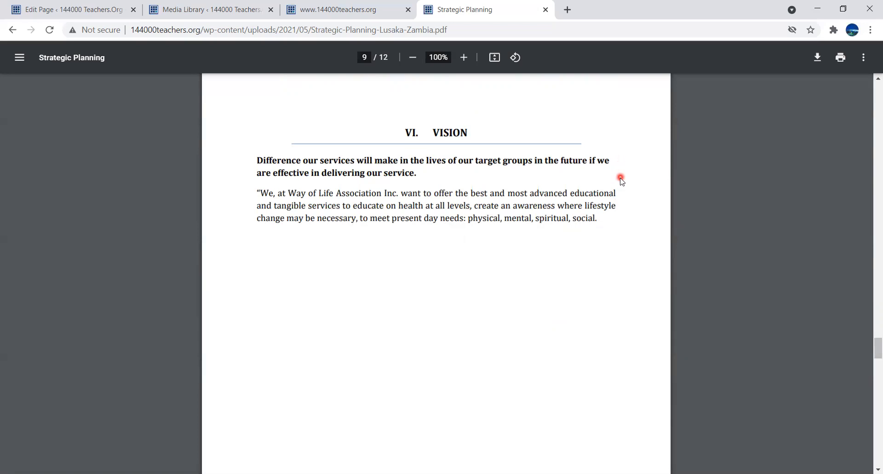
mouse_move(628, 195)
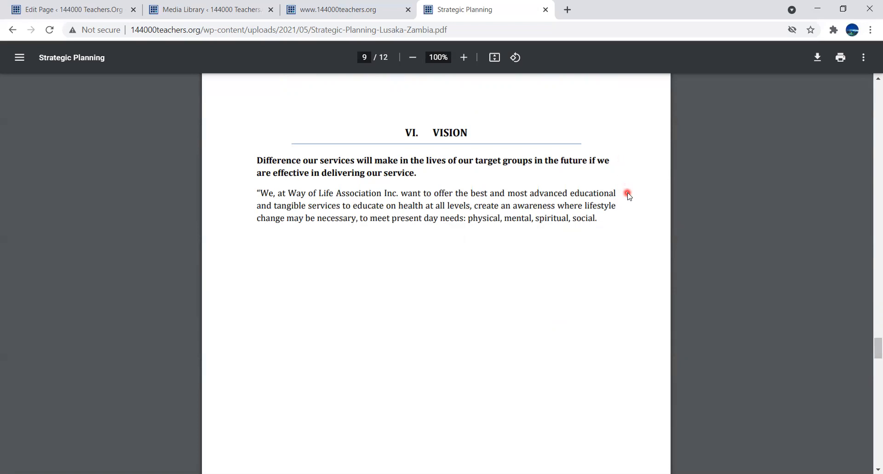
mouse_move(628, 200)
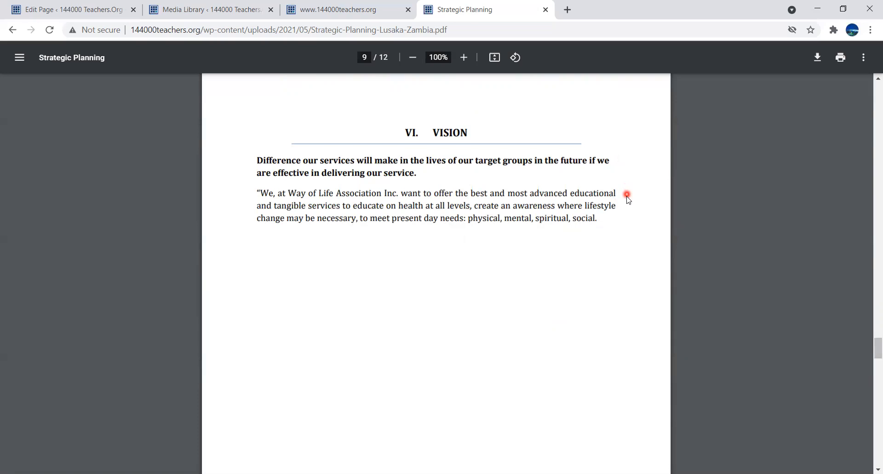
mouse_move(624, 208)
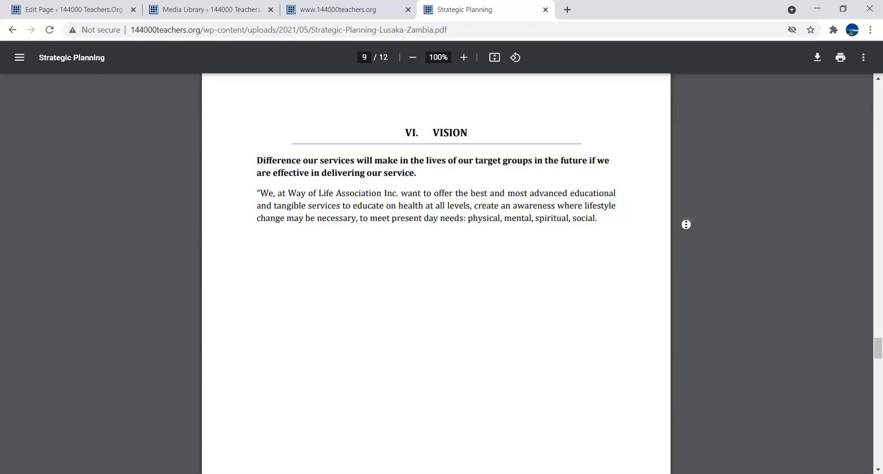
- Scroll to page 10, the 'VII. Mission' section with its primary purpose and Services–Outcomes table
scroll(up, 3)
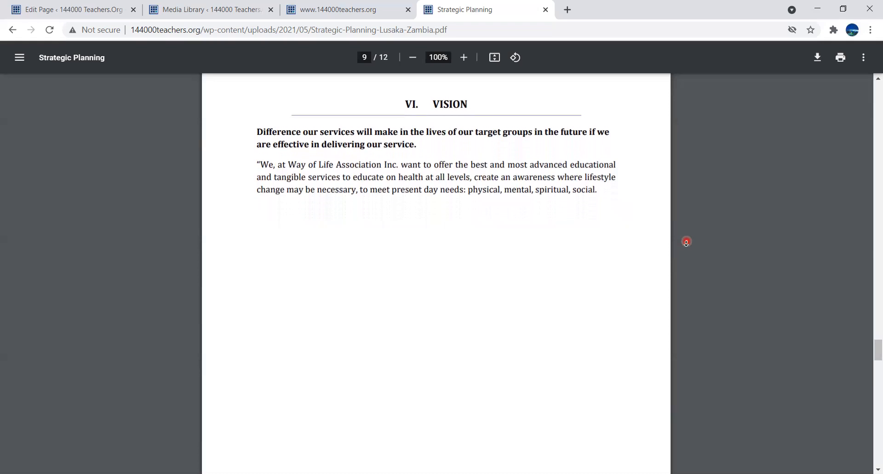
scroll(down, 3)
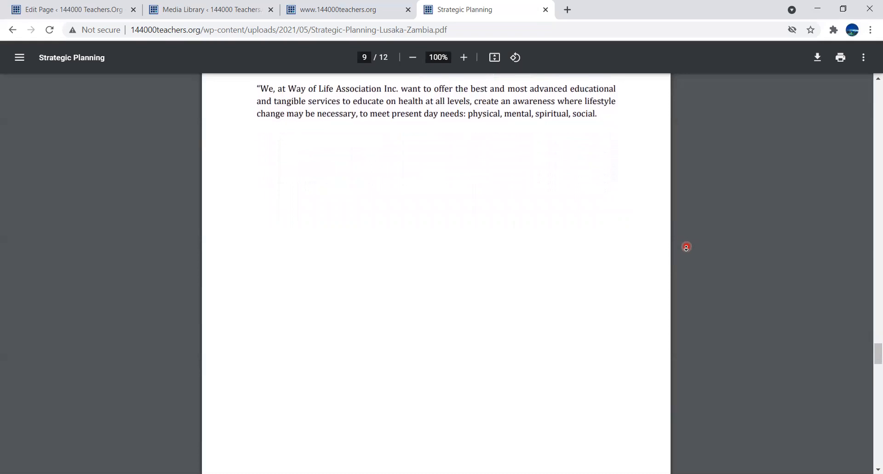
scroll(down, 3)
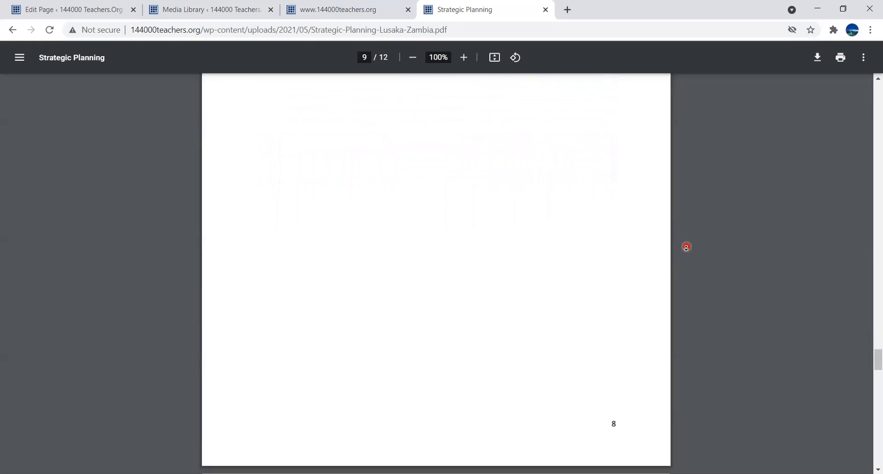
scroll(down, 3)
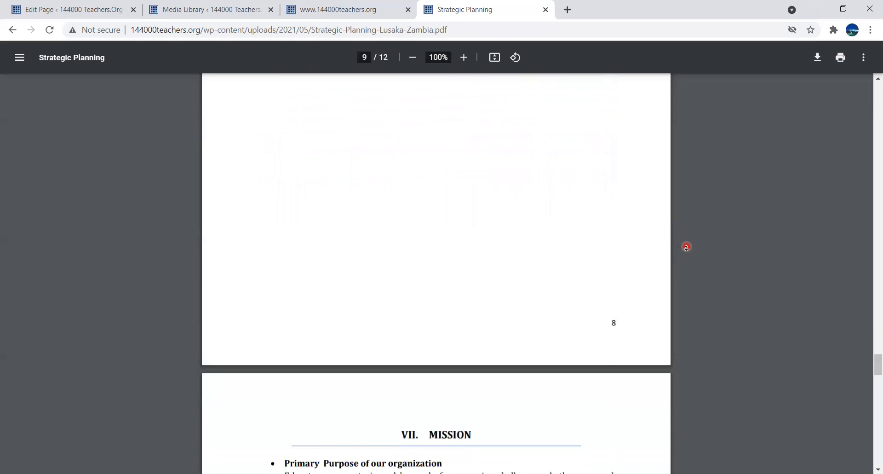
scroll(down, 3)
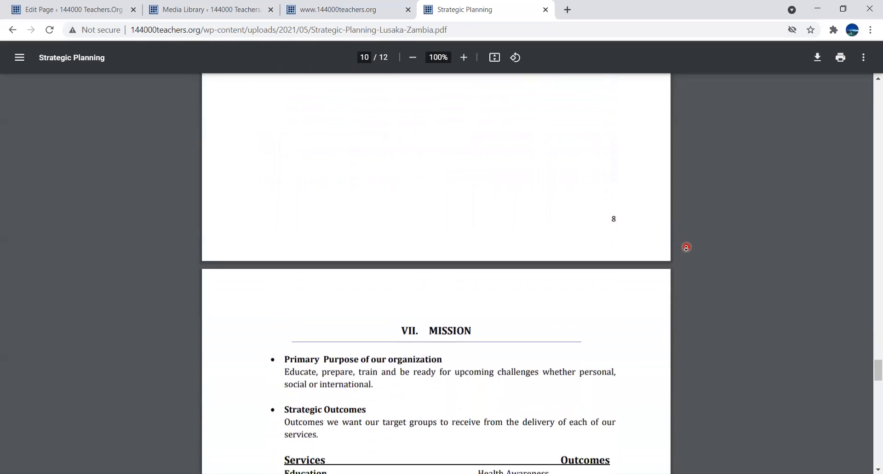
scroll(down, 3)
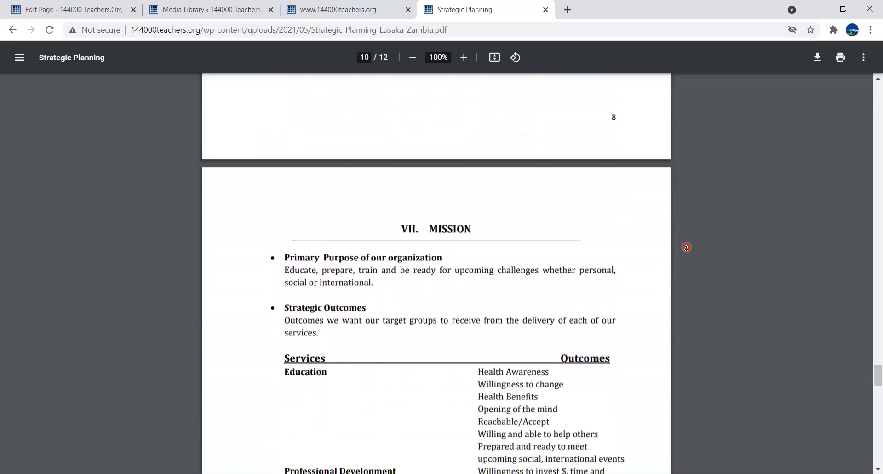
scroll(down, 3)
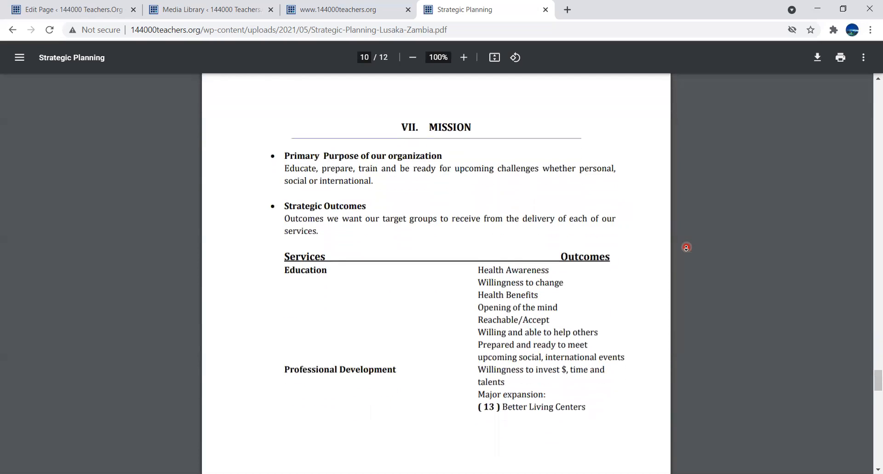
scroll(up, 3)
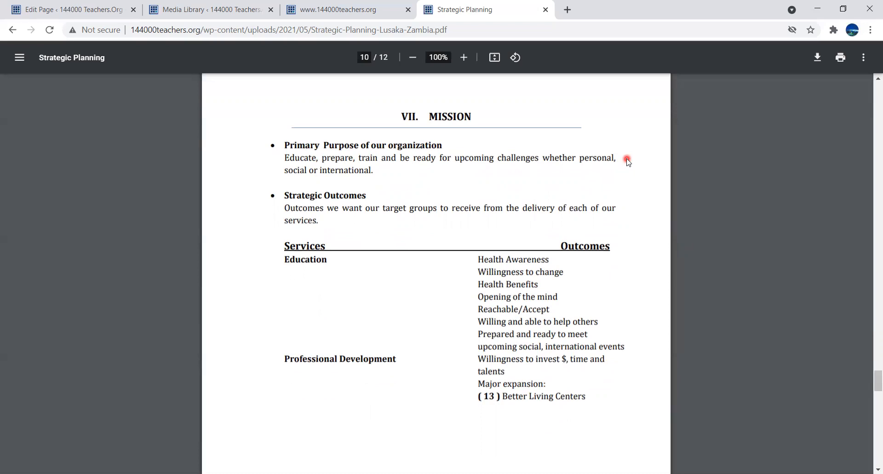
mouse_move(618, 179)
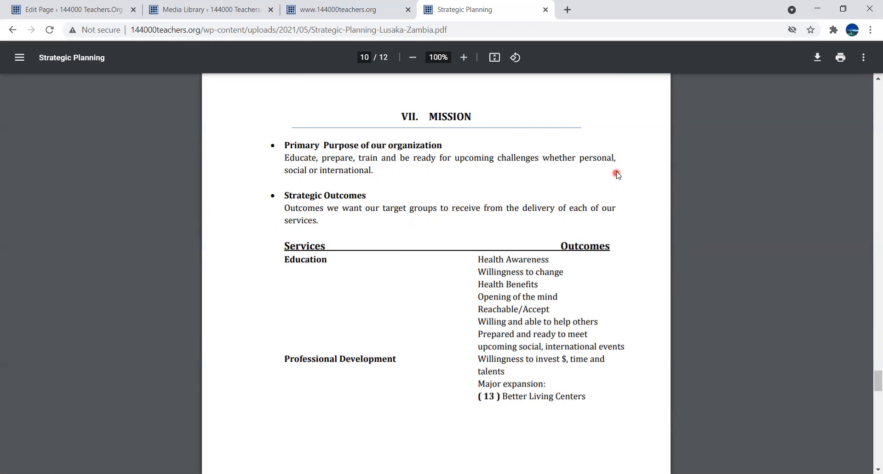
mouse_move(624, 157)
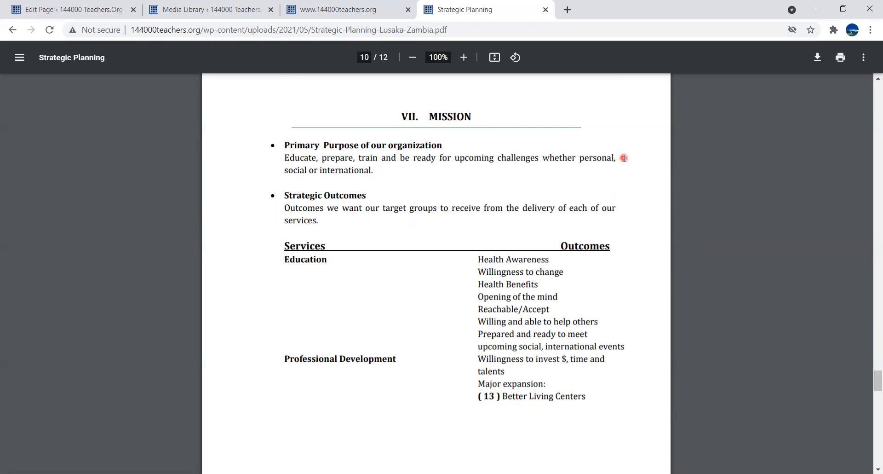
mouse_move(624, 189)
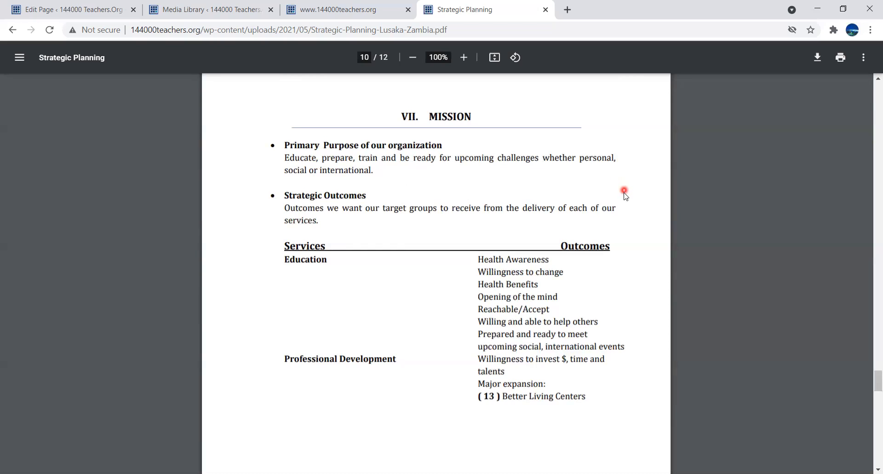
mouse_move(624, 204)
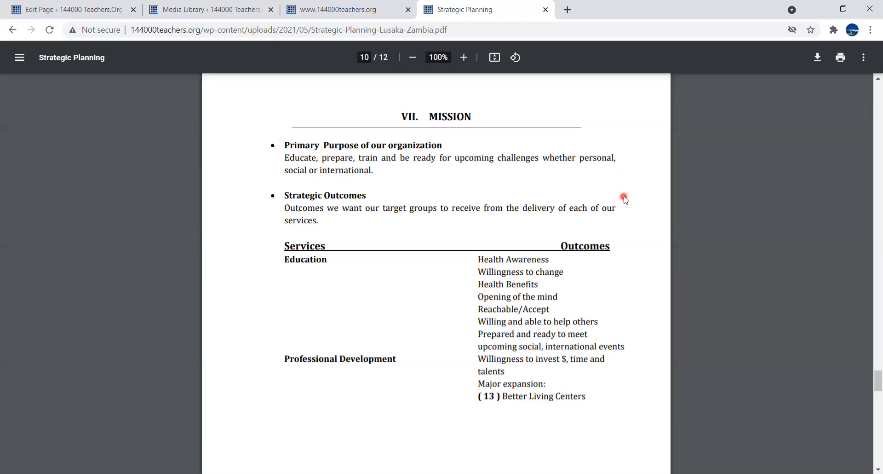
mouse_move(623, 209)
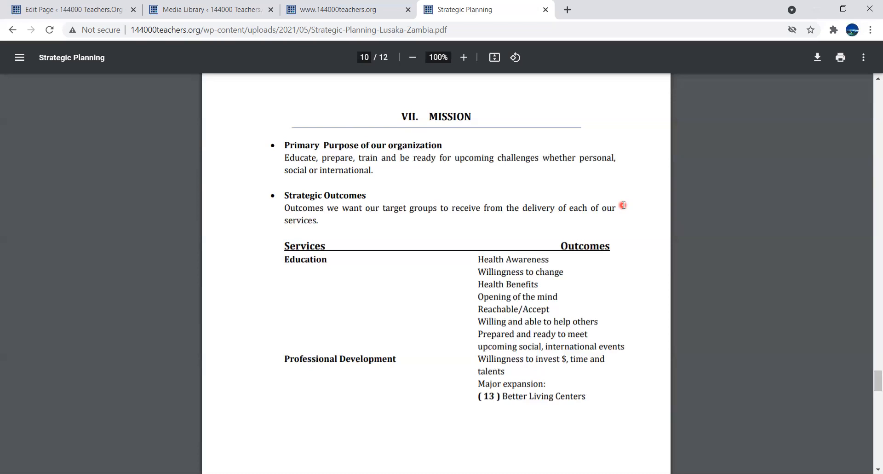
mouse_move(621, 207)
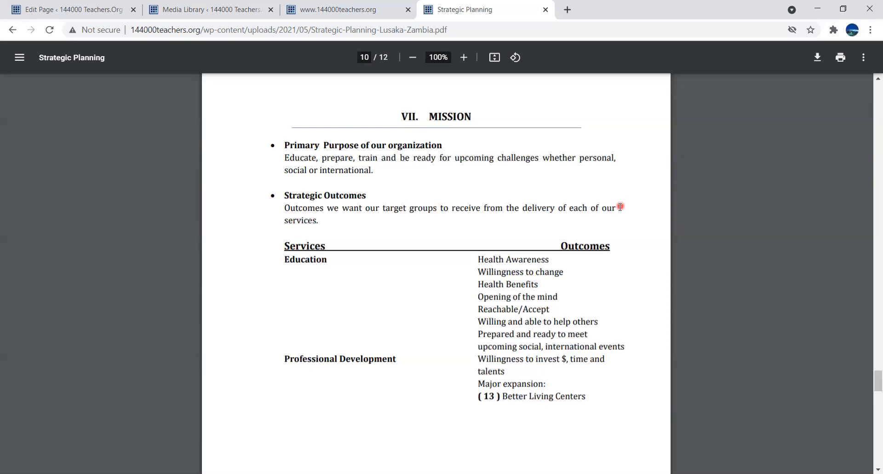
mouse_move(621, 205)
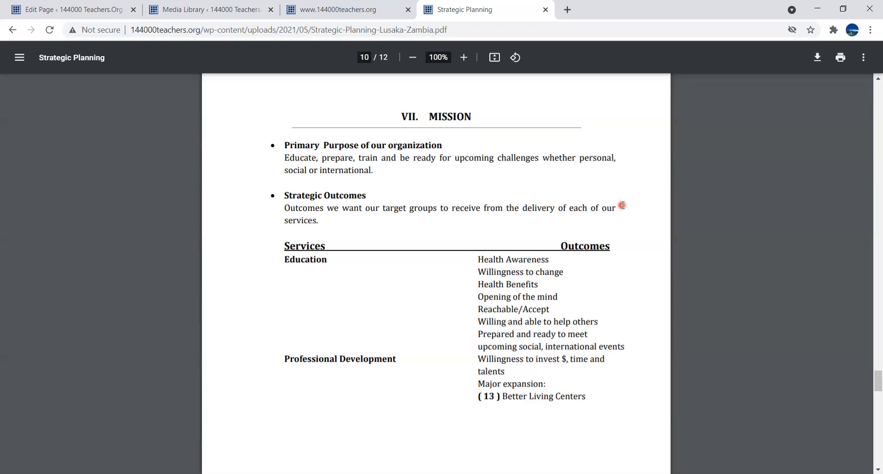
mouse_move(622, 211)
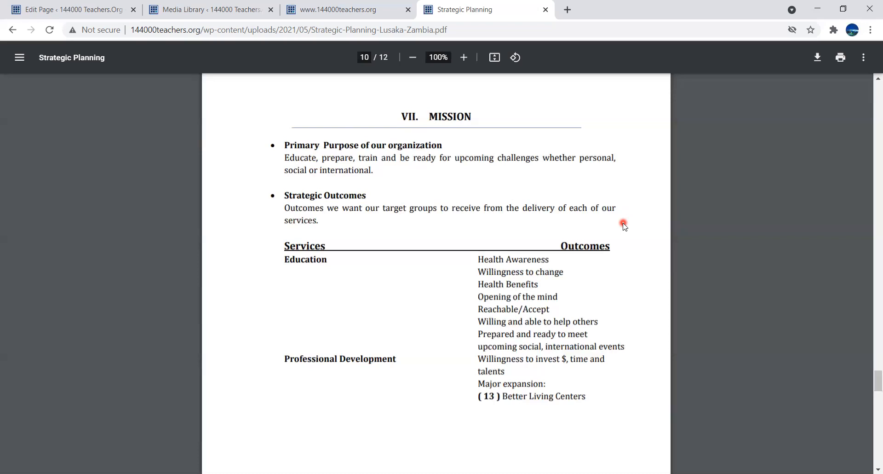
mouse_move(633, 245)
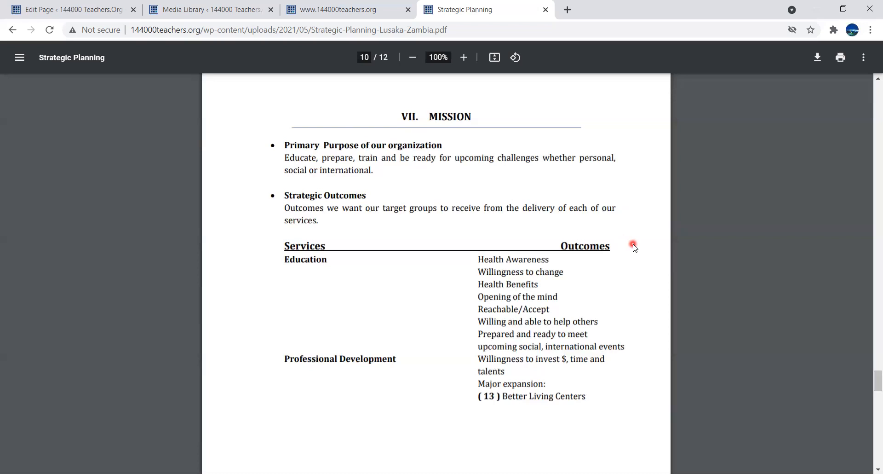
mouse_move(676, 246)
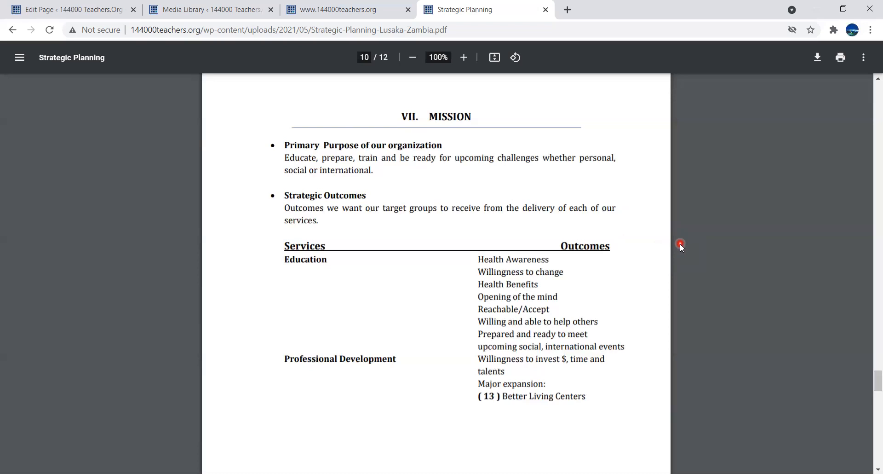
mouse_move(681, 252)
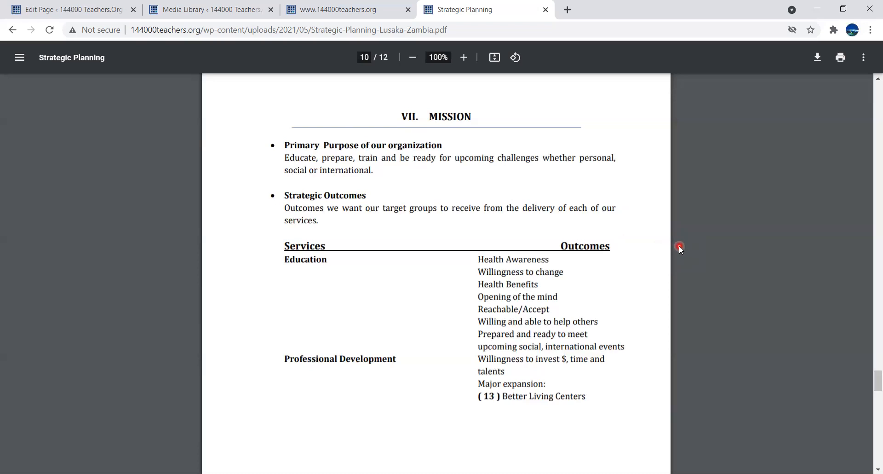
mouse_move(679, 248)
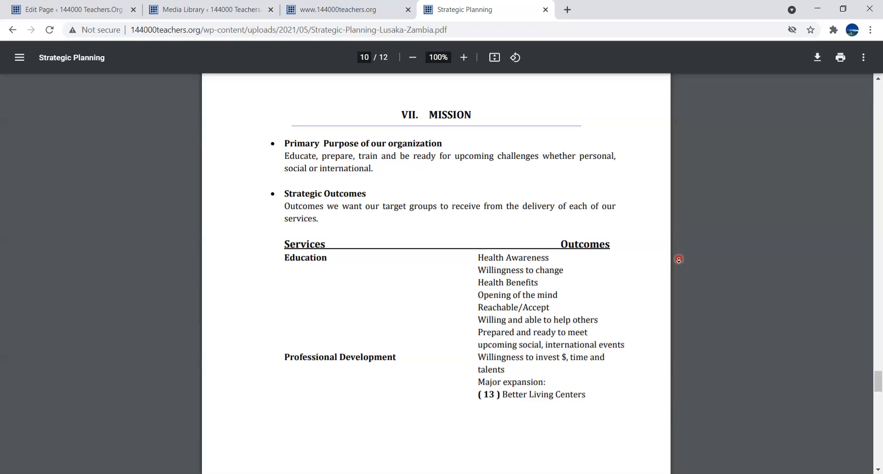
scroll(up, 3)
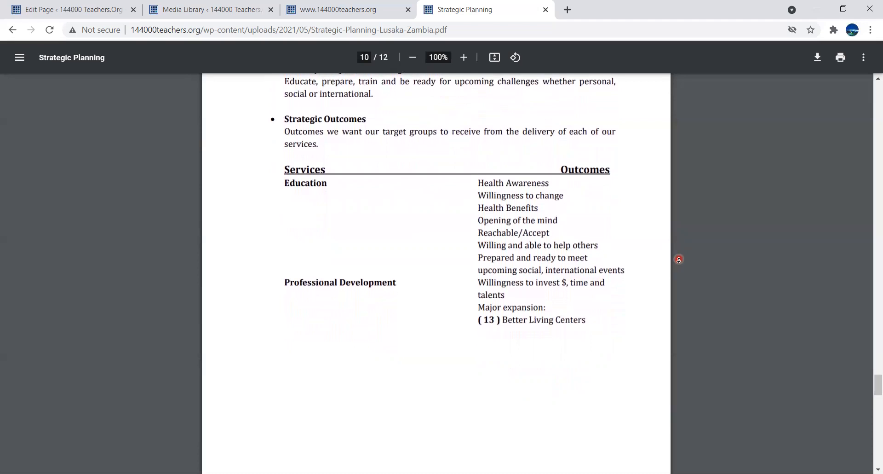
scroll(down, 3)
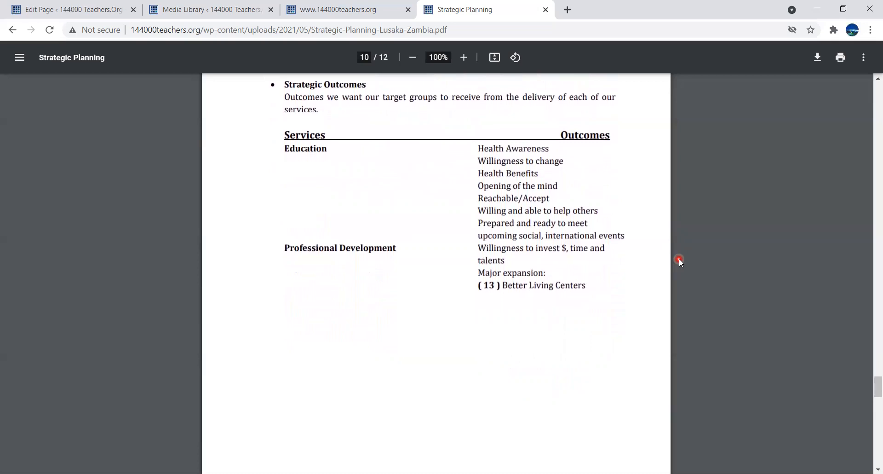
mouse_move(561, 150)
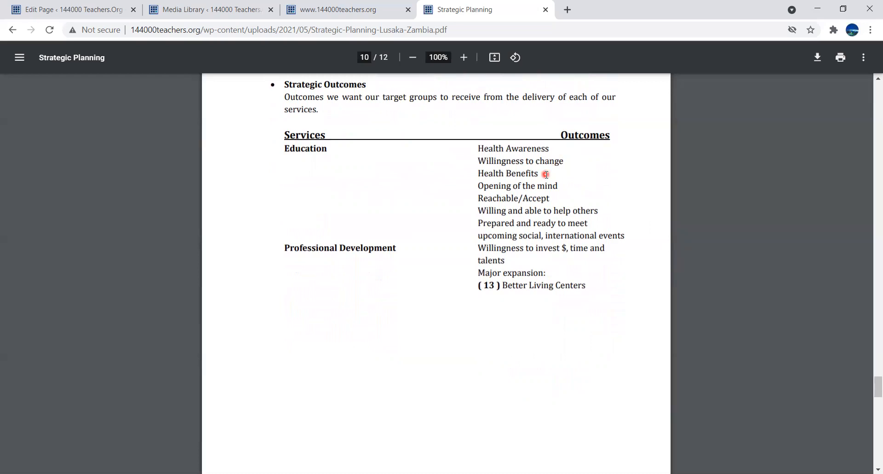
mouse_move(571, 185)
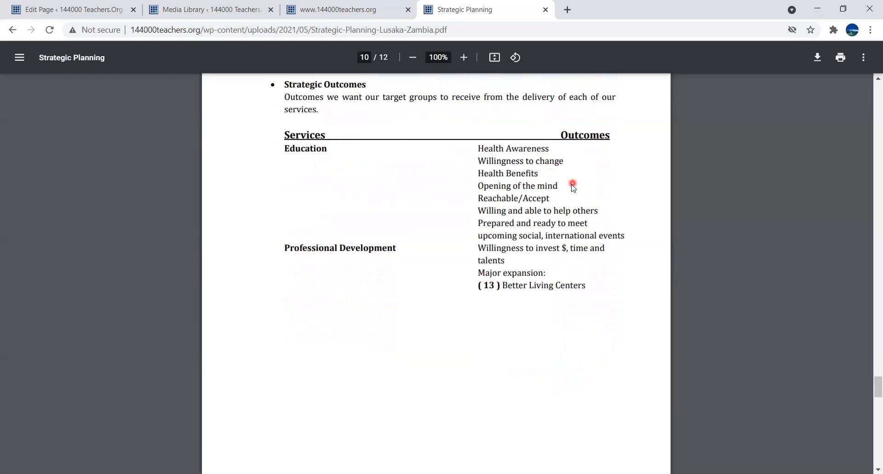
mouse_move(557, 197)
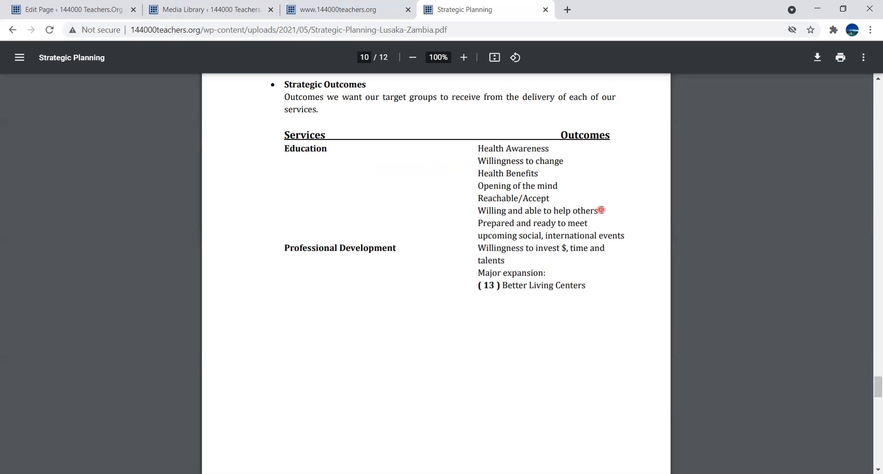
mouse_move(596, 221)
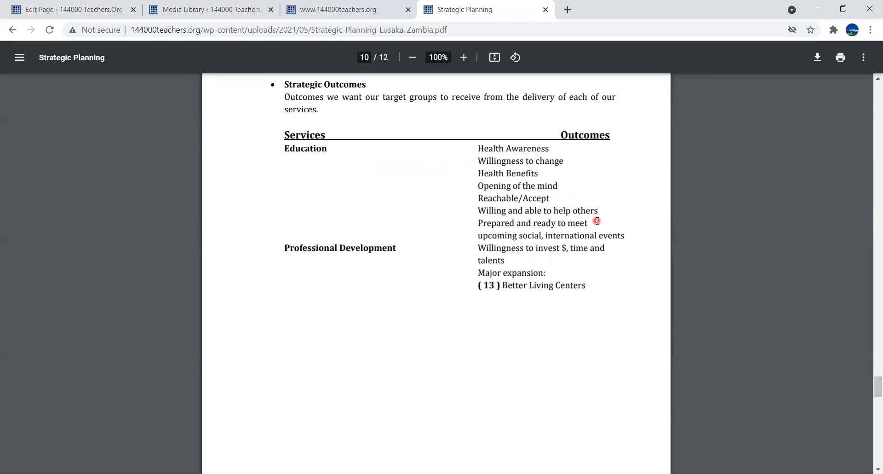
mouse_move(624, 237)
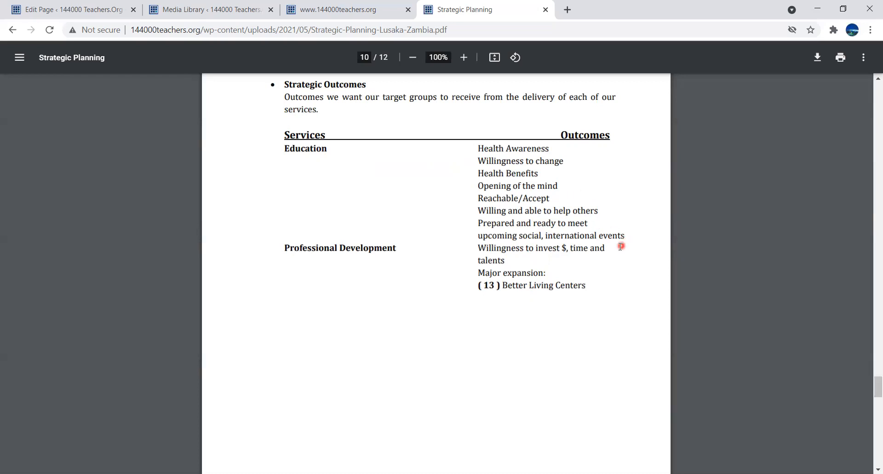
mouse_move(611, 249)
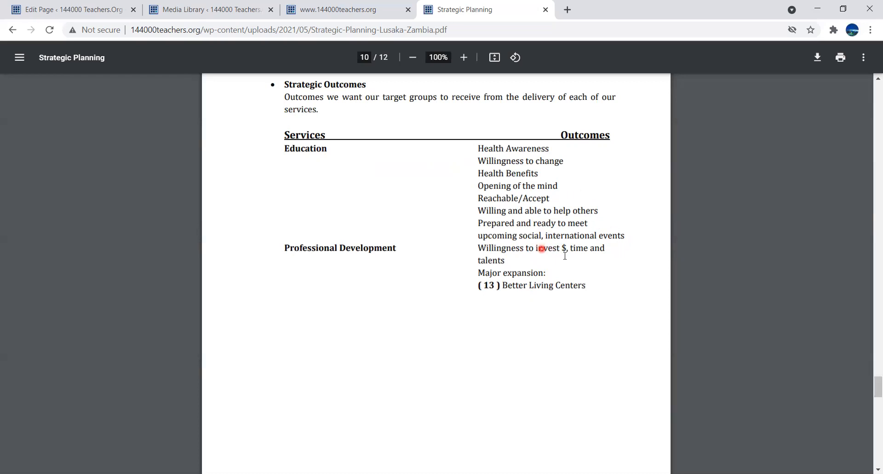
mouse_move(546, 248)
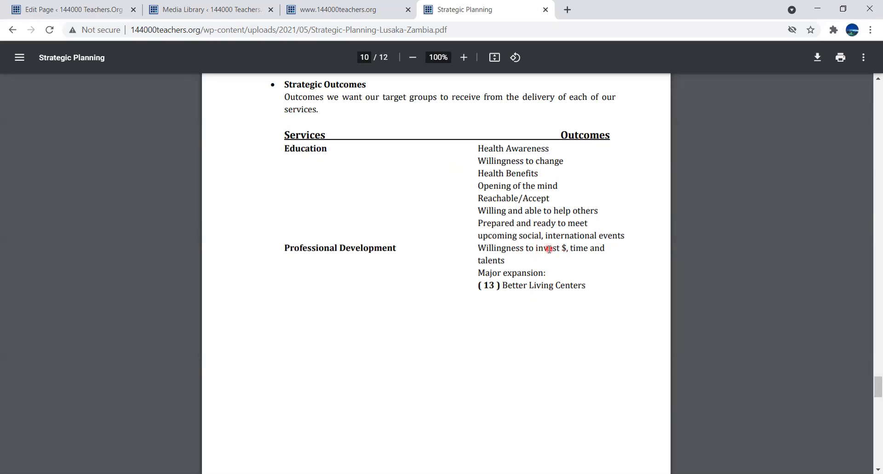
mouse_move(581, 256)
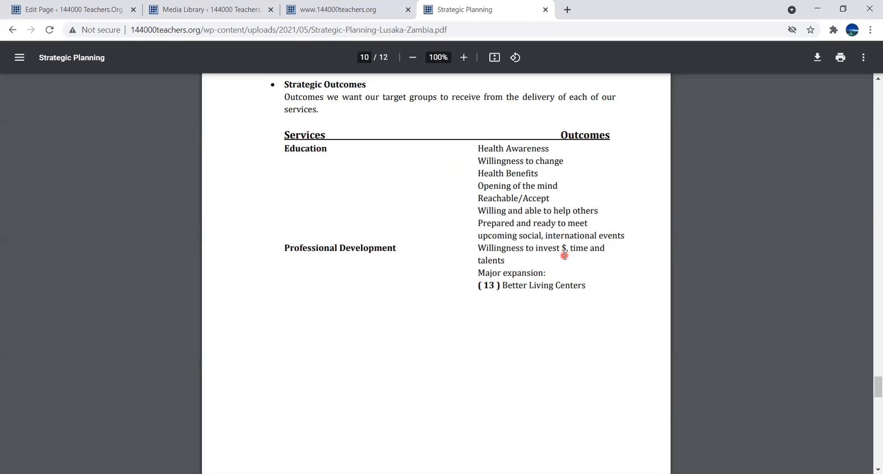
mouse_move(595, 253)
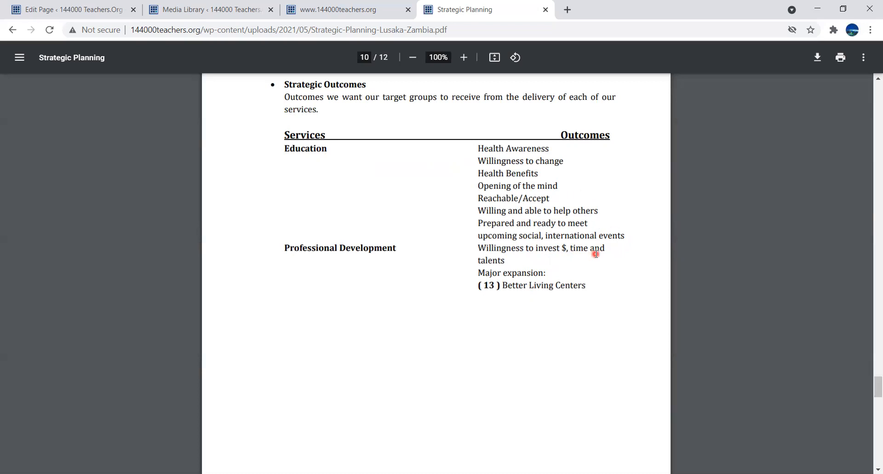
mouse_move(509, 259)
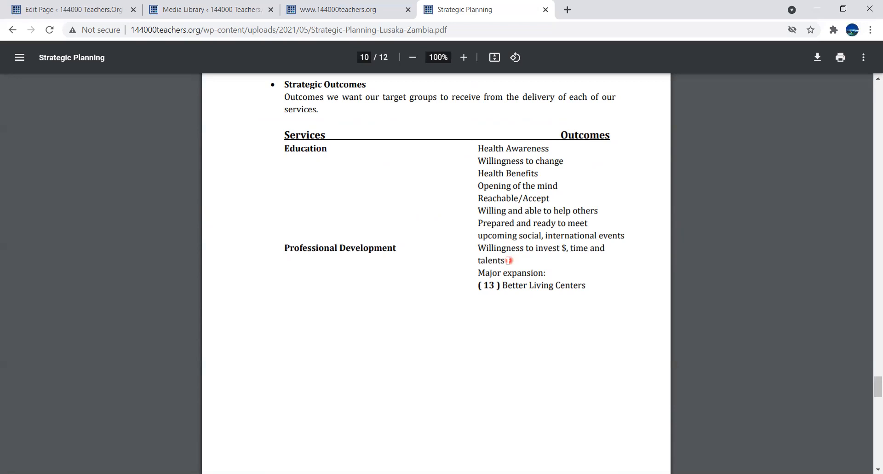
mouse_move(277, 247)
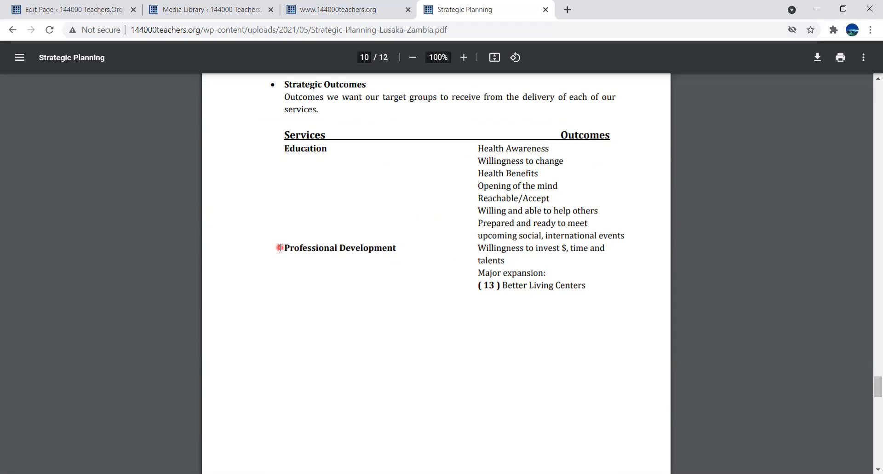
mouse_move(284, 252)
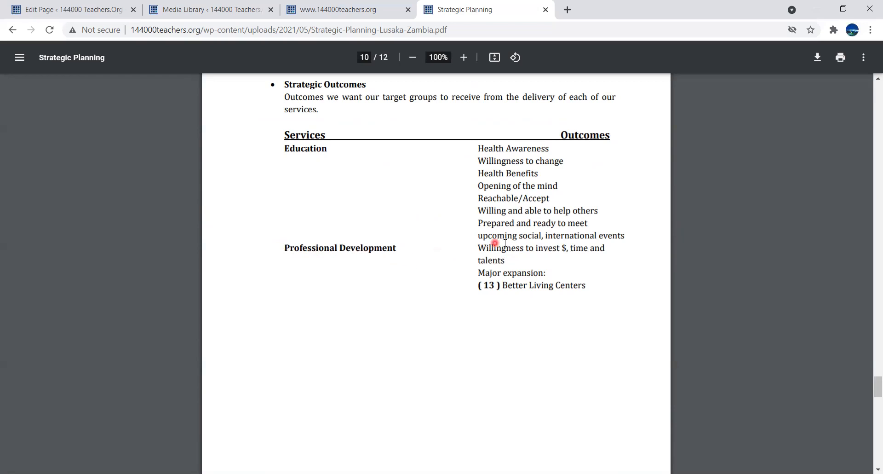
mouse_move(546, 290)
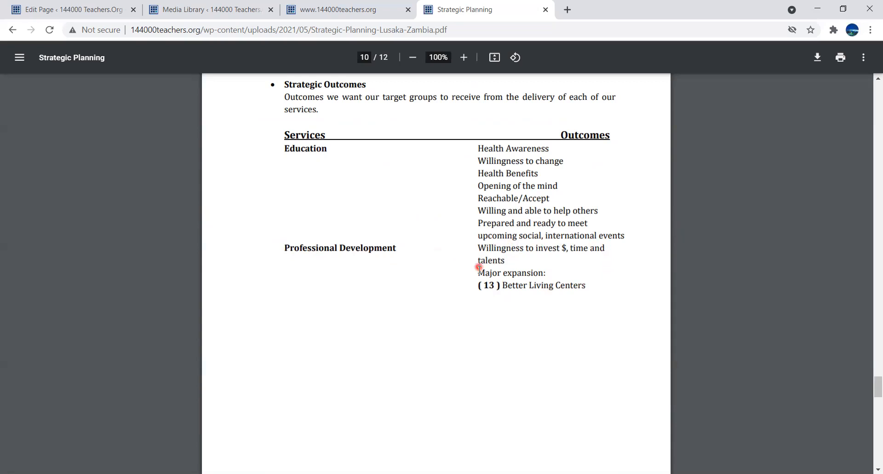
mouse_move(512, 267)
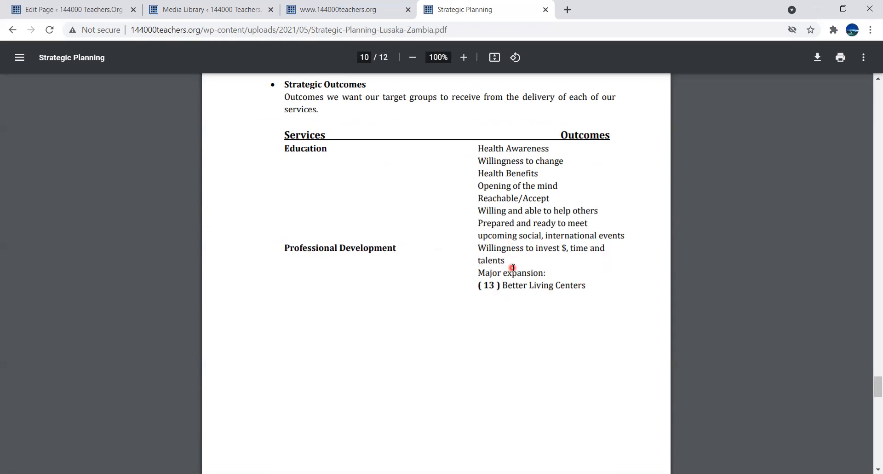
mouse_move(515, 265)
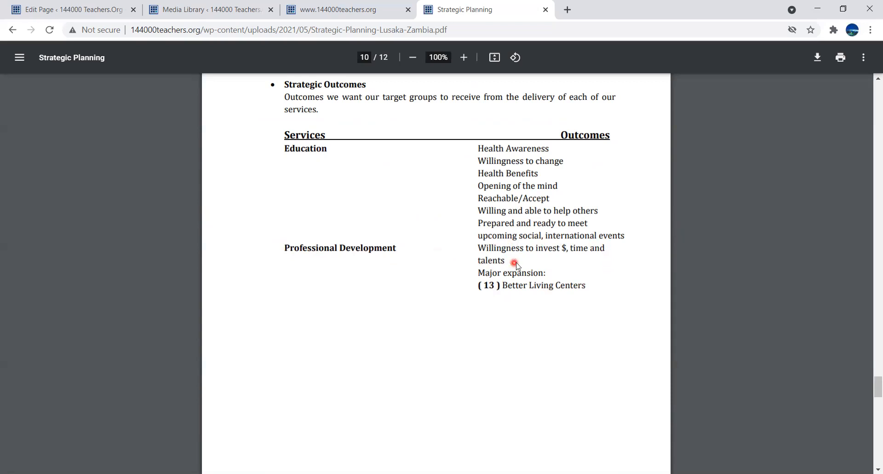
mouse_move(551, 258)
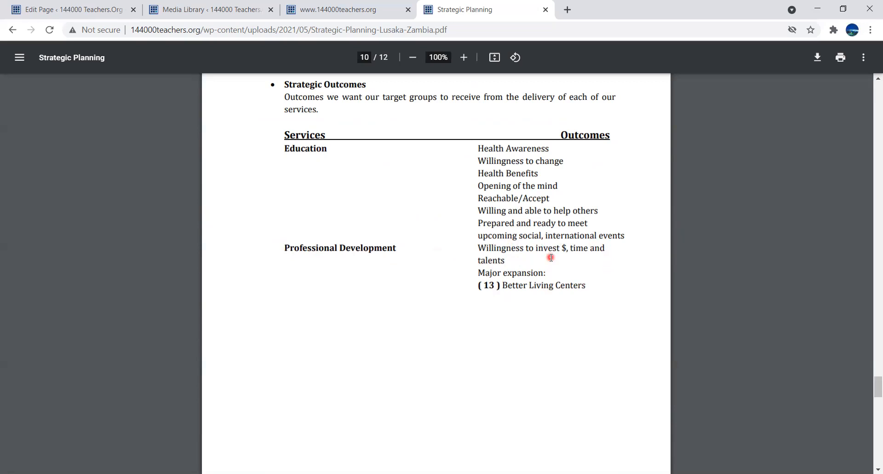
mouse_move(562, 252)
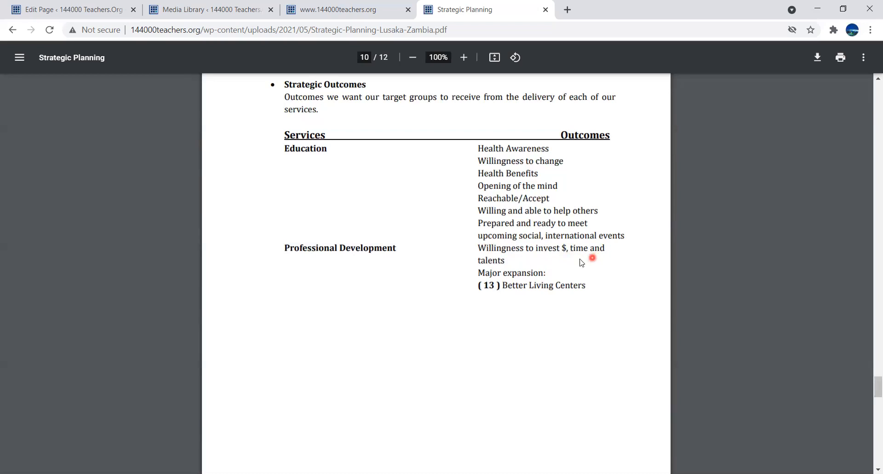
mouse_move(511, 259)
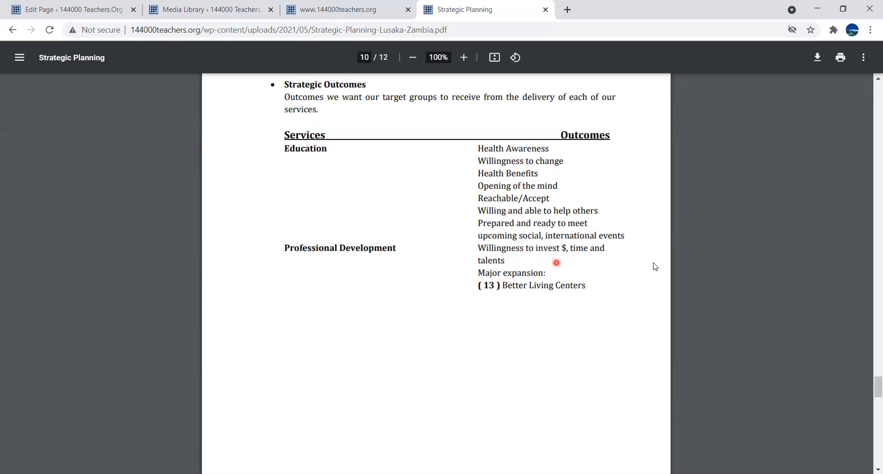
right_click(695, 270)
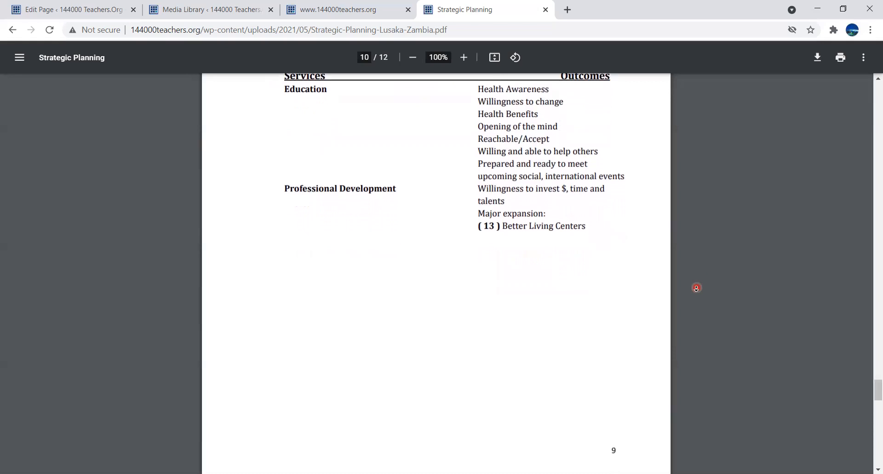
scroll(down, 3)
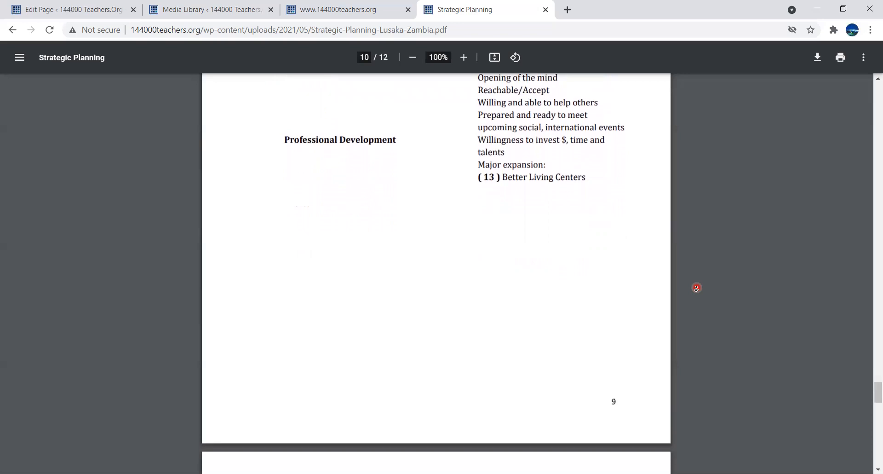
scroll(down, 3)
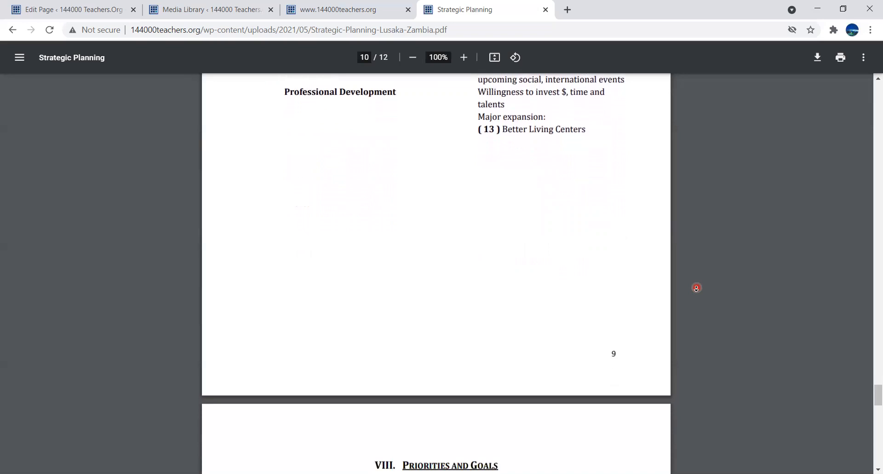
scroll(down, 3)
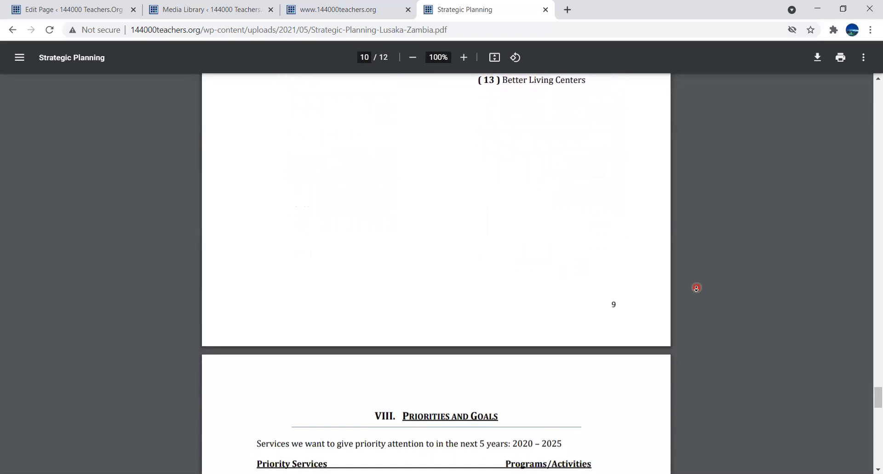
scroll(down, 3)
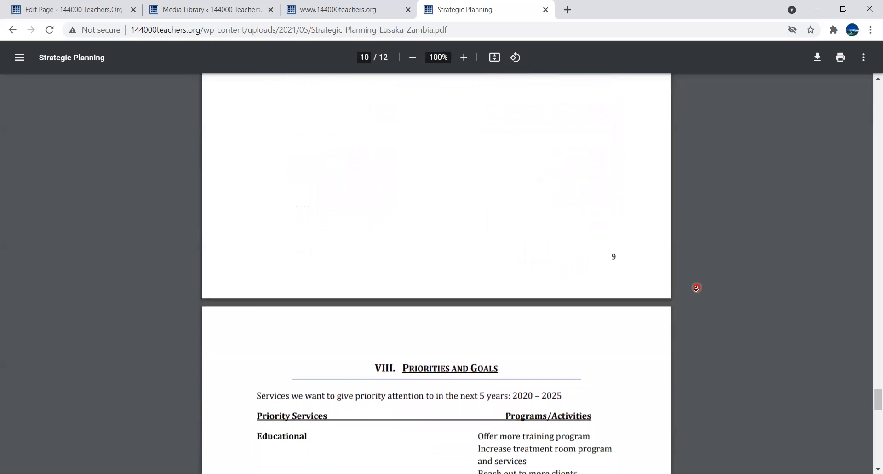
scroll(down, 3)
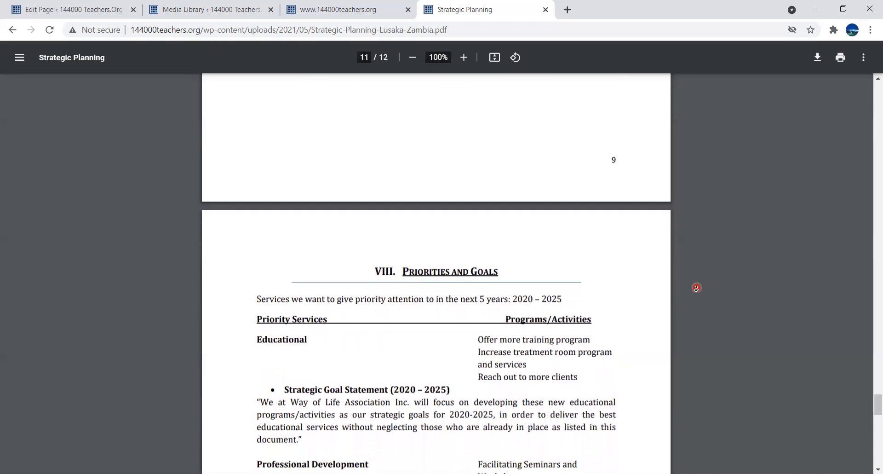
scroll(down, 3)
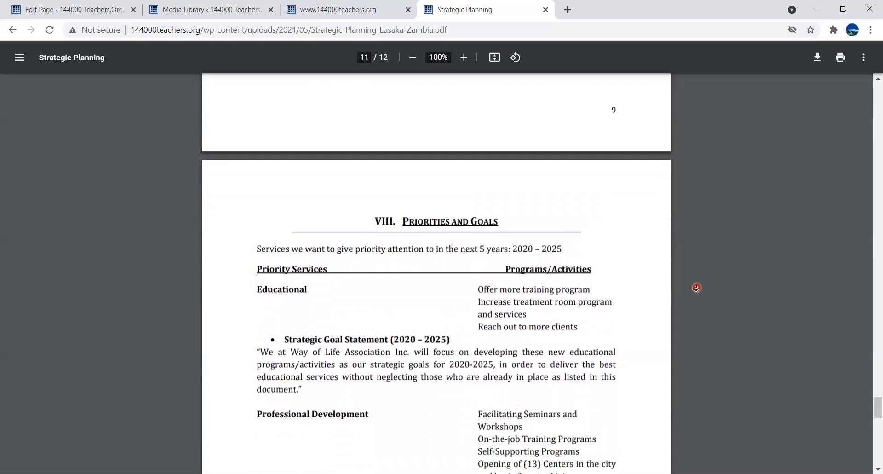
scroll(down, 3)
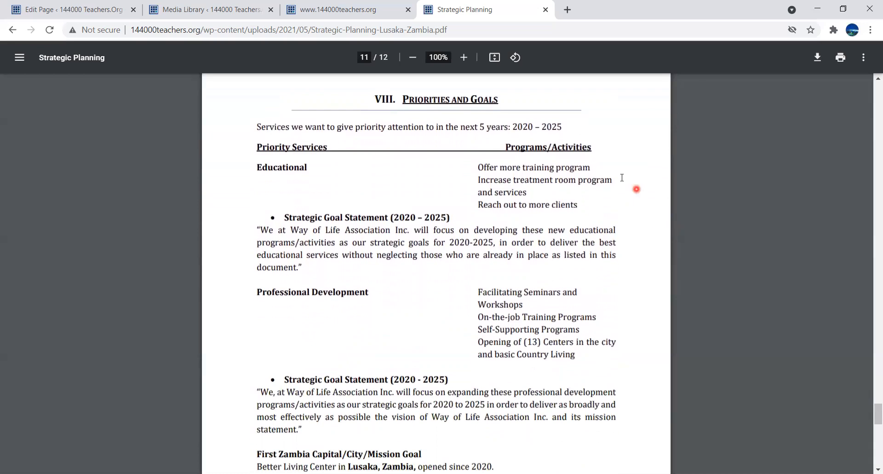
mouse_move(599, 170)
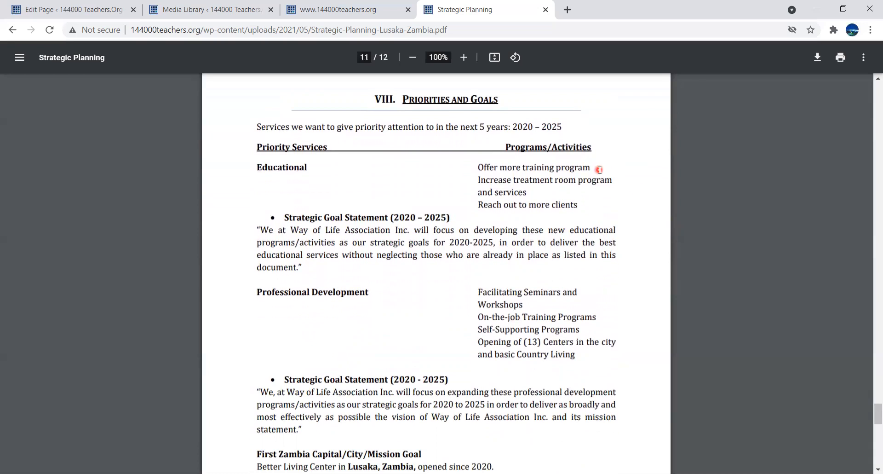
mouse_move(614, 180)
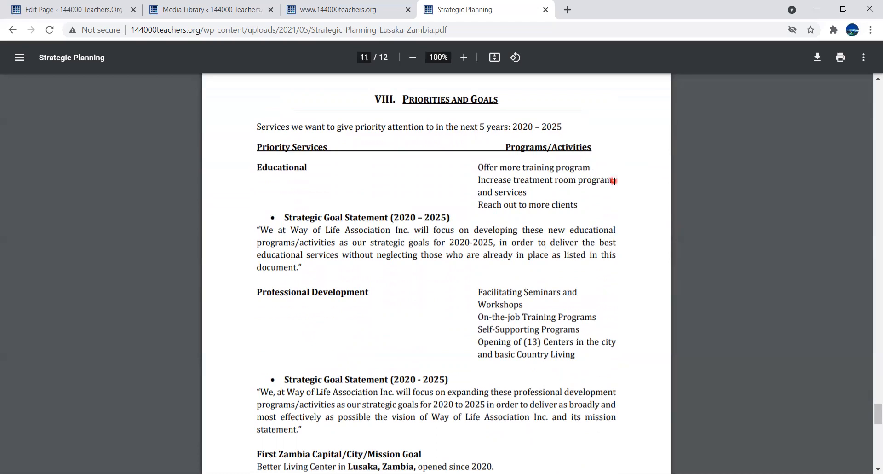
mouse_move(599, 213)
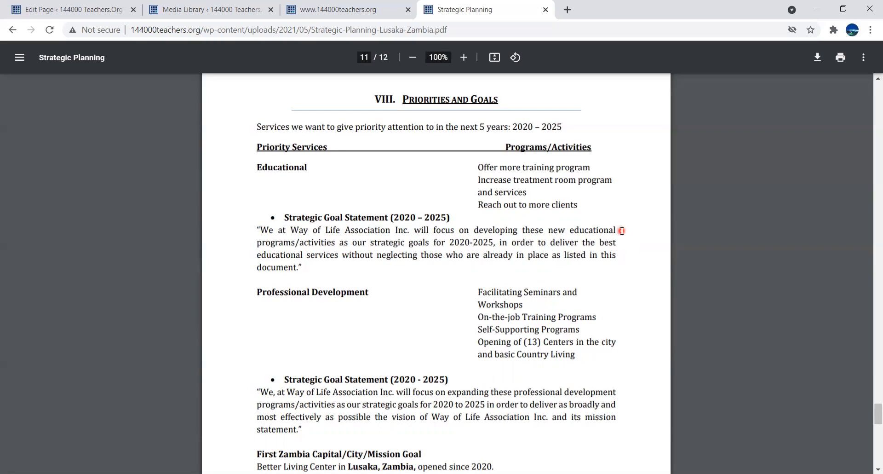
mouse_move(620, 236)
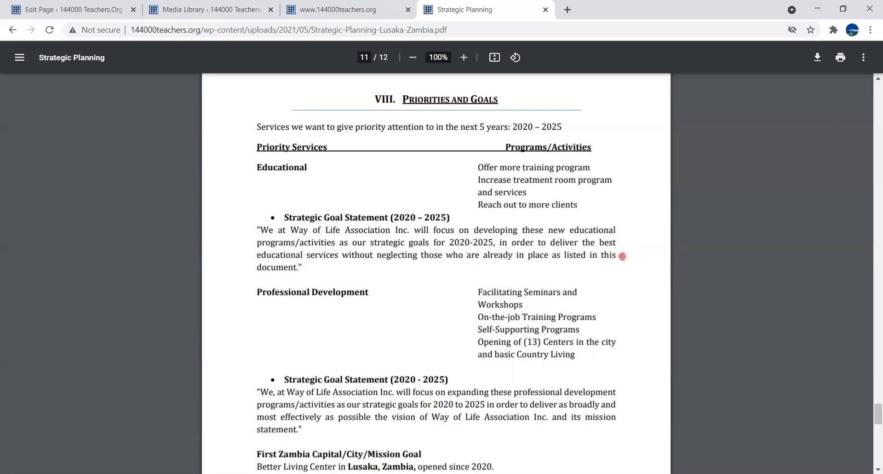
mouse_move(616, 272)
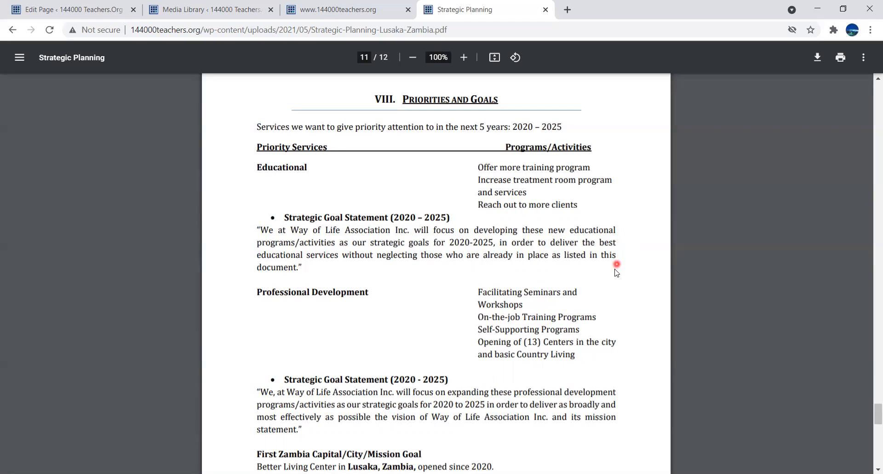
mouse_move(614, 289)
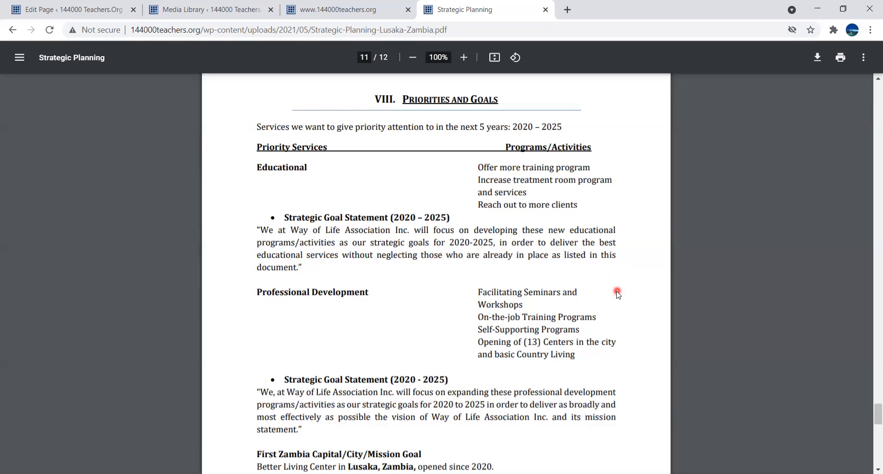
mouse_move(614, 298)
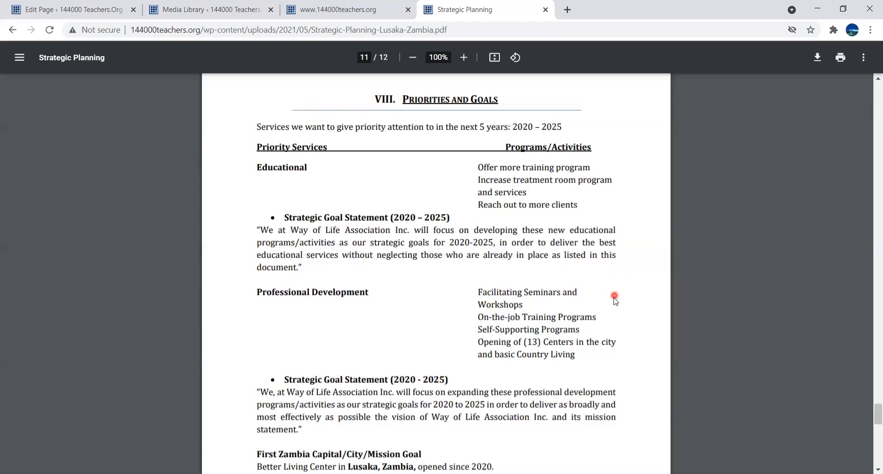
mouse_move(612, 303)
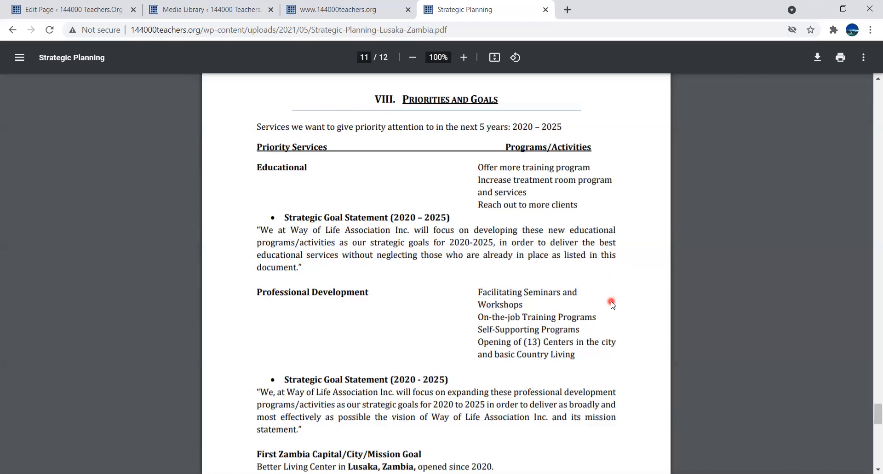
mouse_move(612, 314)
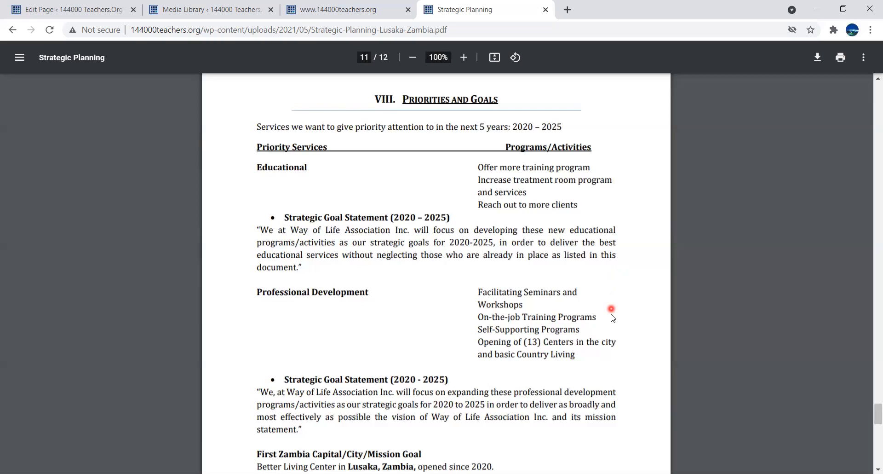
mouse_move(609, 320)
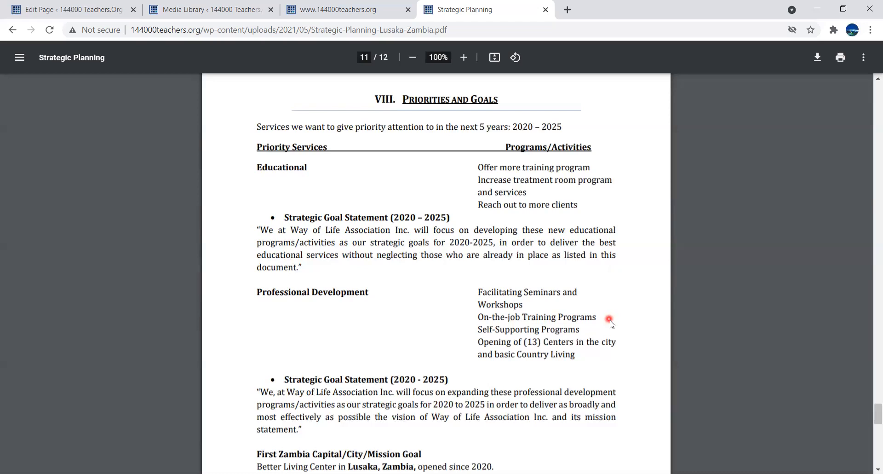
mouse_move(591, 331)
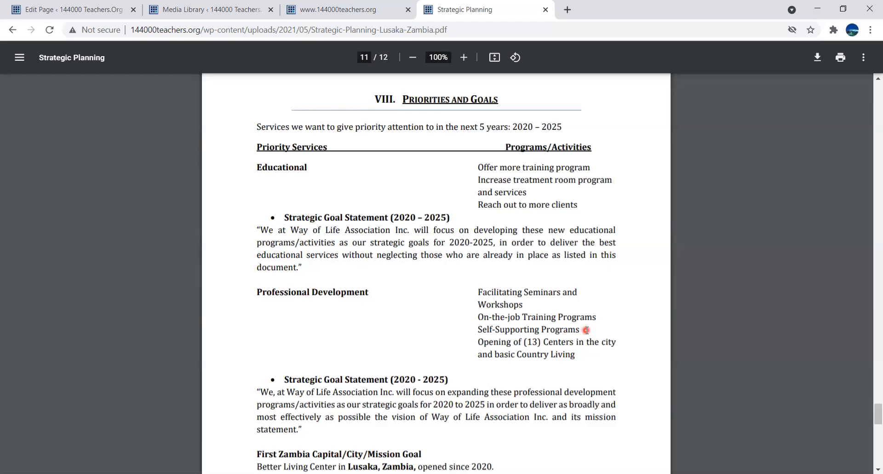
mouse_move(605, 331)
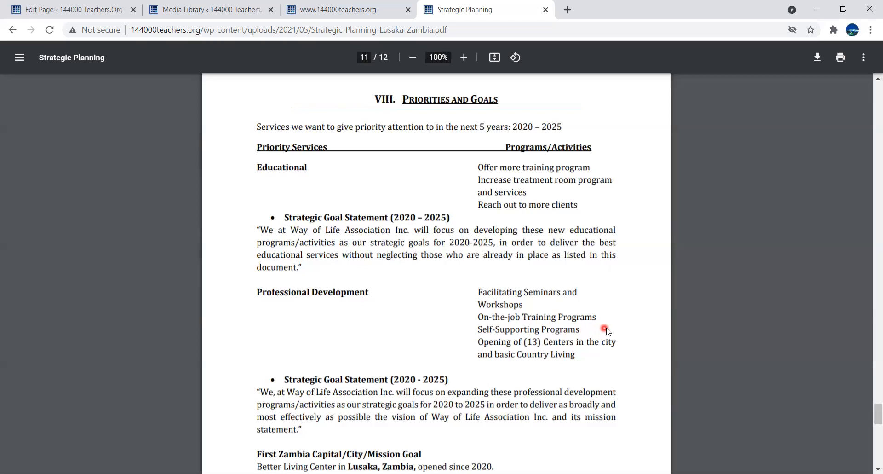
mouse_move(613, 330)
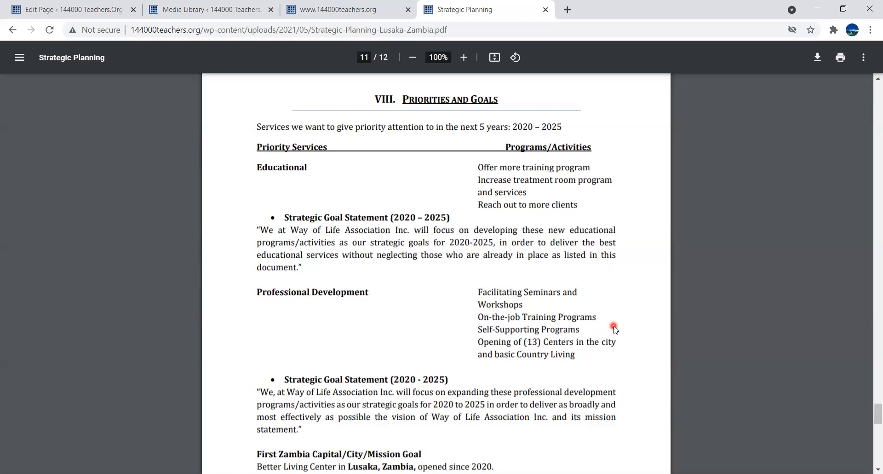
mouse_move(621, 339)
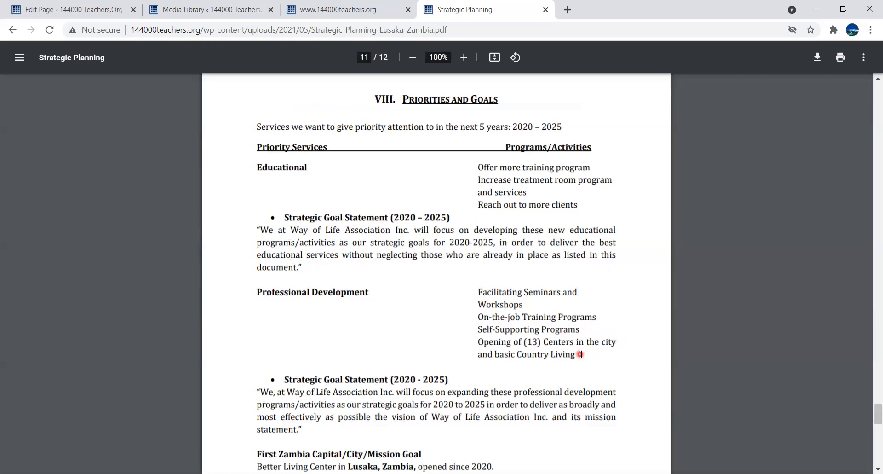
mouse_move(684, 363)
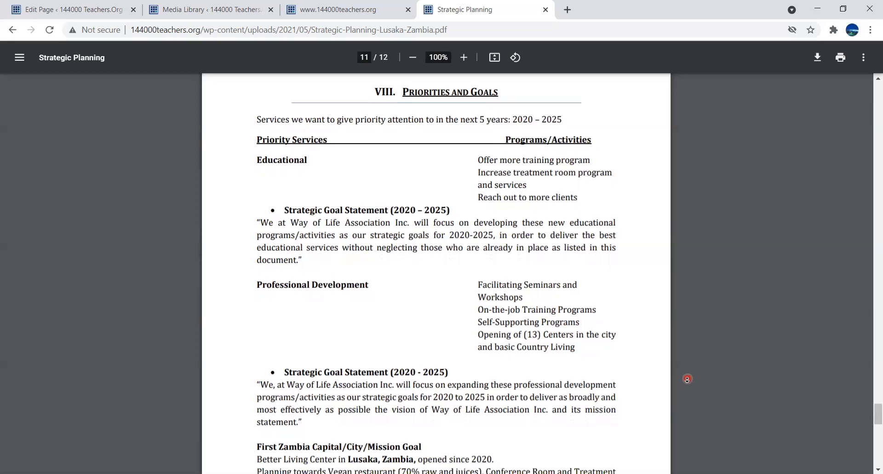
scroll(down, 3)
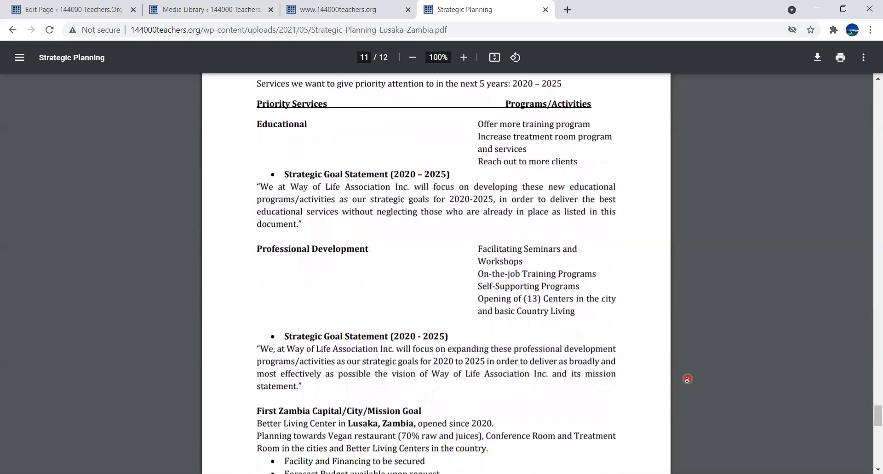
scroll(down, 3)
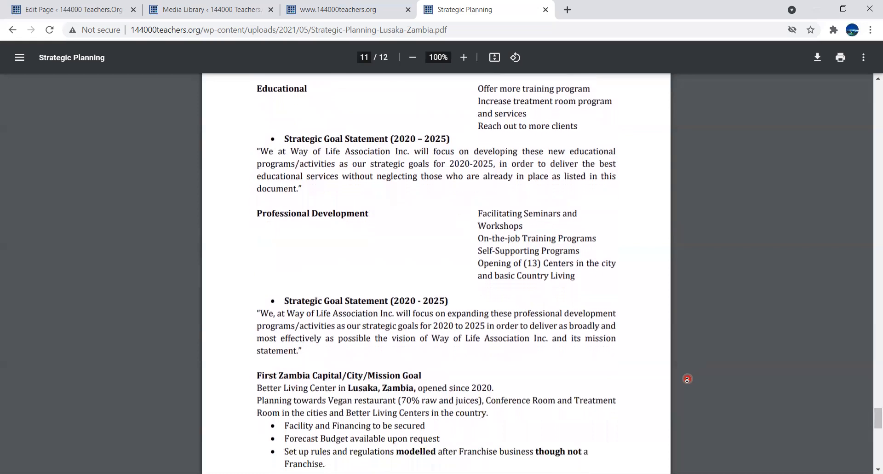
scroll(down, 3)
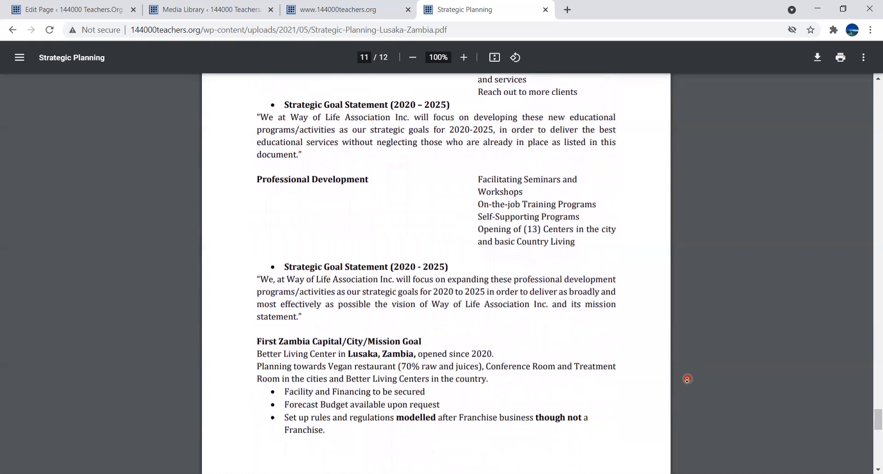
scroll(down, 3)
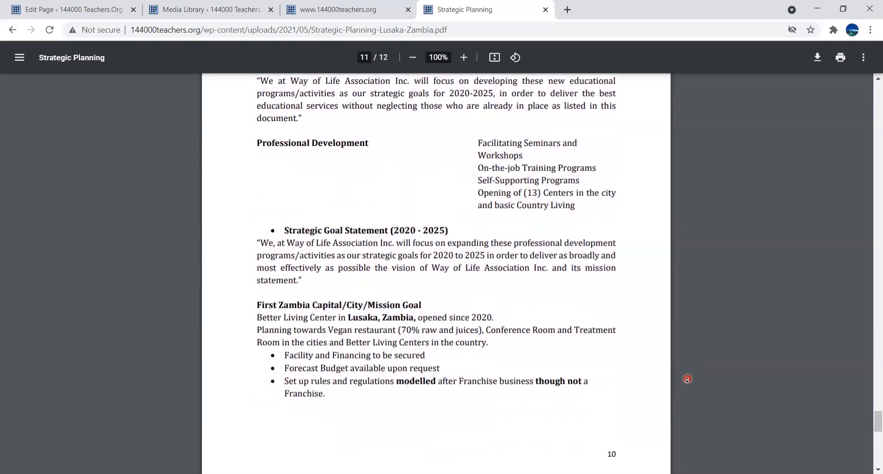
scroll(down, 3)
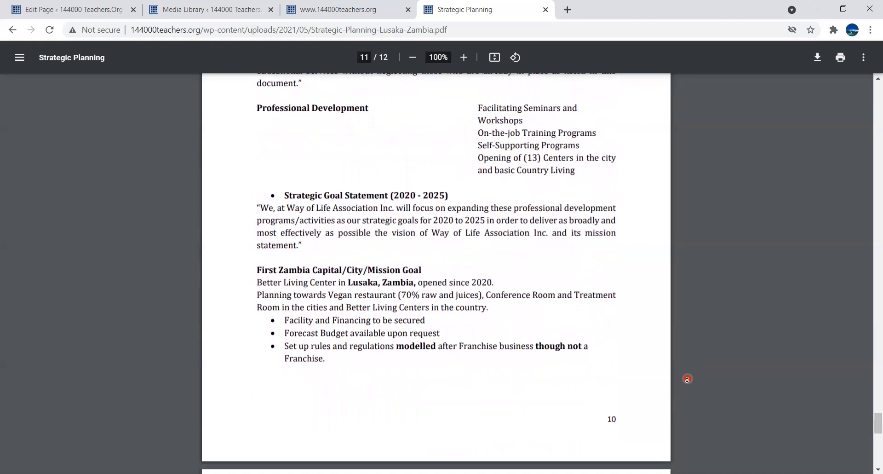
scroll(down, 3)
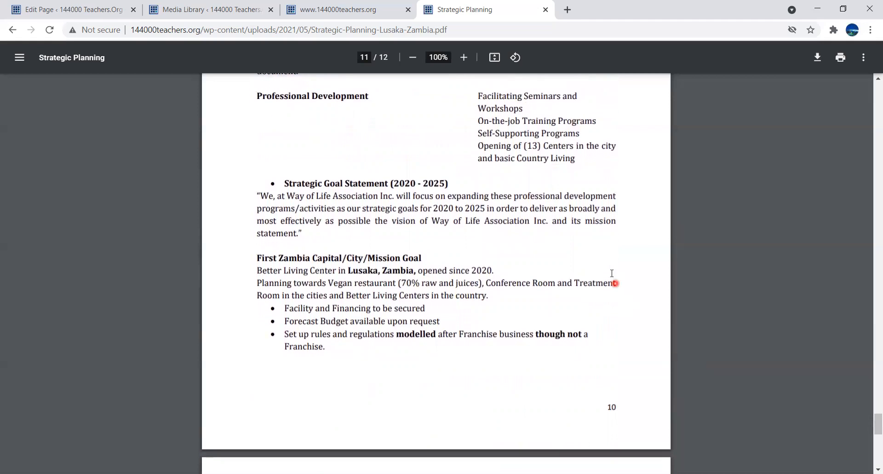
mouse_move(601, 251)
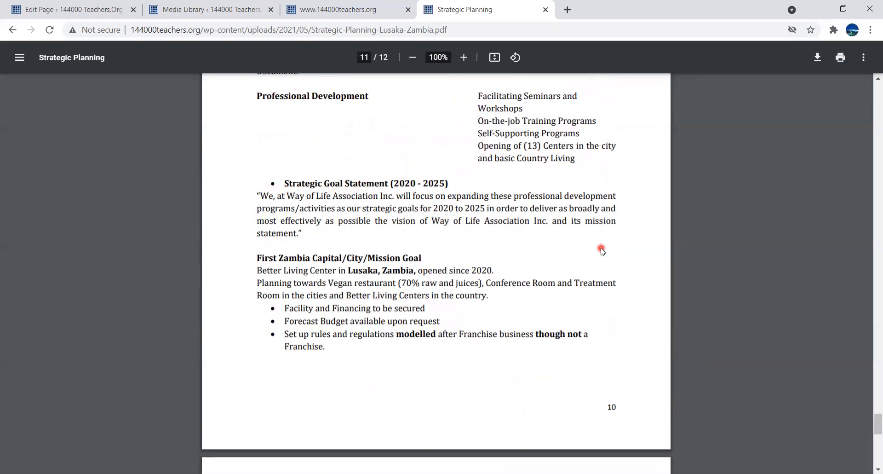
mouse_move(621, 213)
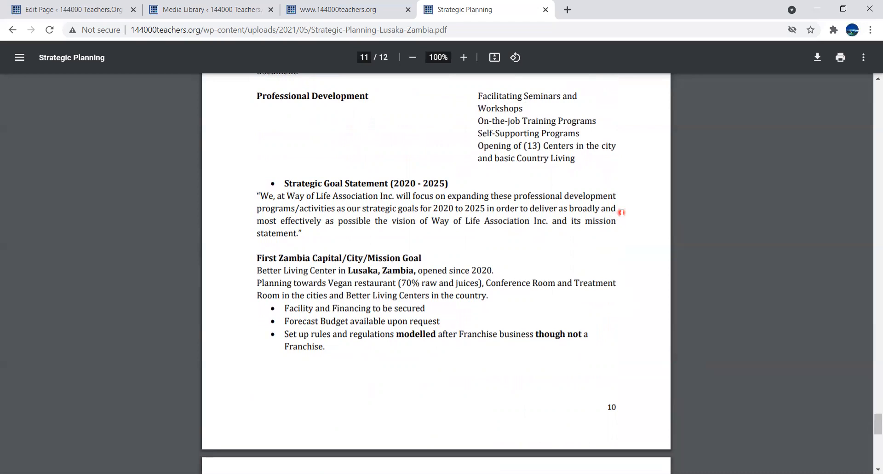
mouse_move(608, 124)
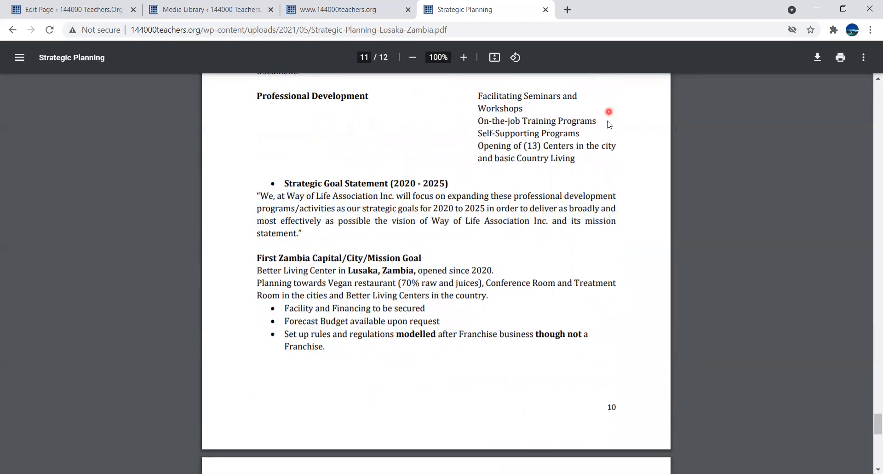
mouse_move(626, 162)
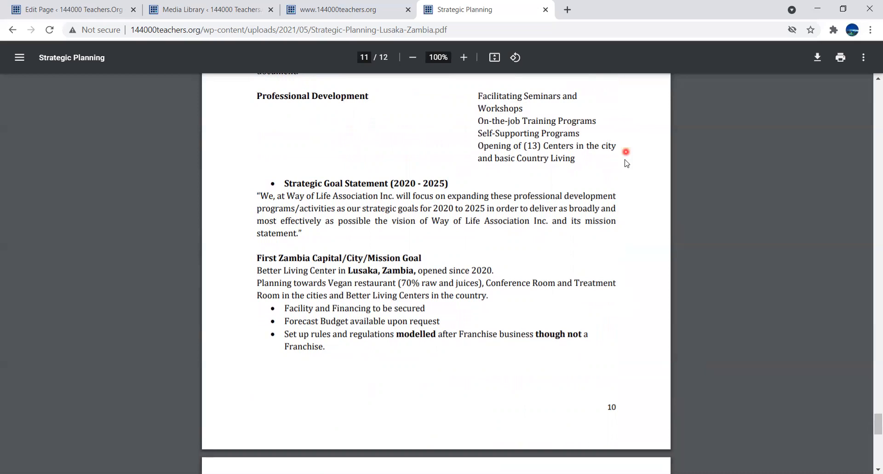
mouse_move(632, 230)
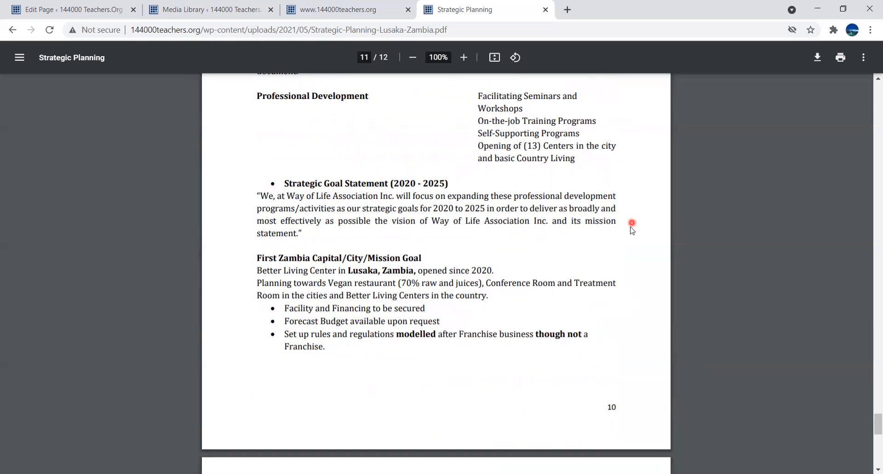
mouse_move(626, 235)
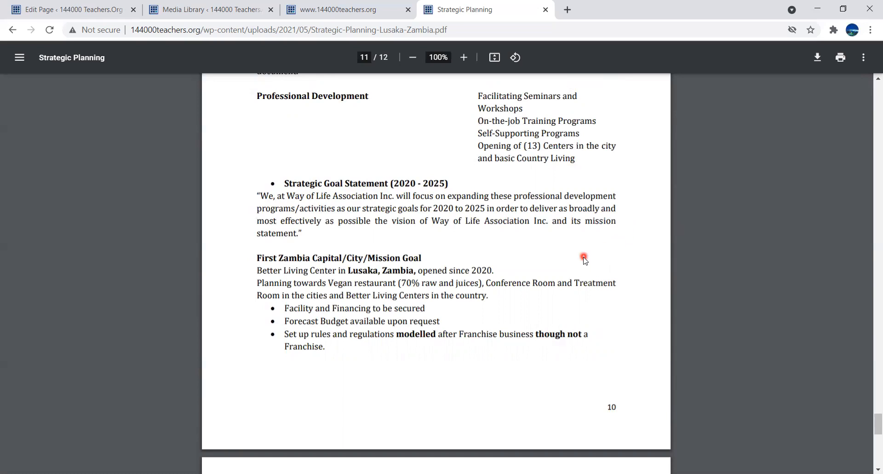
mouse_move(618, 255)
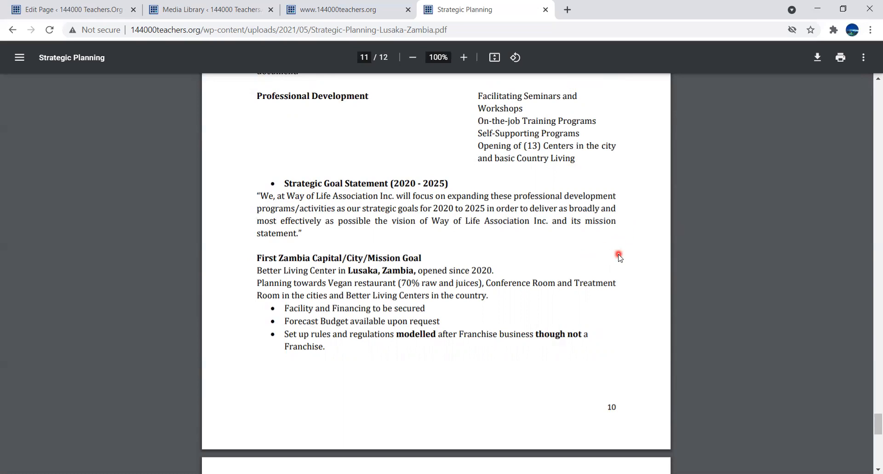
mouse_move(622, 254)
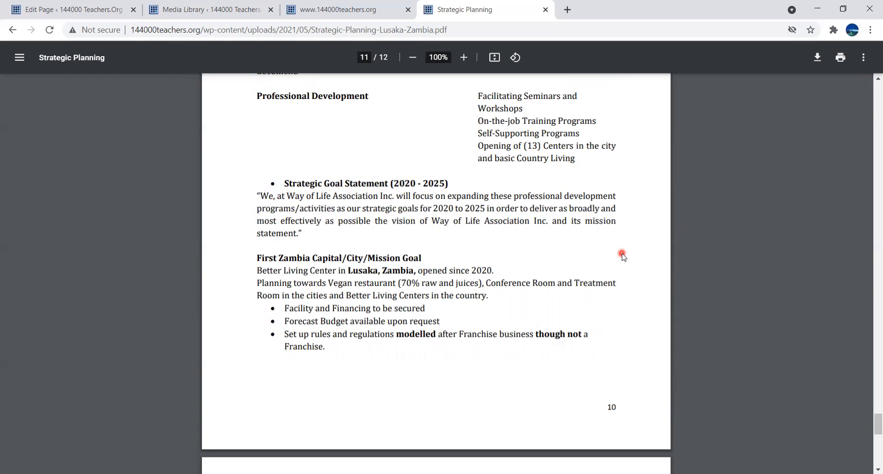
mouse_move(623, 261)
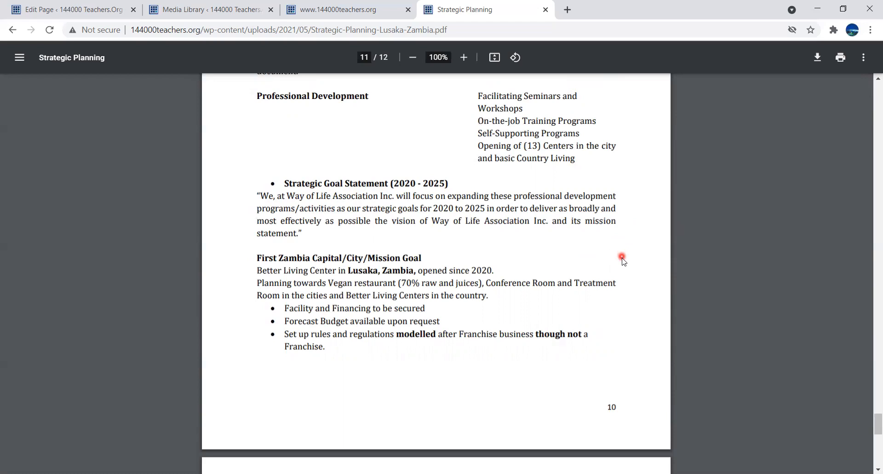
mouse_move(624, 285)
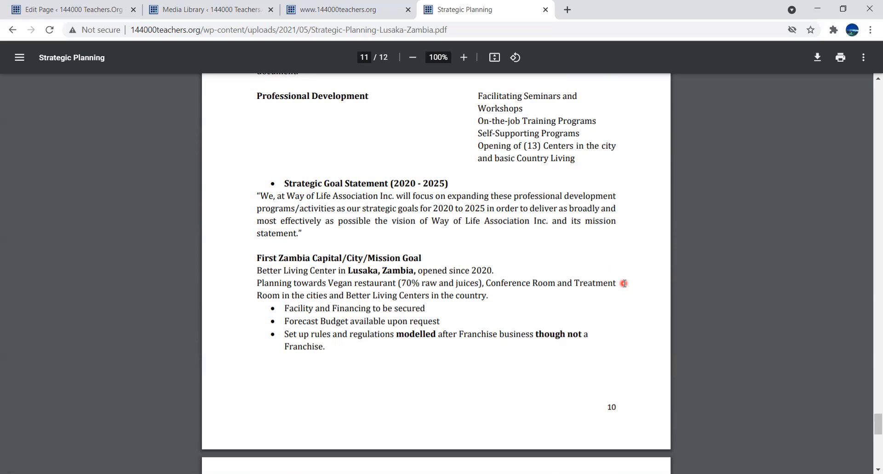
mouse_move(622, 287)
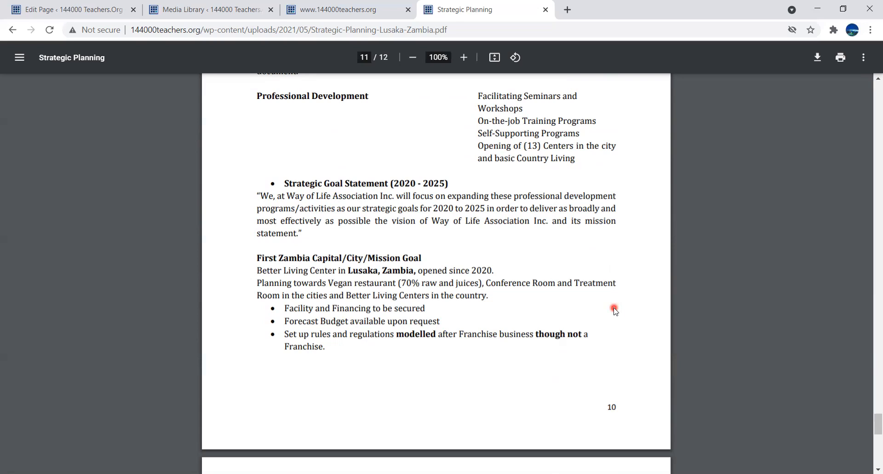
mouse_move(614, 318)
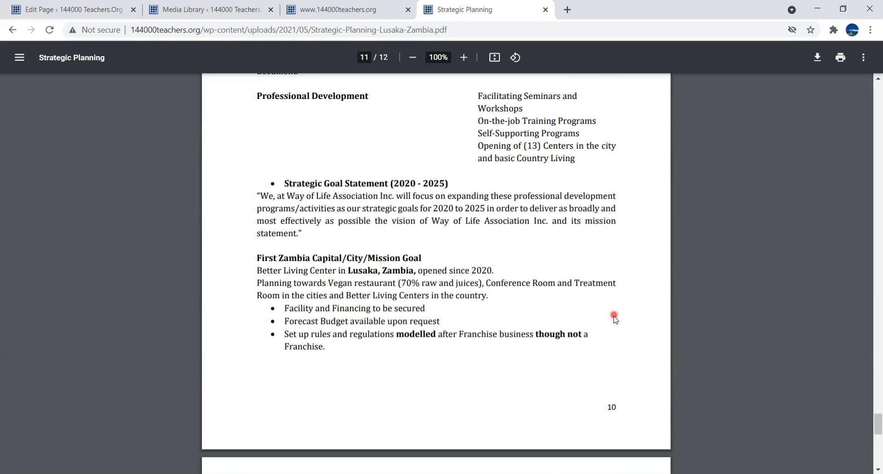
mouse_move(615, 331)
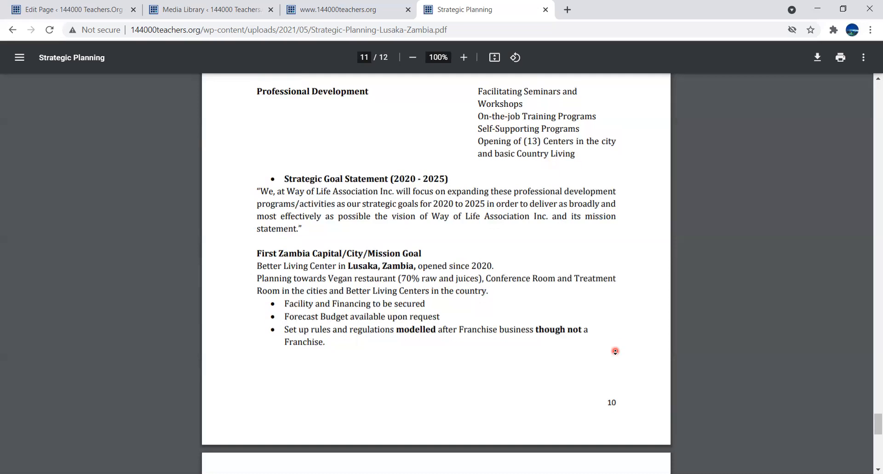
- Scroll to the final CONCLUSION page 12 with the S.M.A.R.T. motto and preparer's sign-off
scroll(down, 3)
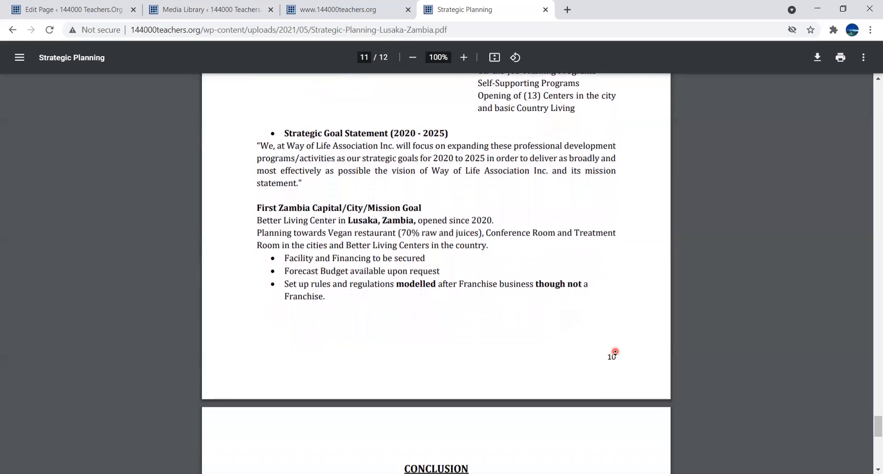
scroll(down, 3)
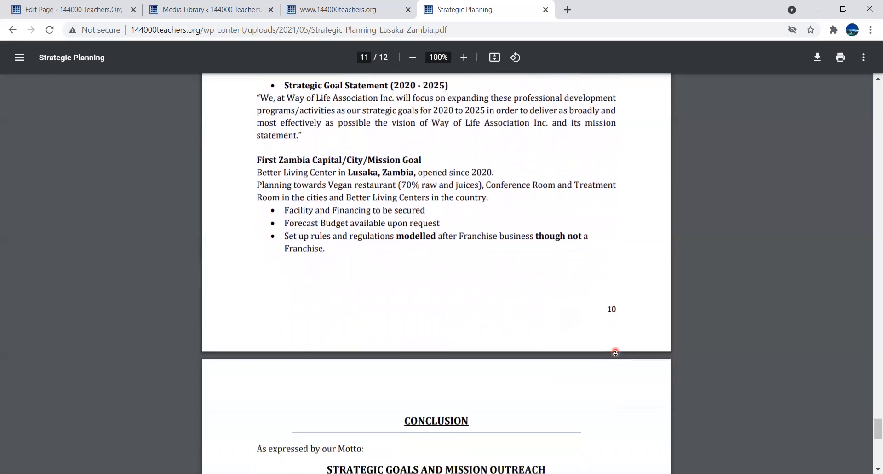
scroll(down, 3)
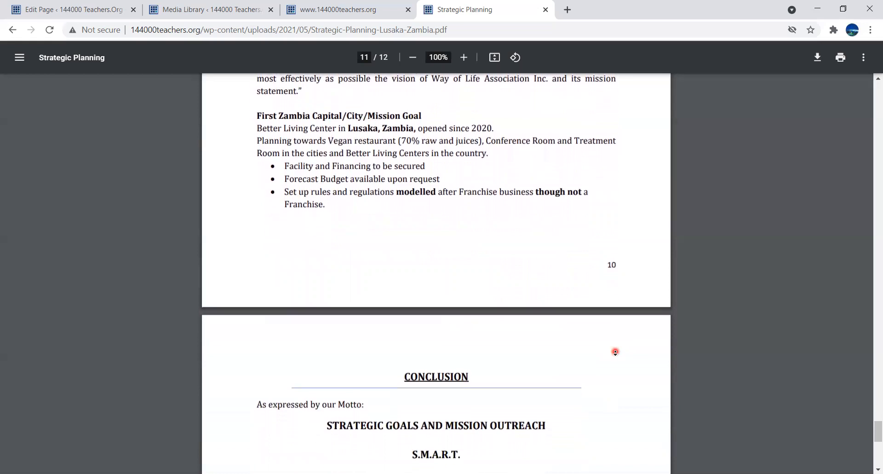
scroll(down, 3)
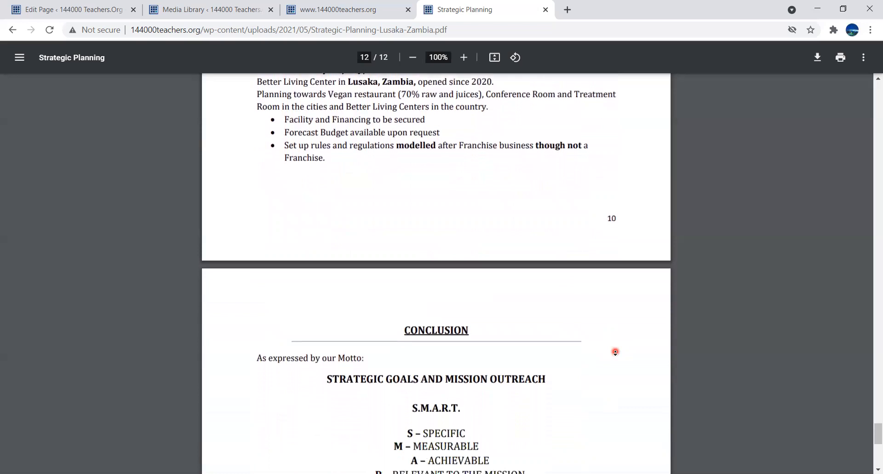
scroll(down, 3)
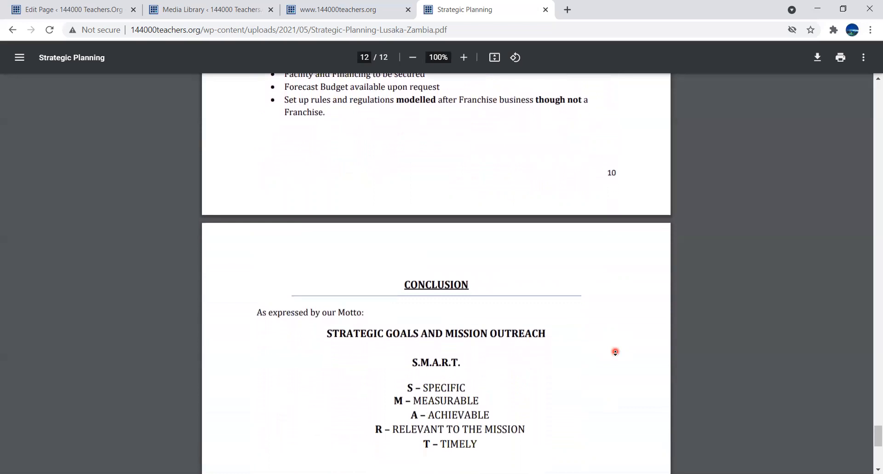
scroll(down, 3)
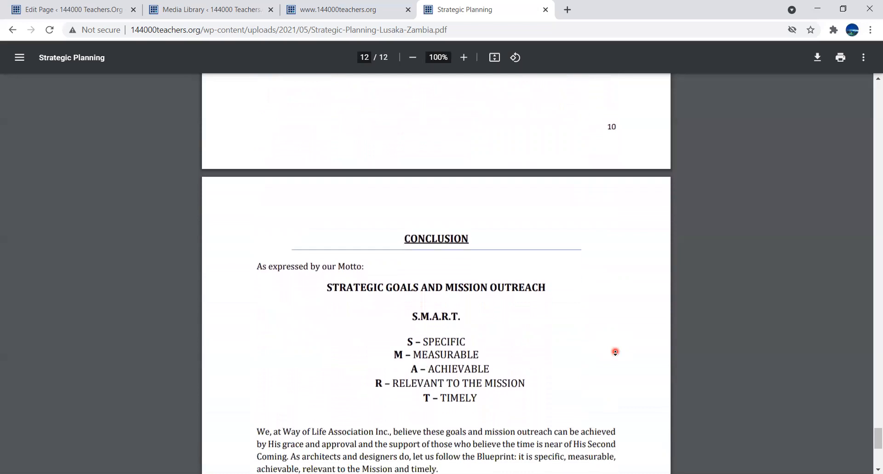
scroll(down, 3)
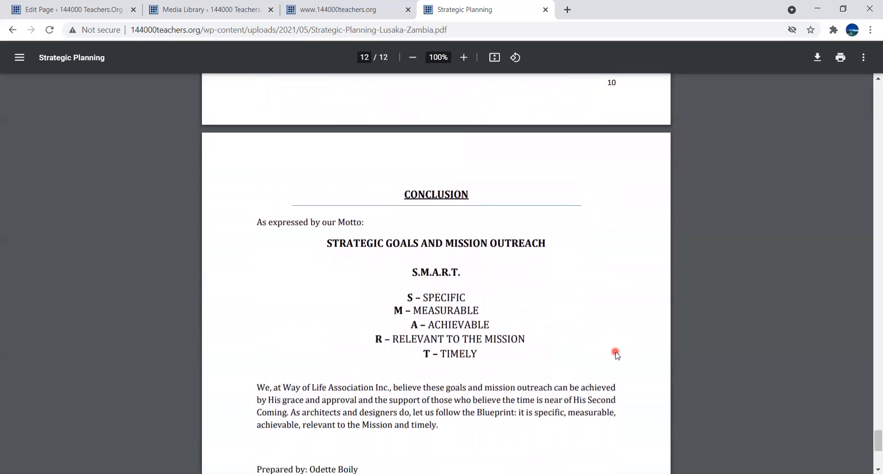
mouse_move(564, 251)
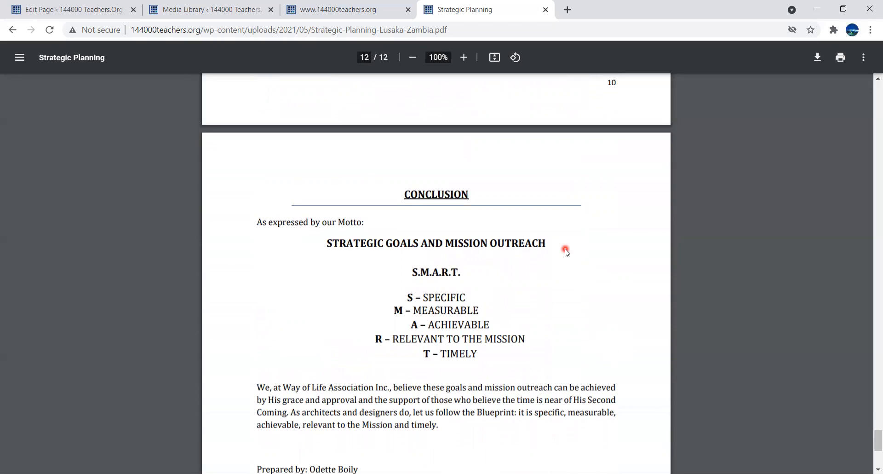
mouse_move(608, 322)
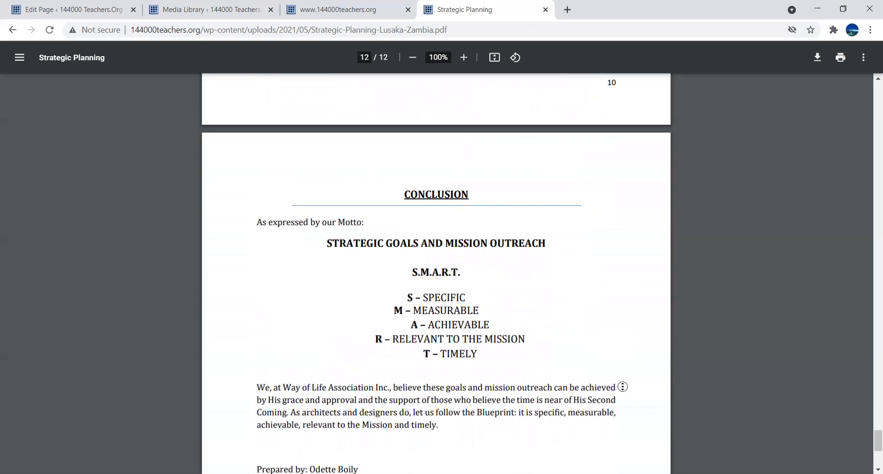
scroll(down, 3)
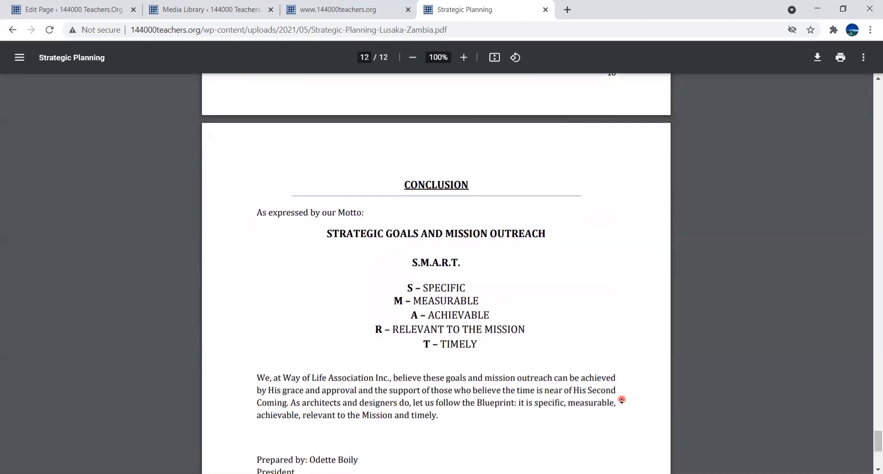
scroll(down, 3)
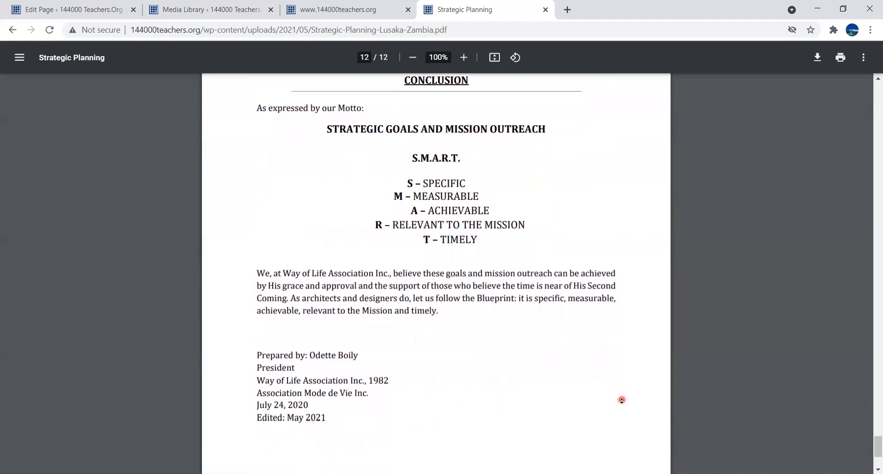
scroll(down, 3)
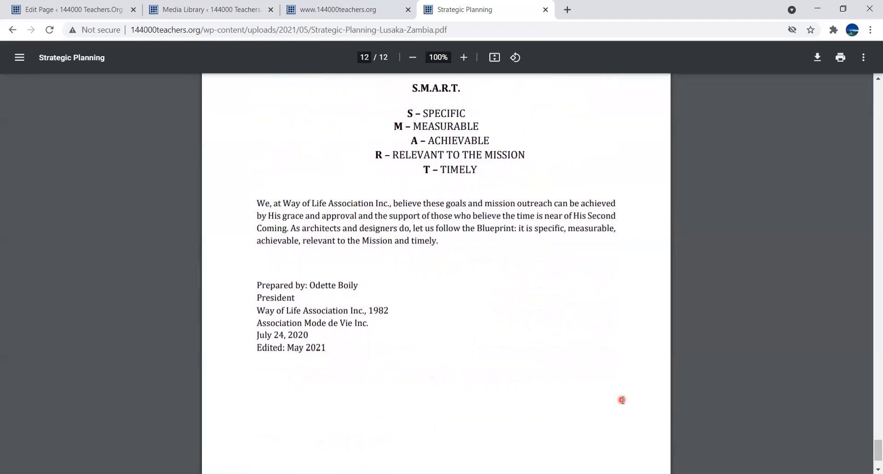
mouse_move(622, 209)
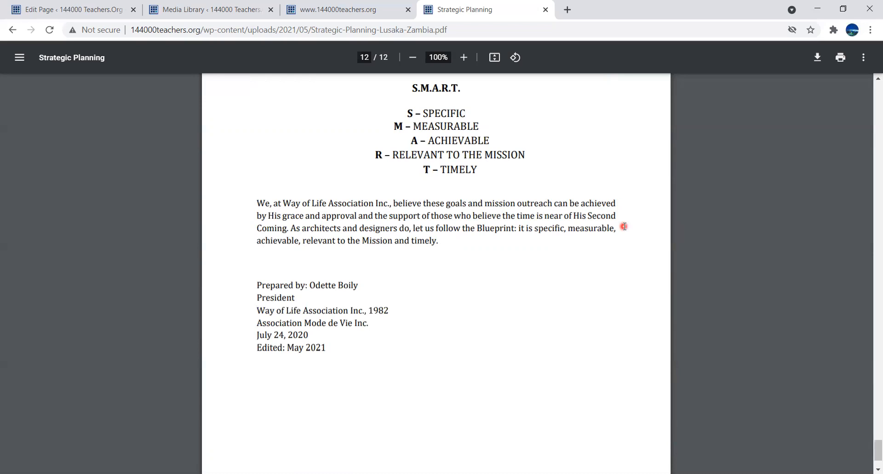
mouse_move(666, 205)
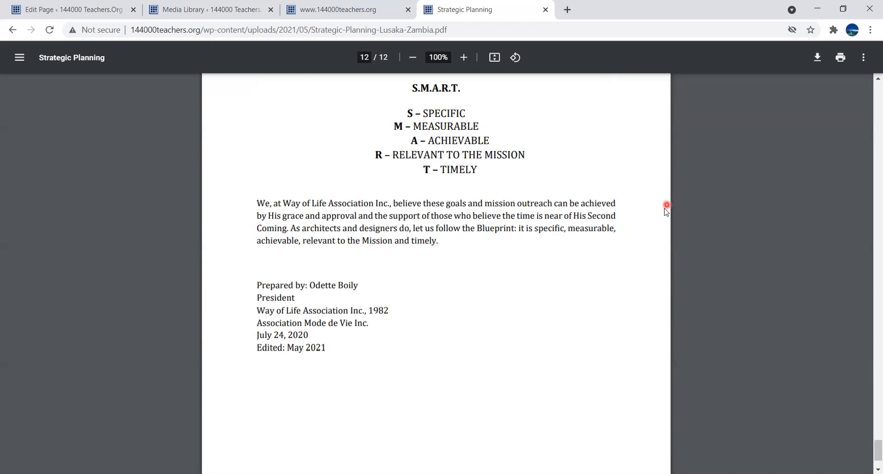
mouse_move(665, 213)
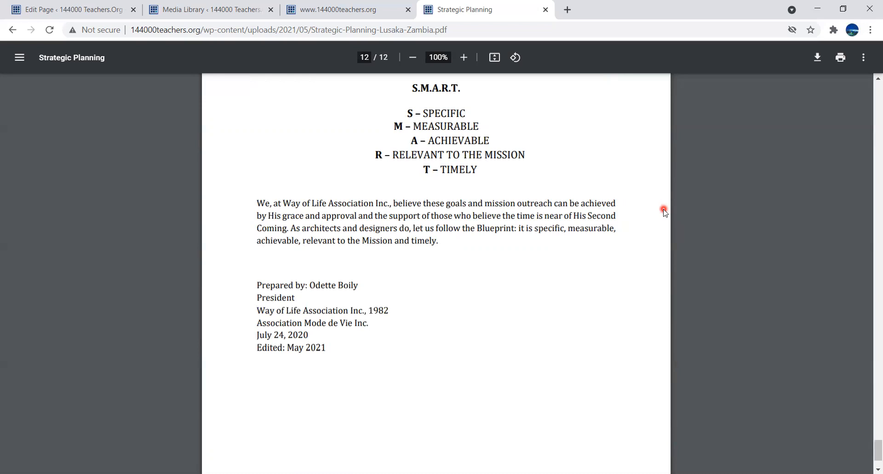
mouse_move(779, 349)
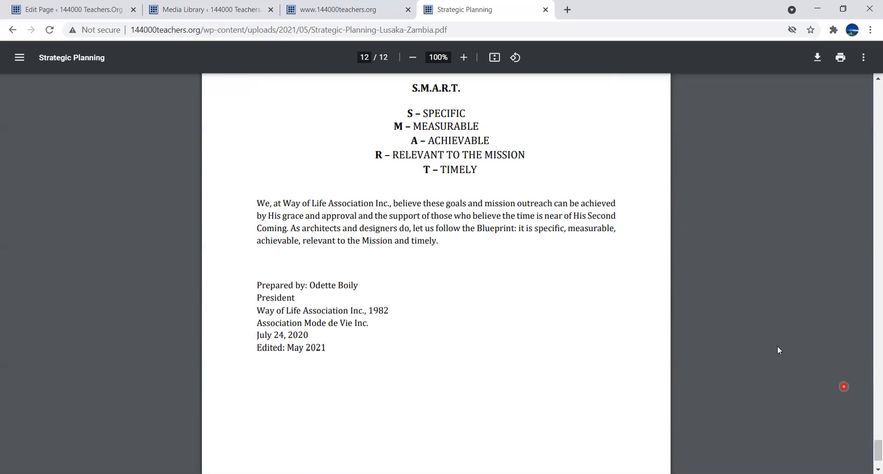
mouse_move(462, 279)
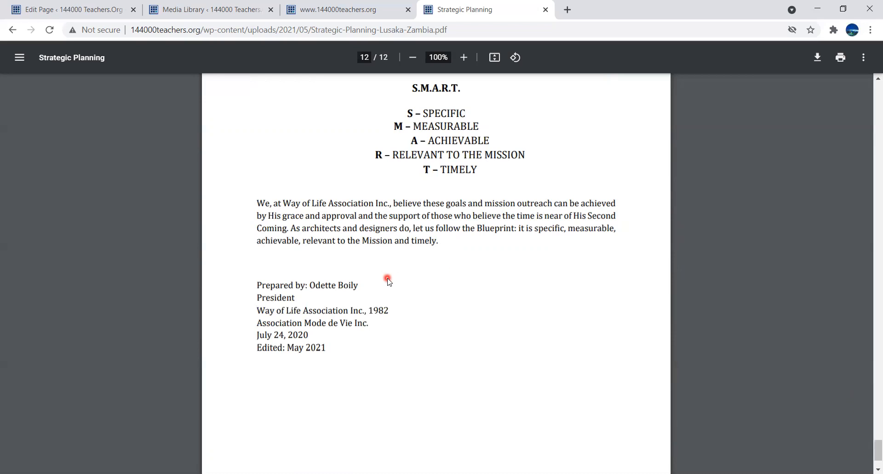
mouse_move(387, 283)
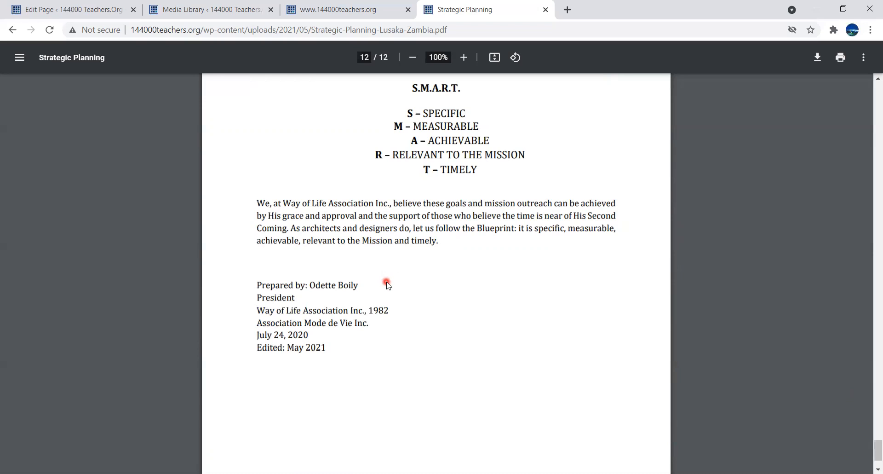
mouse_move(393, 287)
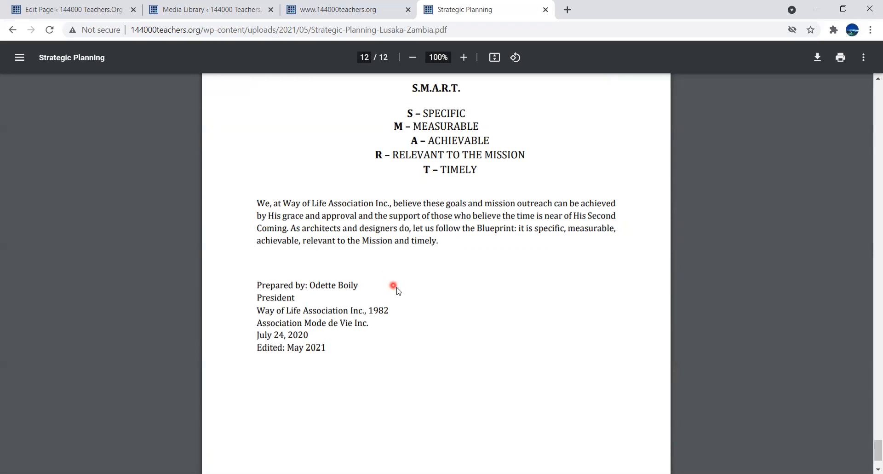
mouse_move(412, 328)
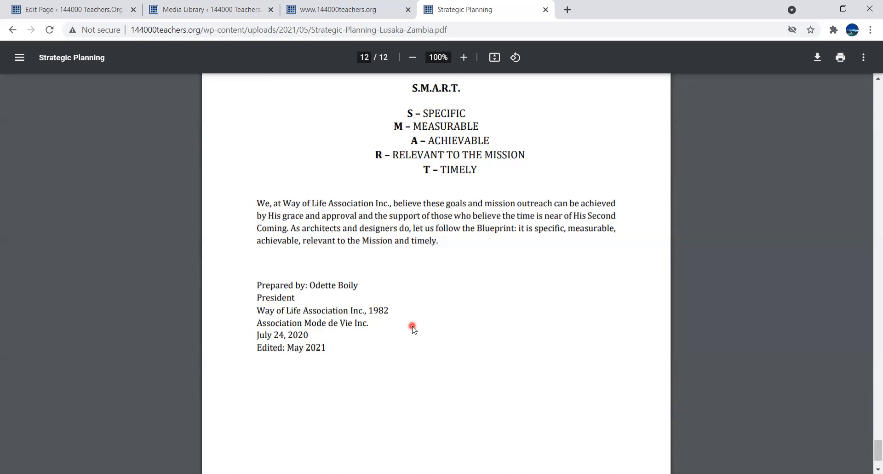
mouse_move(632, 189)
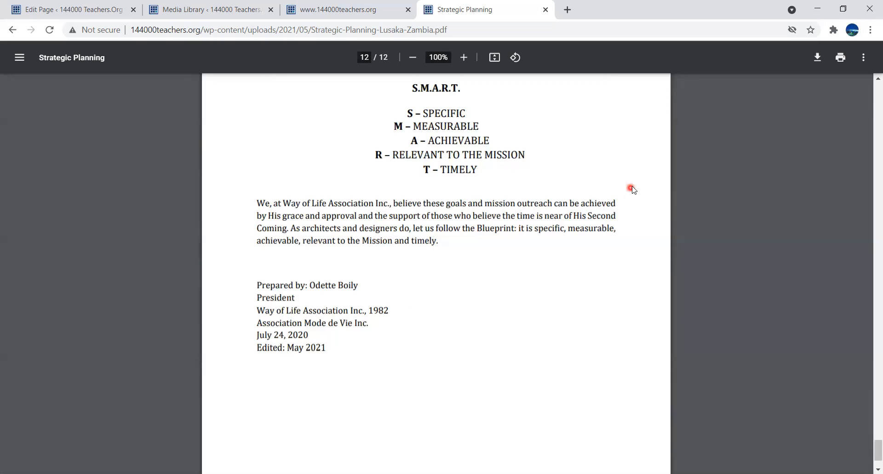
mouse_move(608, 154)
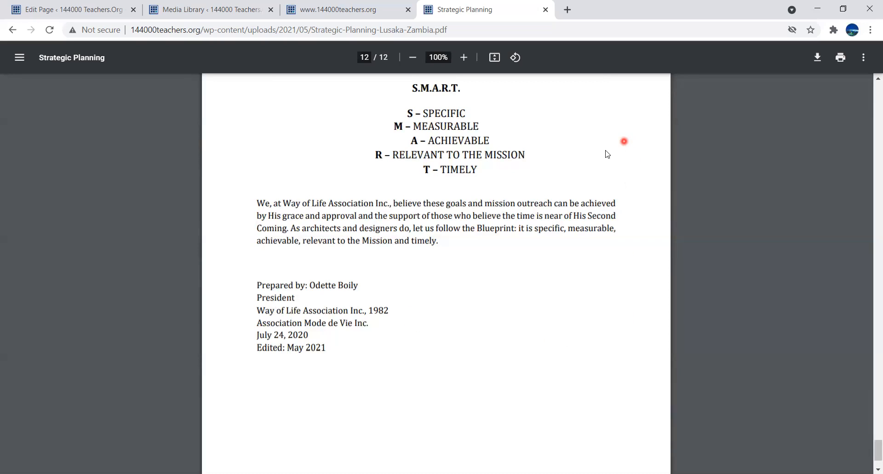
mouse_move(591, 88)
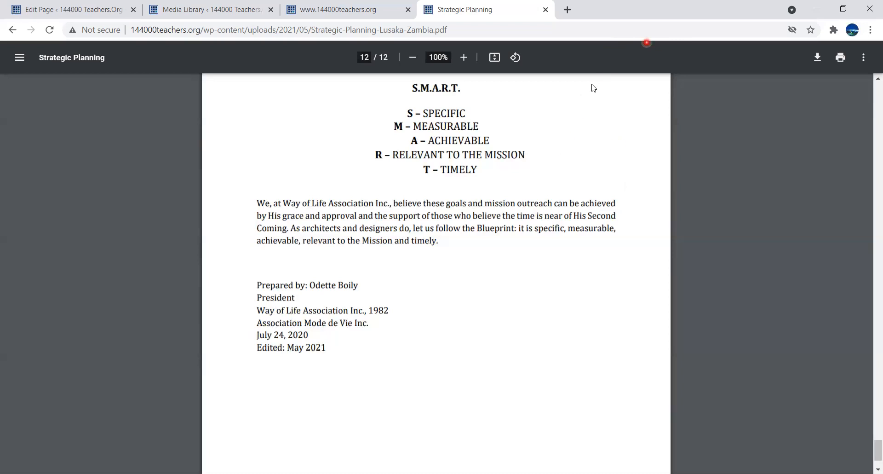